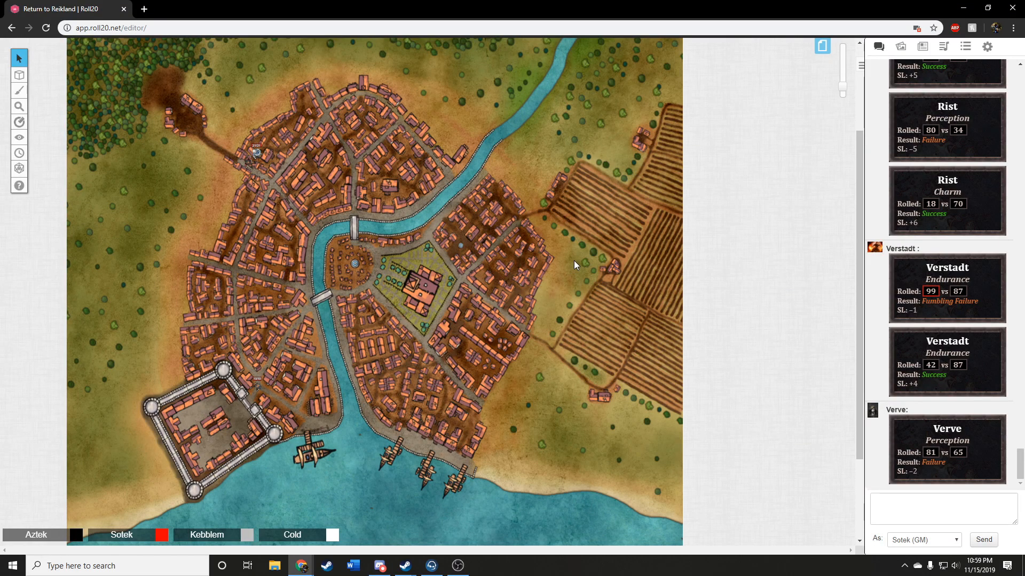
pyautogui.moveTo(584, 264)
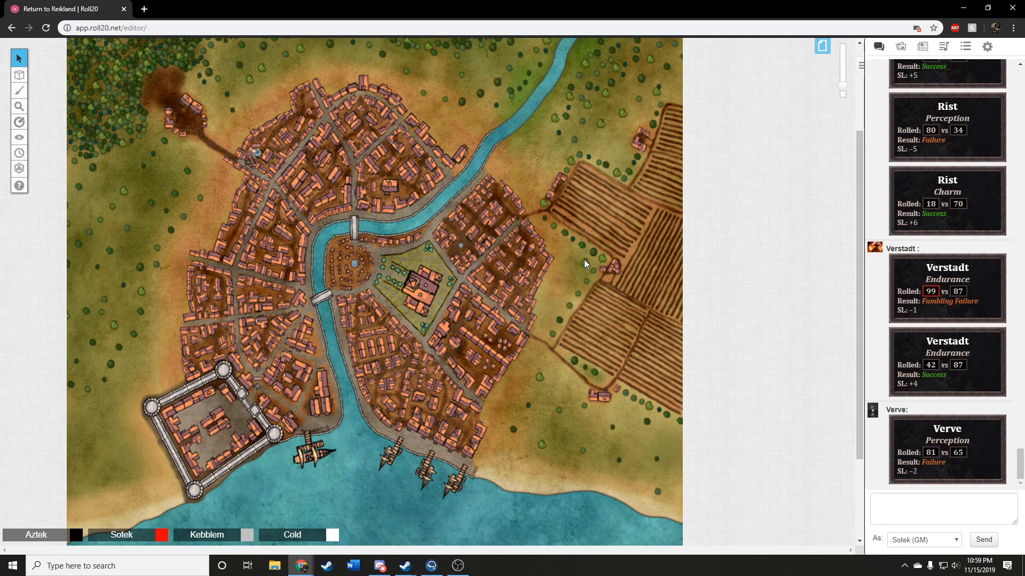
pyautogui.moveTo(567, 269)
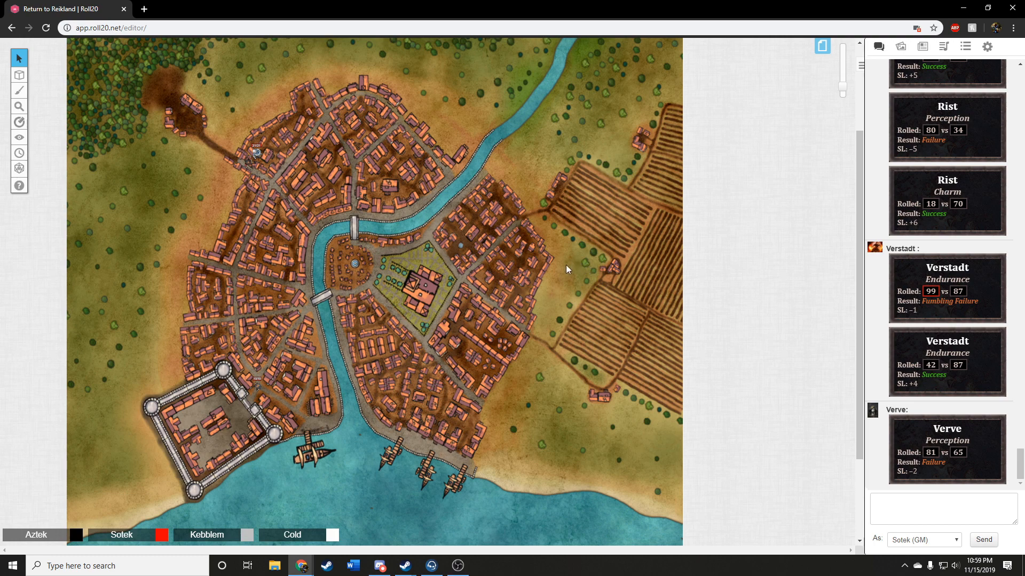
pyautogui.moveTo(570, 270)
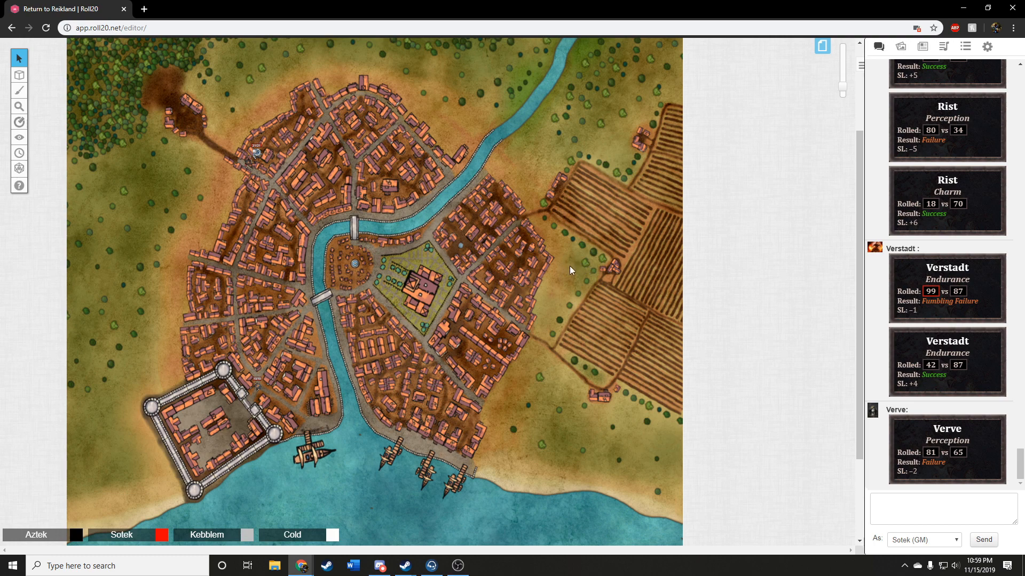
pyautogui.moveTo(590, 257)
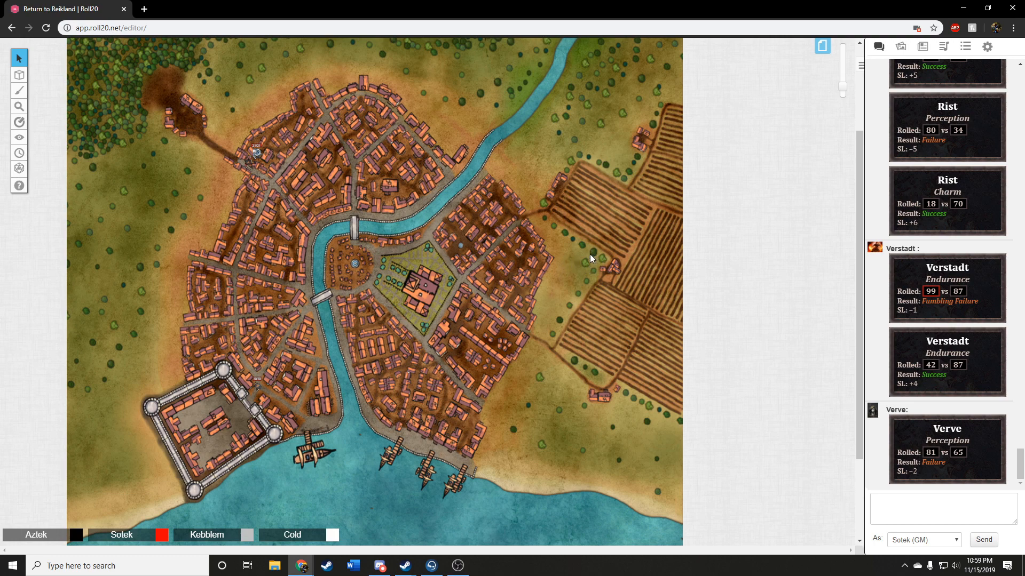
pyautogui.moveTo(584, 268)
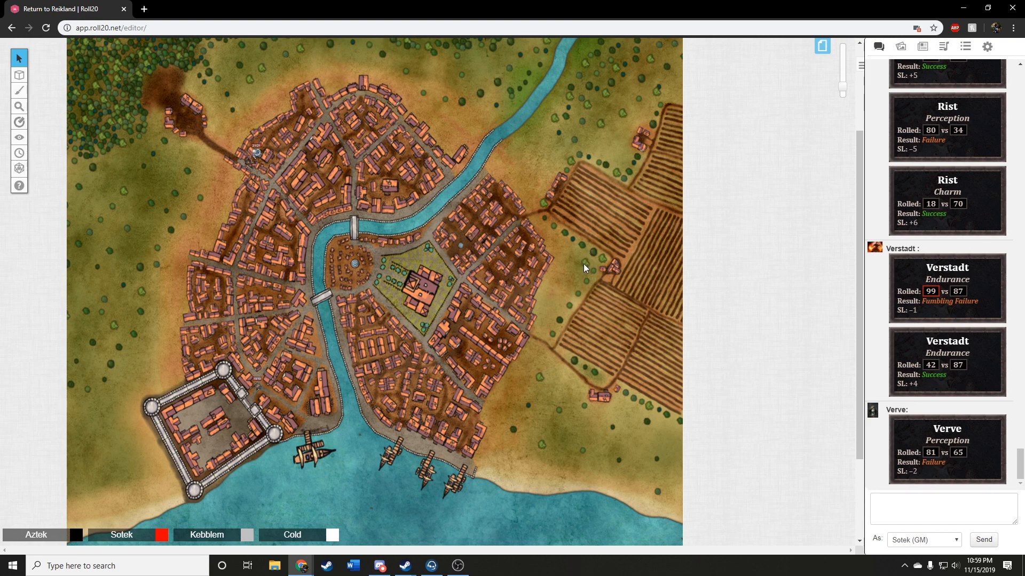
pyautogui.moveTo(576, 270)
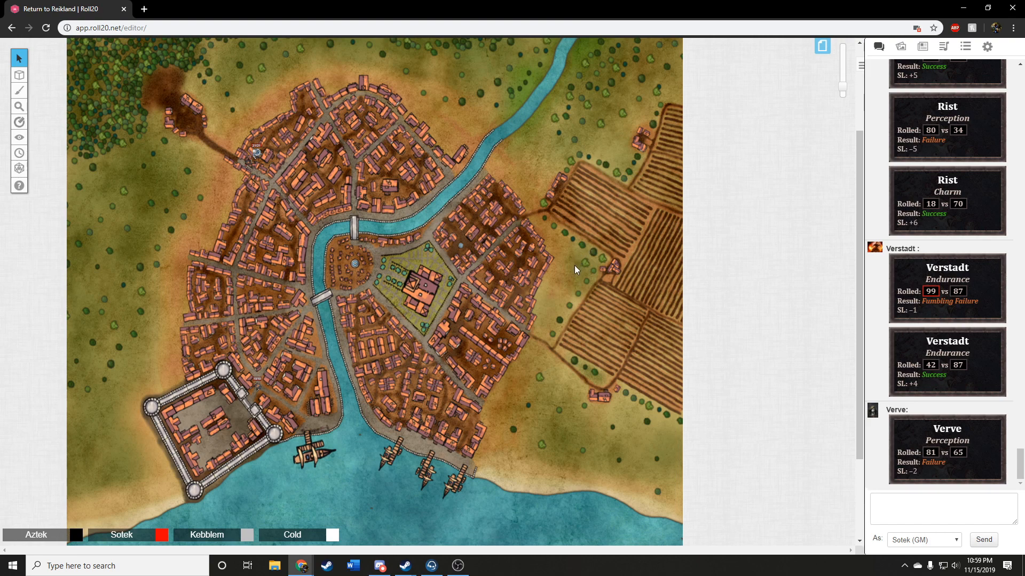
pyautogui.moveTo(584, 250)
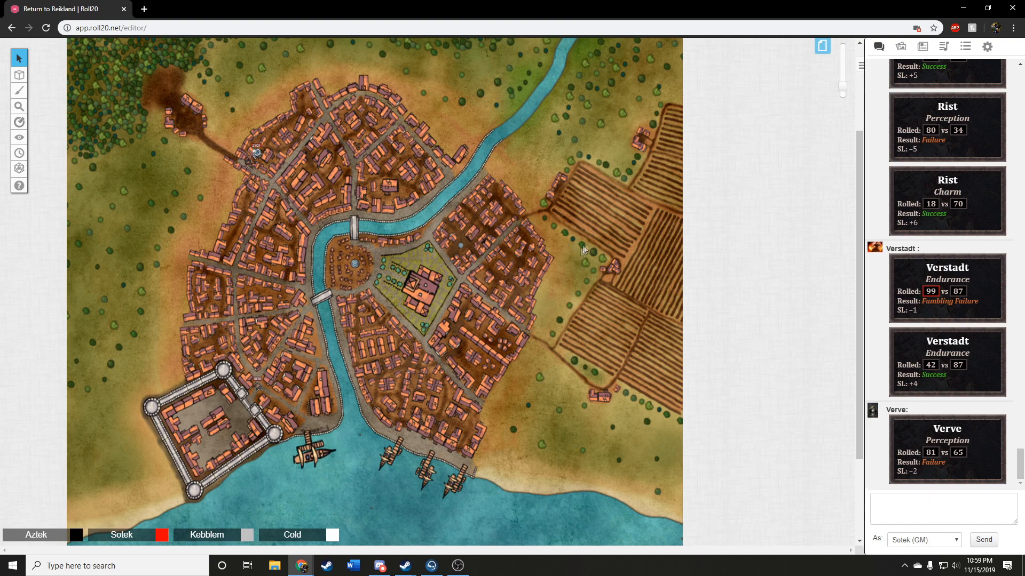
pyautogui.moveTo(575, 263)
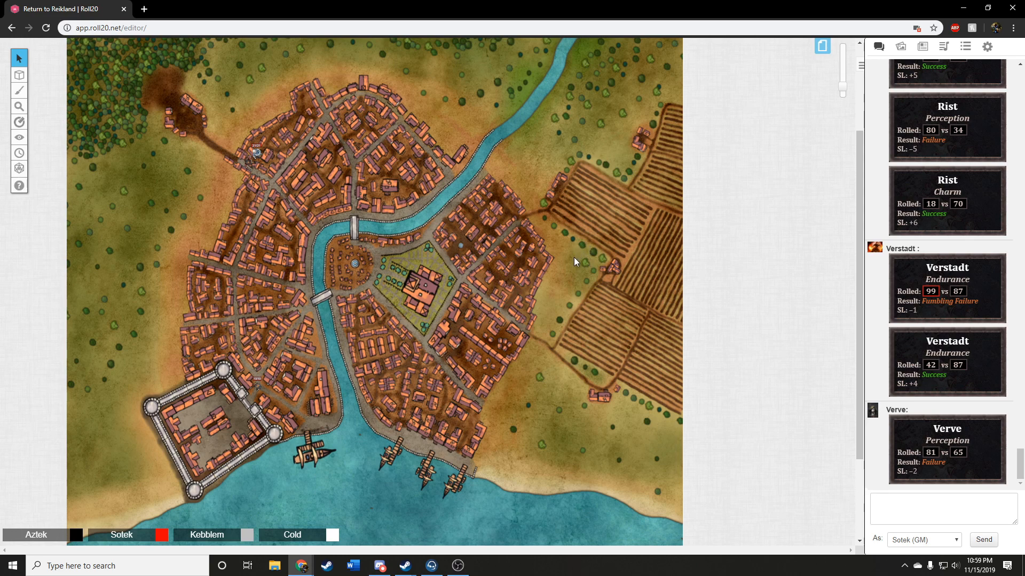
pyautogui.moveTo(568, 288)
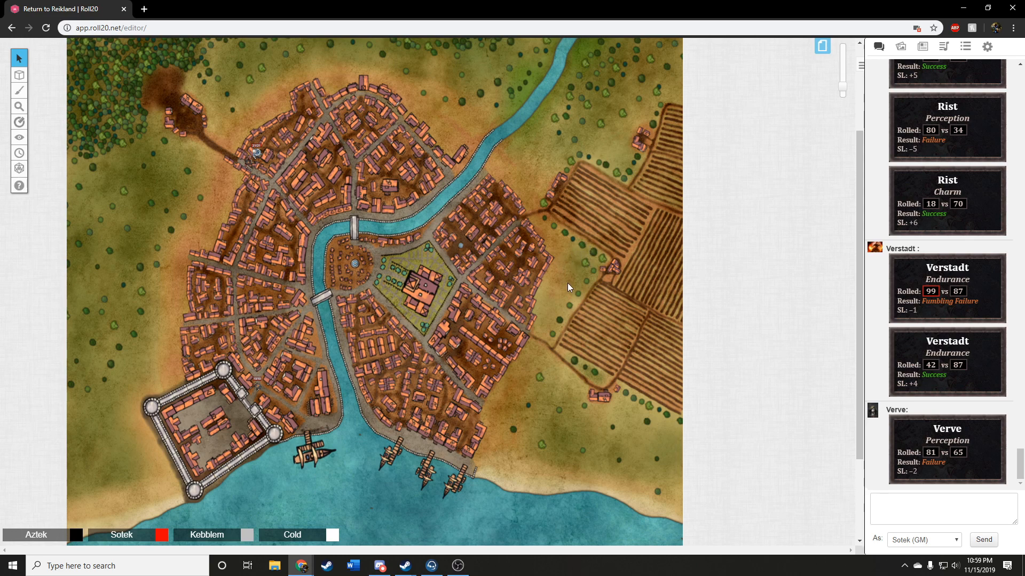
pyautogui.moveTo(576, 269)
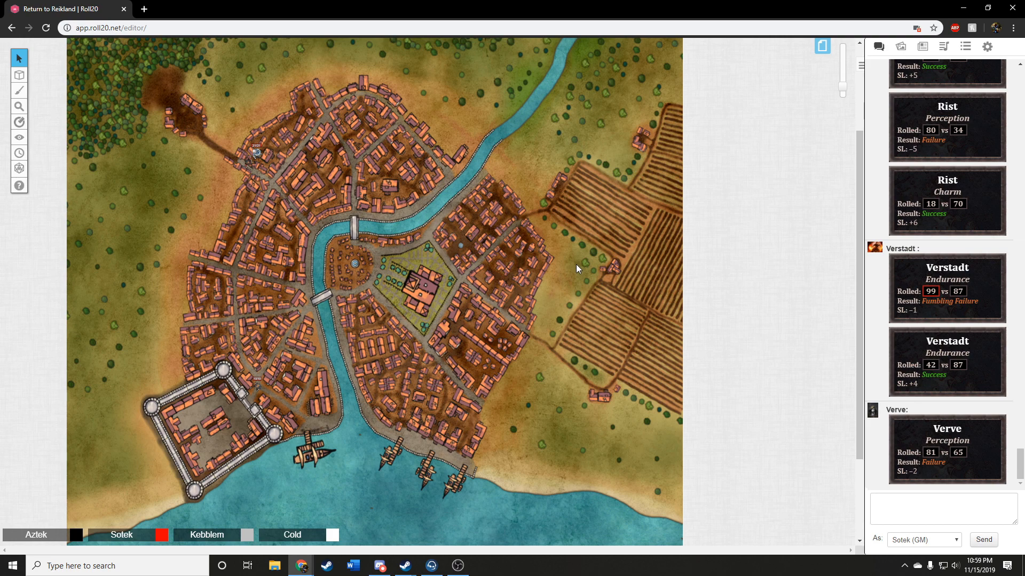
pyautogui.moveTo(568, 295)
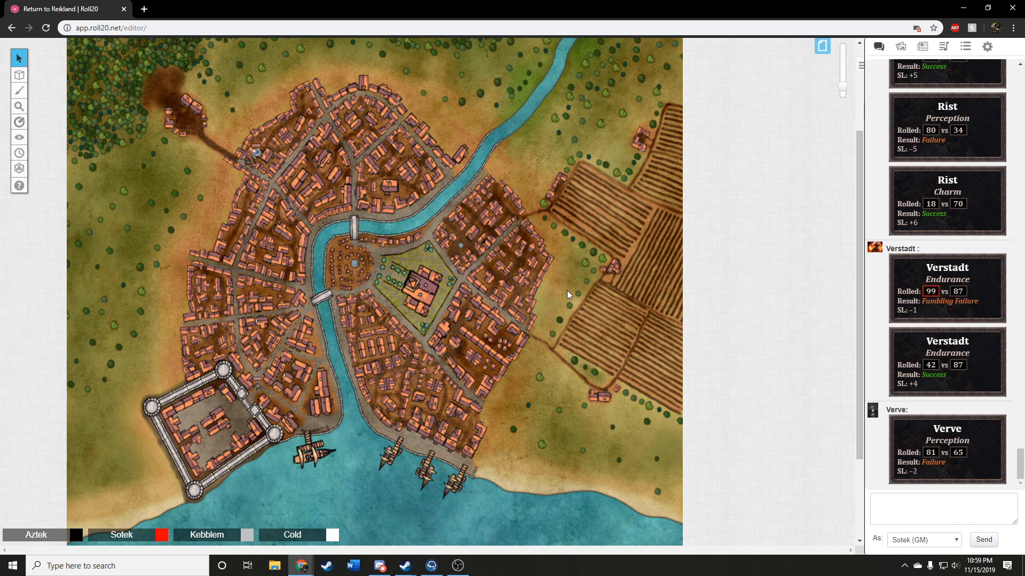
pyautogui.moveTo(560, 296)
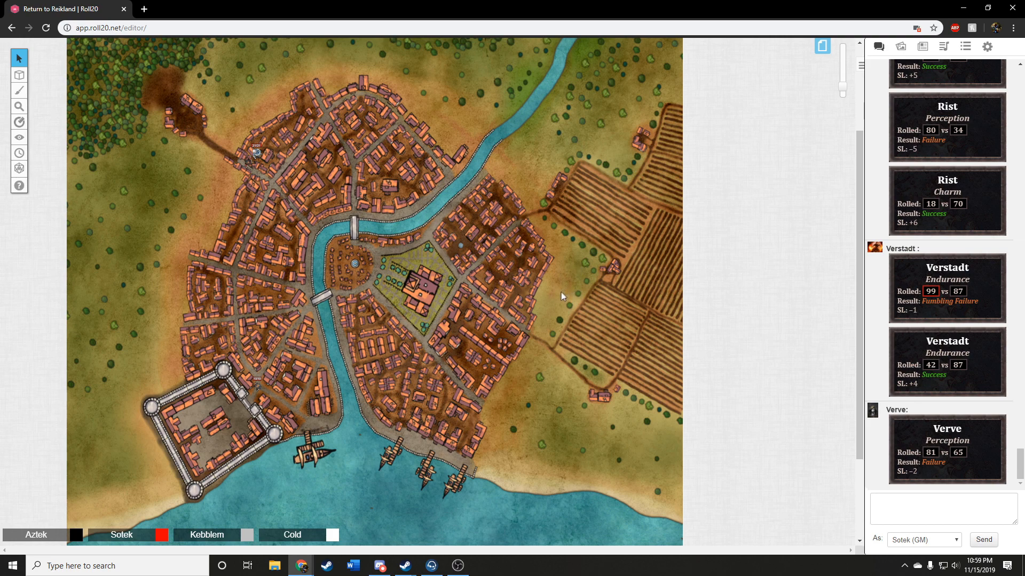
pyautogui.moveTo(564, 281)
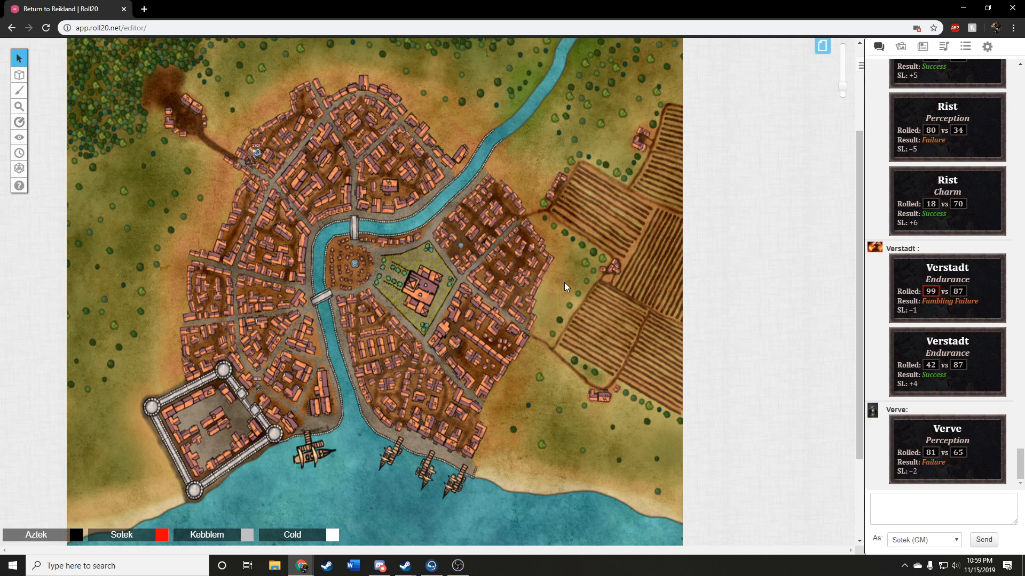
pyautogui.moveTo(616, 134)
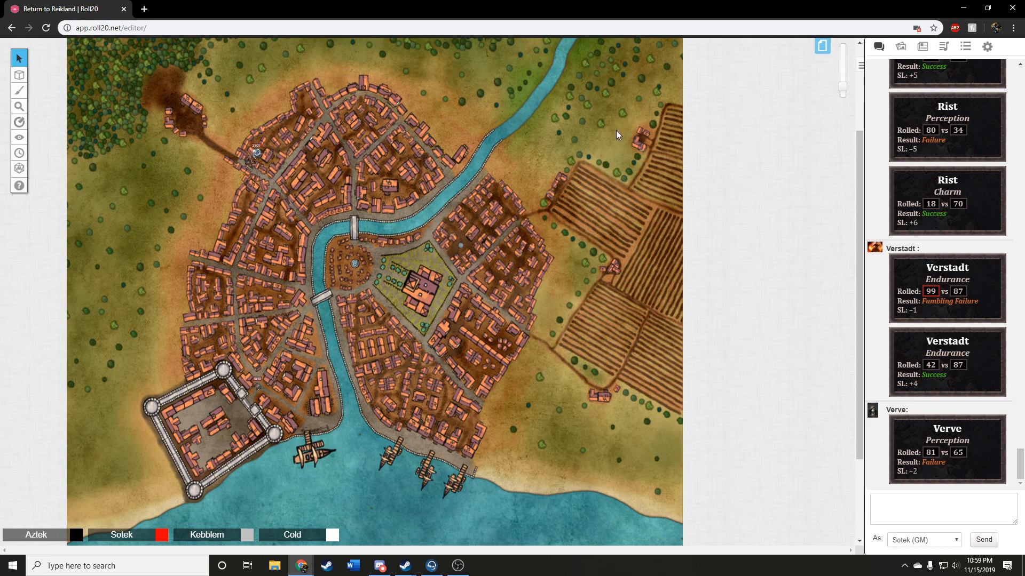
pyautogui.moveTo(594, 123)
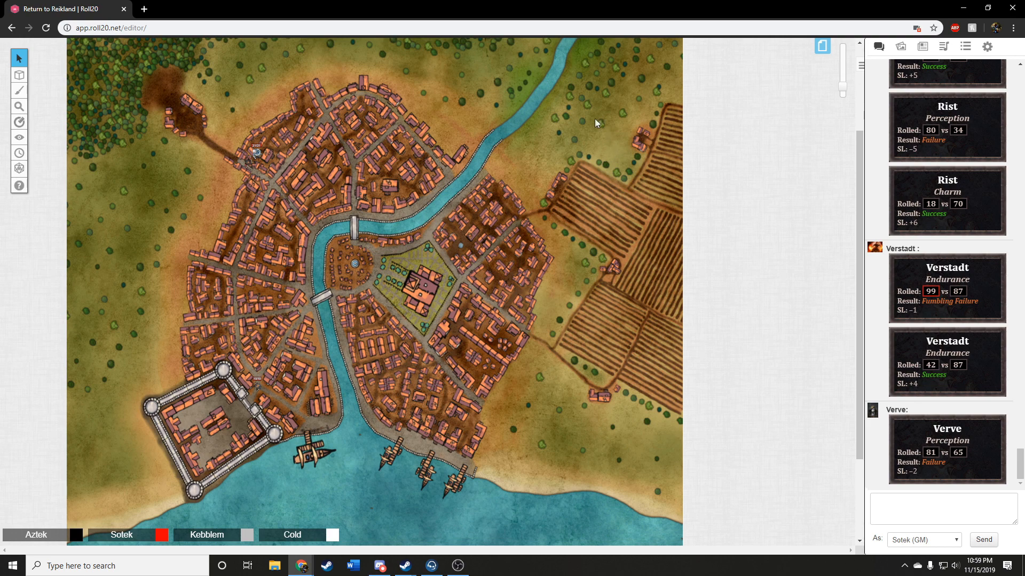
pyautogui.moveTo(520, 328)
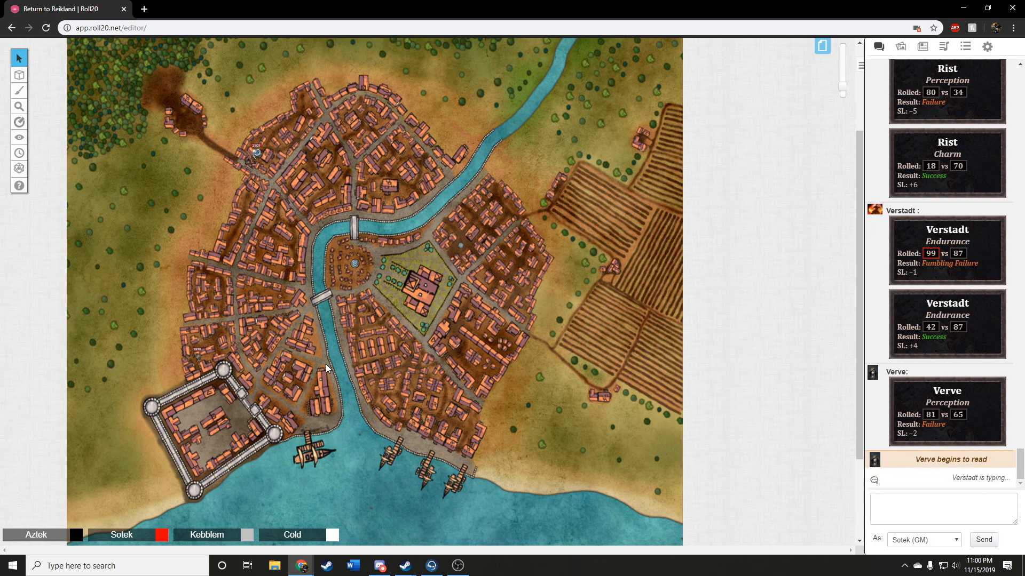
pyautogui.moveTo(346, 322)
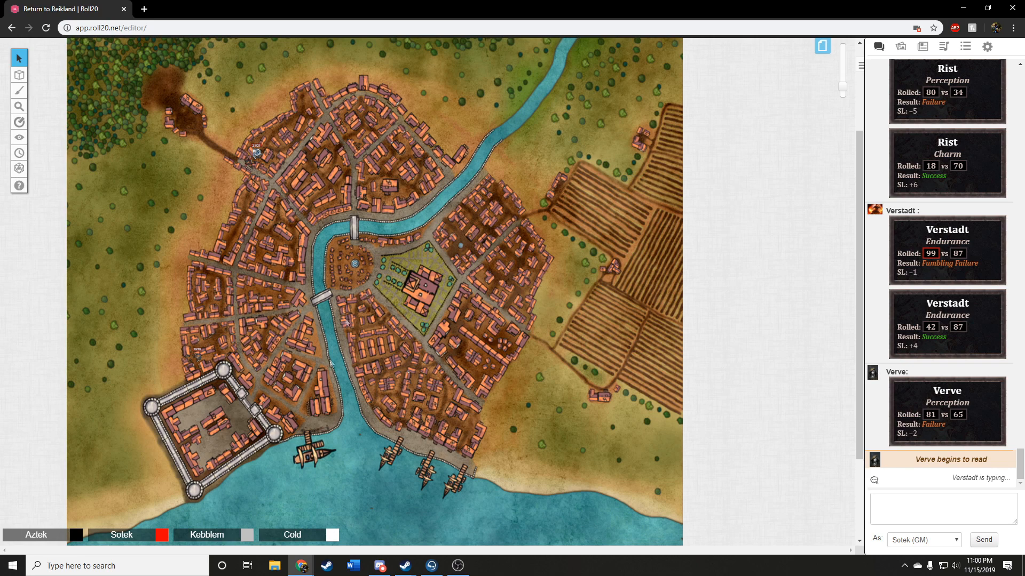
pyautogui.moveTo(439, 265)
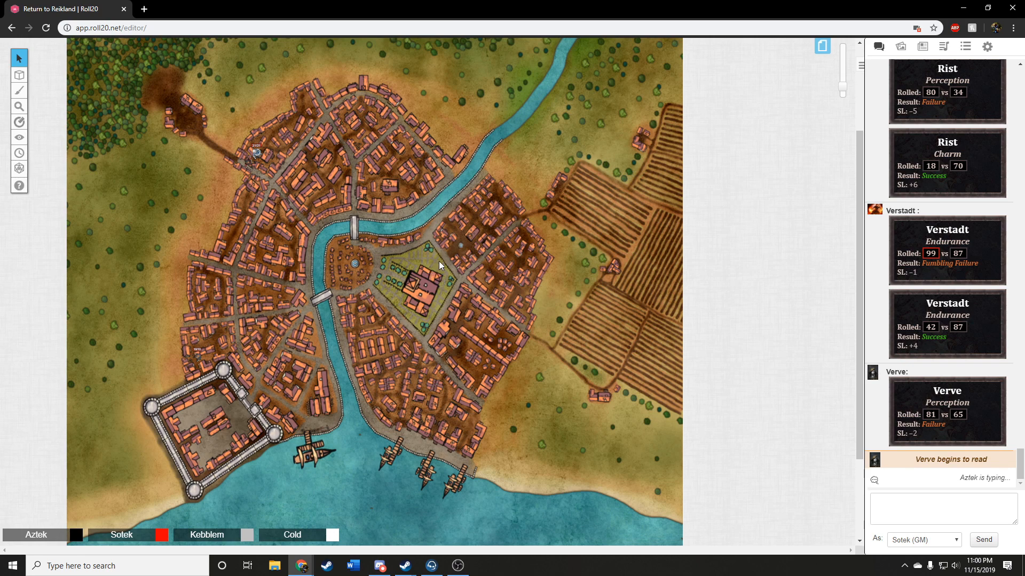
pyautogui.moveTo(422, 269)
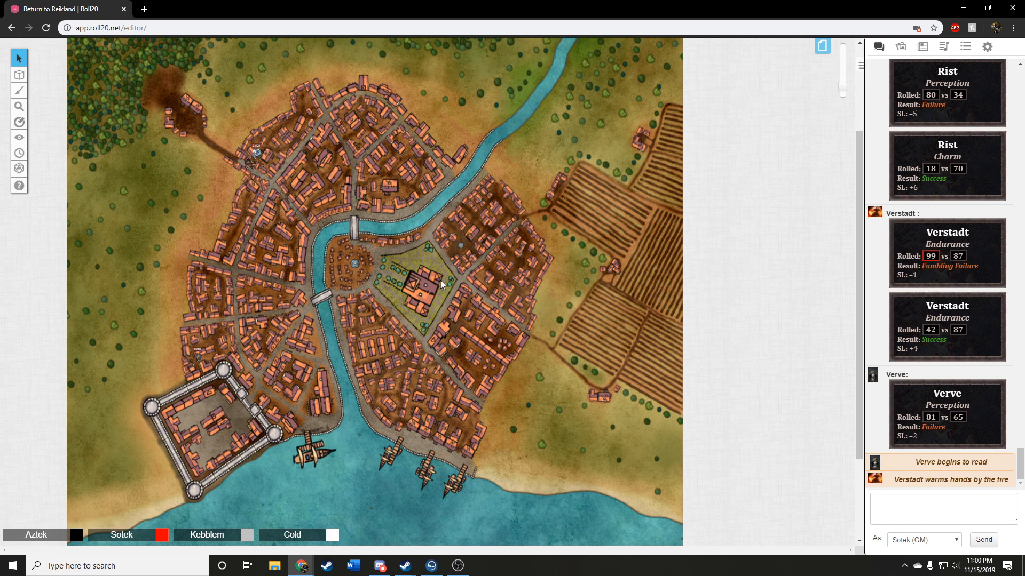
pyautogui.moveTo(426, 267)
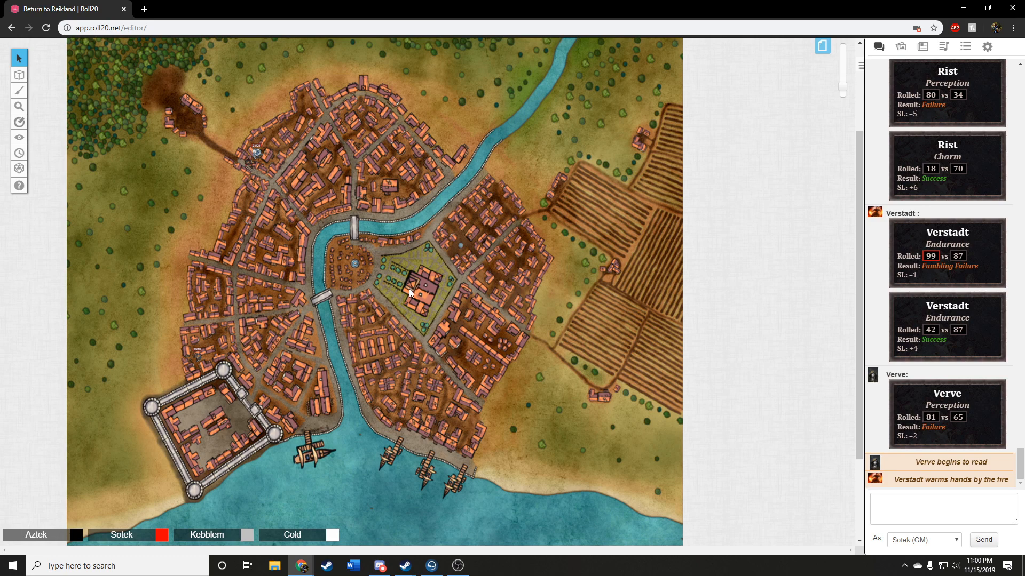
pyautogui.moveTo(410, 284)
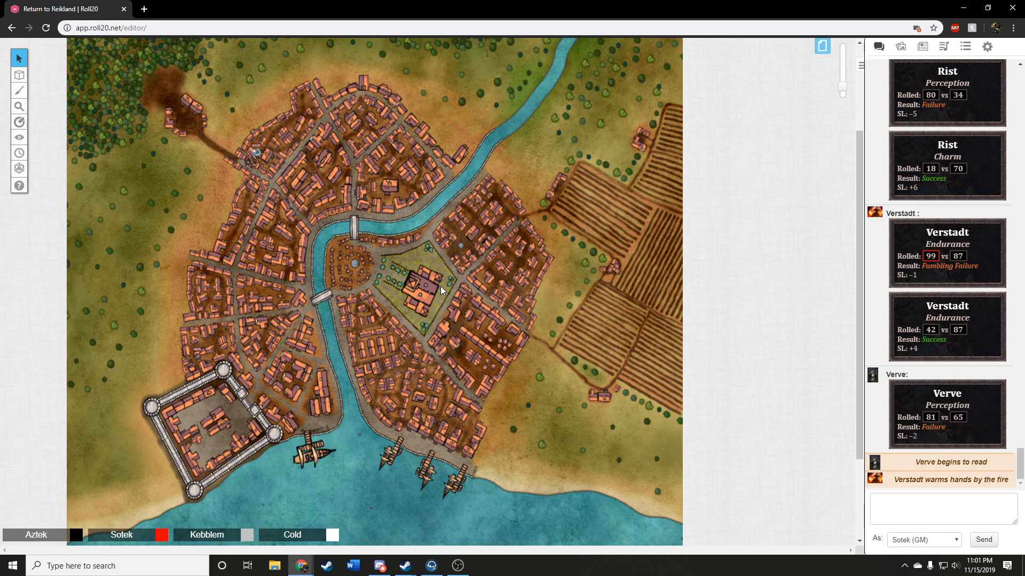
pyautogui.moveTo(461, 306)
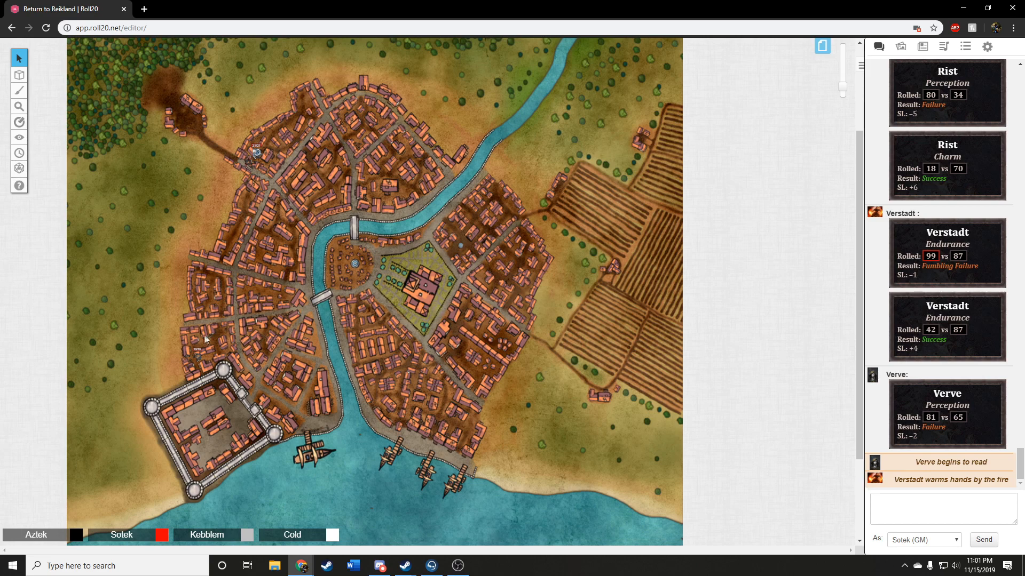
pyautogui.moveTo(268, 334)
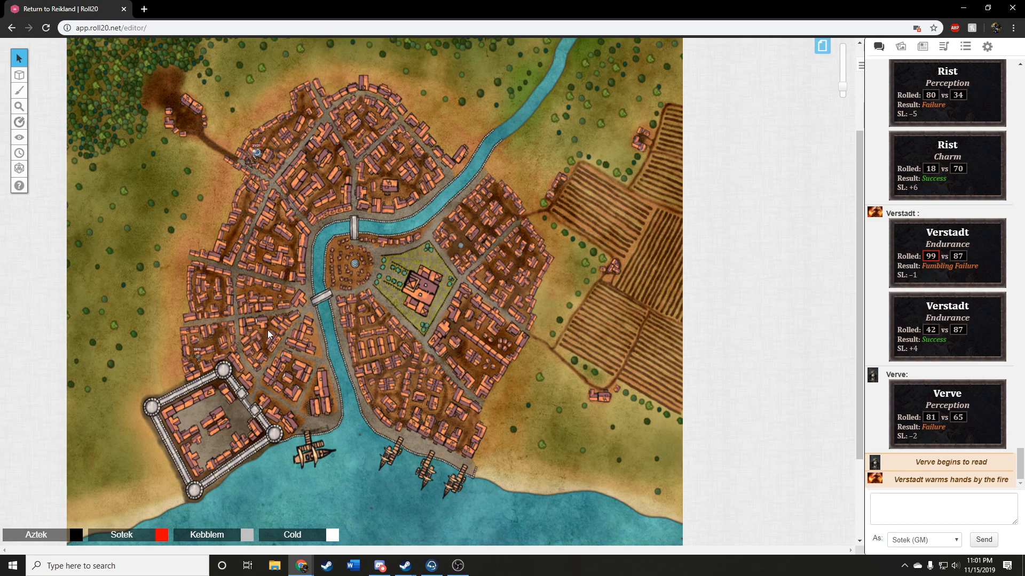
pyautogui.moveTo(255, 345)
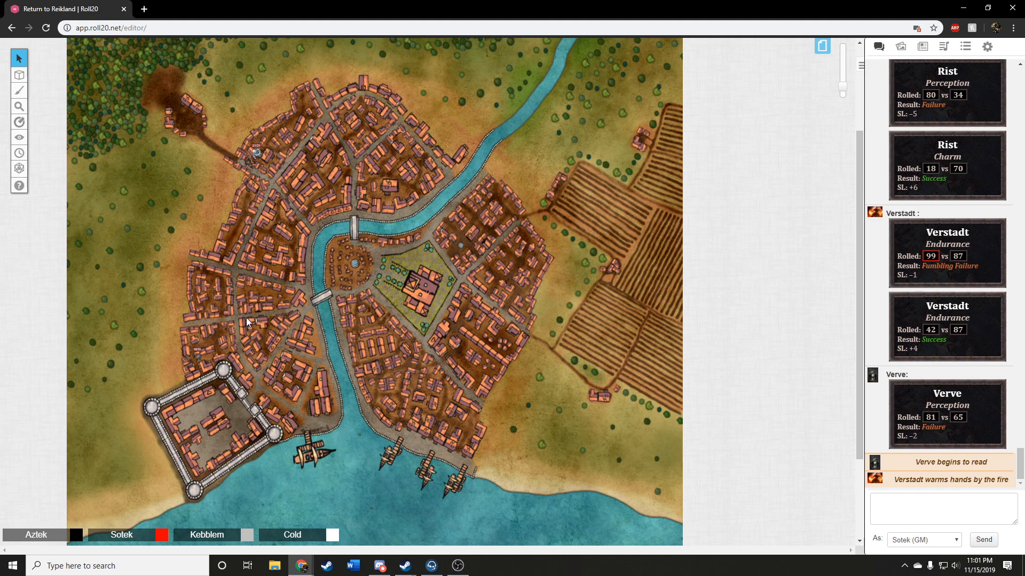
pyautogui.moveTo(227, 287)
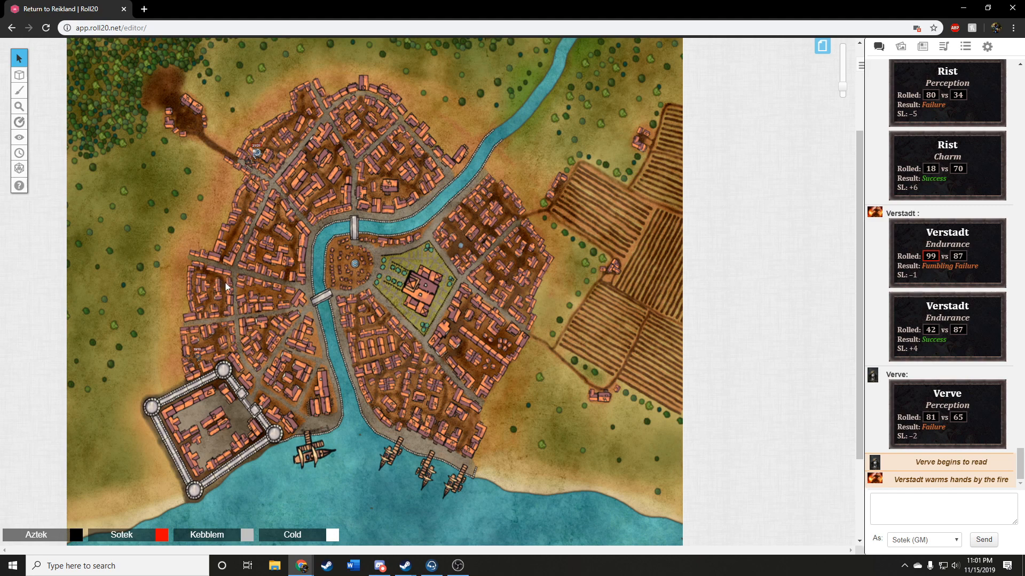
pyautogui.moveTo(188, 312)
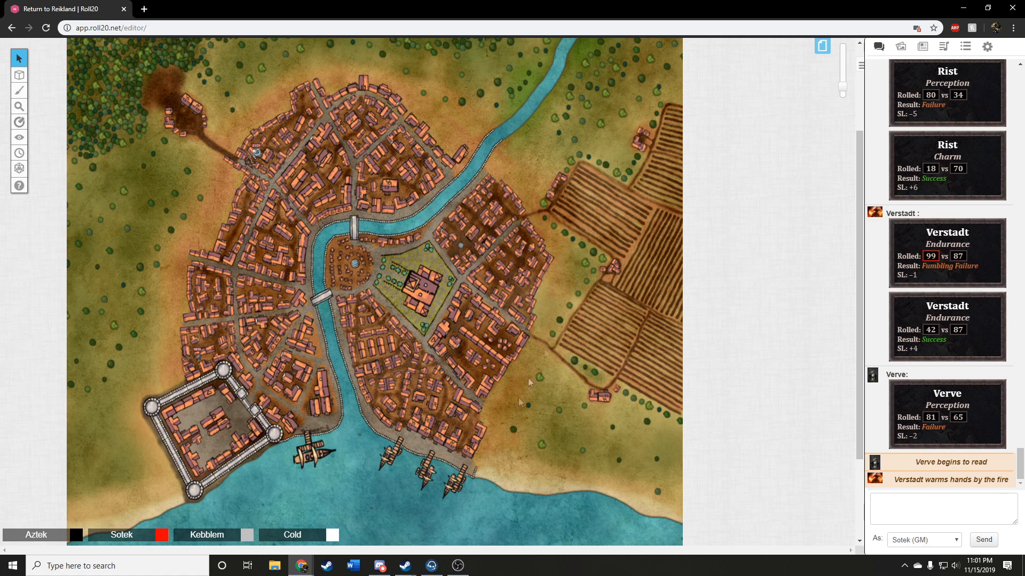
pyautogui.moveTo(387, 384)
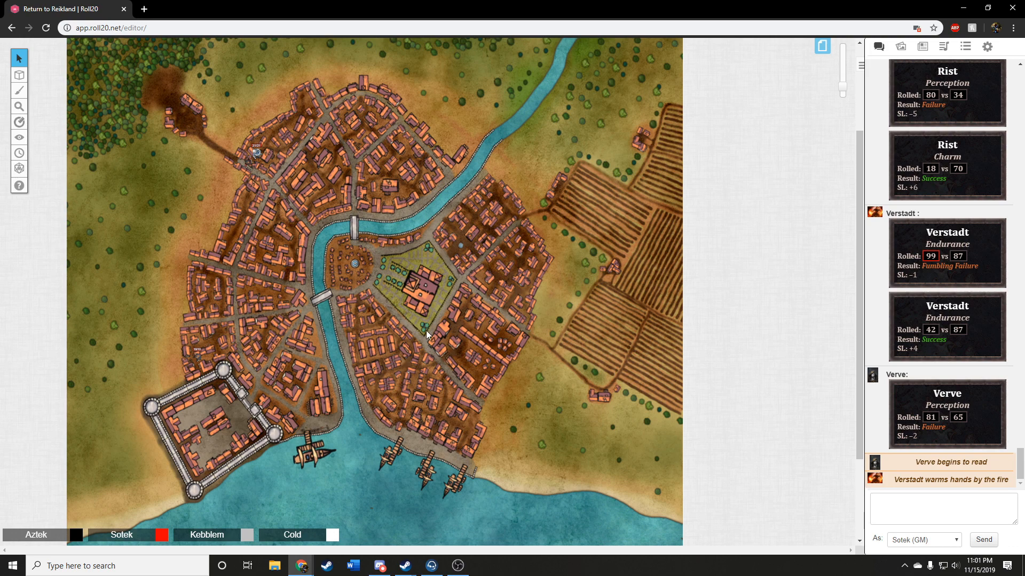
pyautogui.moveTo(398, 356)
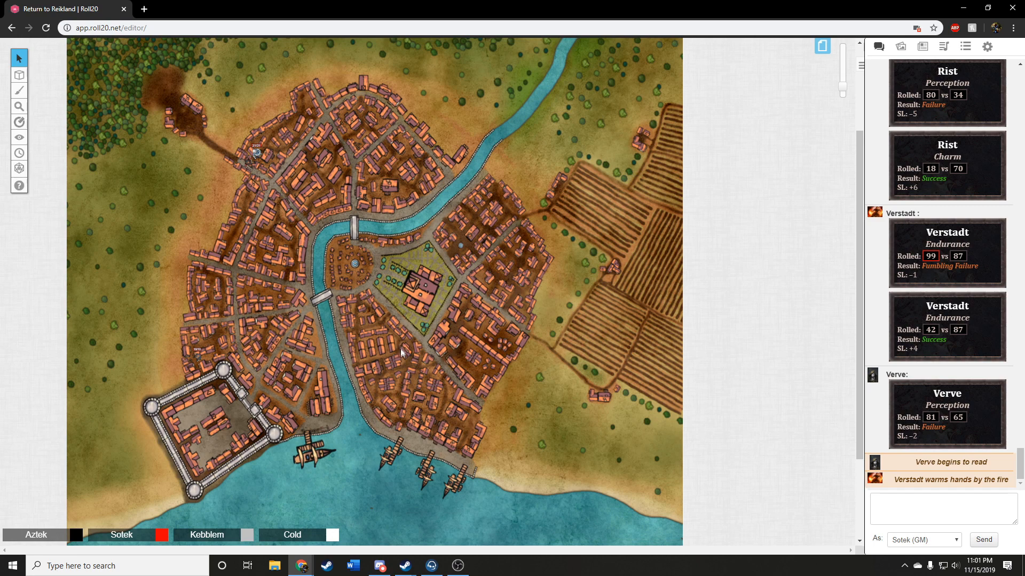
pyautogui.moveTo(403, 355)
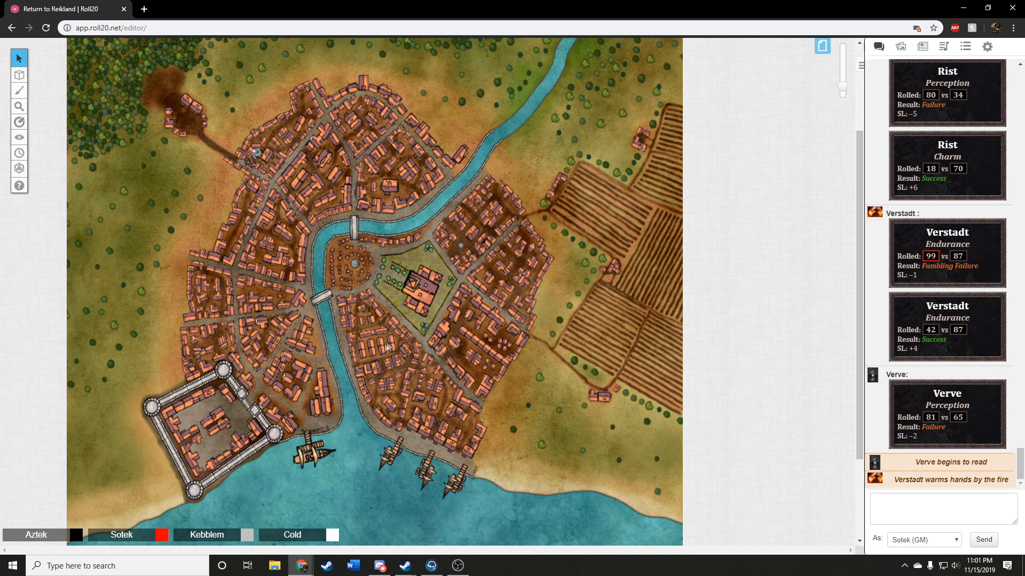
pyautogui.moveTo(400, 349)
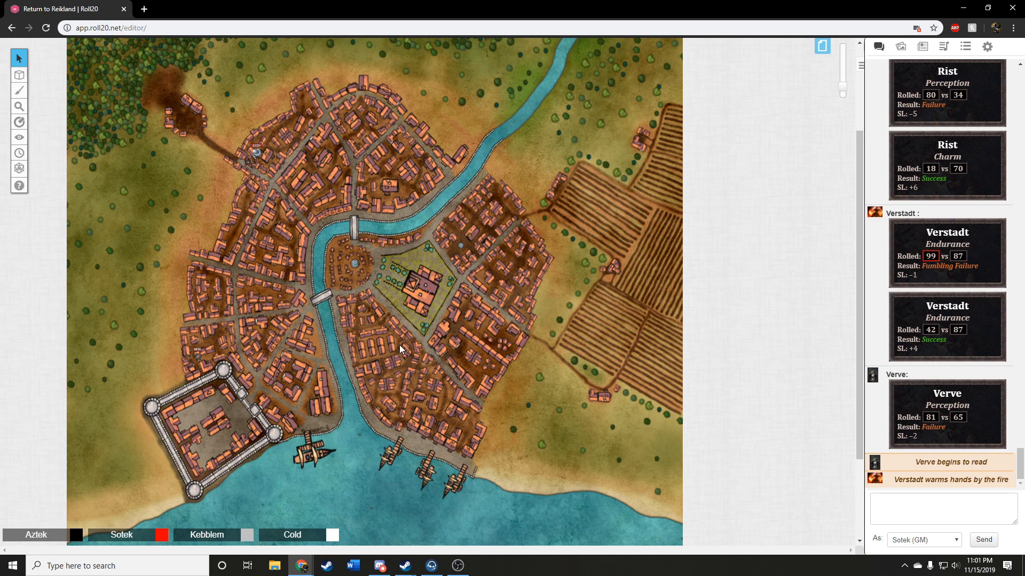
pyautogui.moveTo(403, 351)
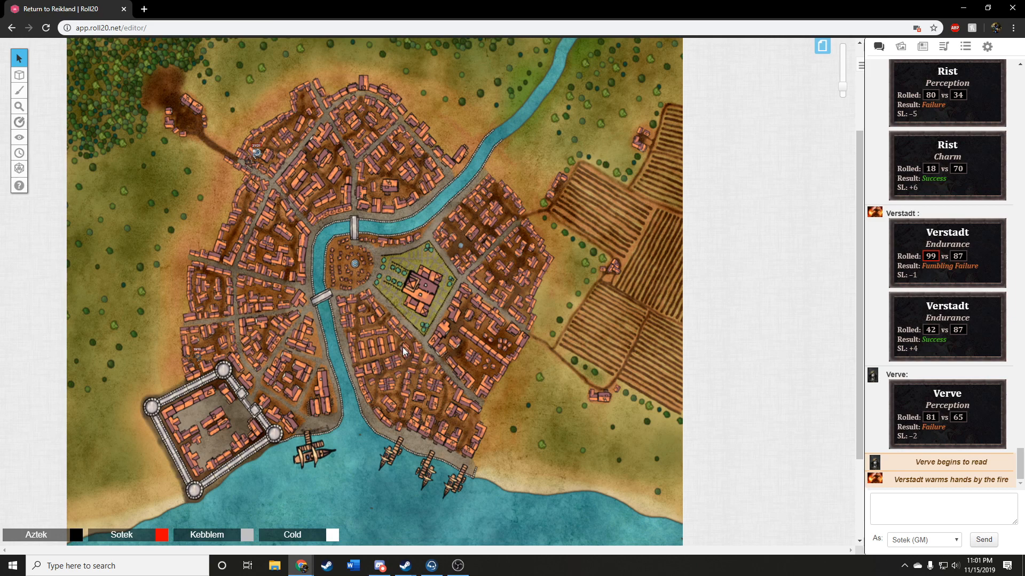
pyautogui.moveTo(404, 354)
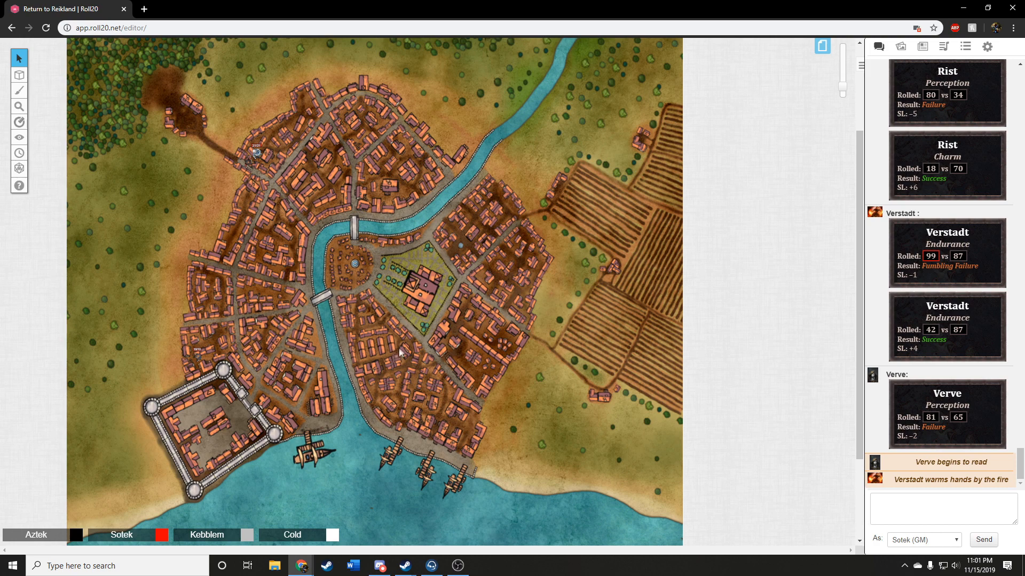
pyautogui.moveTo(431, 378)
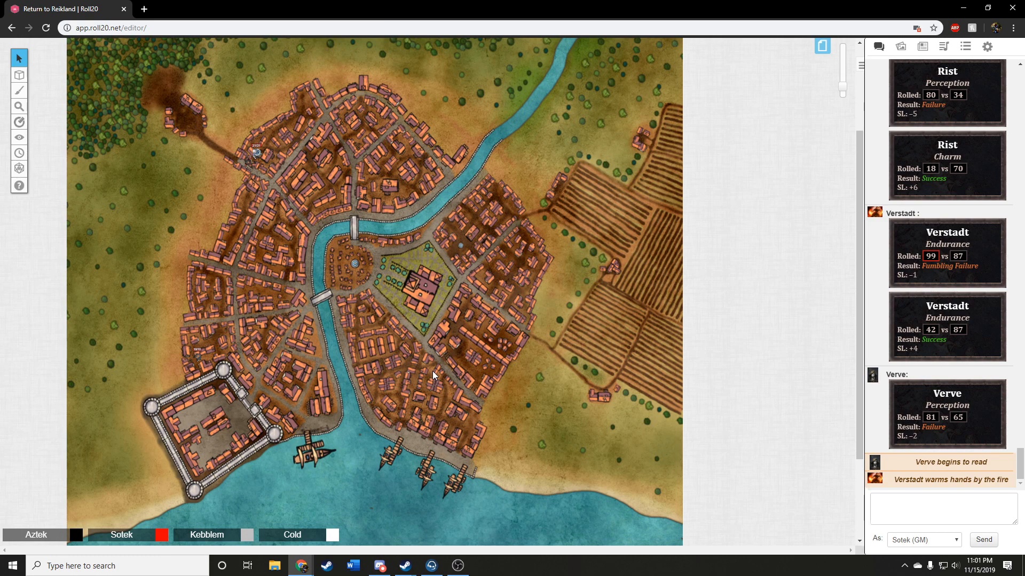
pyautogui.moveTo(458, 342)
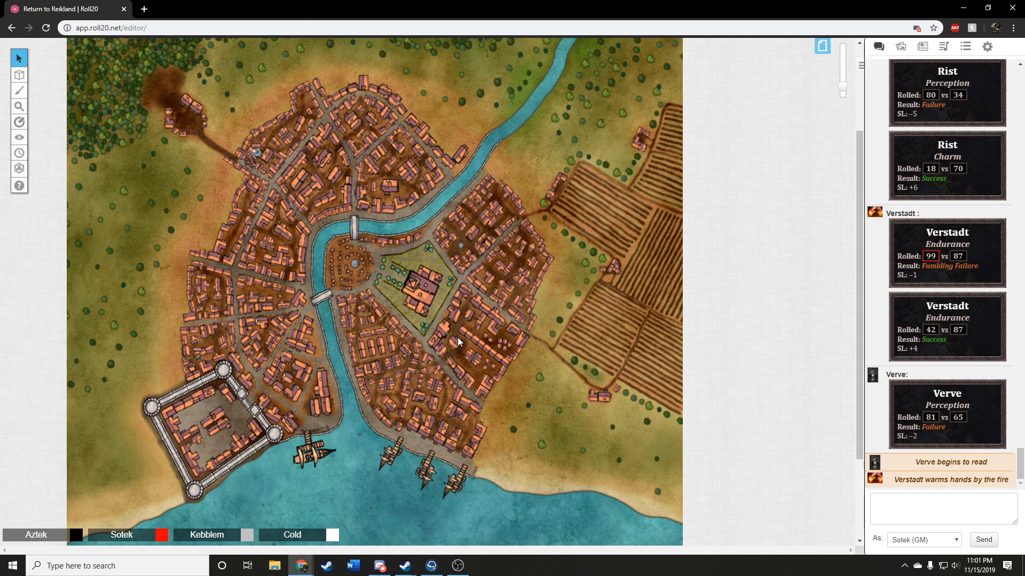
pyautogui.moveTo(446, 333)
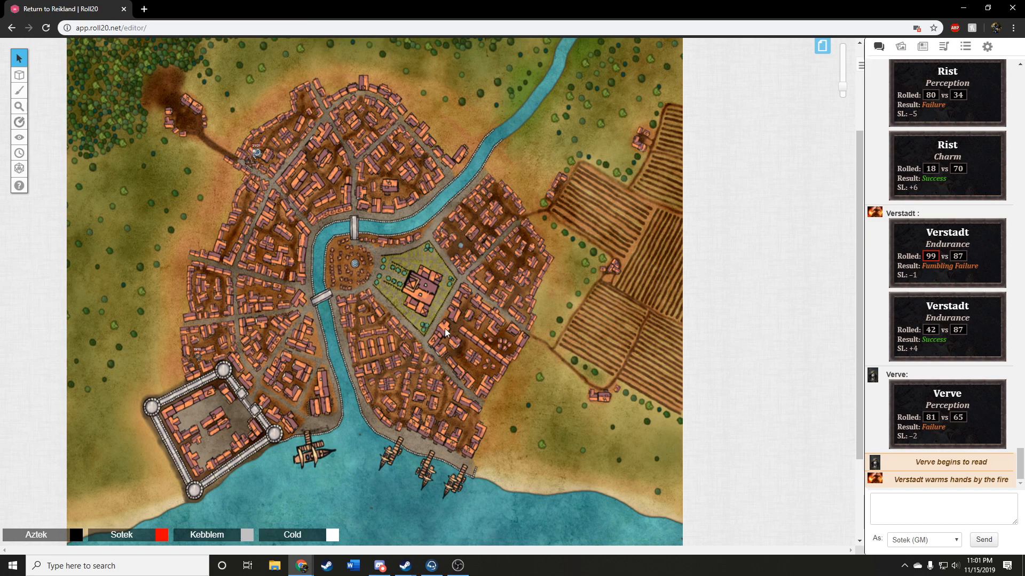
pyautogui.moveTo(465, 386)
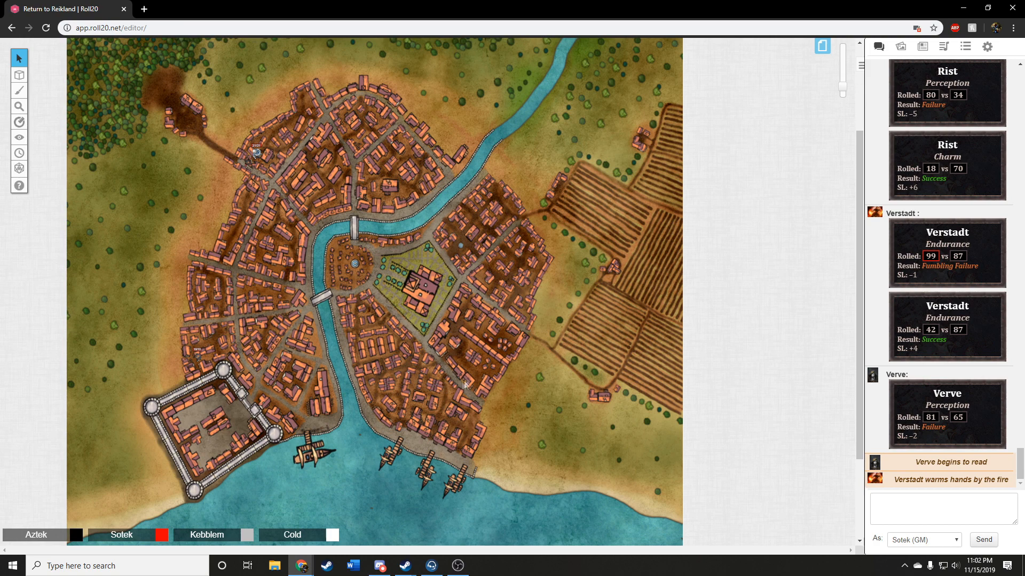
pyautogui.moveTo(464, 359)
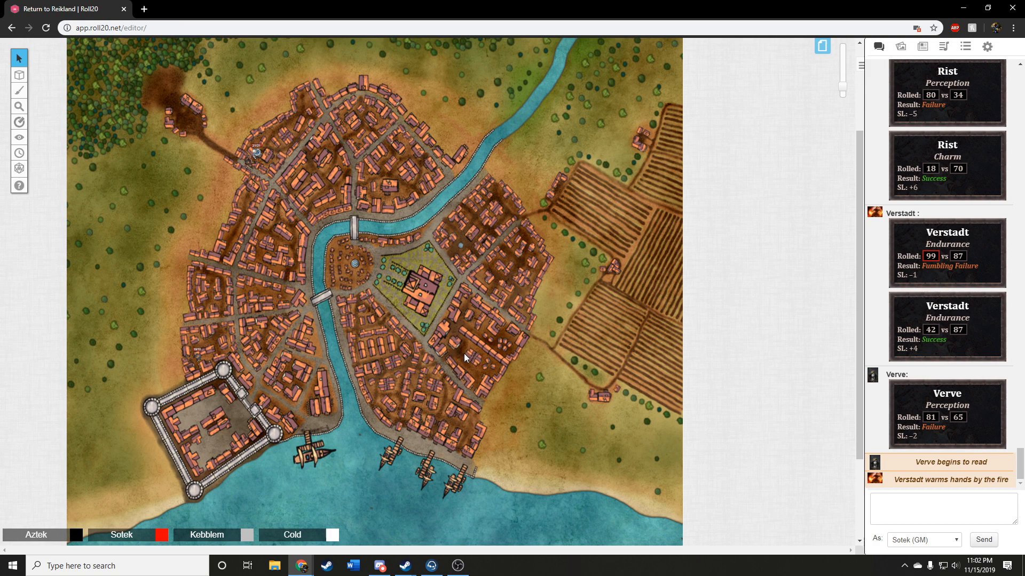
pyautogui.moveTo(455, 354)
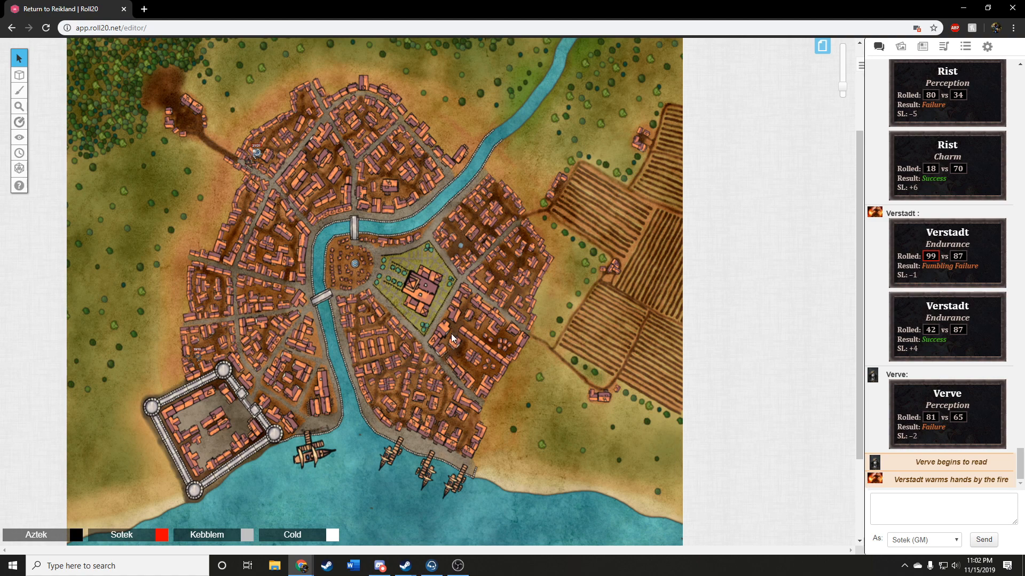
pyautogui.moveTo(342, 301)
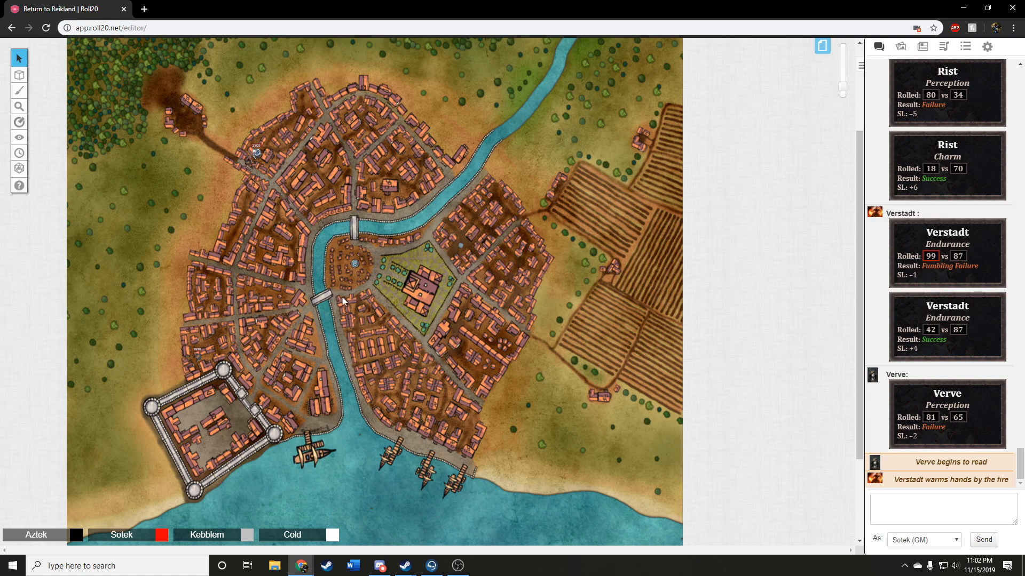
pyautogui.moveTo(365, 289)
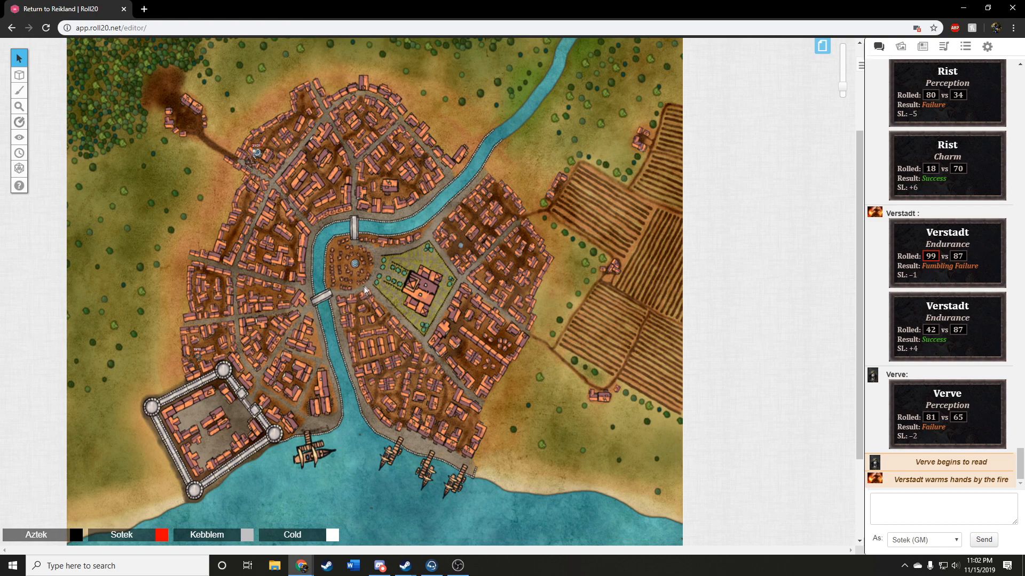
pyautogui.moveTo(374, 294)
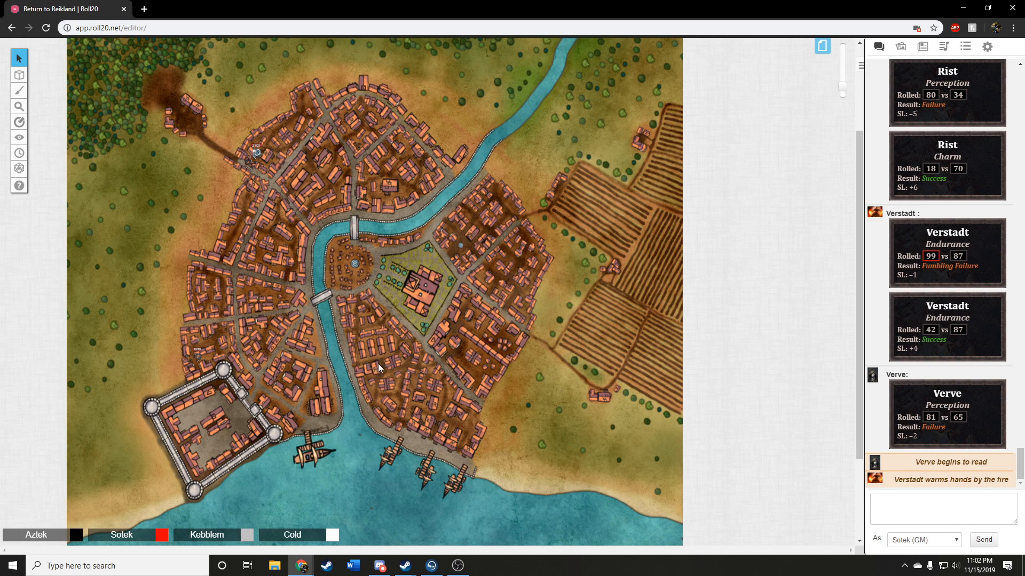
pyautogui.moveTo(406, 318)
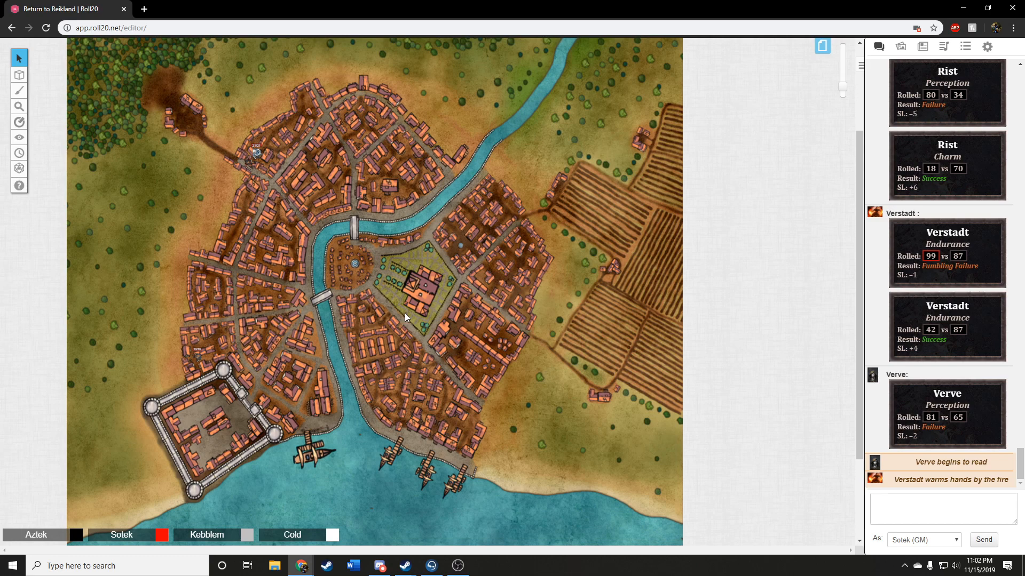
pyautogui.moveTo(366, 346)
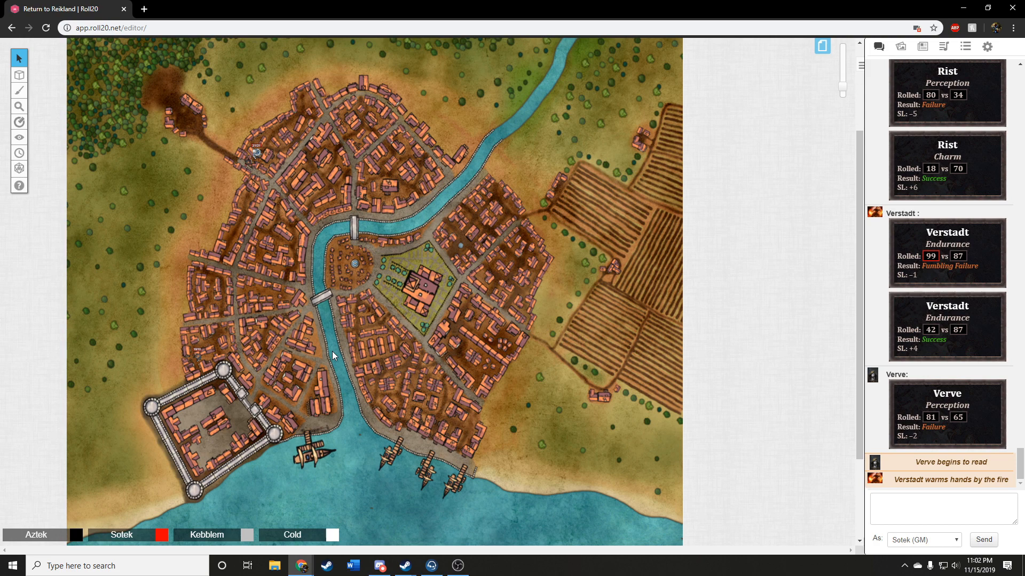
pyautogui.moveTo(240, 360)
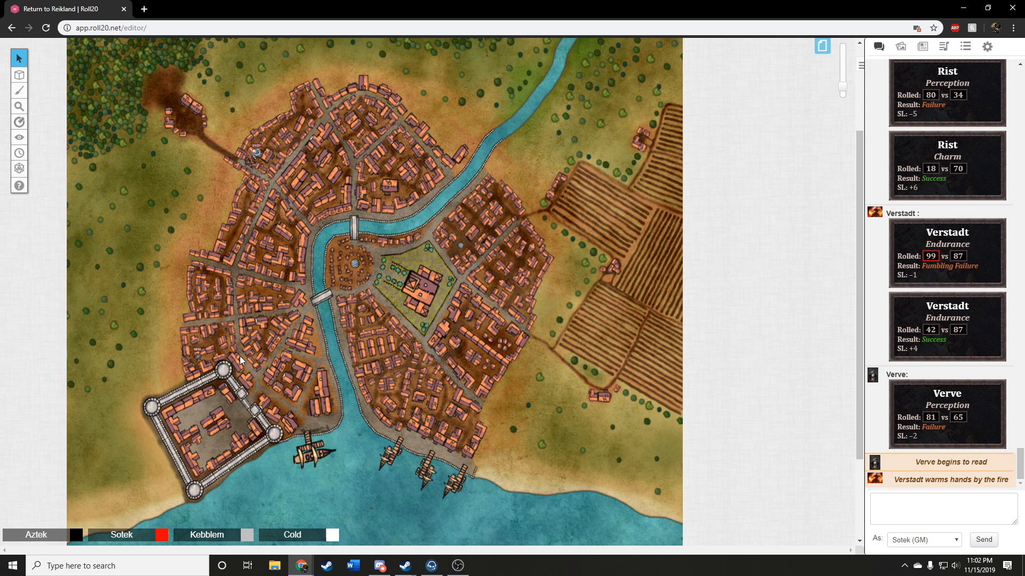
pyautogui.moveTo(247, 394)
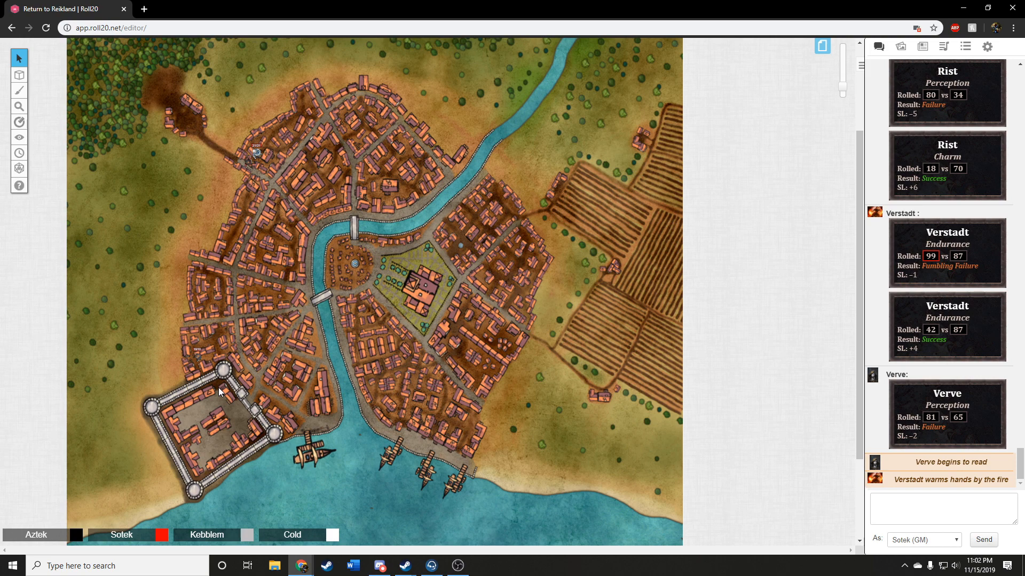
pyautogui.moveTo(309, 426)
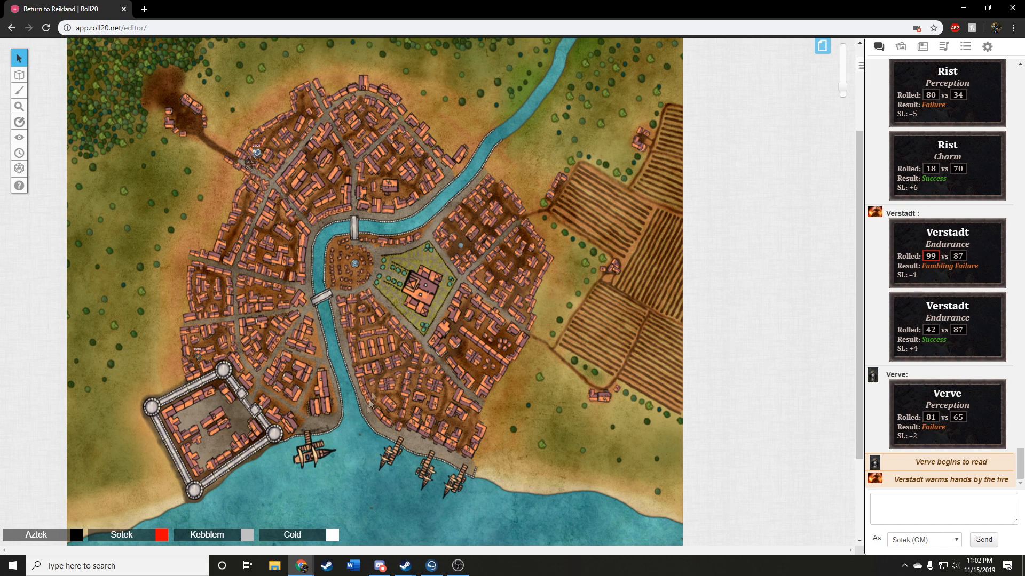
pyautogui.moveTo(455, 327)
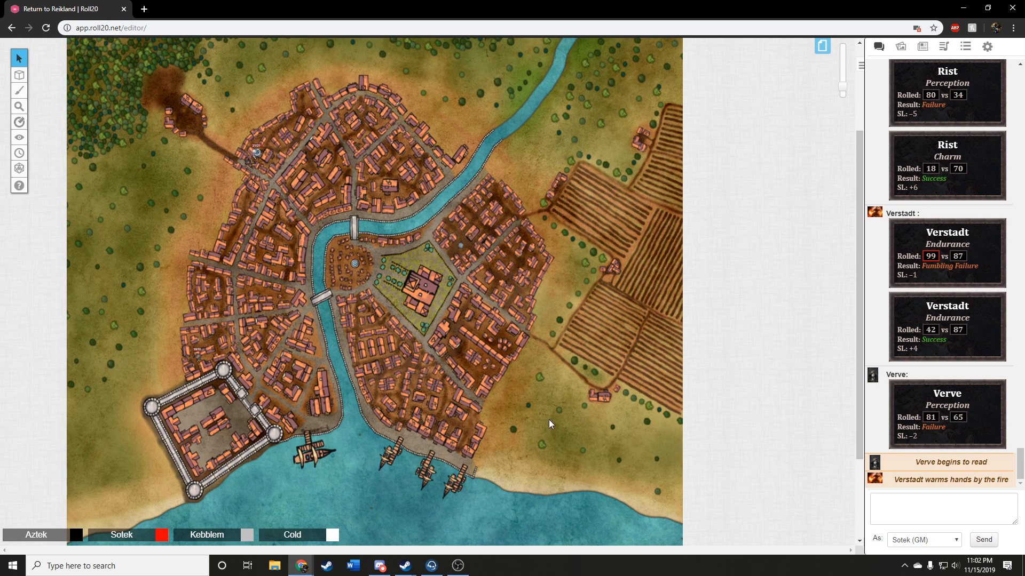
pyautogui.moveTo(581, 422)
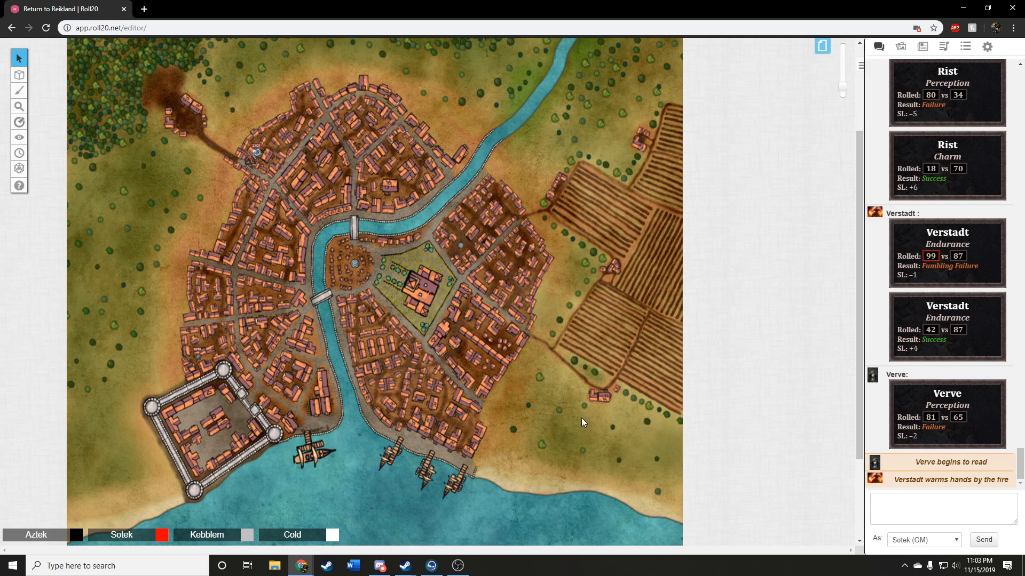
pyautogui.moveTo(583, 426)
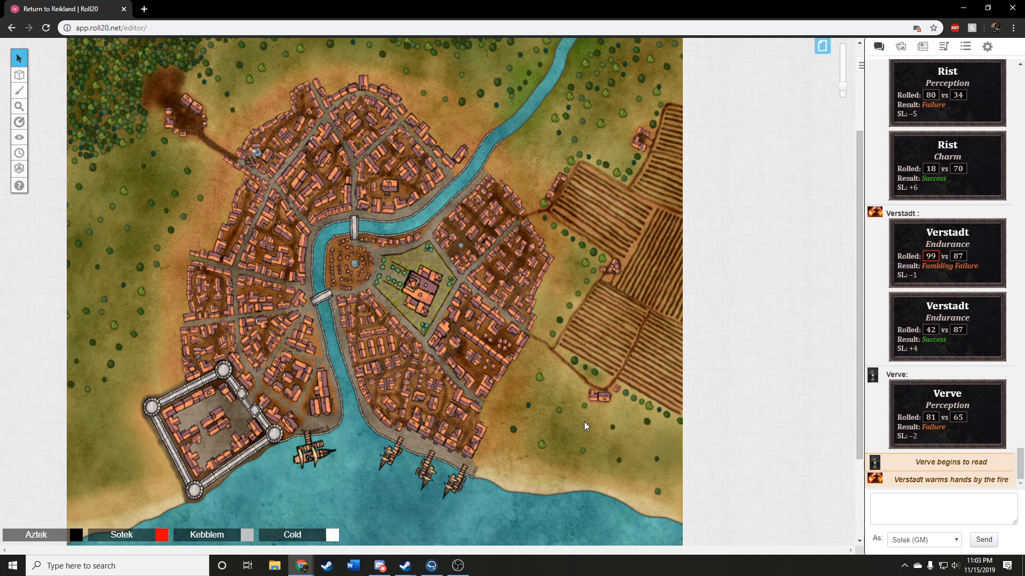
pyautogui.moveTo(605, 453)
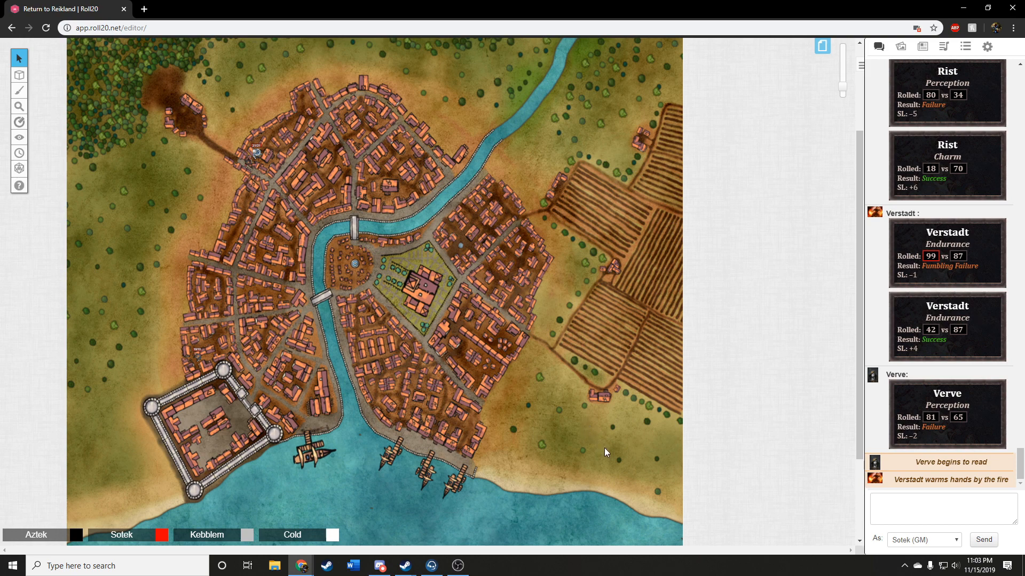
pyautogui.moveTo(590, 450)
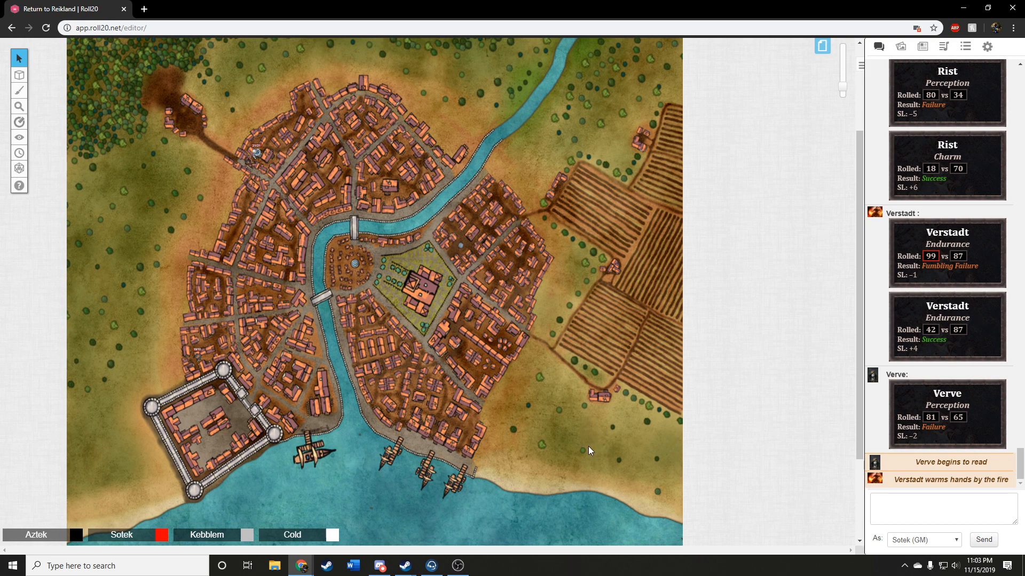
pyautogui.moveTo(521, 447)
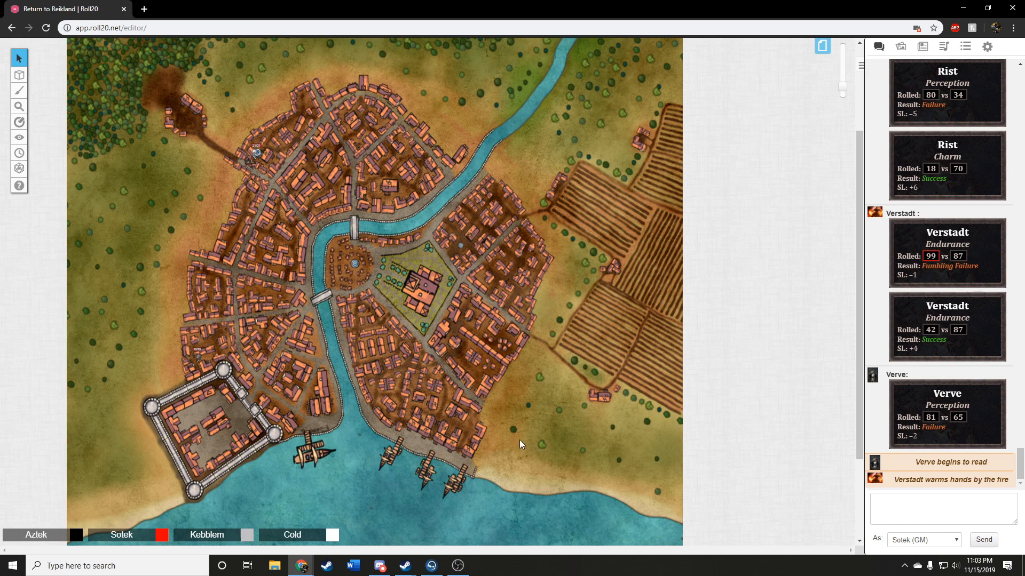
pyautogui.moveTo(511, 426)
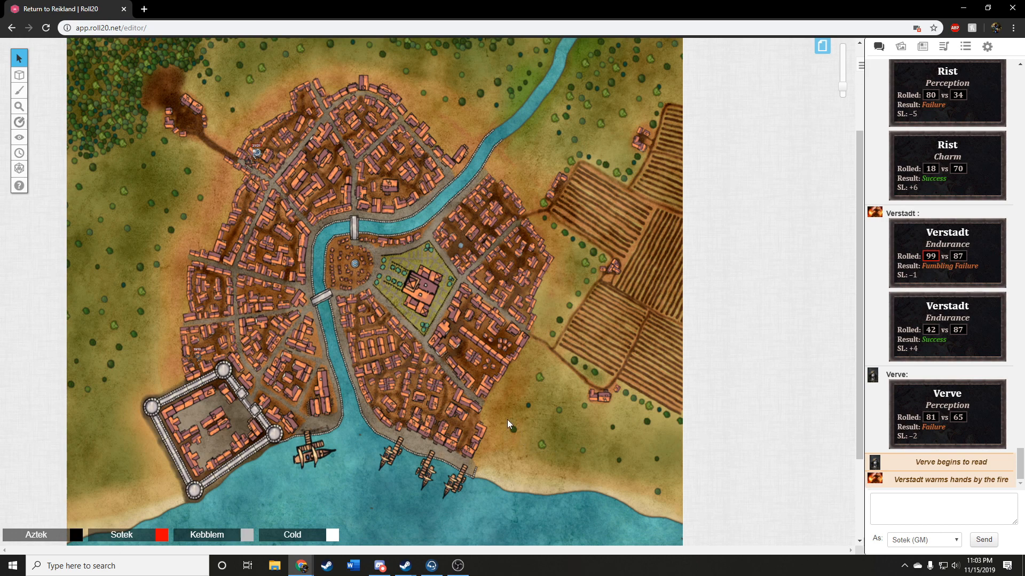
pyautogui.moveTo(499, 431)
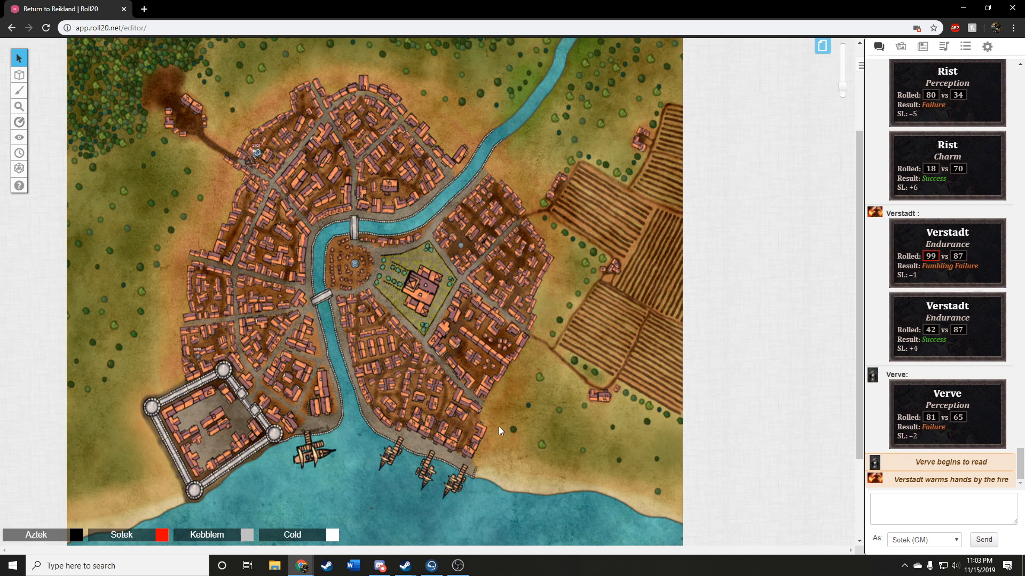
pyautogui.moveTo(558, 455)
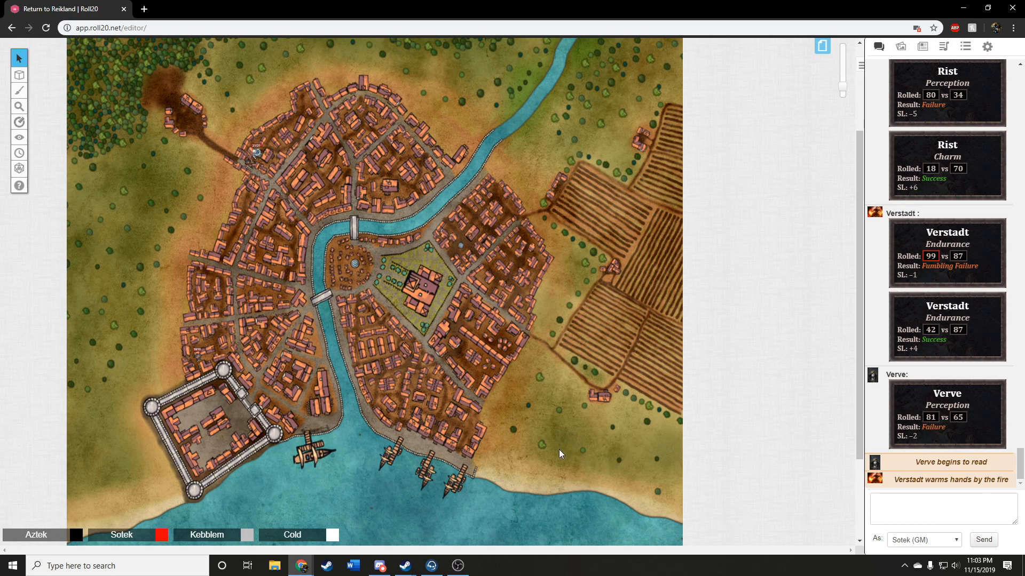
pyautogui.moveTo(535, 436)
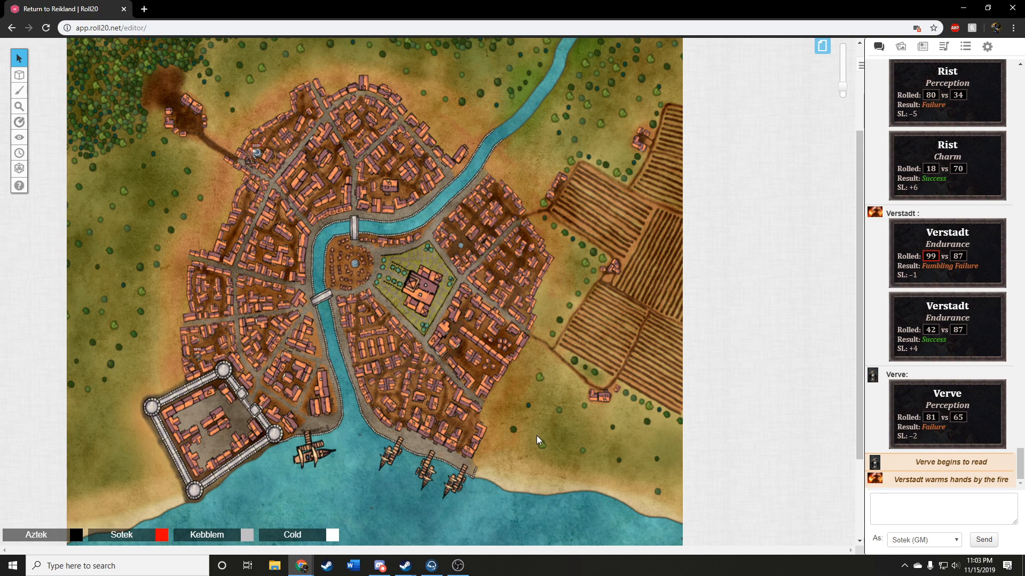
pyautogui.moveTo(541, 438)
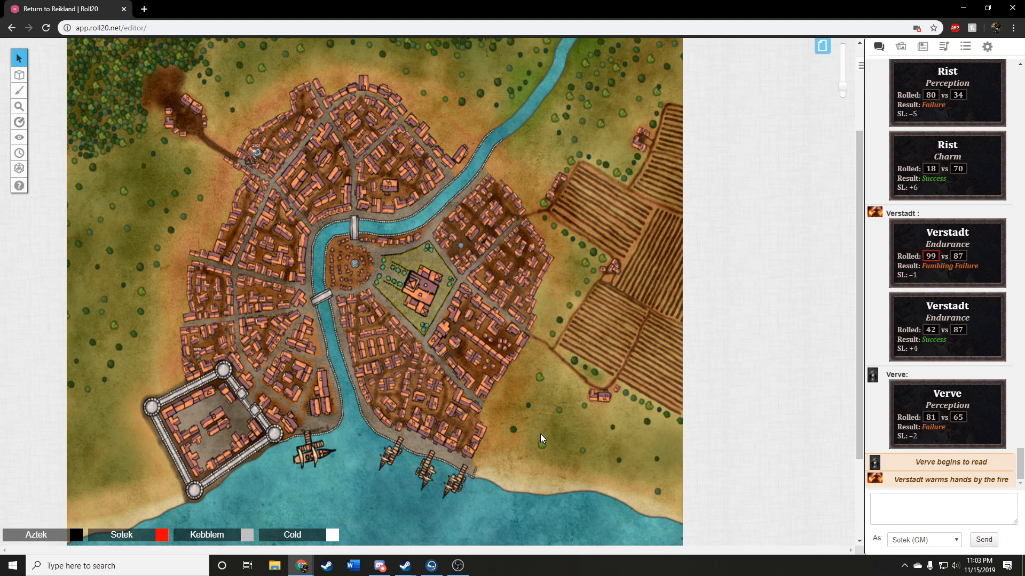
pyautogui.moveTo(541, 434)
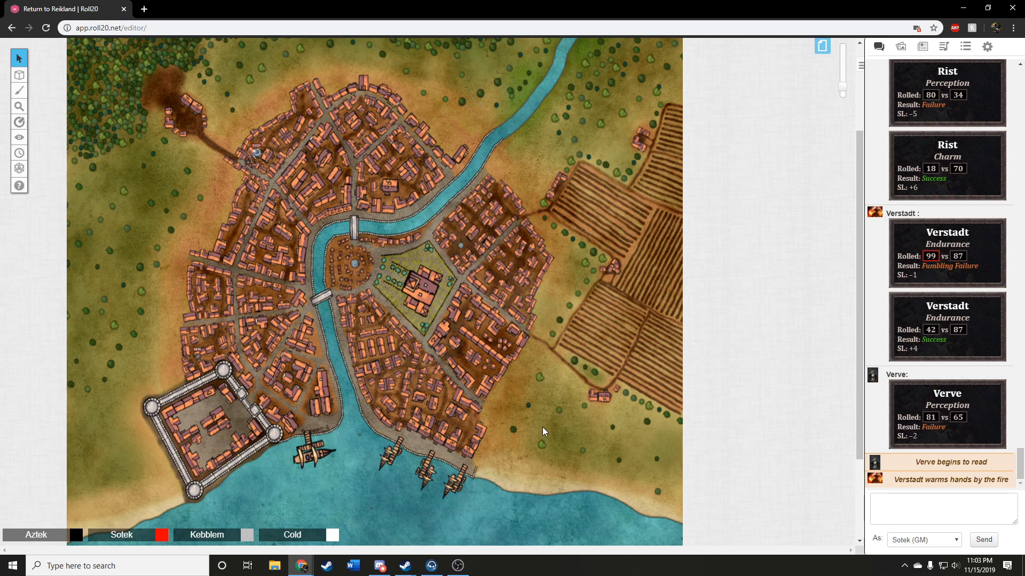
pyautogui.moveTo(542, 421)
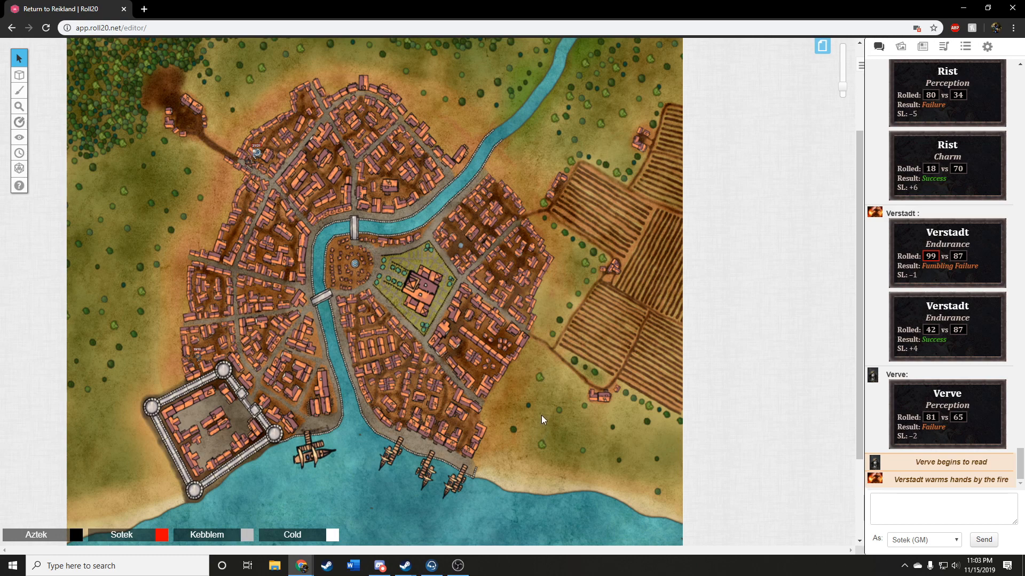
pyautogui.moveTo(539, 414)
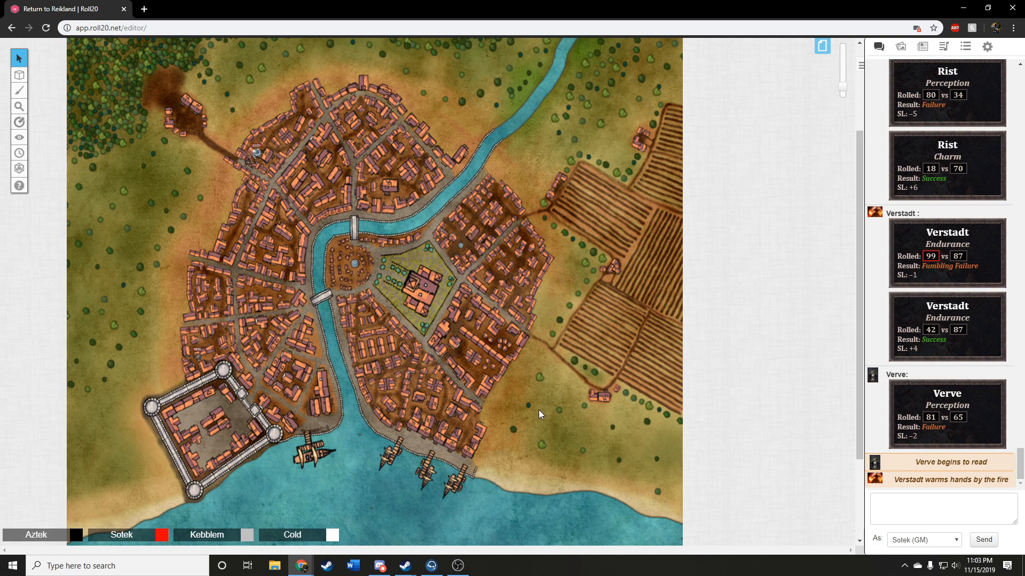
pyautogui.moveTo(403, 379)
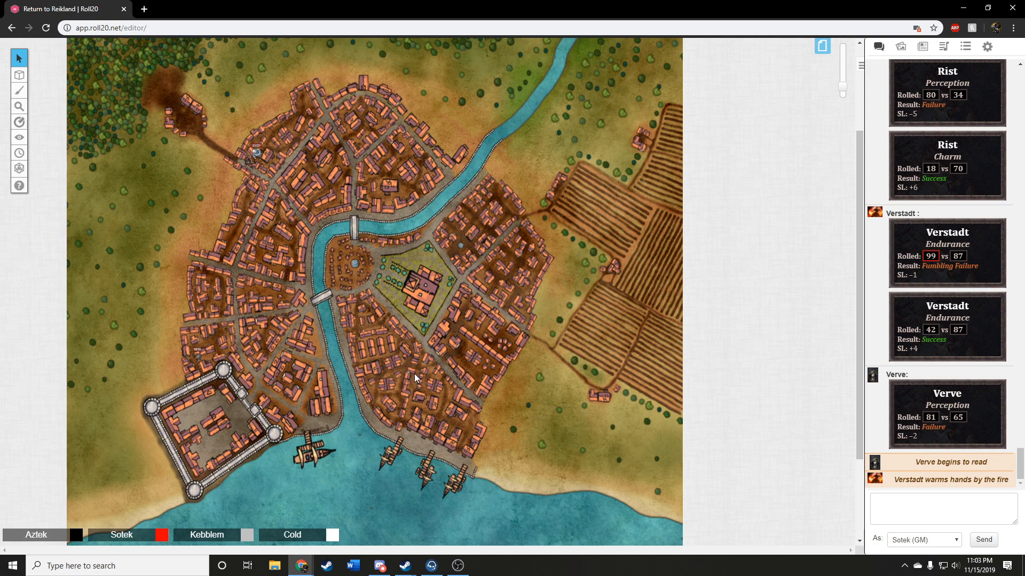
pyautogui.moveTo(483, 366)
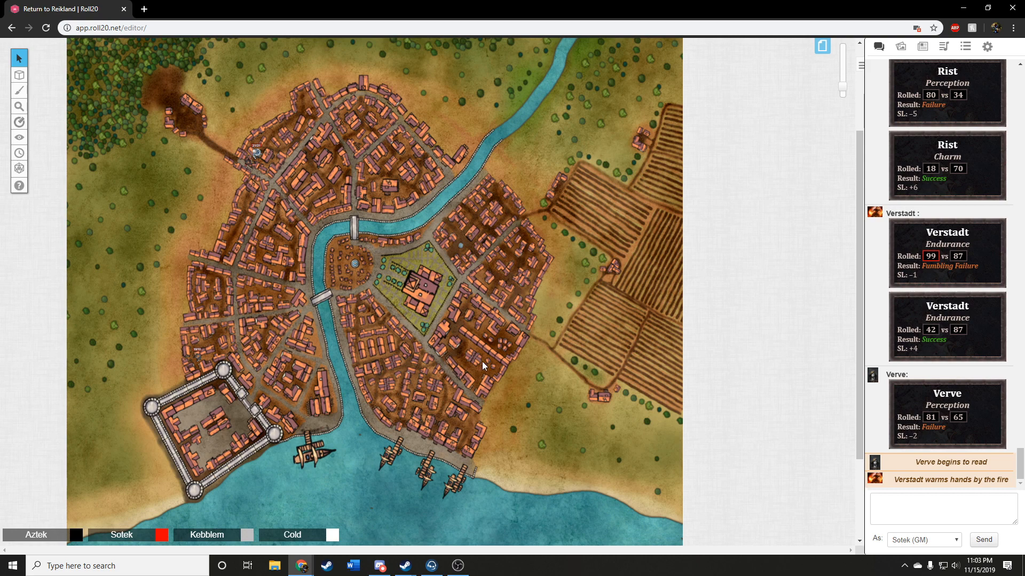
pyautogui.moveTo(443, 365)
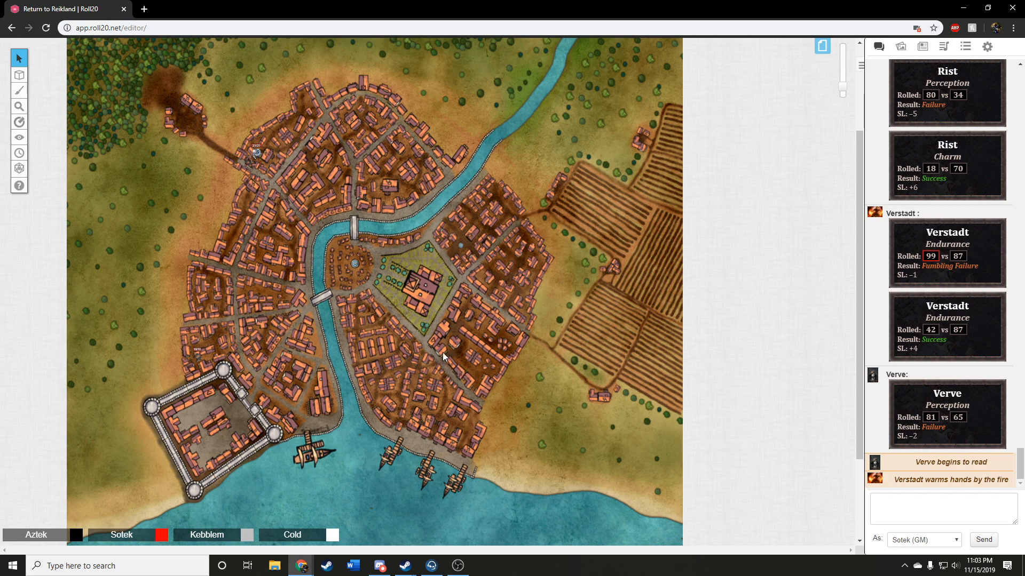
pyautogui.moveTo(435, 370)
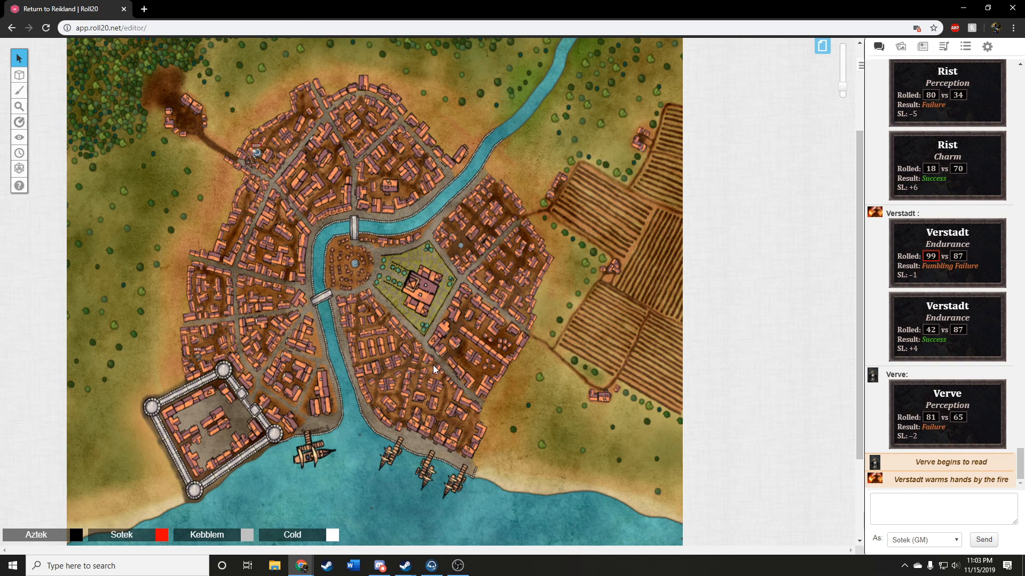
pyautogui.moveTo(418, 390)
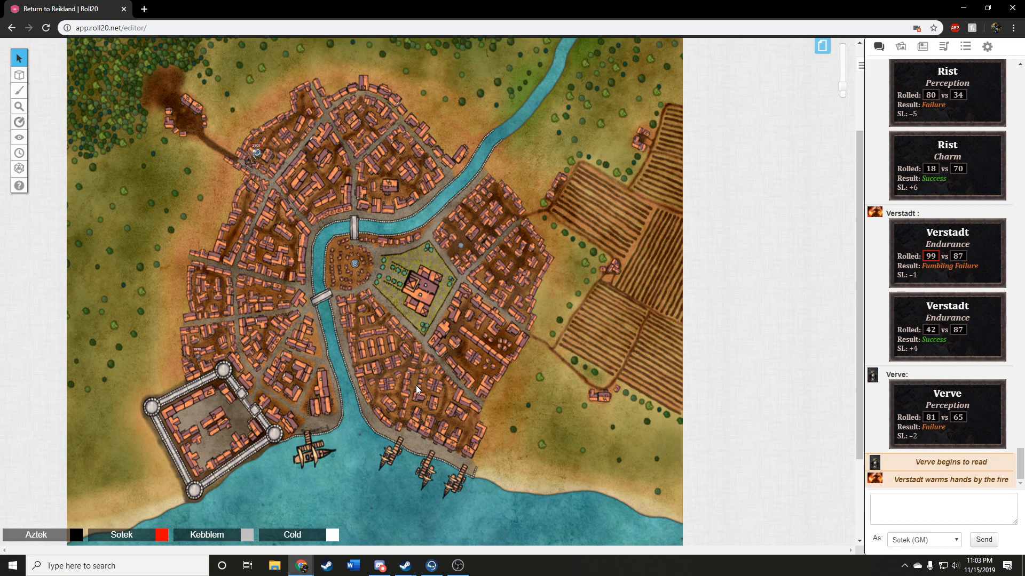
pyautogui.moveTo(394, 391)
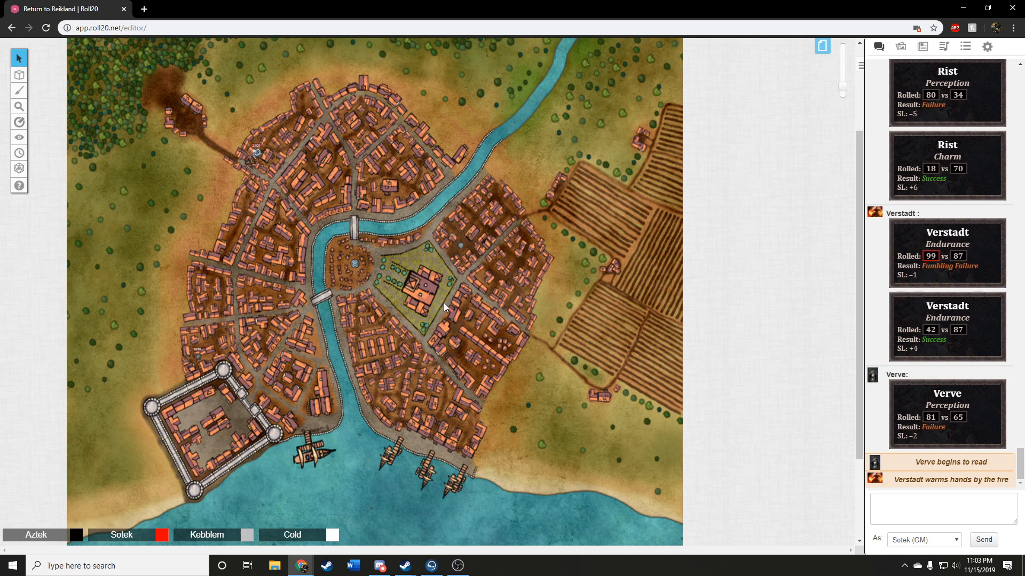
pyautogui.moveTo(357, 342)
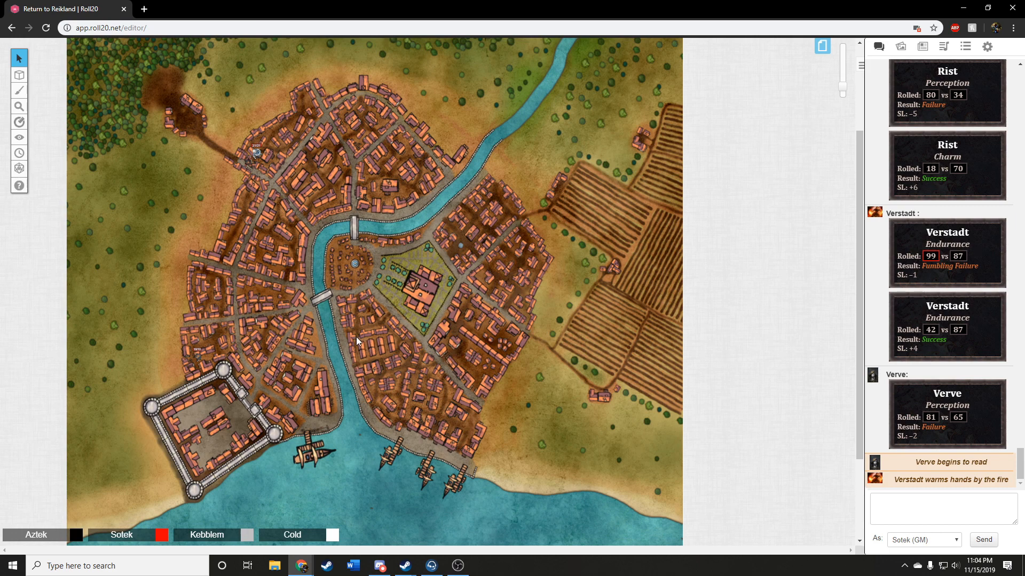
pyautogui.moveTo(438, 422)
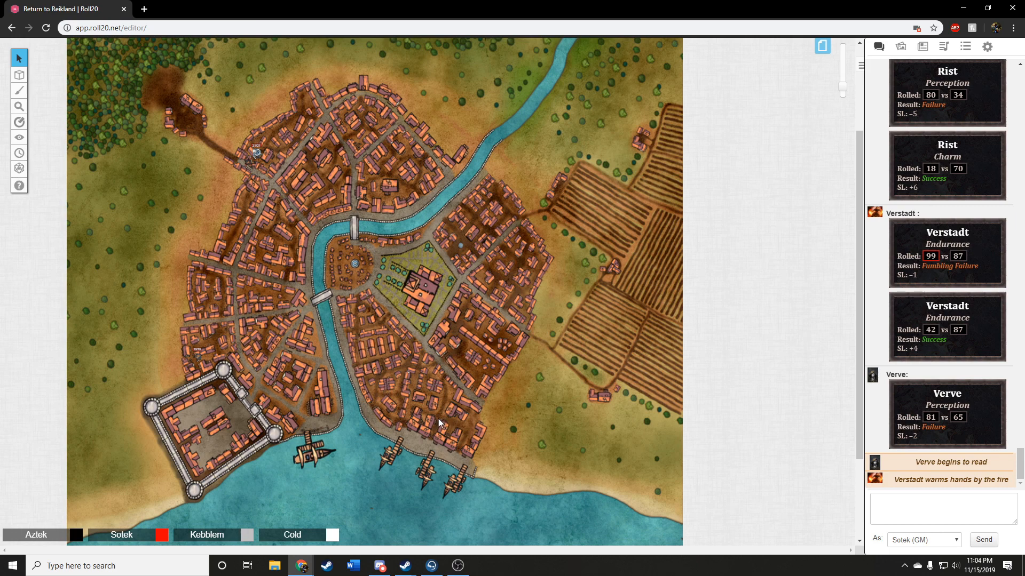
pyautogui.moveTo(422, 397)
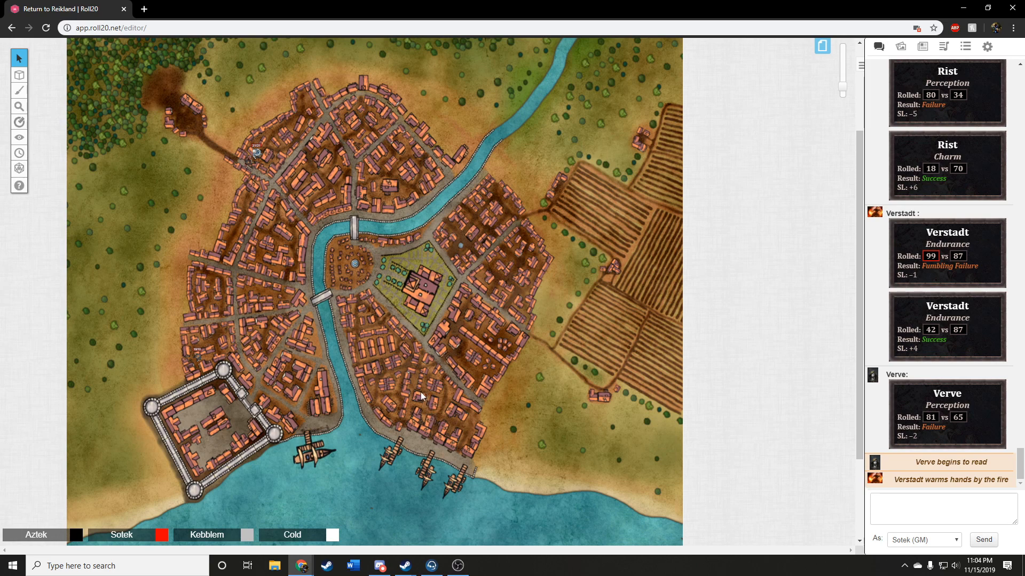
pyautogui.moveTo(426, 377)
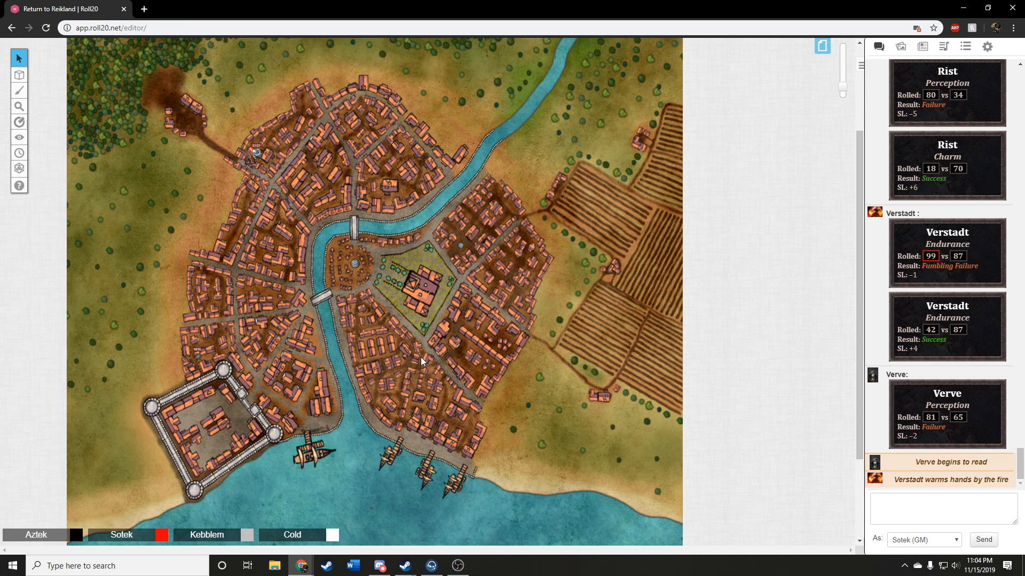
pyautogui.moveTo(450, 365)
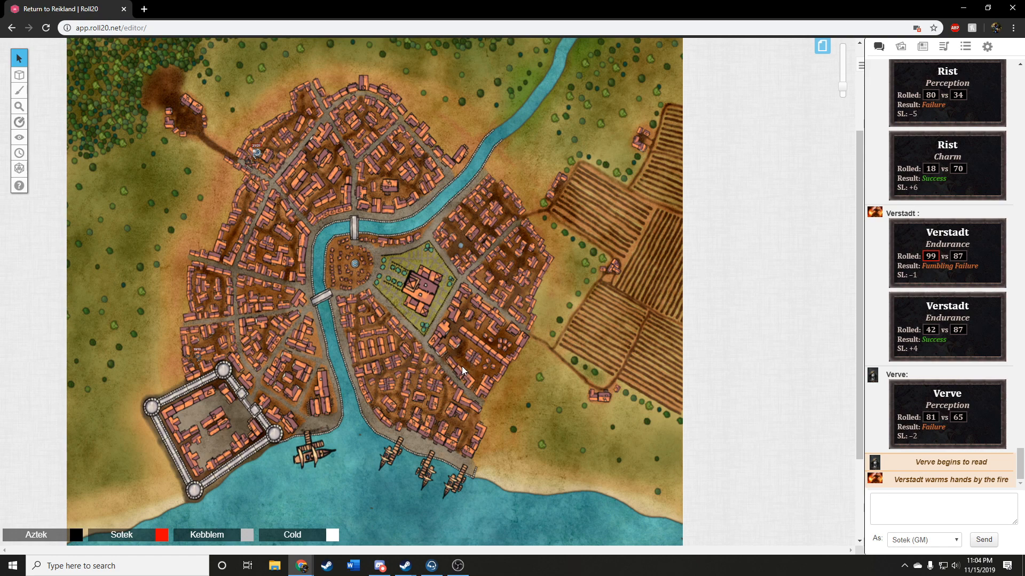
pyautogui.moveTo(455, 354)
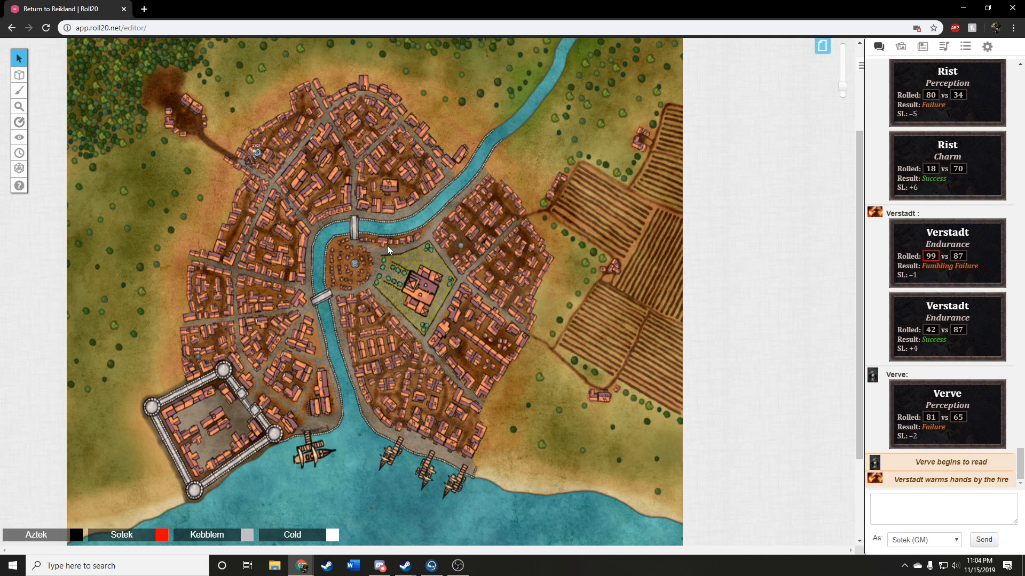
pyautogui.moveTo(406, 255)
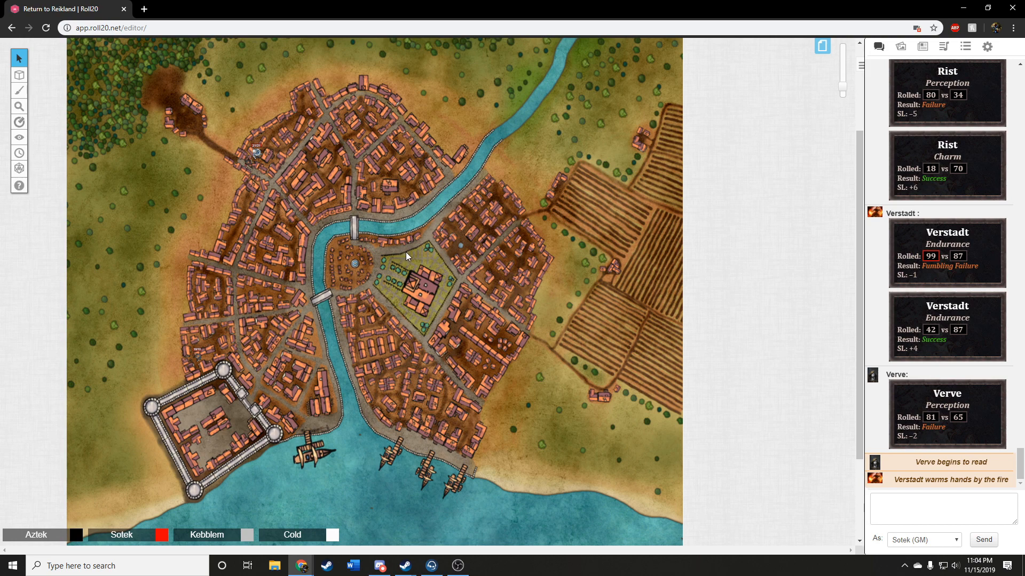
pyautogui.moveTo(418, 280)
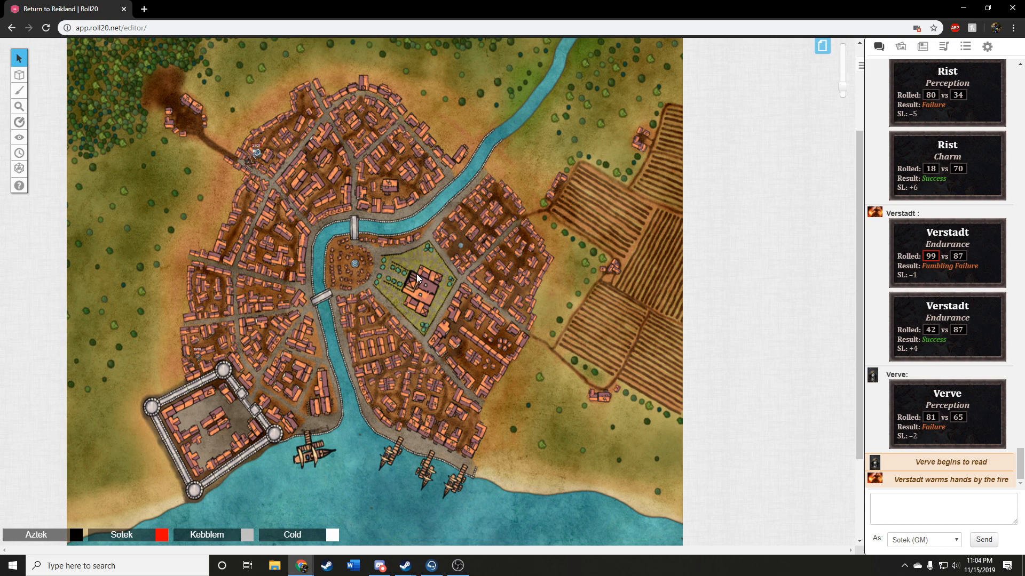
pyautogui.moveTo(426, 275)
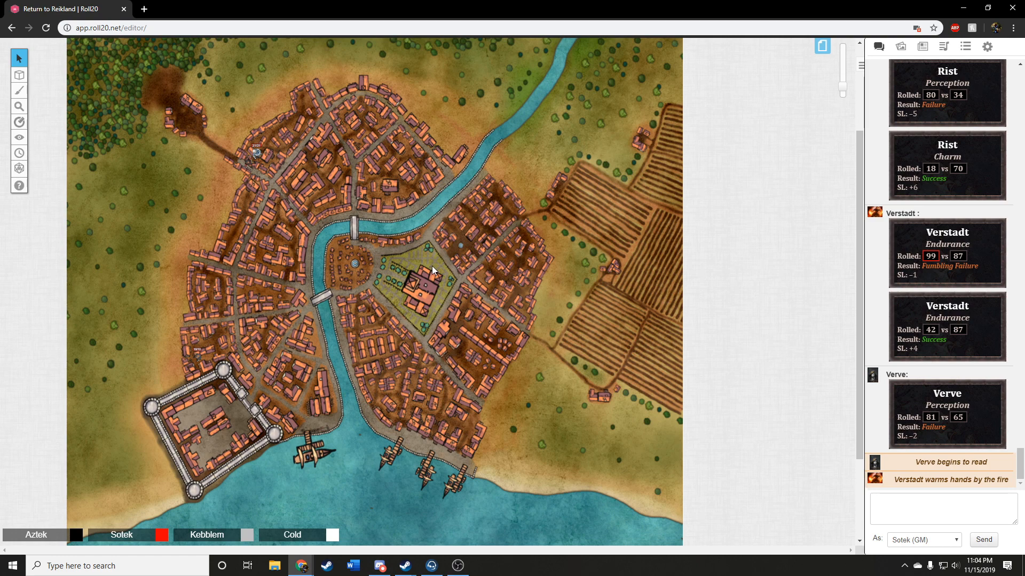
pyautogui.moveTo(410, 332)
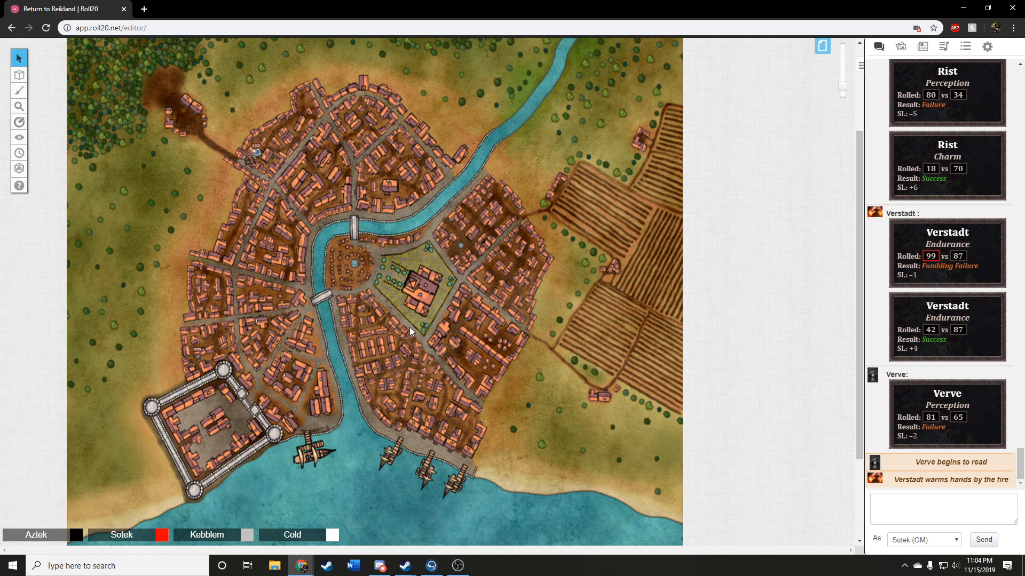
pyautogui.moveTo(408, 340)
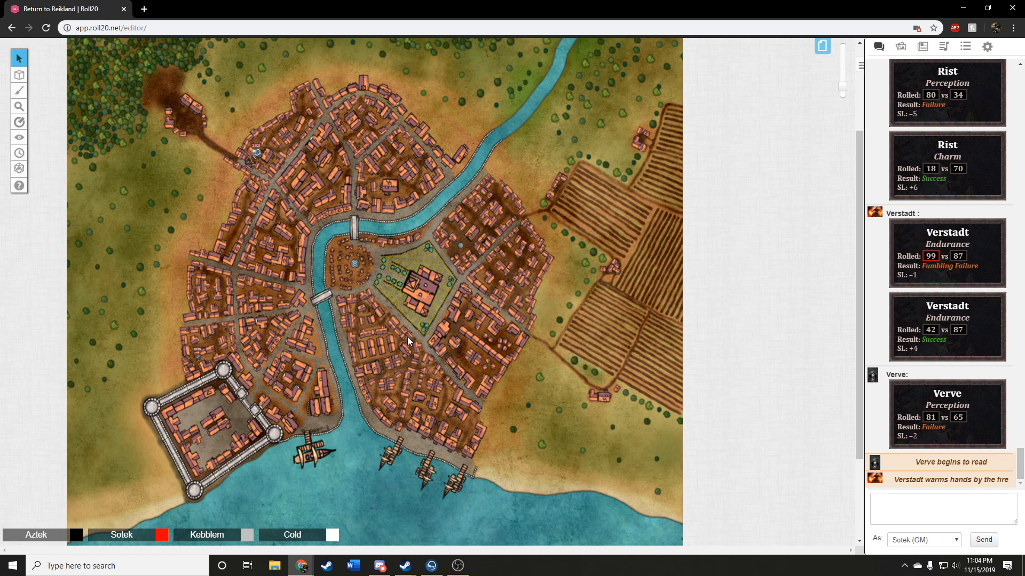
pyautogui.moveTo(419, 338)
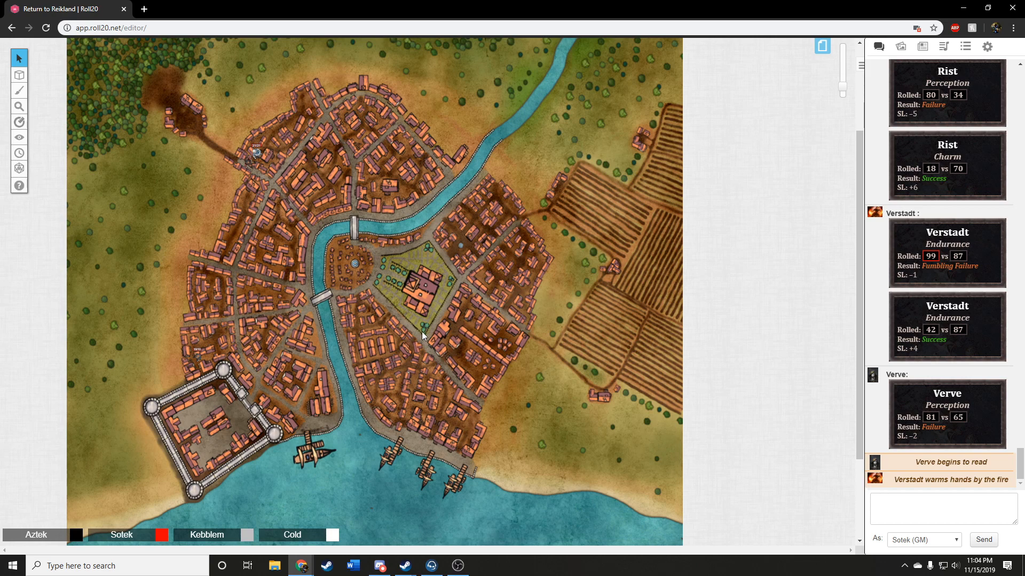
pyautogui.moveTo(419, 346)
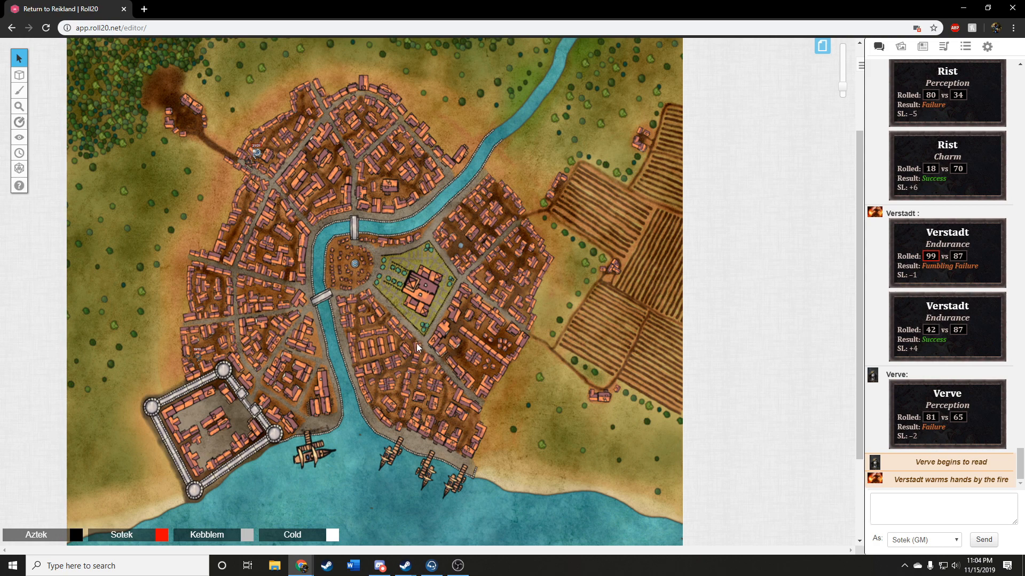
pyautogui.moveTo(426, 334)
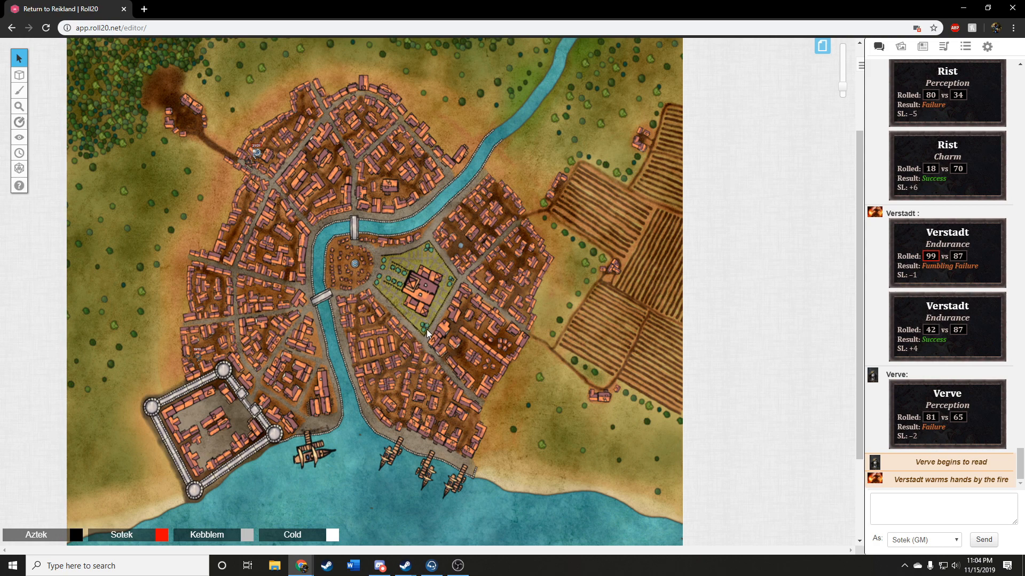
pyautogui.moveTo(409, 311)
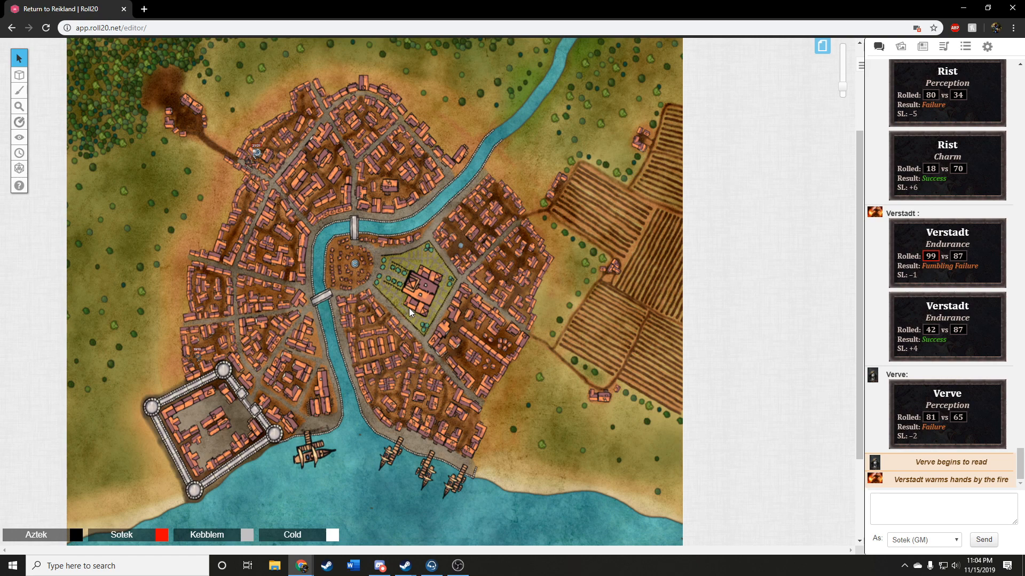
pyautogui.moveTo(394, 333)
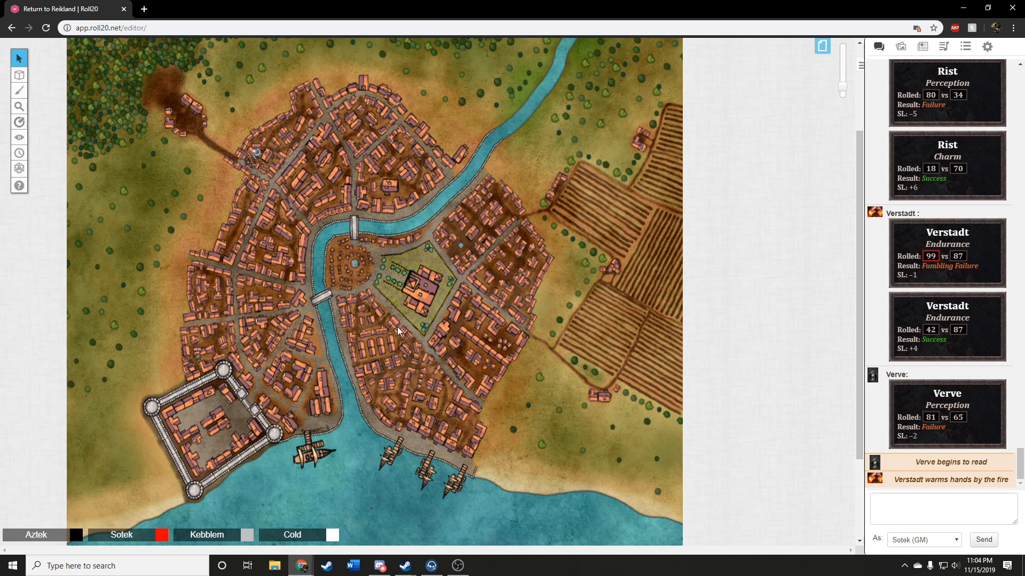
pyautogui.moveTo(333, 379)
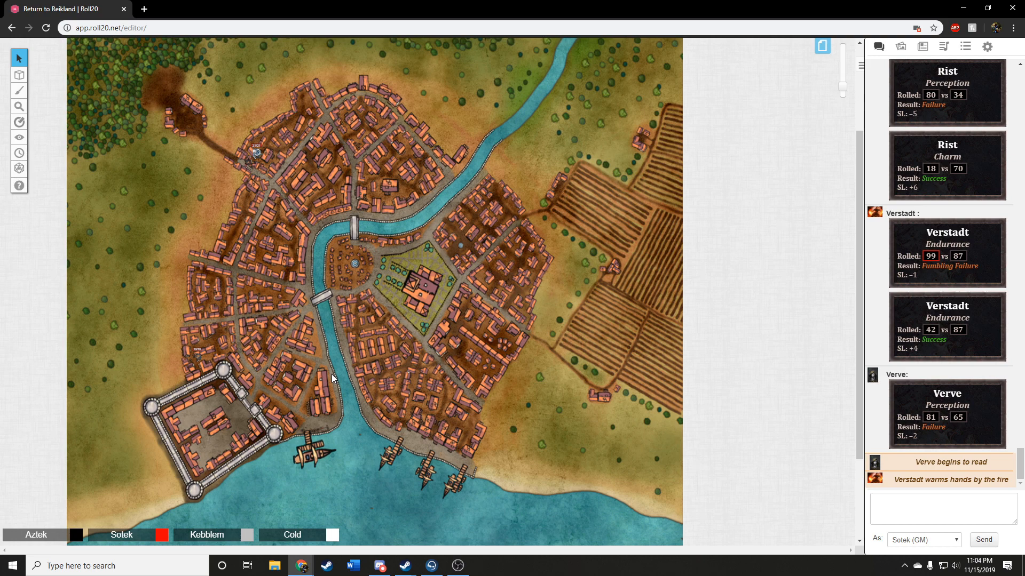
pyautogui.moveTo(342, 388)
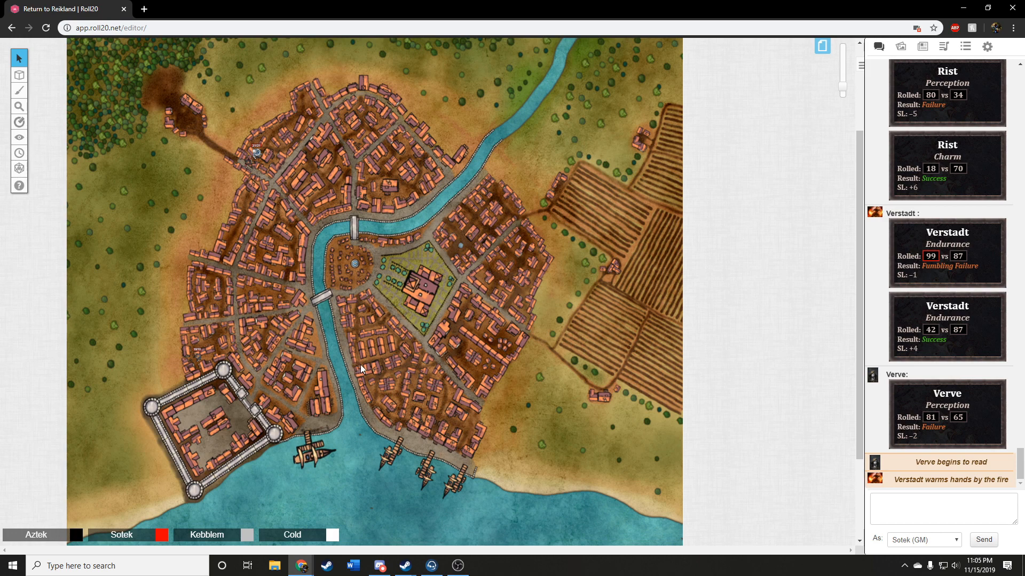
pyautogui.moveTo(371, 355)
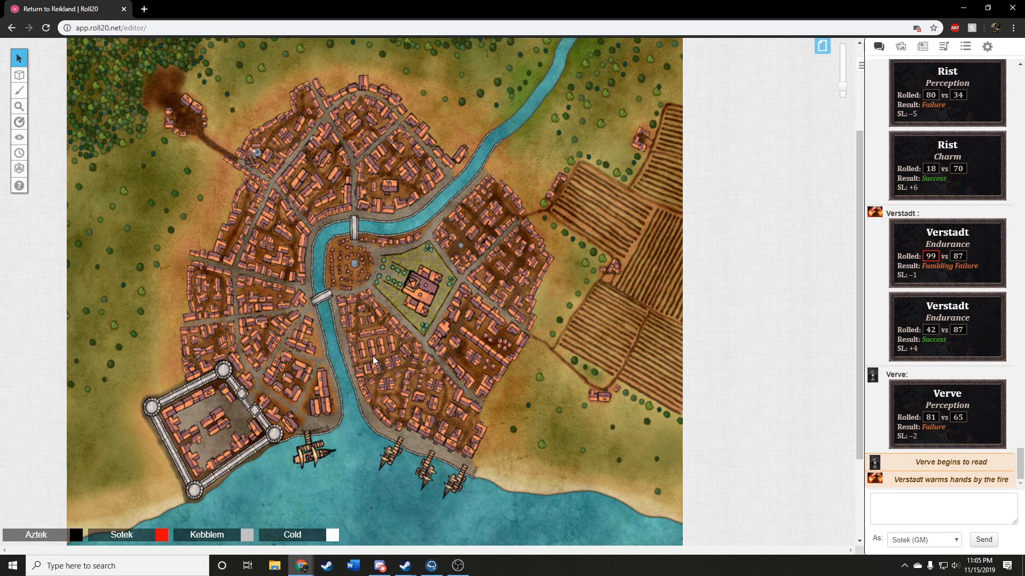
pyautogui.moveTo(374, 364)
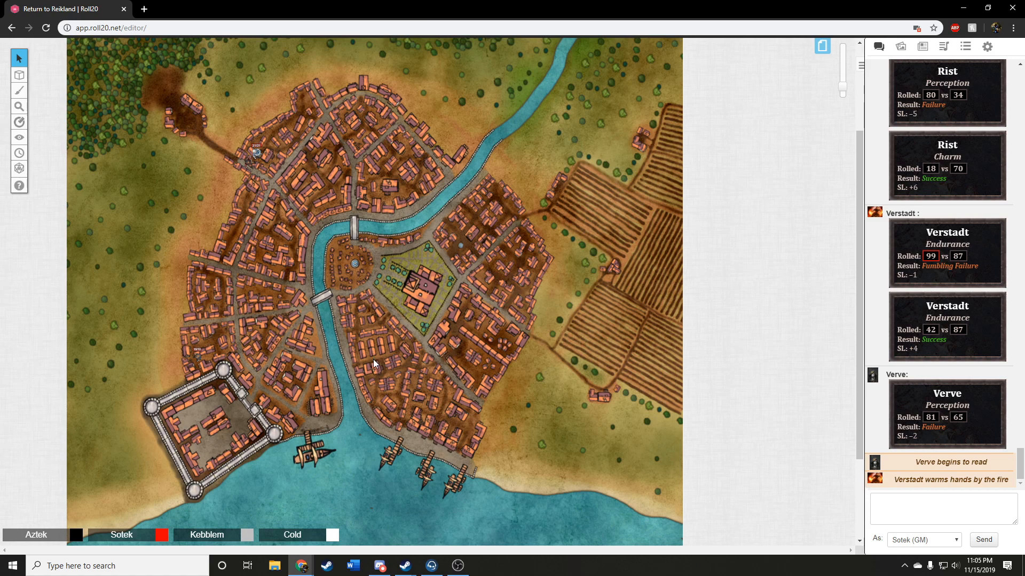
pyautogui.moveTo(376, 360)
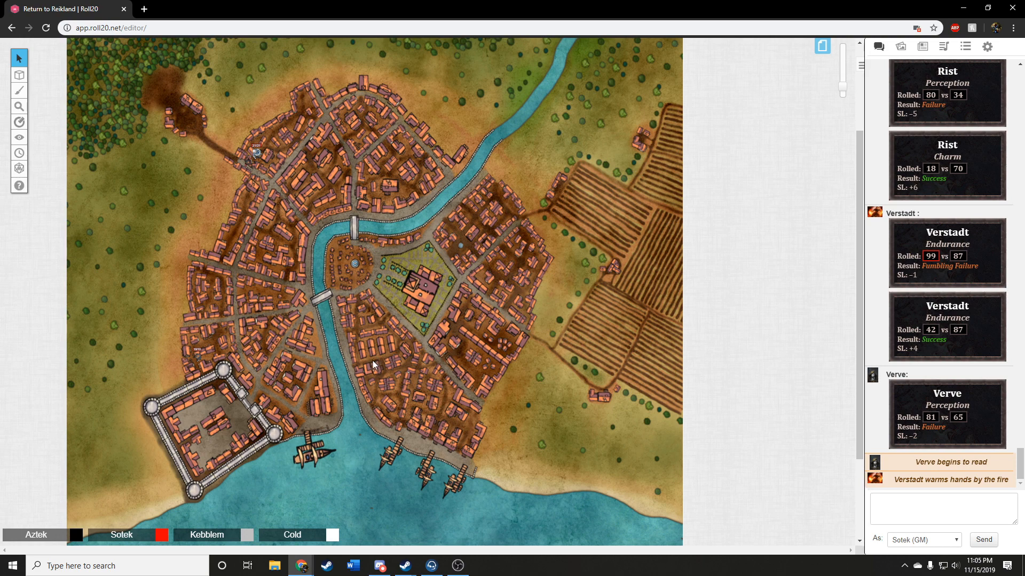
pyautogui.moveTo(345, 360)
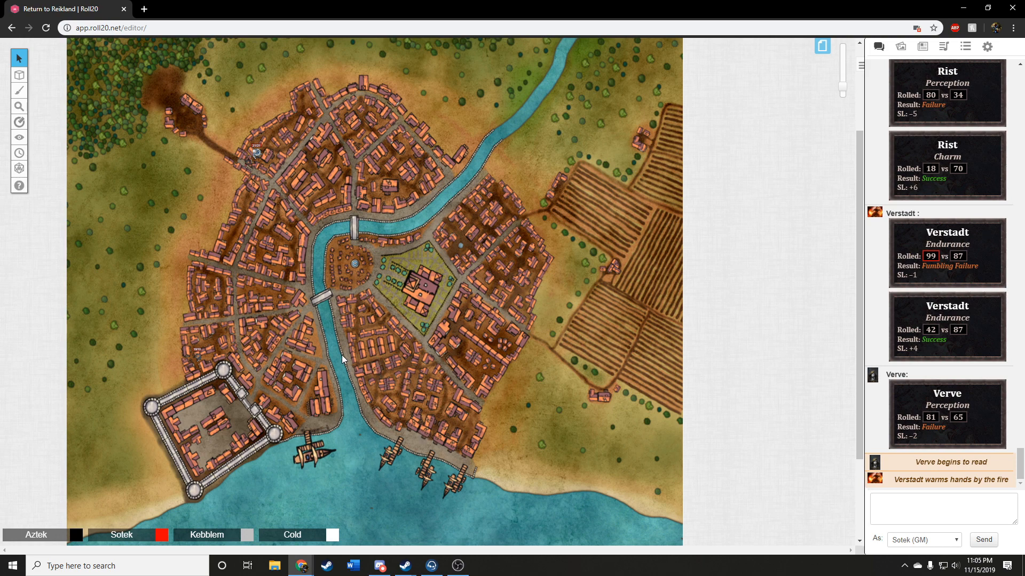
pyautogui.moveTo(290, 331)
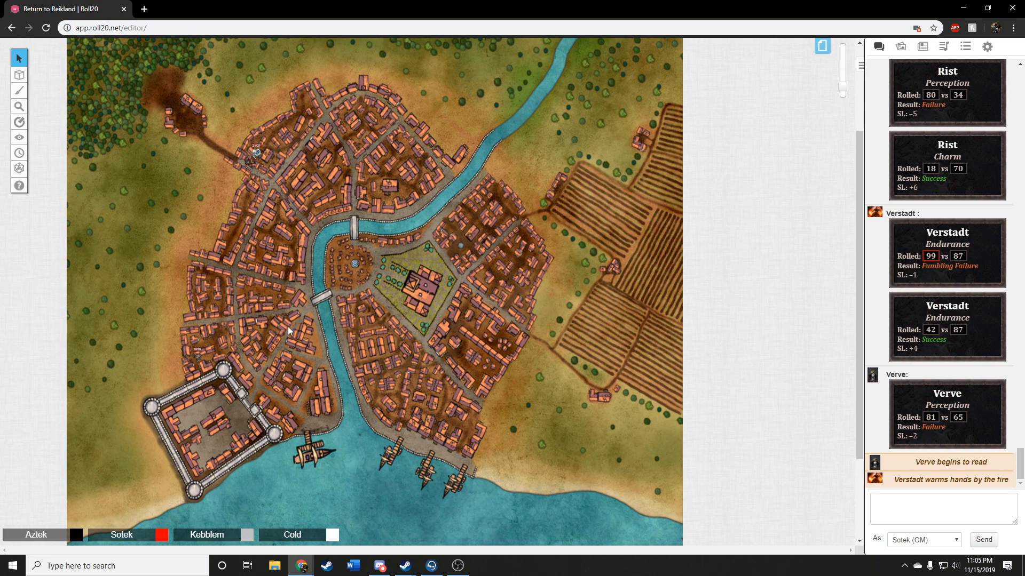
pyautogui.moveTo(357, 418)
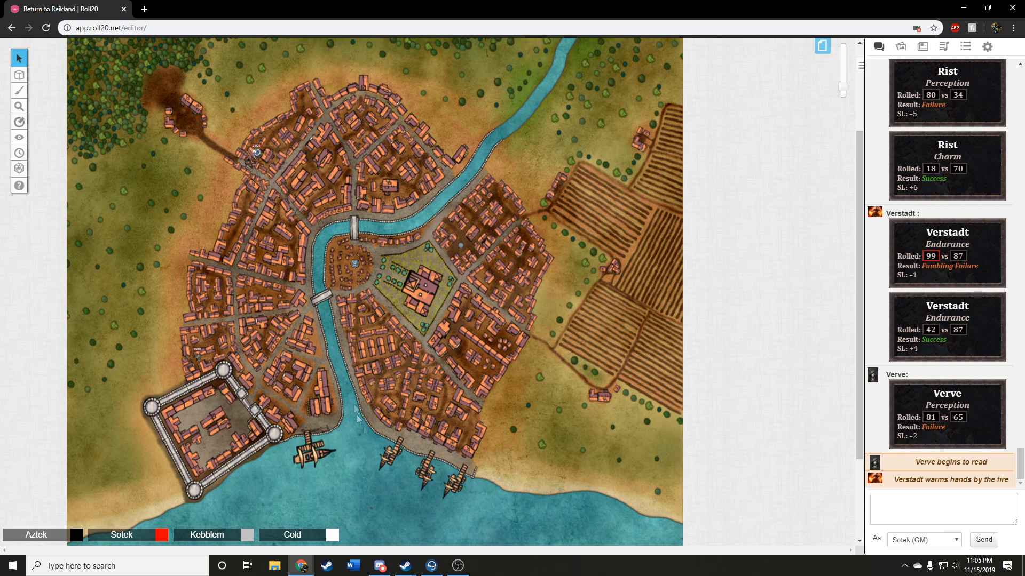
pyautogui.moveTo(359, 437)
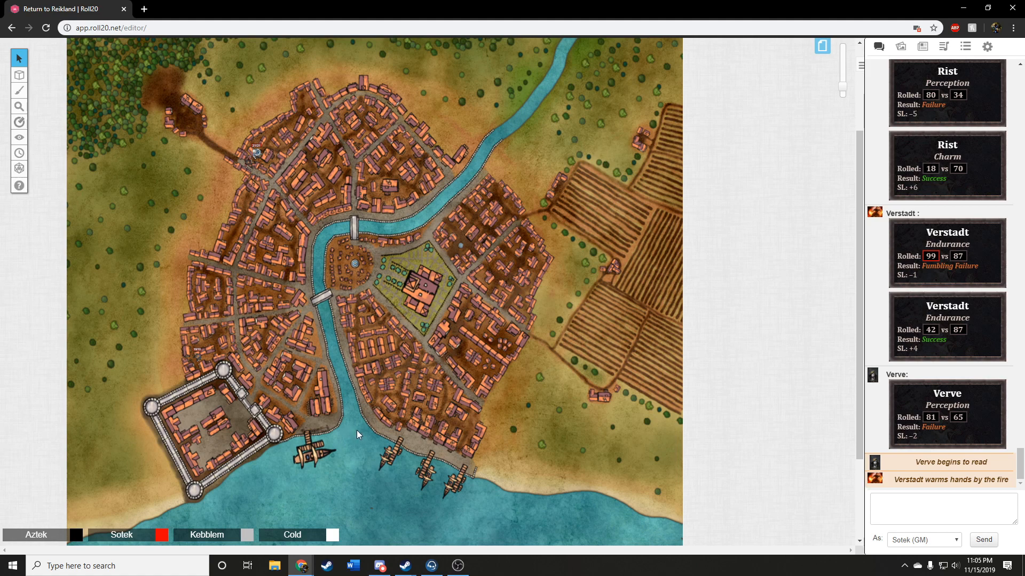
pyautogui.moveTo(320, 430)
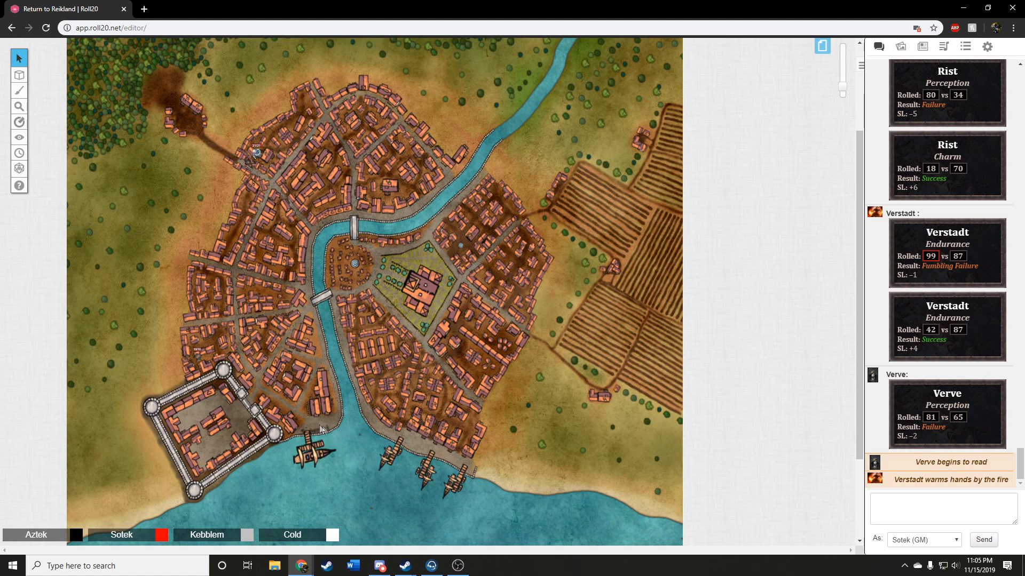
pyautogui.moveTo(363, 433)
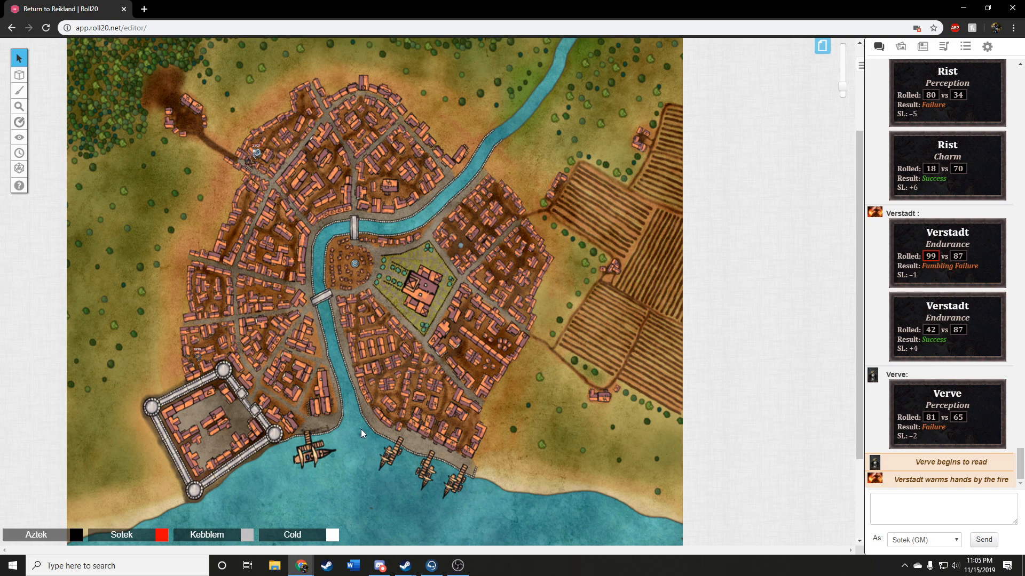
pyautogui.moveTo(365, 425)
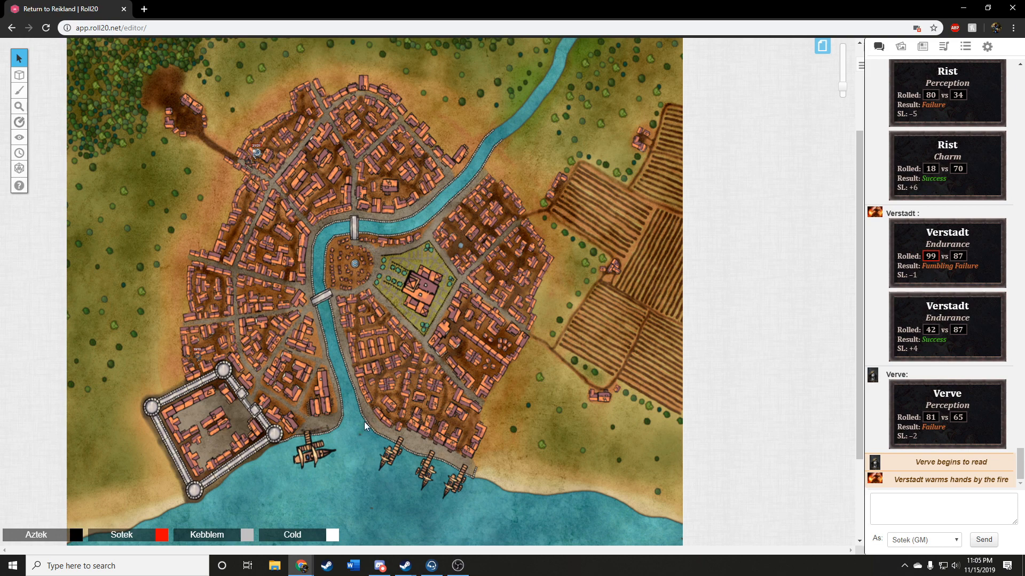
pyautogui.moveTo(358, 434)
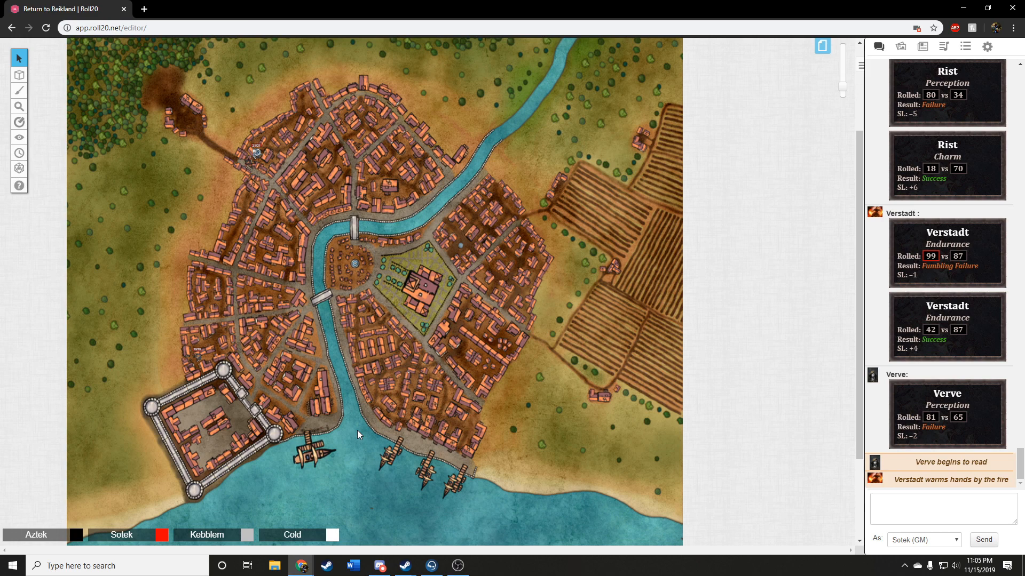
pyautogui.moveTo(355, 432)
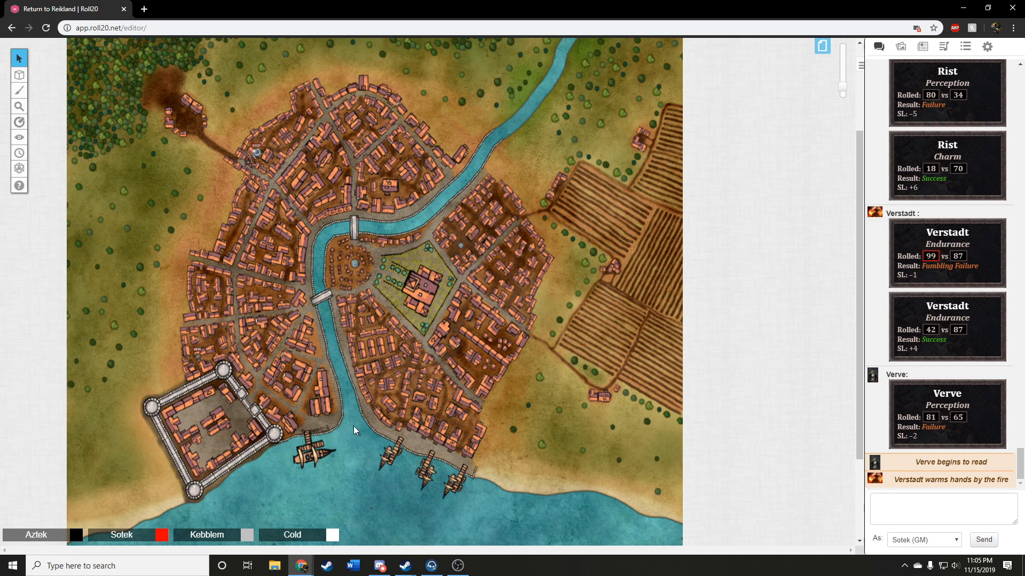
pyautogui.moveTo(353, 433)
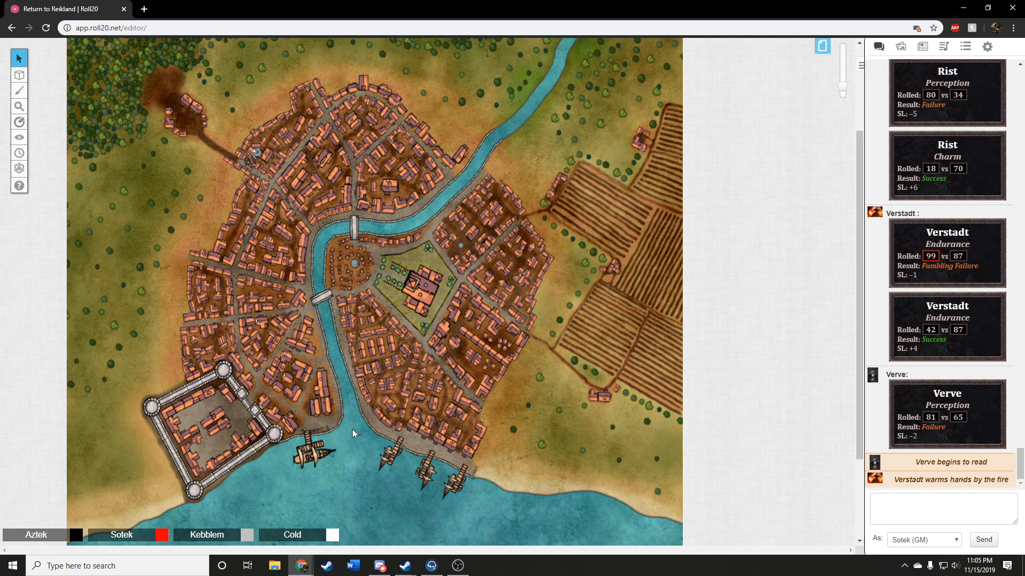
pyautogui.moveTo(359, 432)
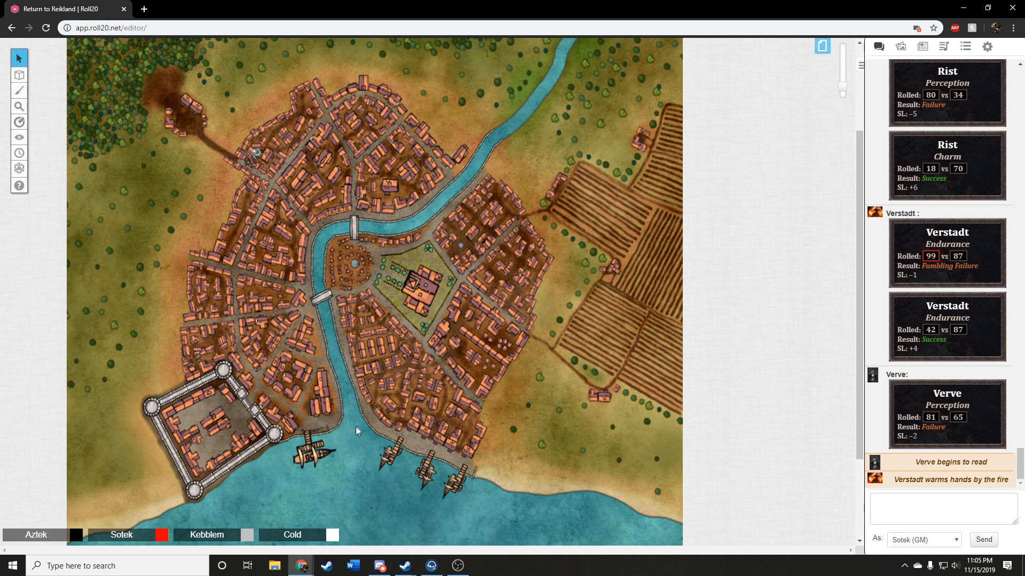
pyautogui.moveTo(360, 434)
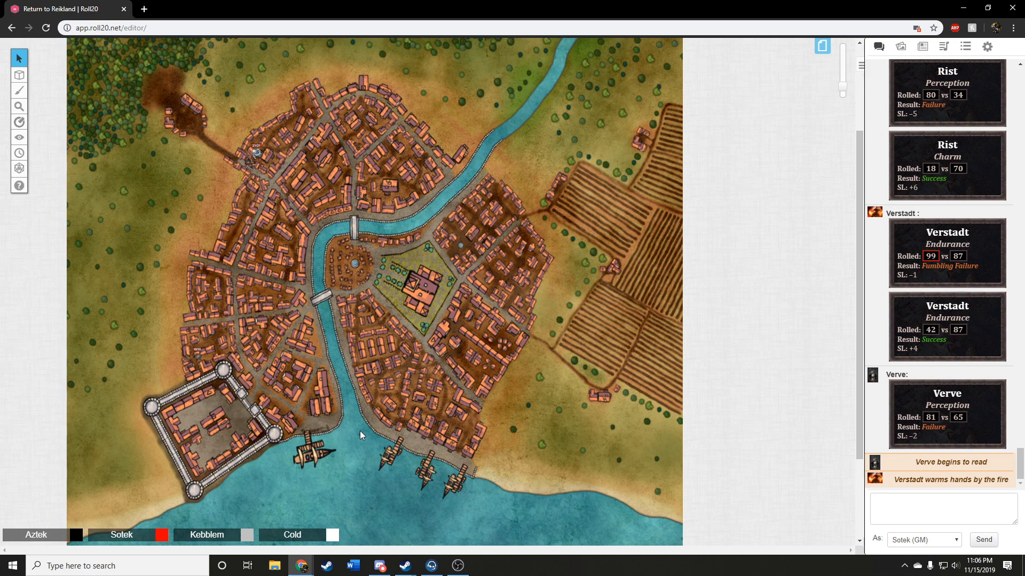
pyautogui.moveTo(359, 437)
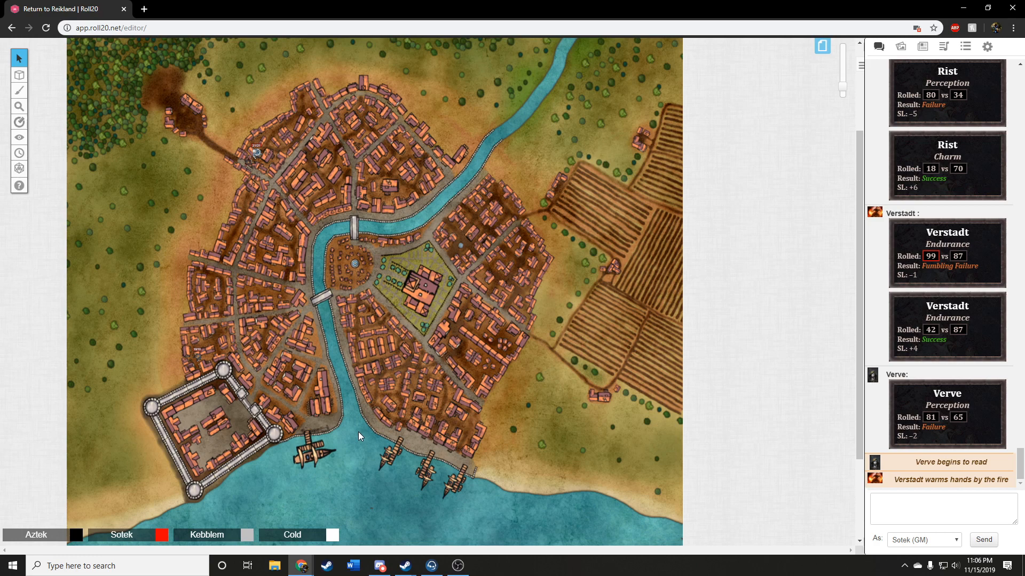
pyautogui.moveTo(355, 439)
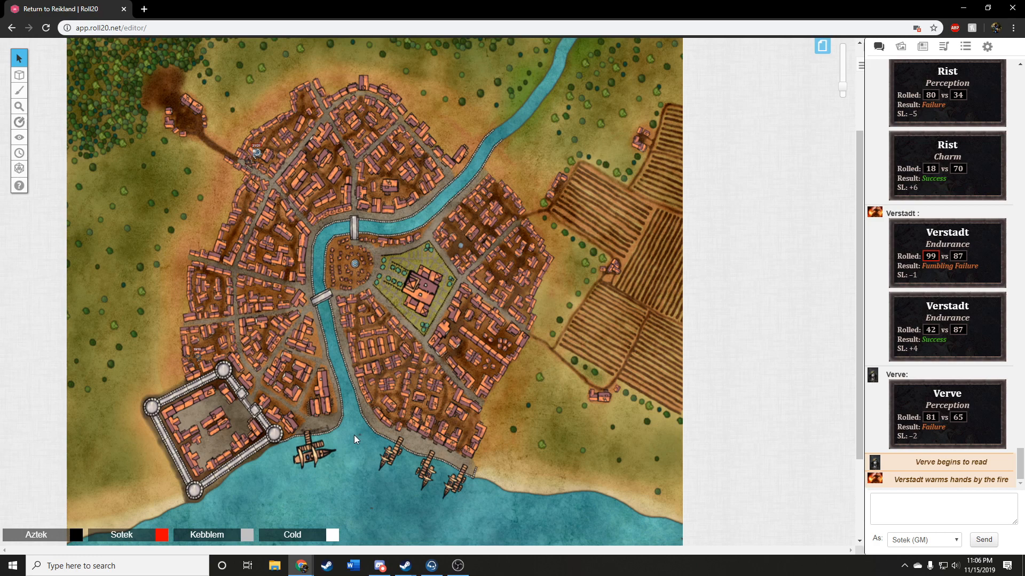
pyautogui.moveTo(358, 435)
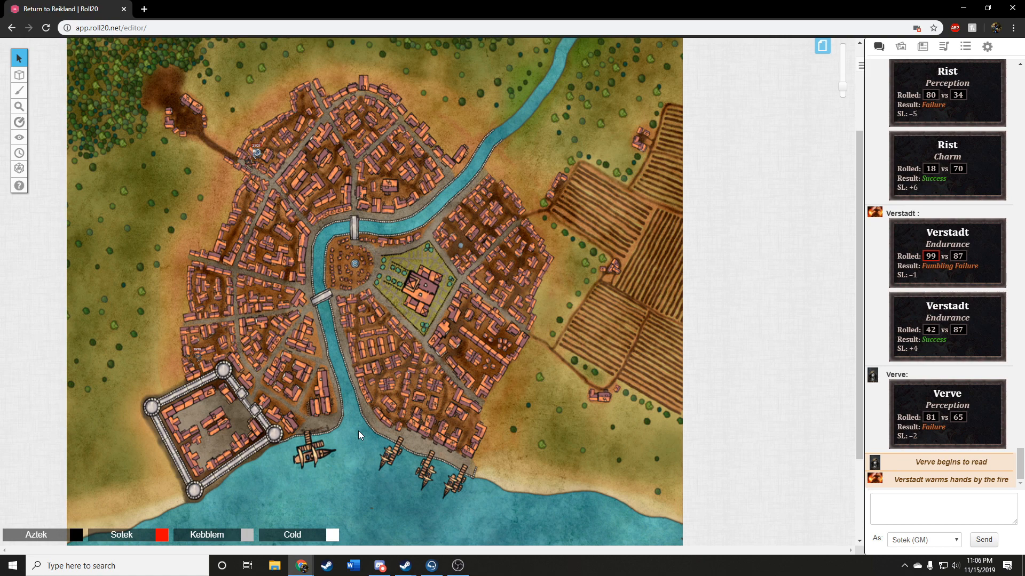
pyautogui.moveTo(375, 403)
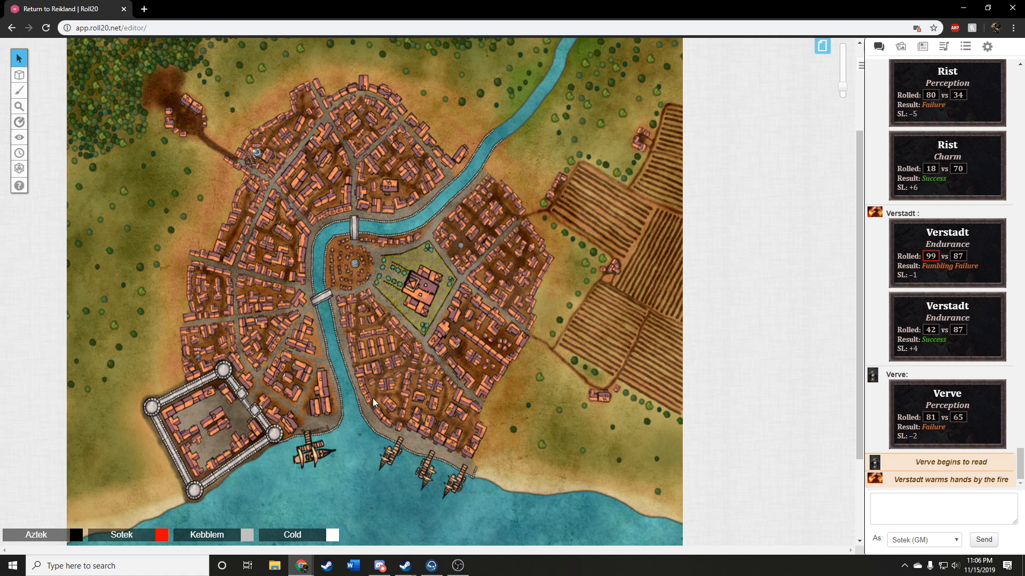
pyautogui.moveTo(358, 439)
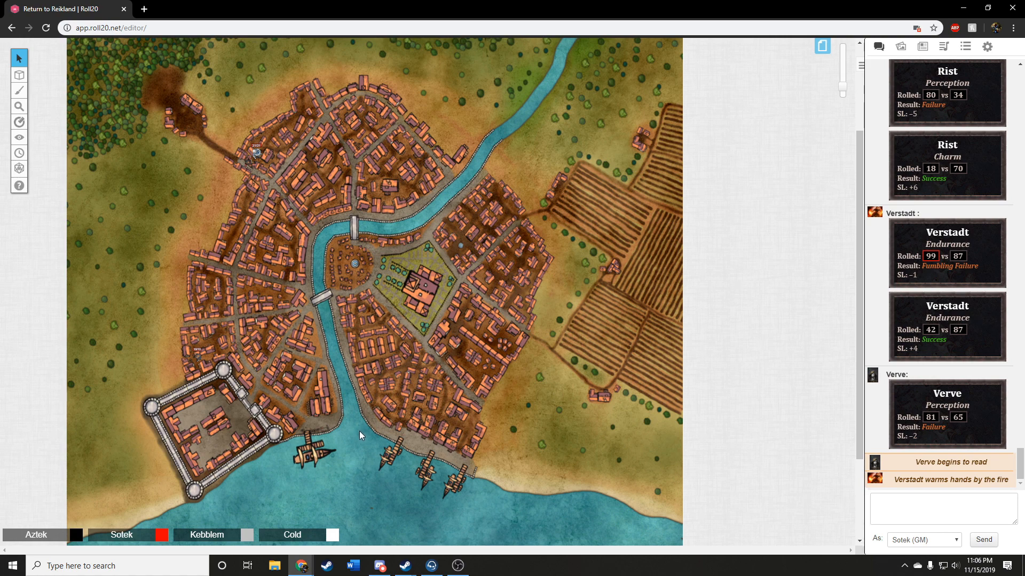
pyautogui.moveTo(363, 437)
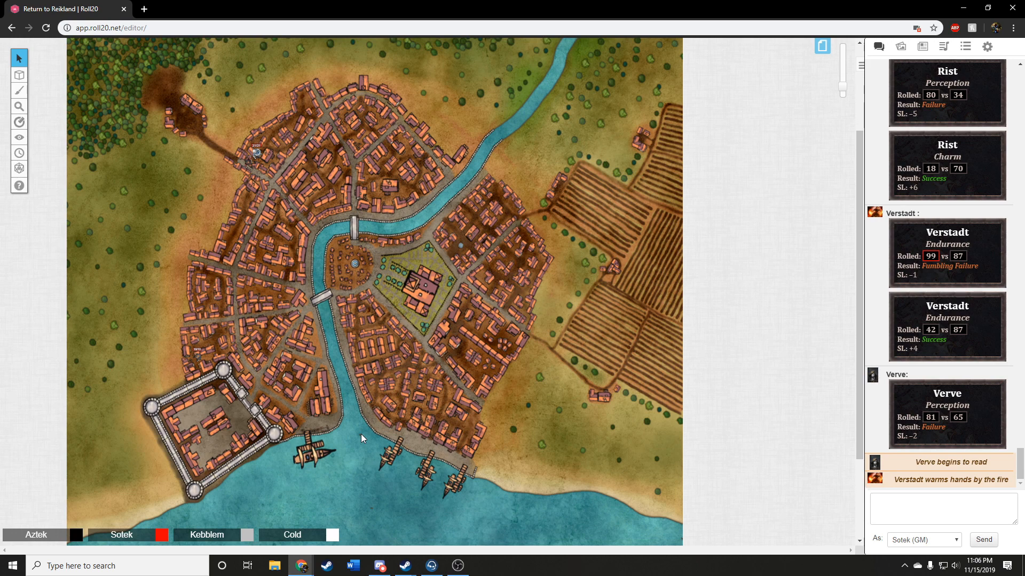
pyautogui.moveTo(358, 436)
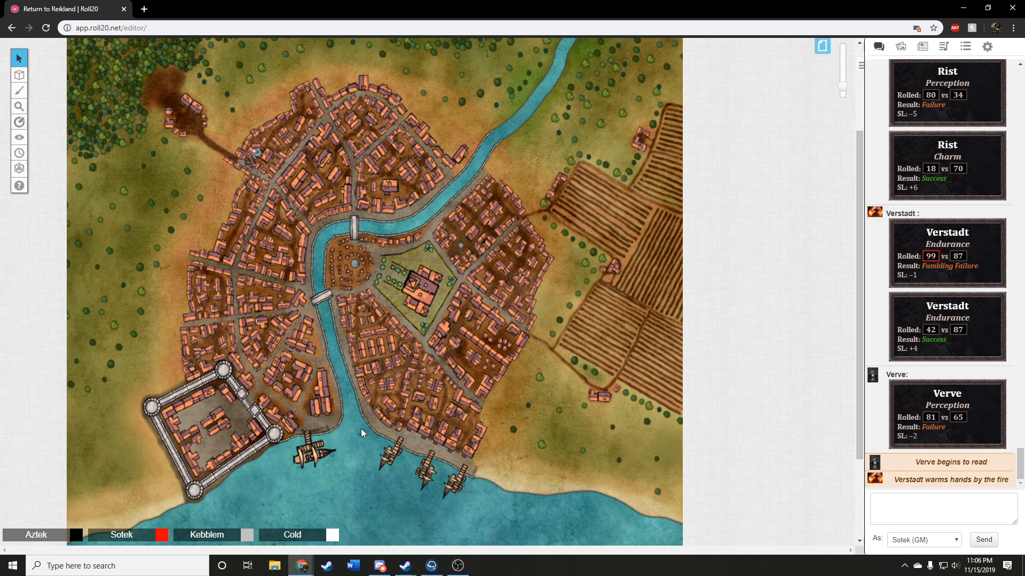
pyautogui.moveTo(371, 407)
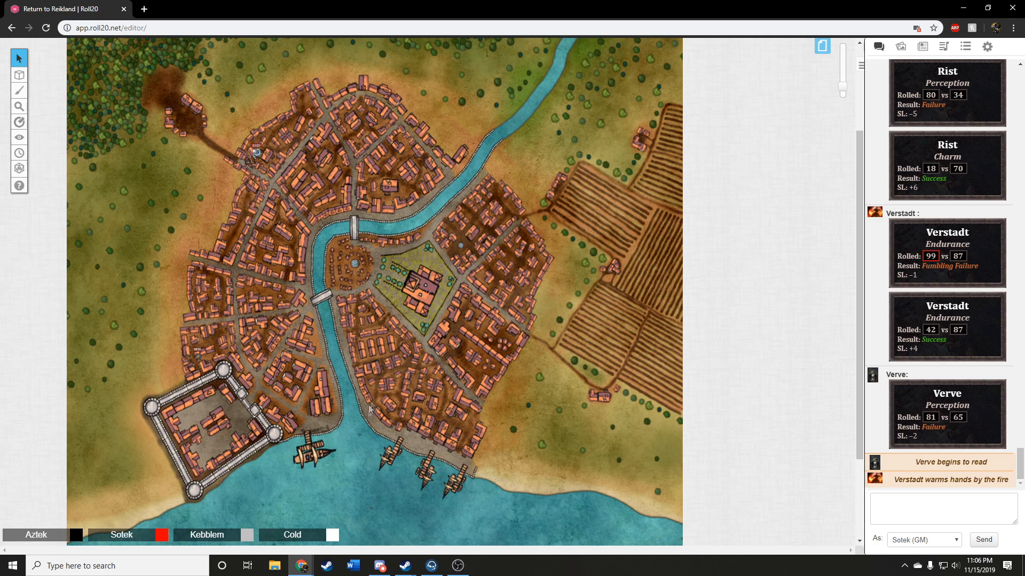
# Step: Scroll the chat down to Rist's Charm roll card, 53 against 70, Success SL +2
pyautogui.scroll(-3)
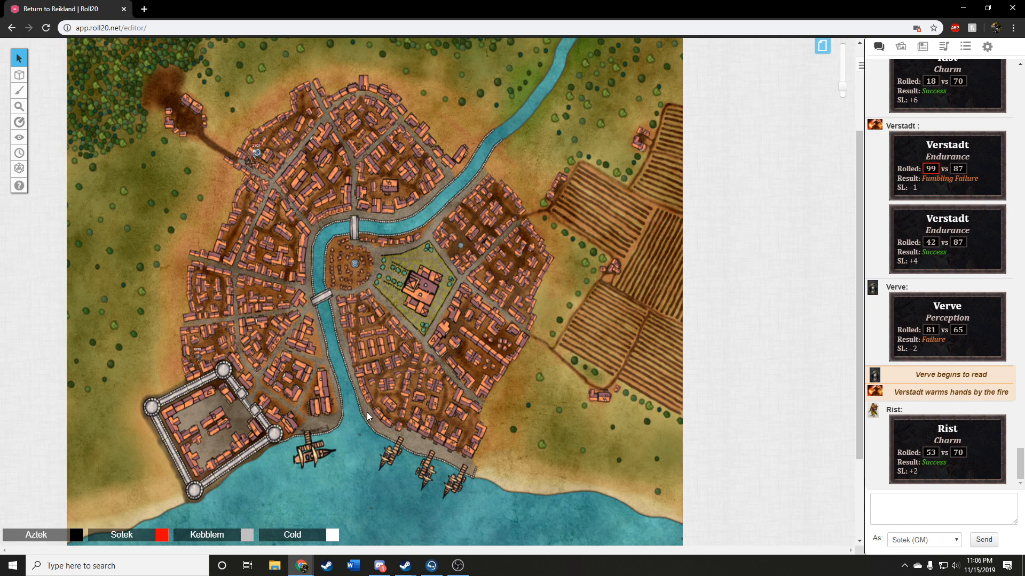
pyautogui.moveTo(389, 440)
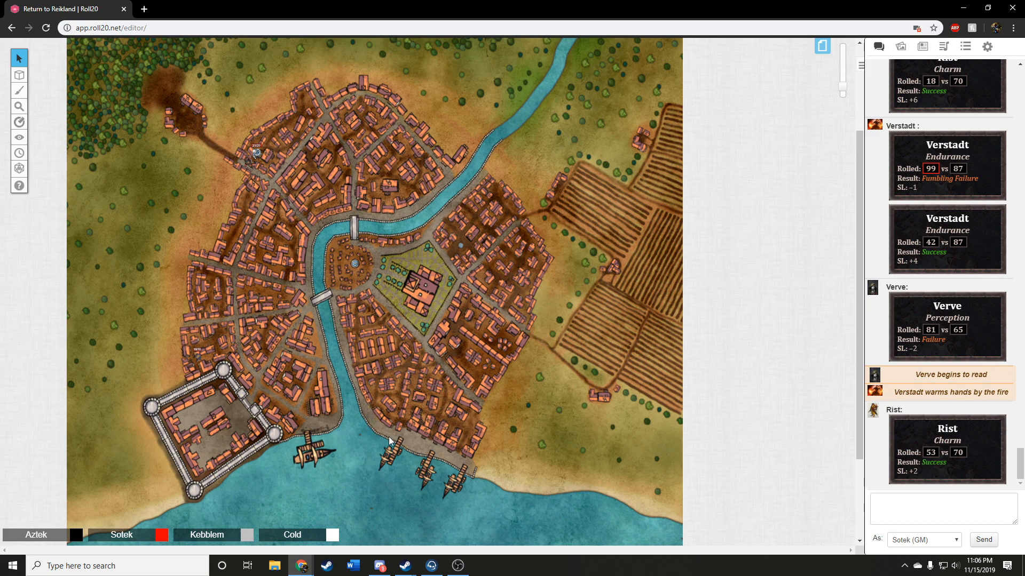
pyautogui.moveTo(367, 470)
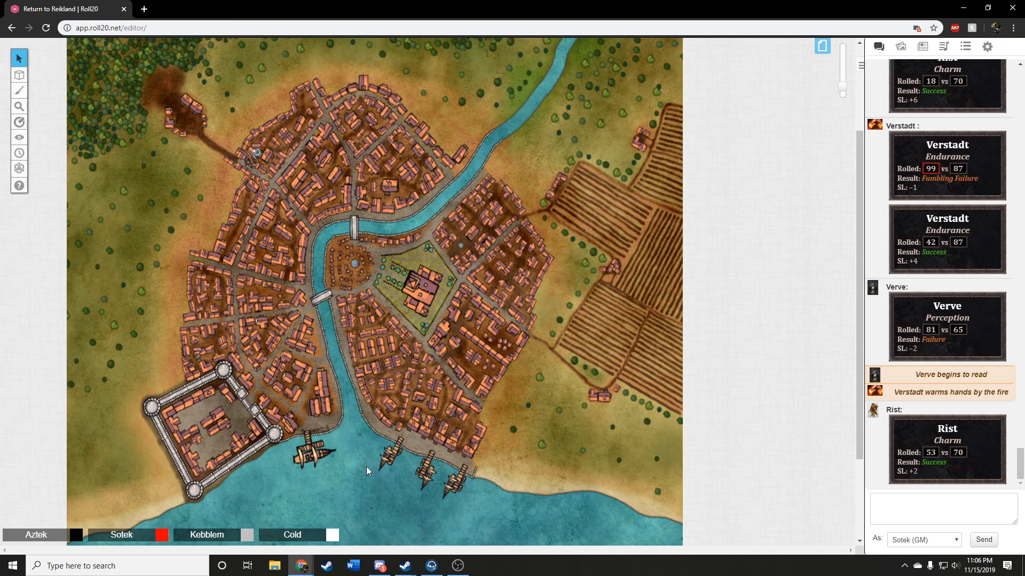
pyautogui.moveTo(385, 459)
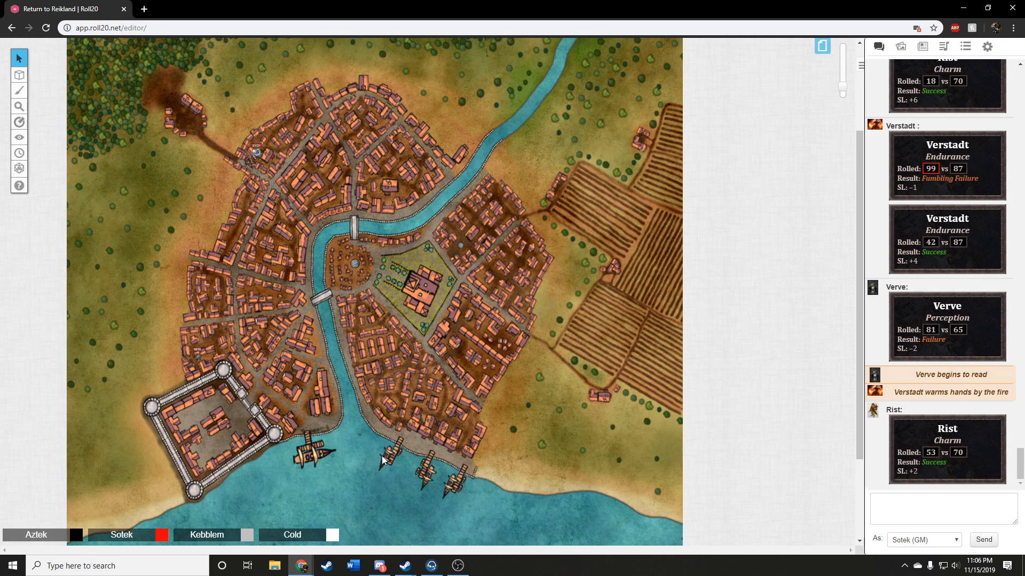
pyautogui.moveTo(421, 418)
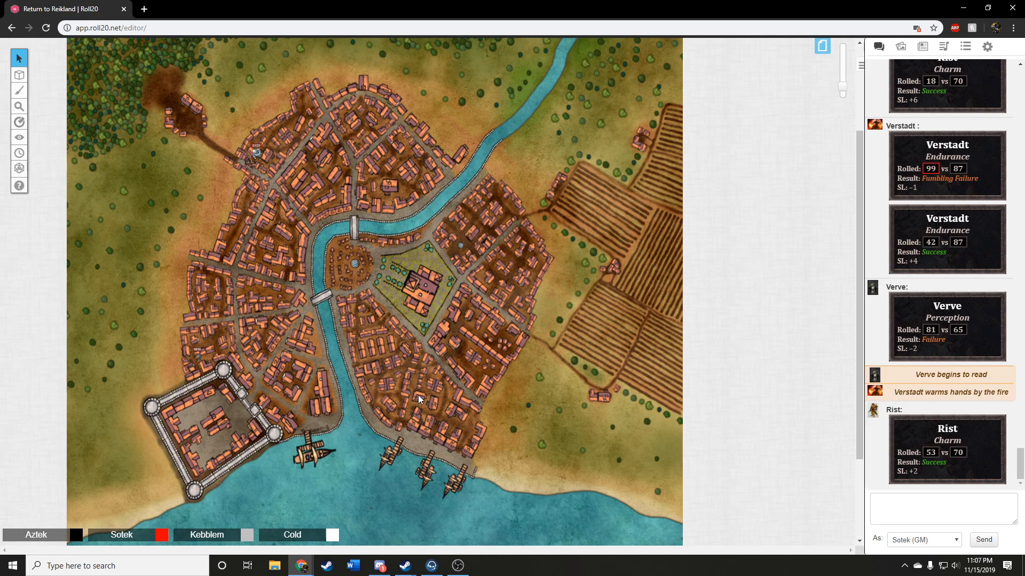
pyautogui.moveTo(376, 443)
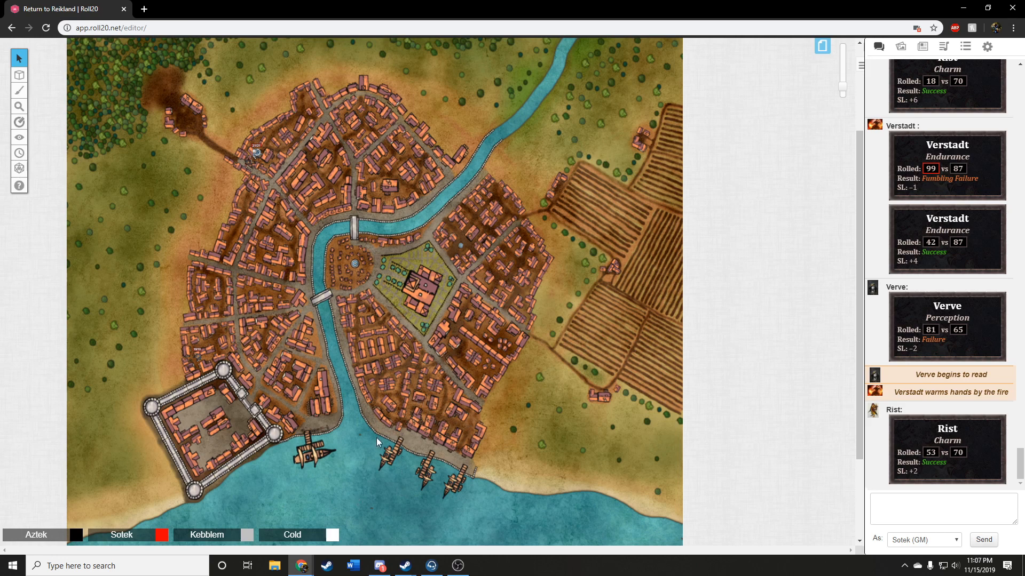
pyautogui.moveTo(358, 435)
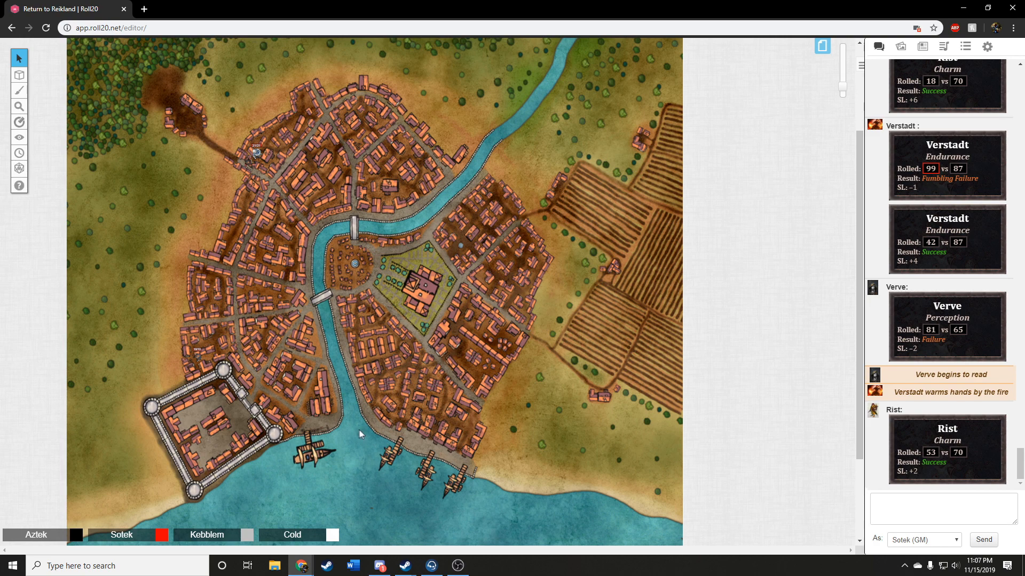
pyautogui.moveTo(357, 427)
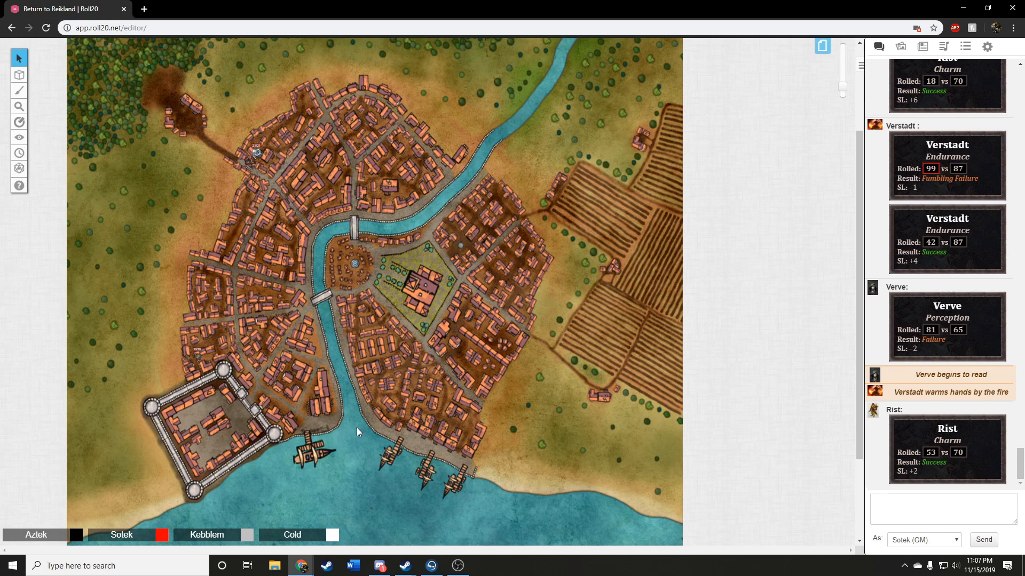
pyautogui.moveTo(359, 437)
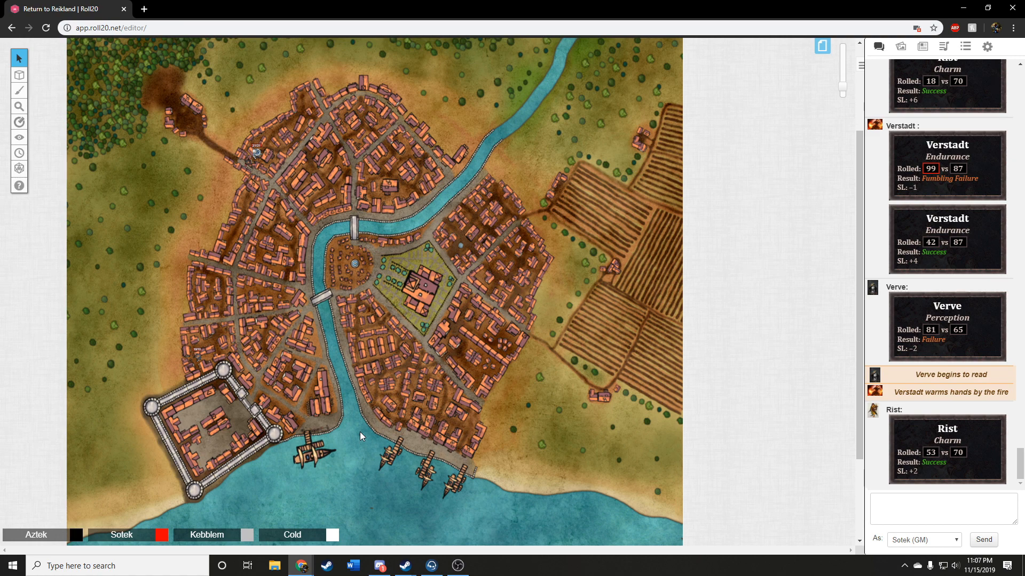
pyautogui.moveTo(357, 423)
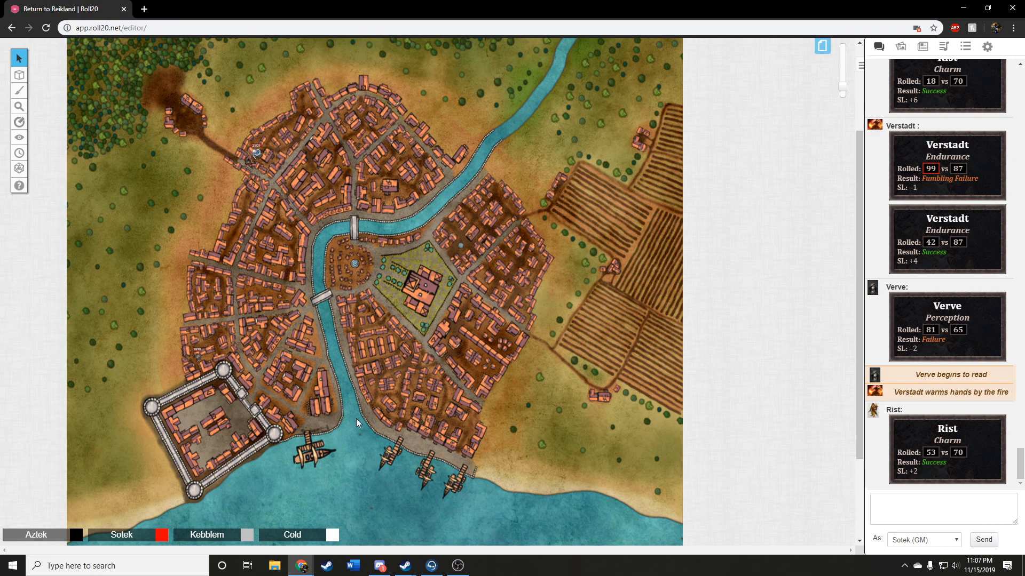
pyautogui.moveTo(362, 431)
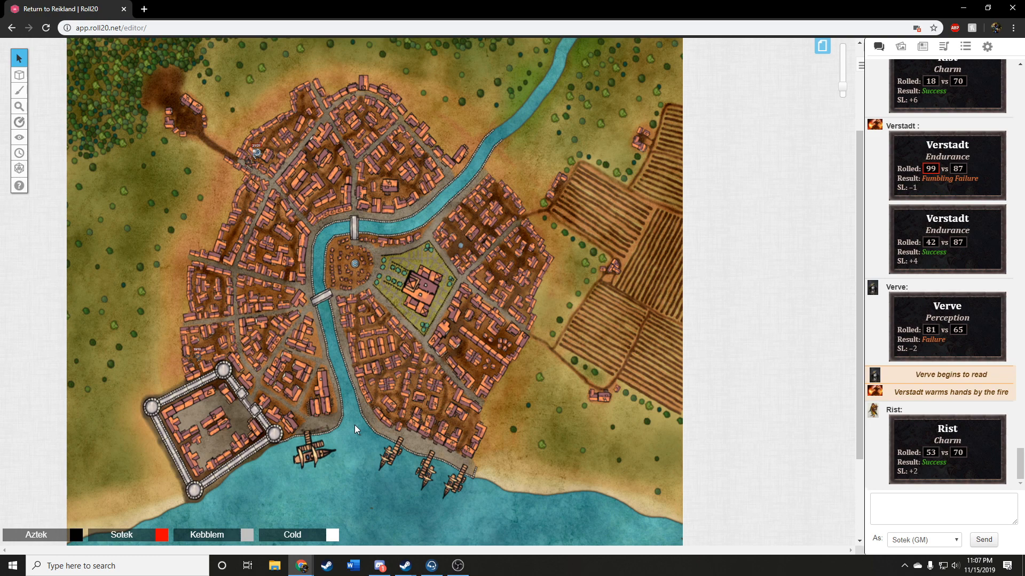
pyautogui.moveTo(354, 427)
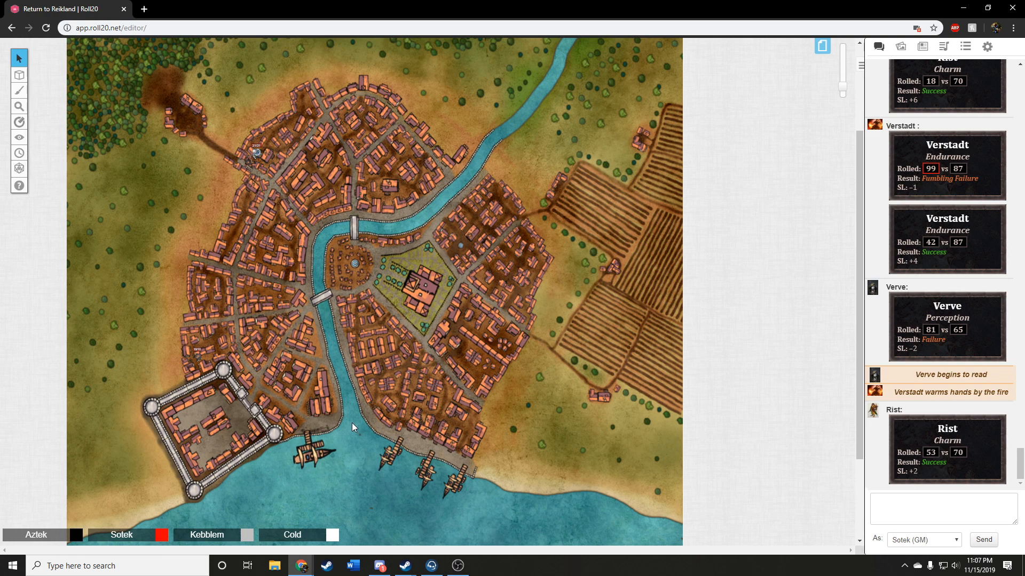
pyautogui.moveTo(358, 436)
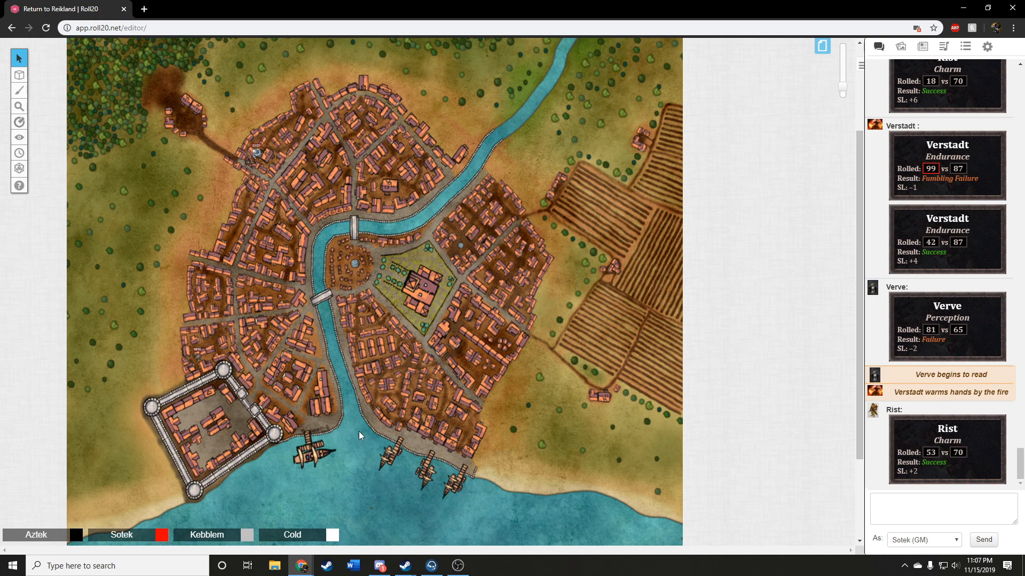
pyautogui.moveTo(358, 434)
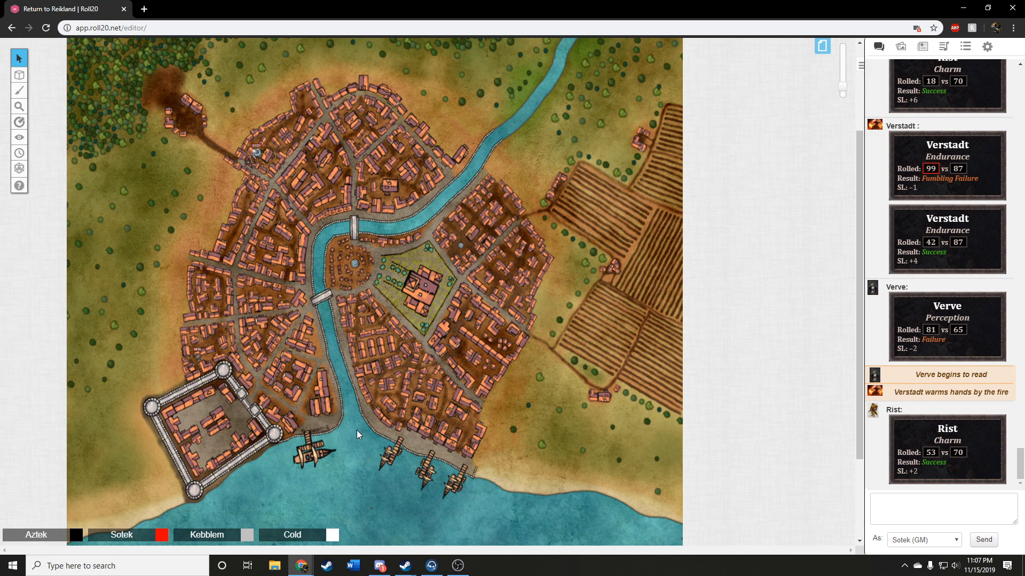
pyautogui.moveTo(353, 435)
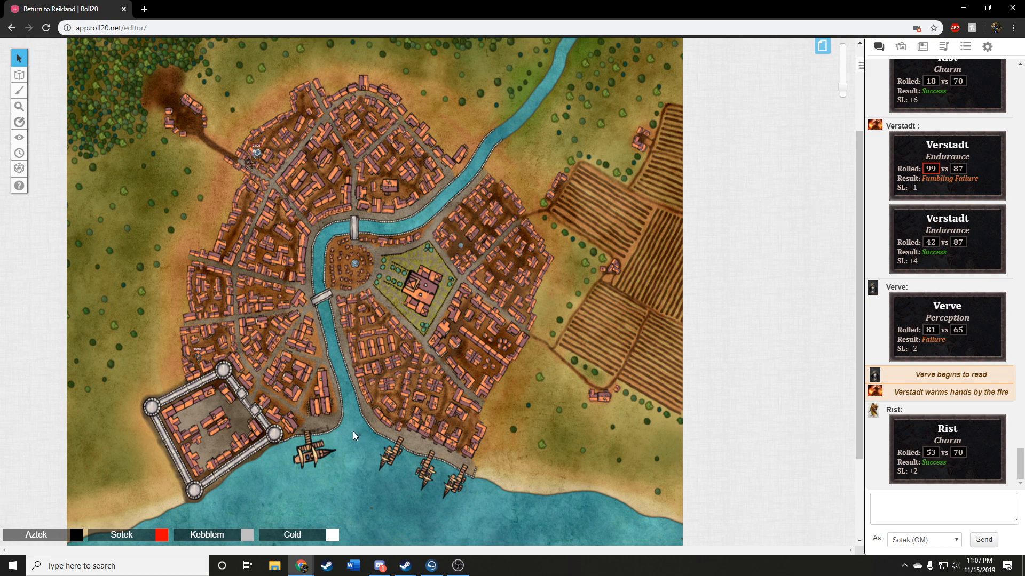
pyautogui.moveTo(360, 436)
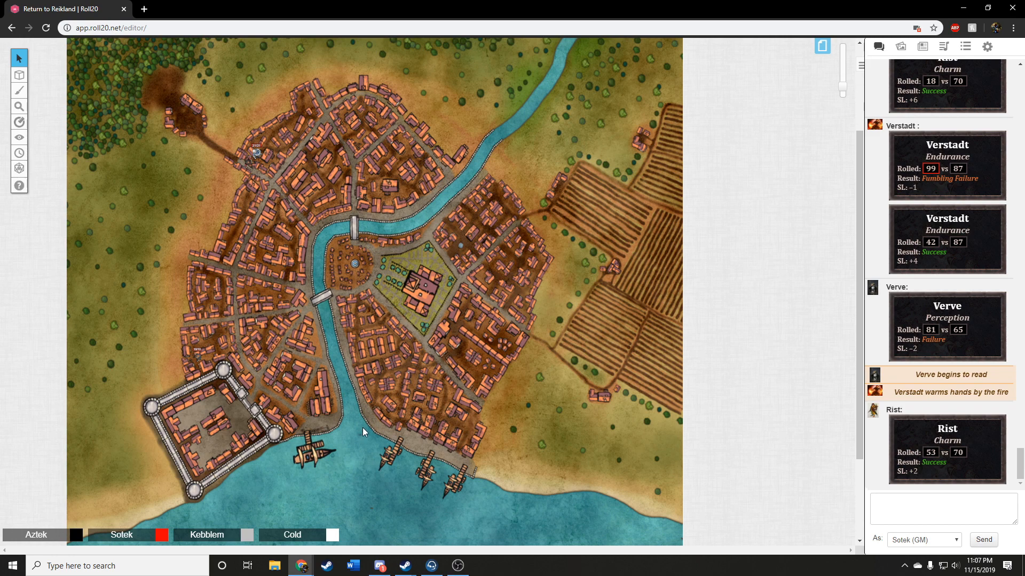
pyautogui.moveTo(358, 433)
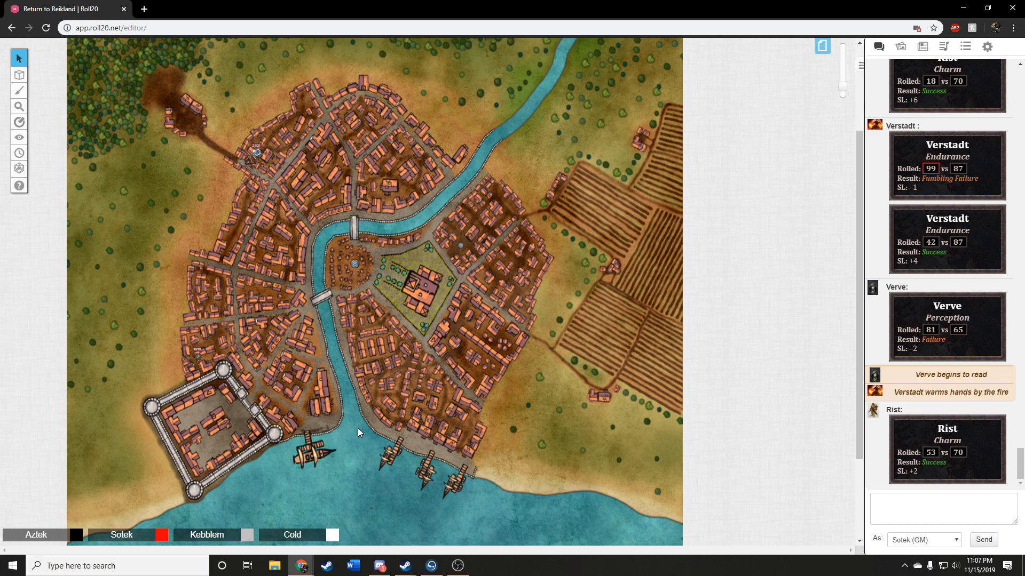
pyautogui.moveTo(357, 436)
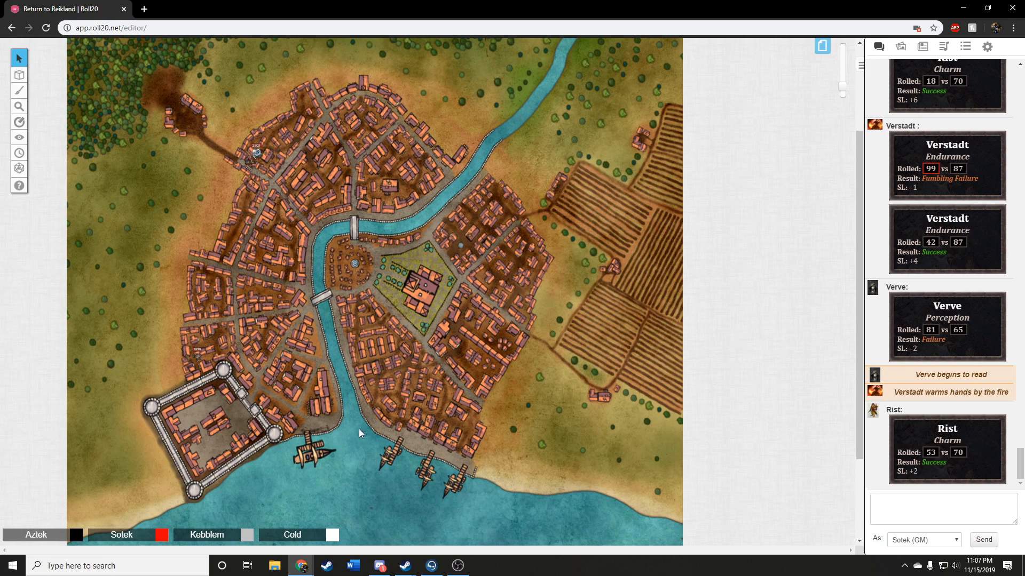
pyautogui.moveTo(360, 435)
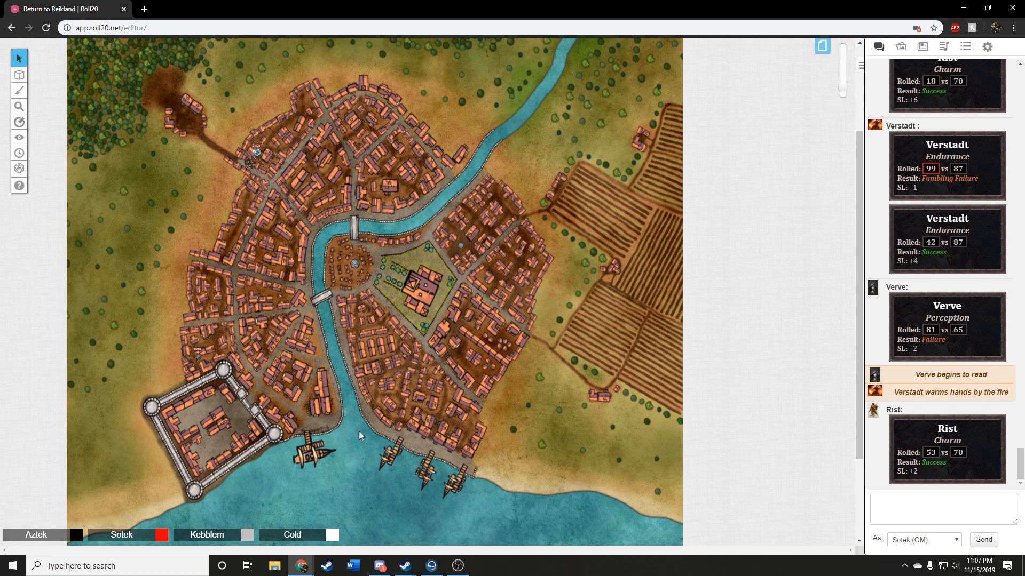
pyautogui.moveTo(357, 430)
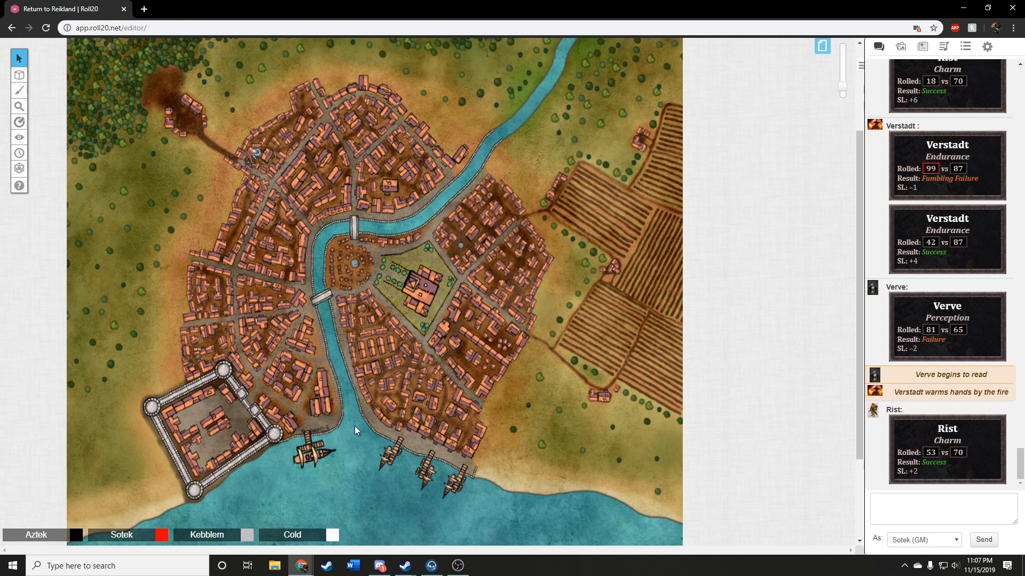
pyautogui.moveTo(358, 432)
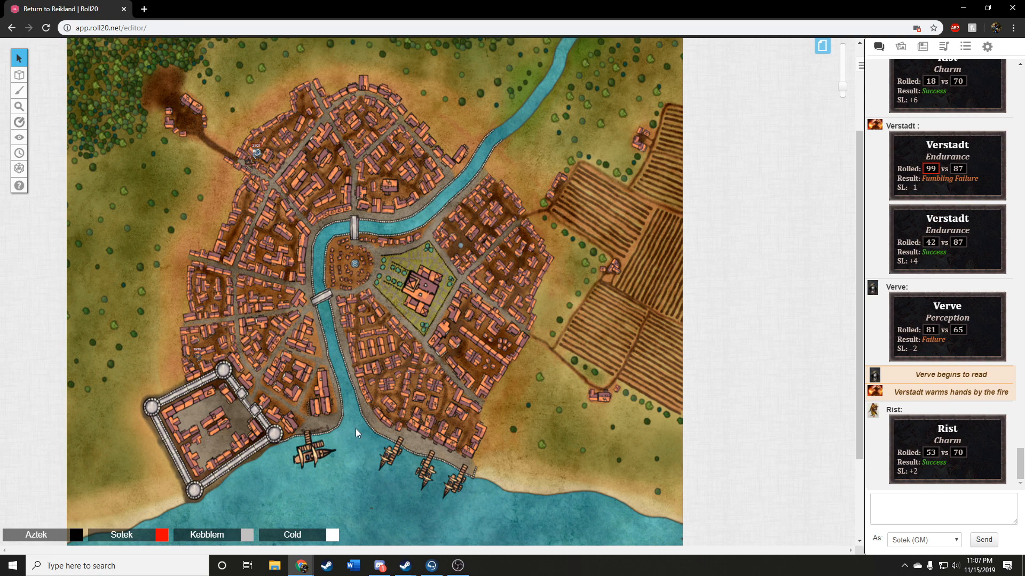
pyautogui.moveTo(359, 436)
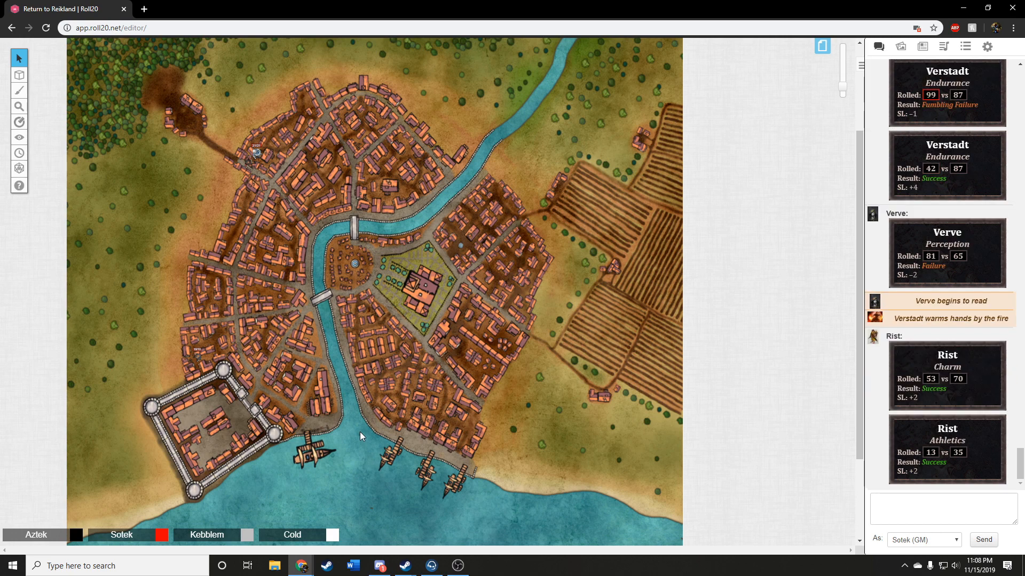
pyautogui.moveTo(366, 436)
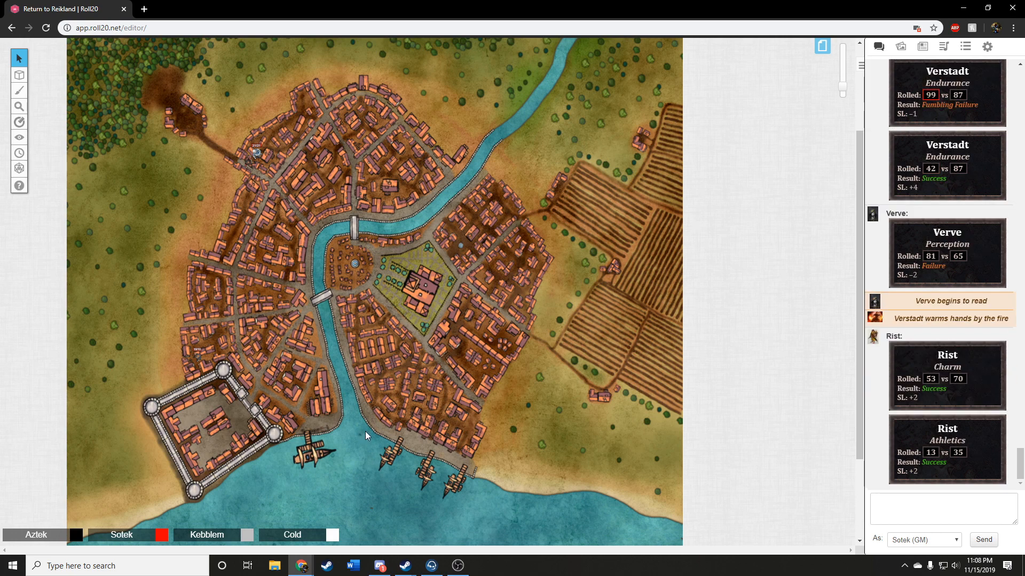
pyautogui.moveTo(356, 437)
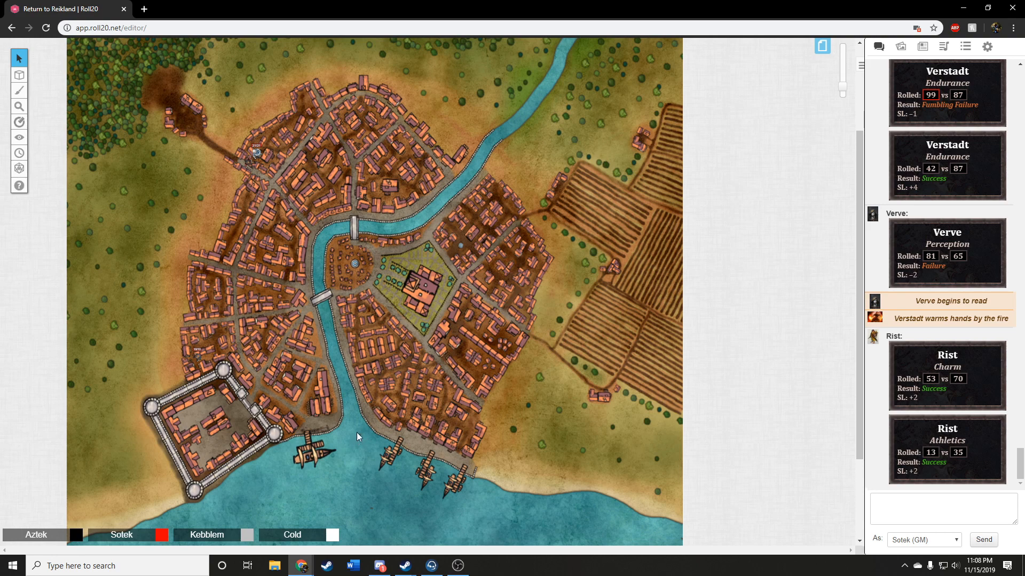
pyautogui.moveTo(353, 438)
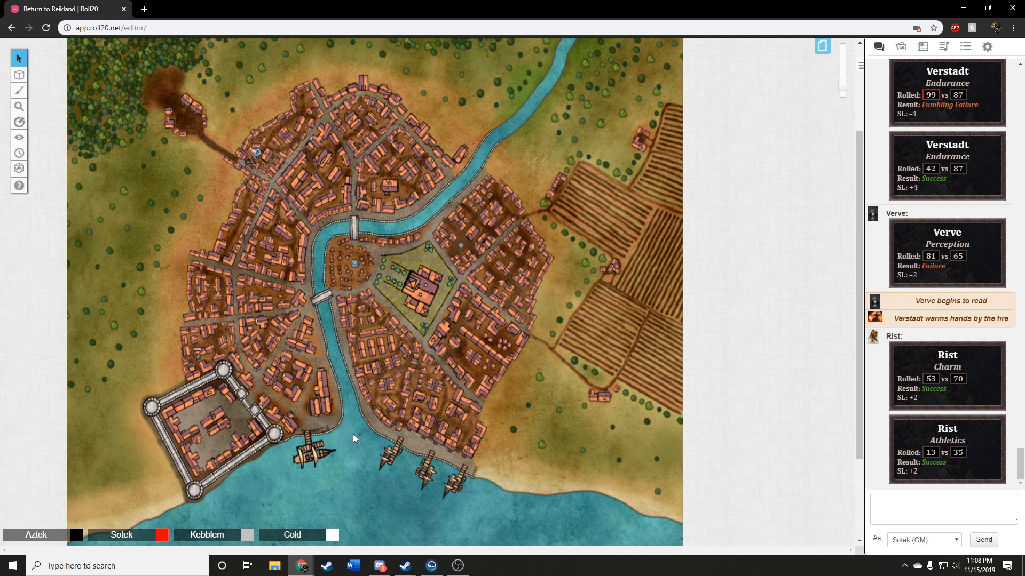
pyautogui.moveTo(358, 433)
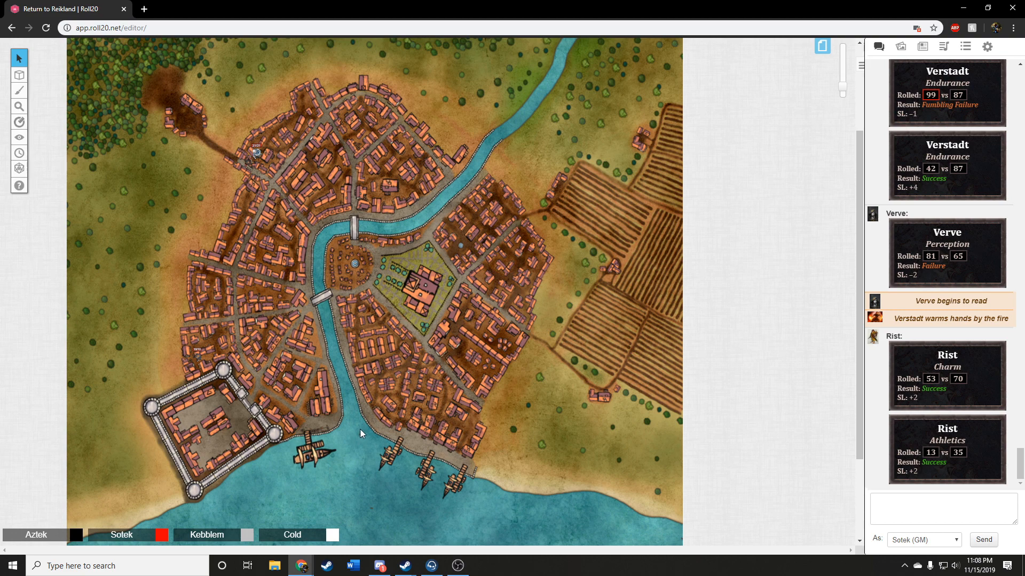
pyautogui.moveTo(360, 426)
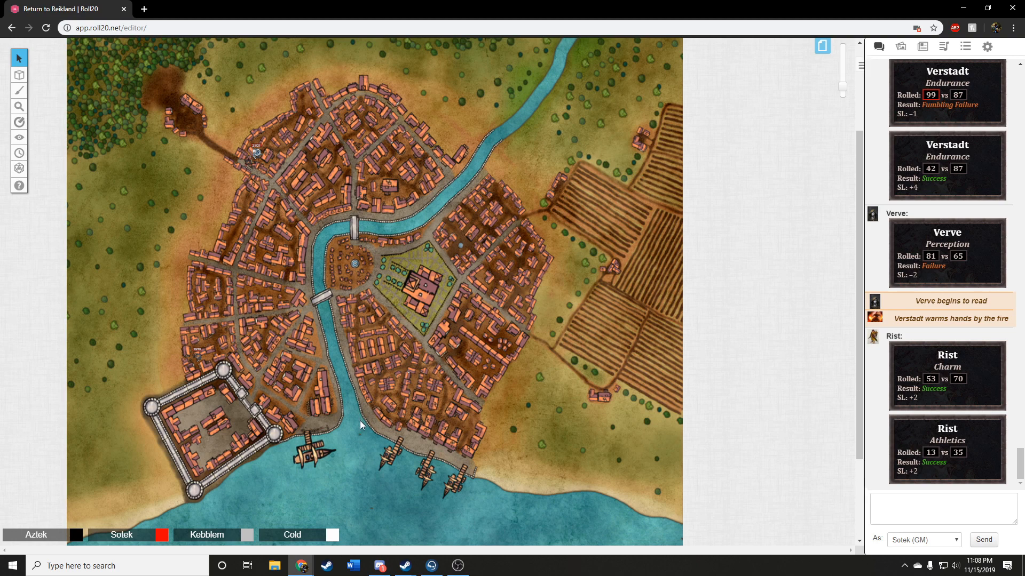
pyautogui.moveTo(359, 451)
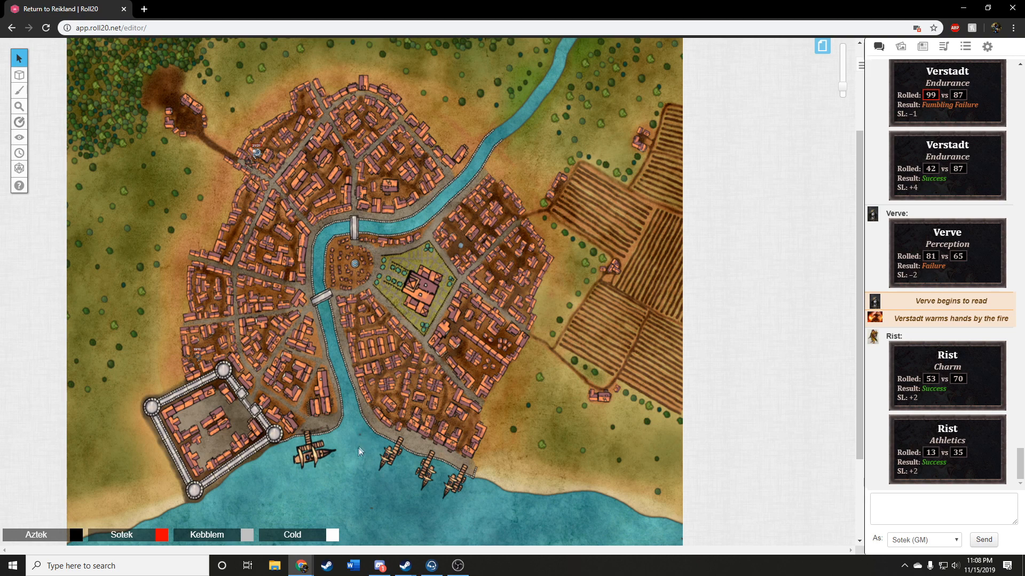
pyautogui.moveTo(353, 458)
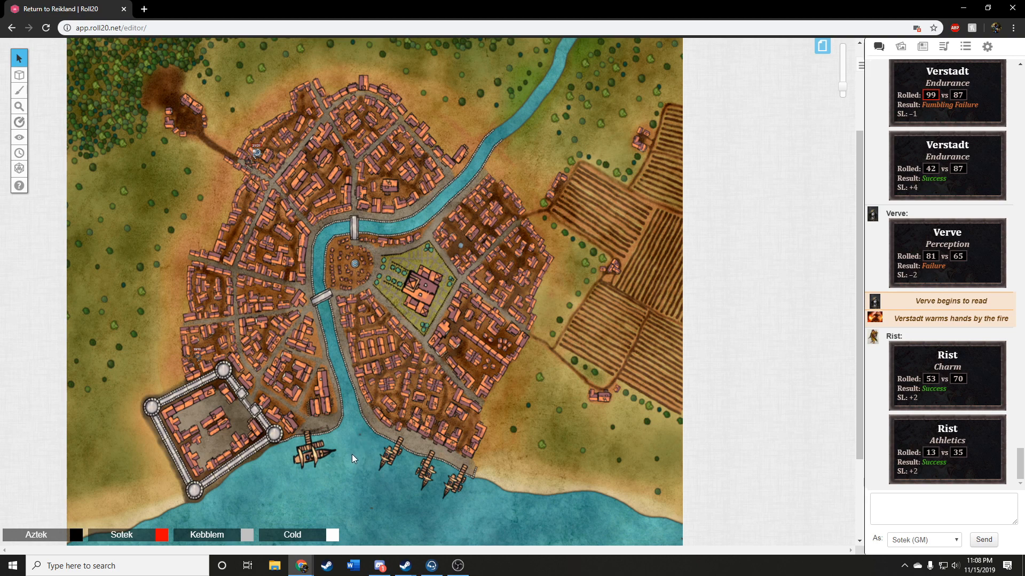
pyautogui.moveTo(357, 444)
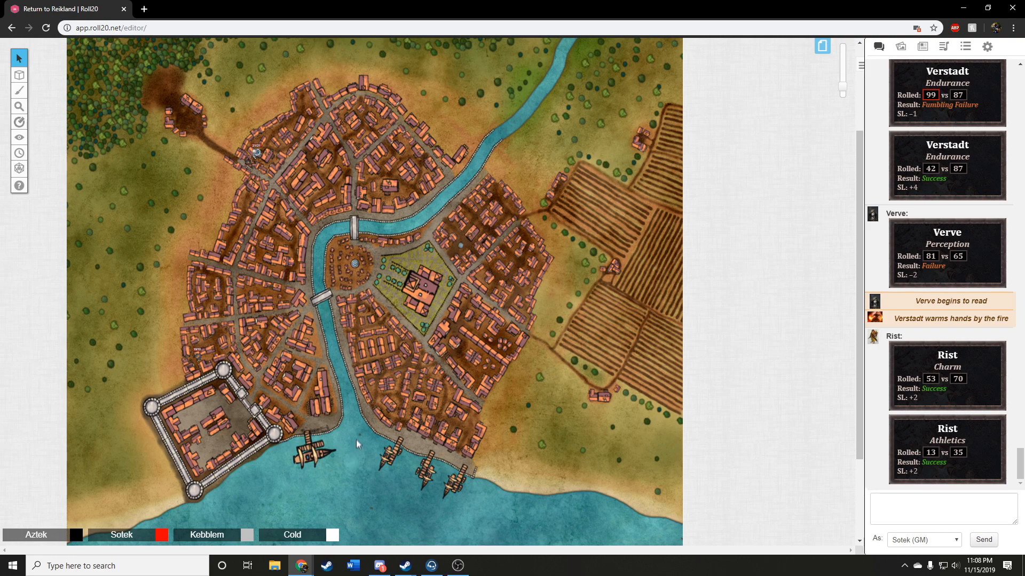
pyautogui.moveTo(362, 433)
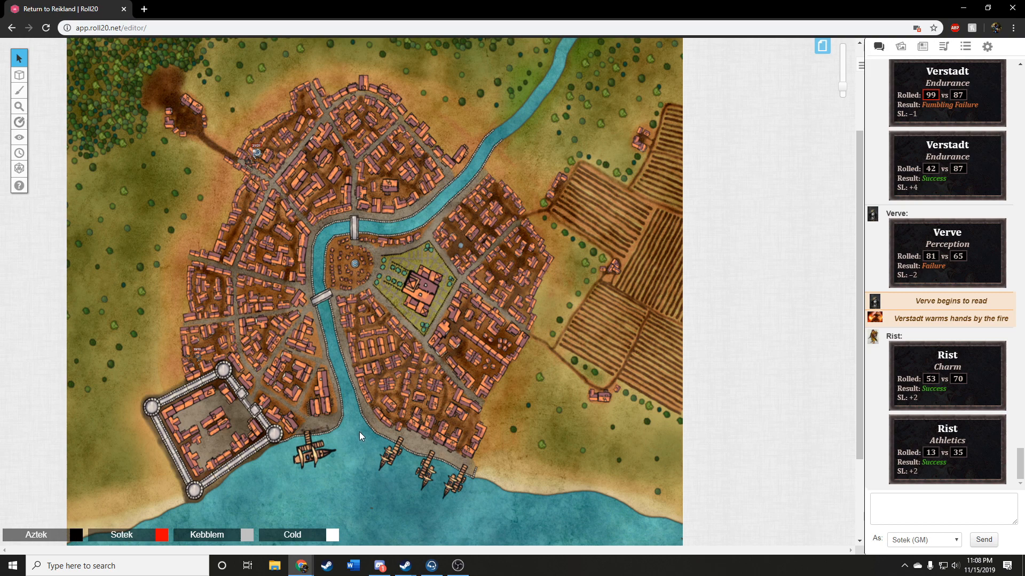
pyautogui.moveTo(358, 436)
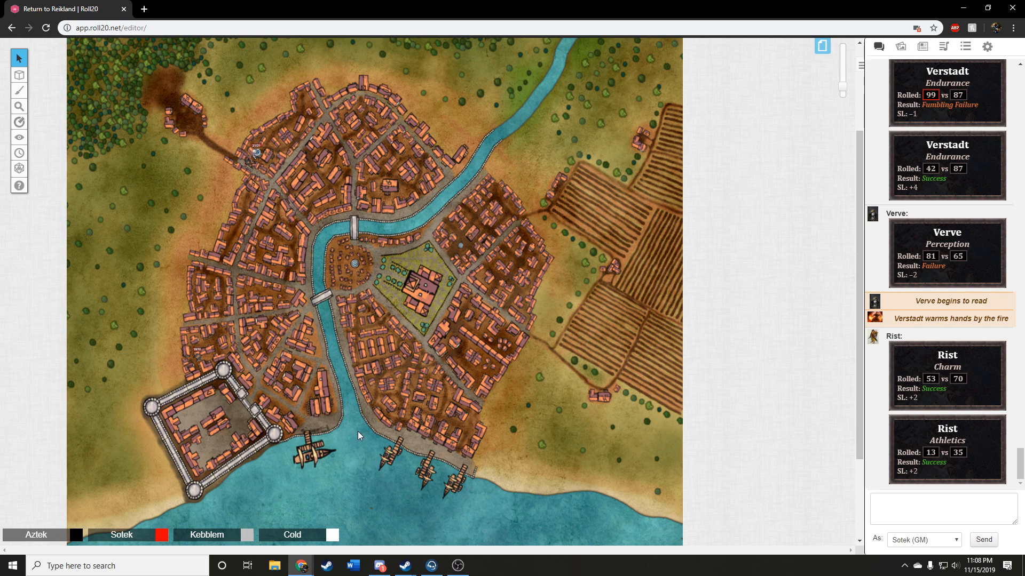
pyautogui.moveTo(358, 430)
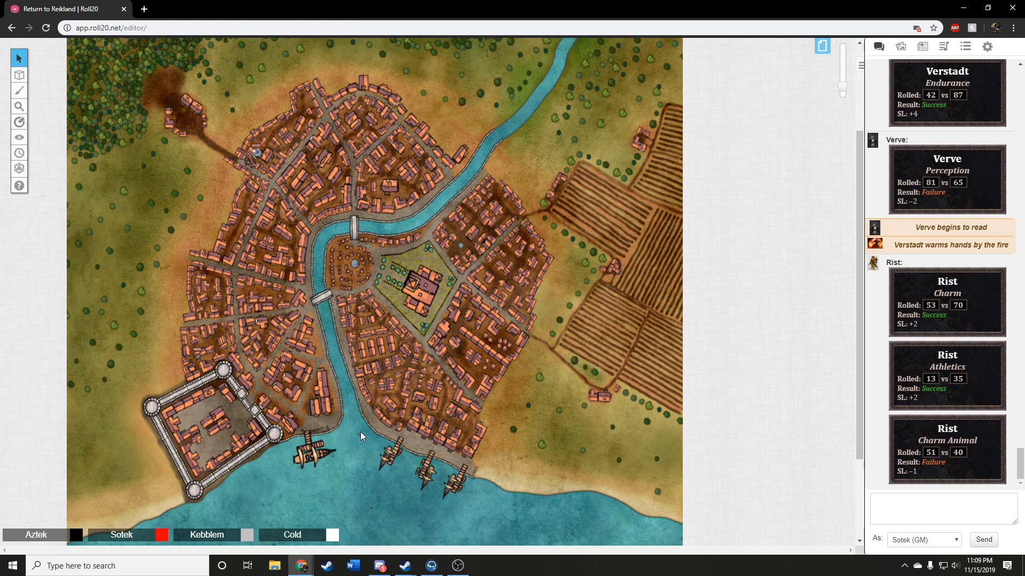
pyautogui.moveTo(360, 434)
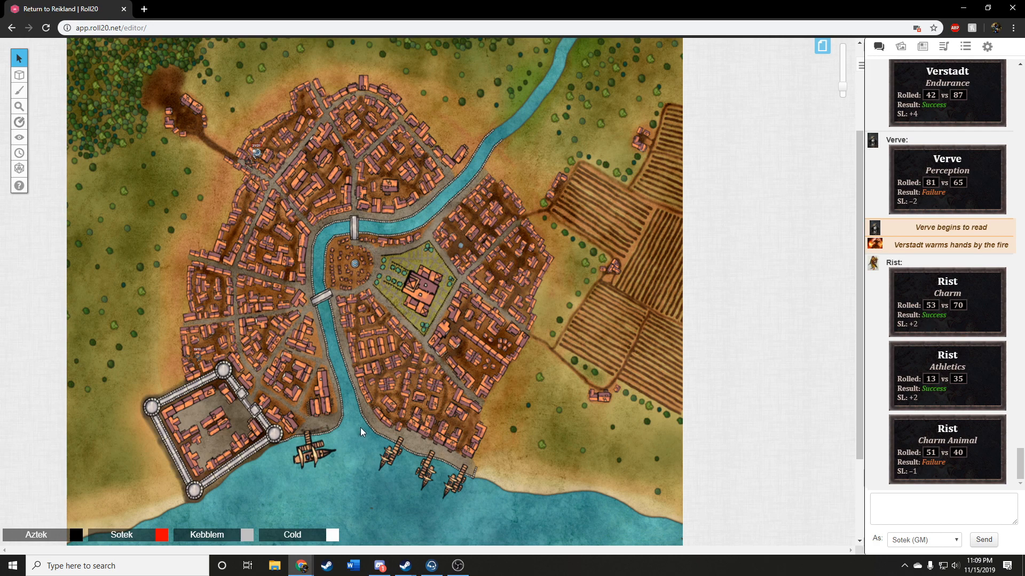
pyautogui.moveTo(356, 428)
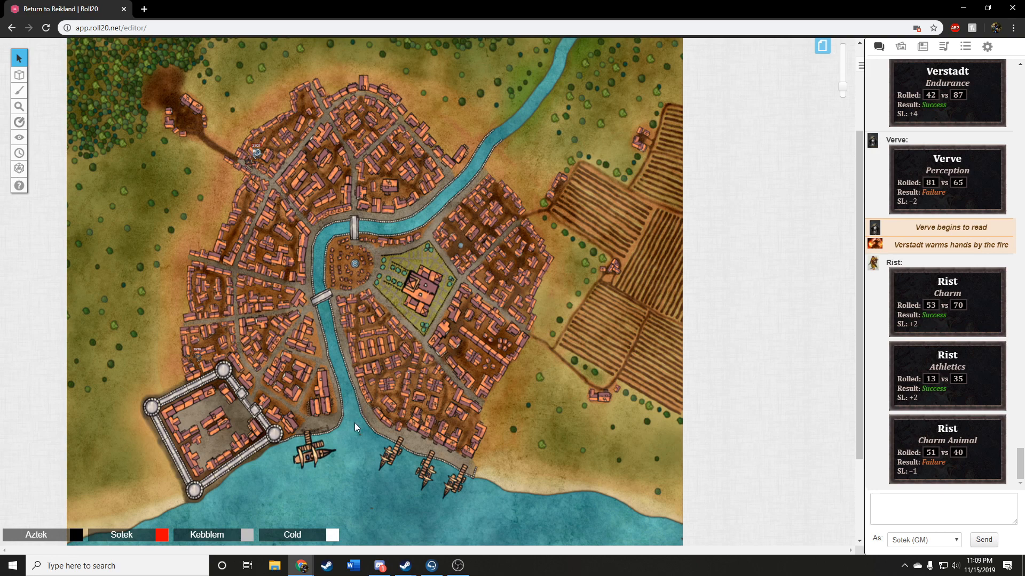
pyautogui.moveTo(359, 436)
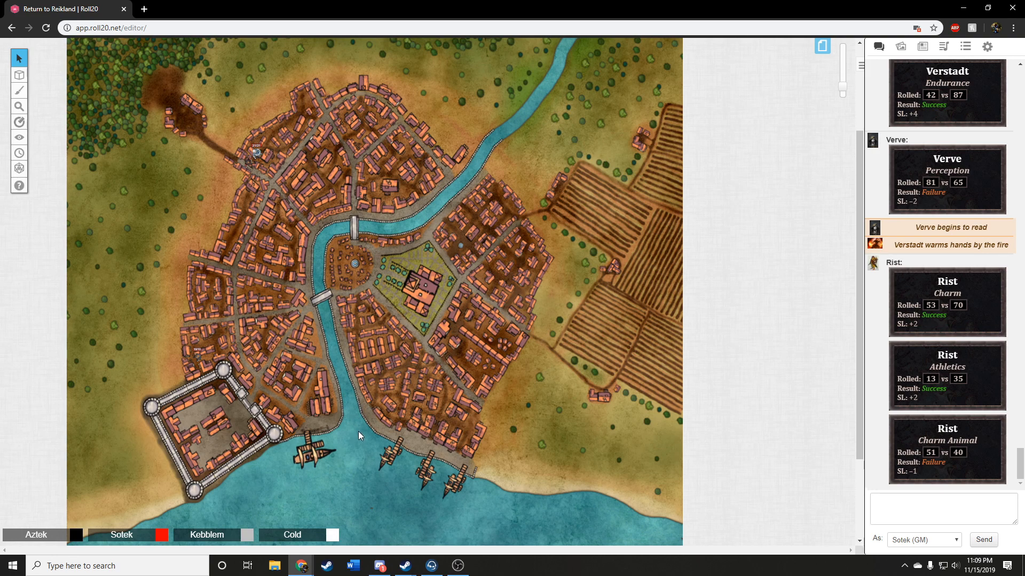
pyautogui.moveTo(351, 430)
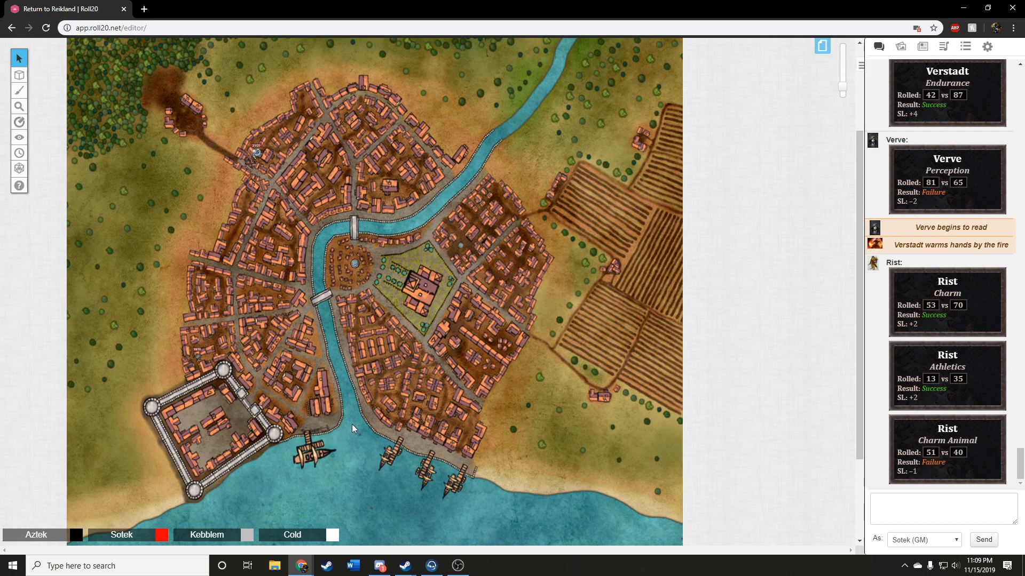
pyautogui.moveTo(354, 435)
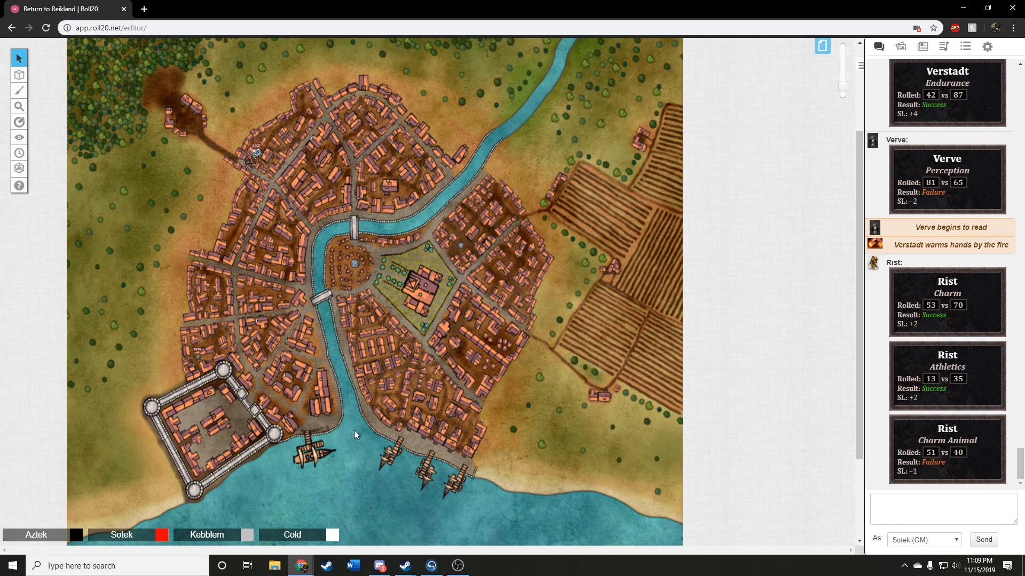
pyautogui.moveTo(358, 432)
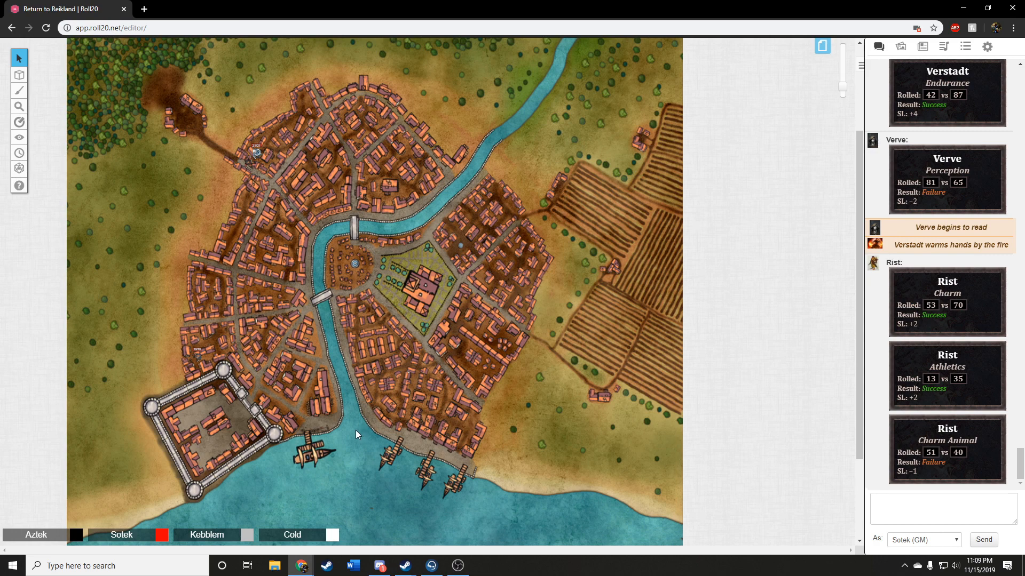
pyautogui.moveTo(362, 431)
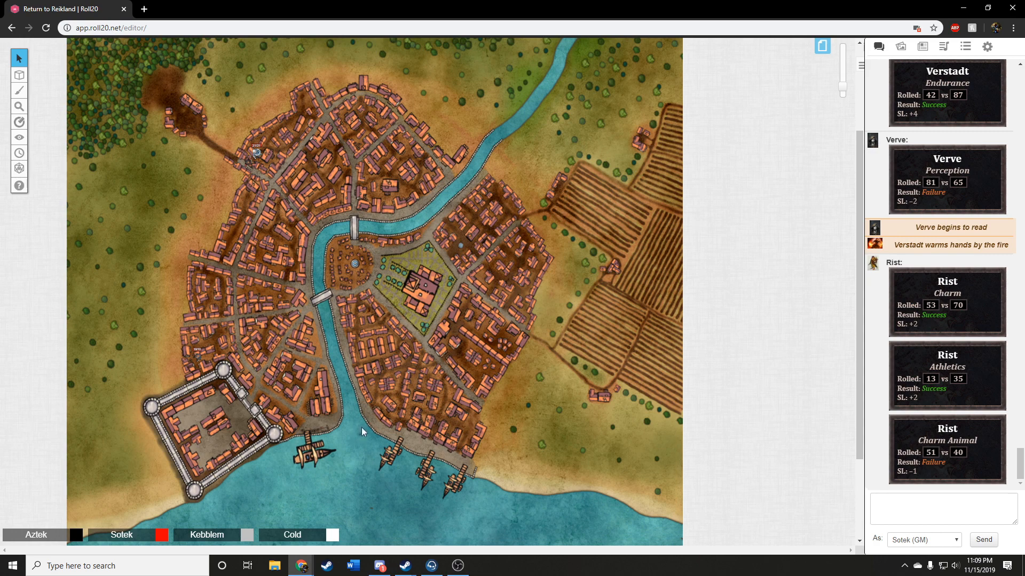
pyautogui.moveTo(359, 434)
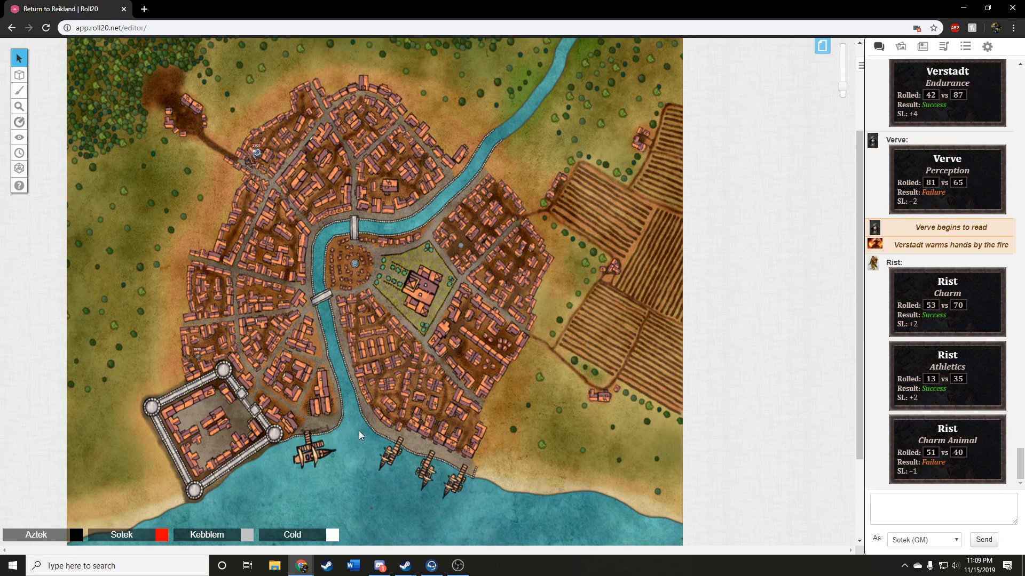
pyautogui.moveTo(353, 432)
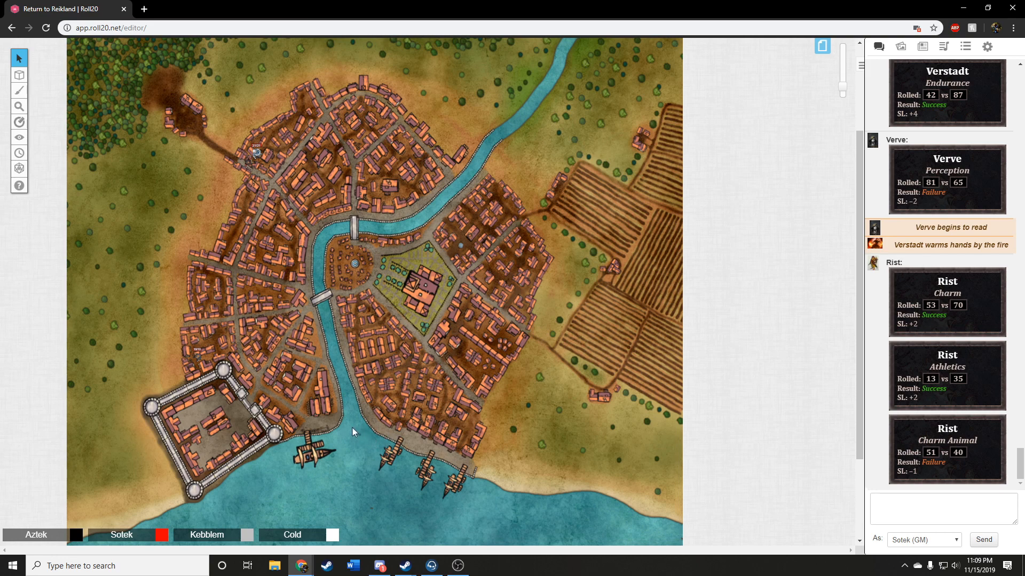
pyautogui.moveTo(358, 435)
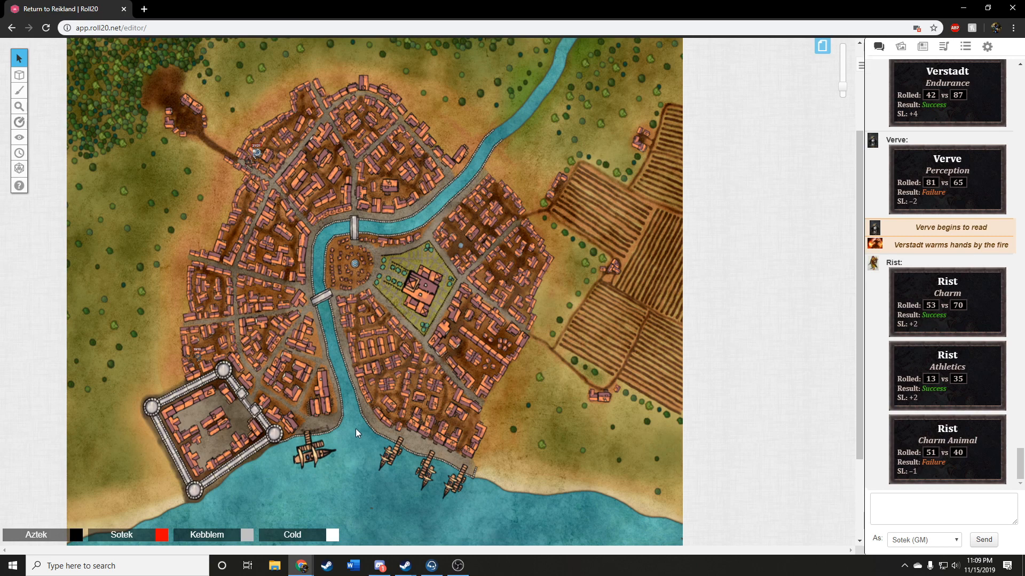
pyautogui.moveTo(363, 422)
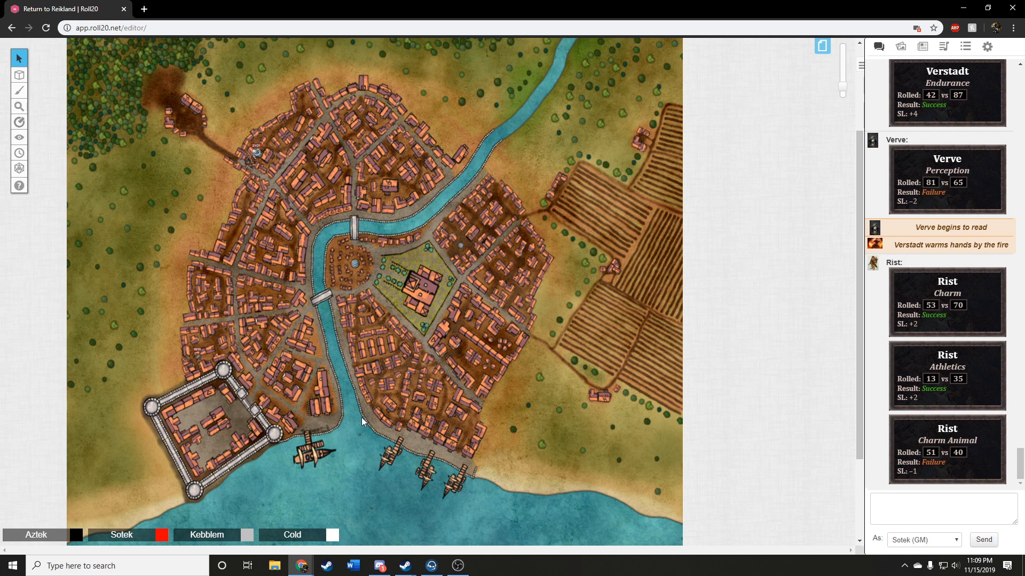
pyautogui.moveTo(359, 434)
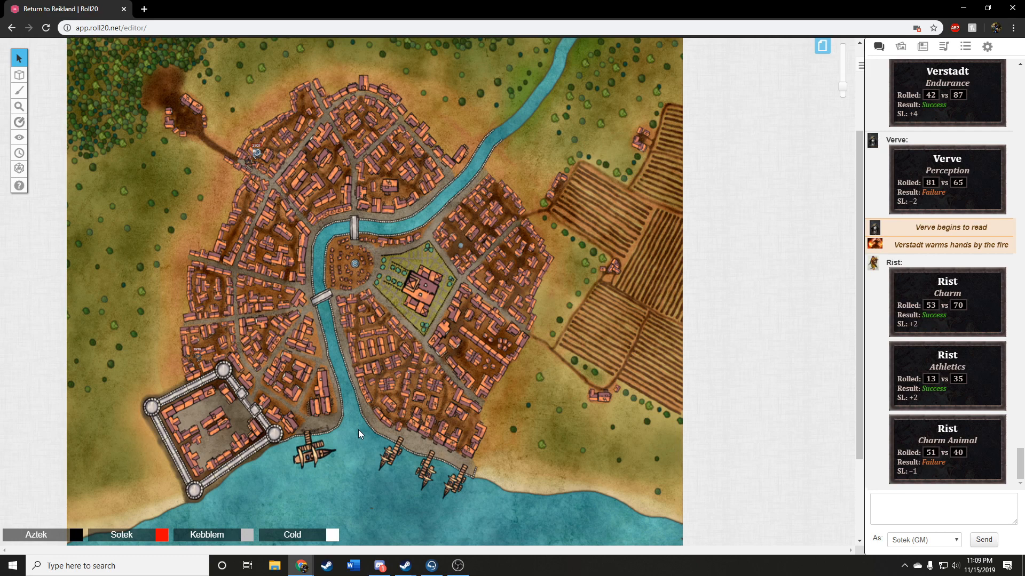
pyautogui.scroll(-3)
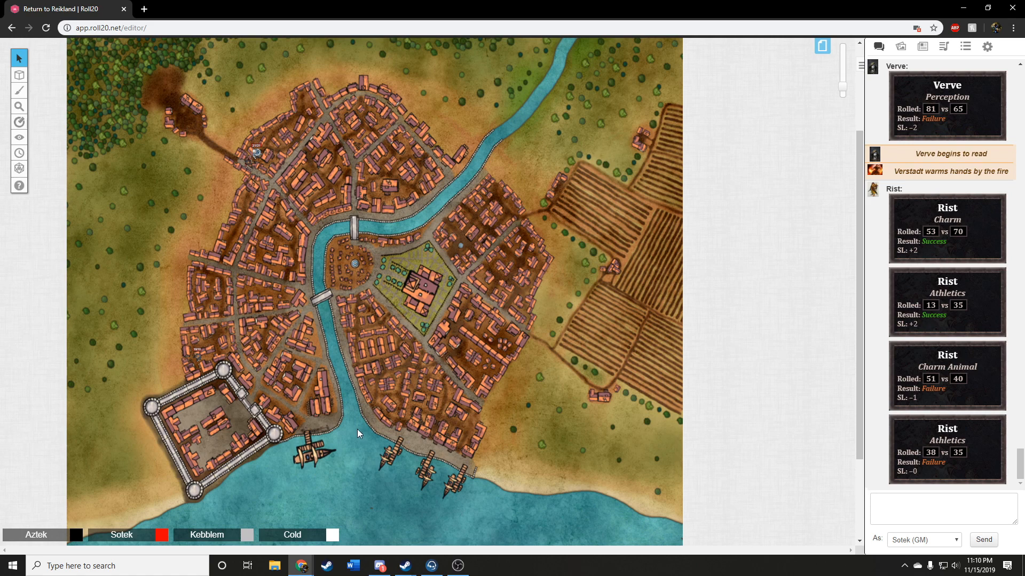
pyautogui.moveTo(367, 437)
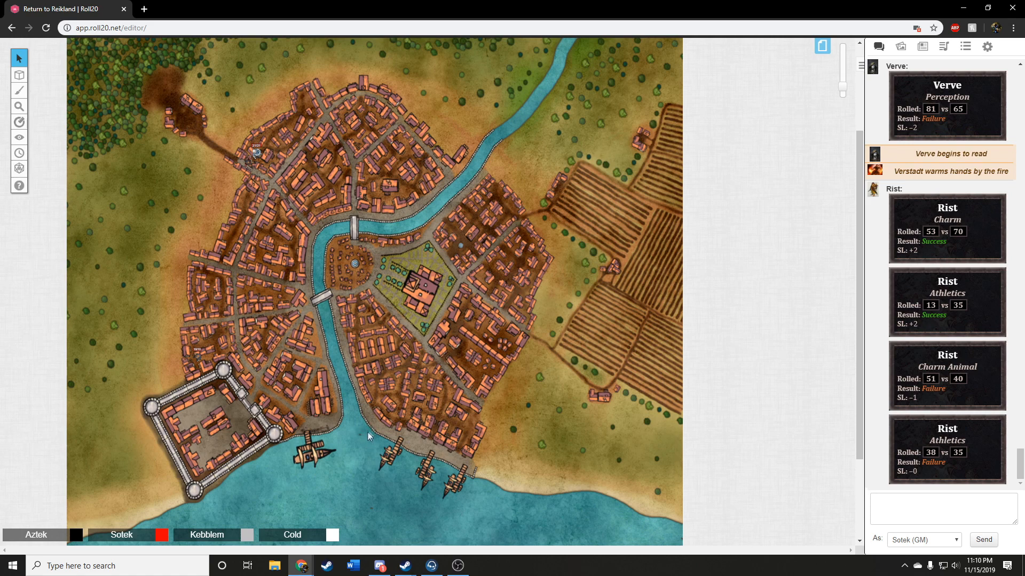
pyautogui.moveTo(357, 439)
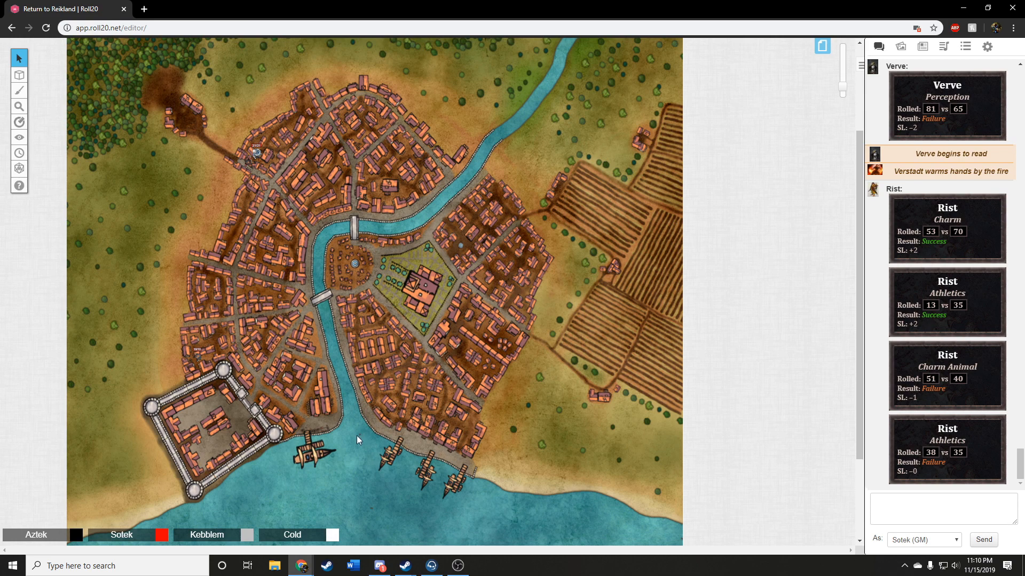
pyautogui.moveTo(372, 451)
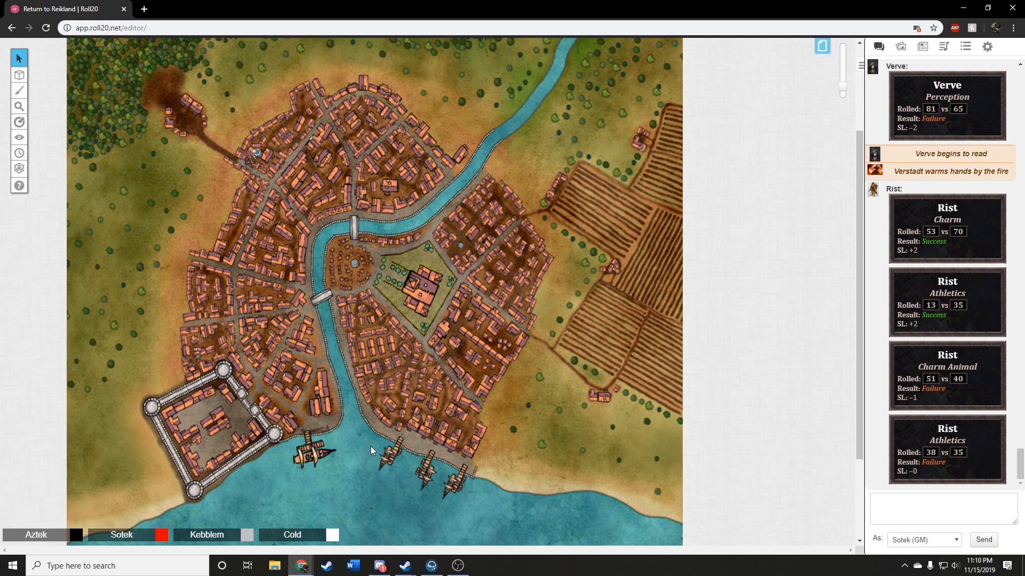
pyautogui.moveTo(365, 441)
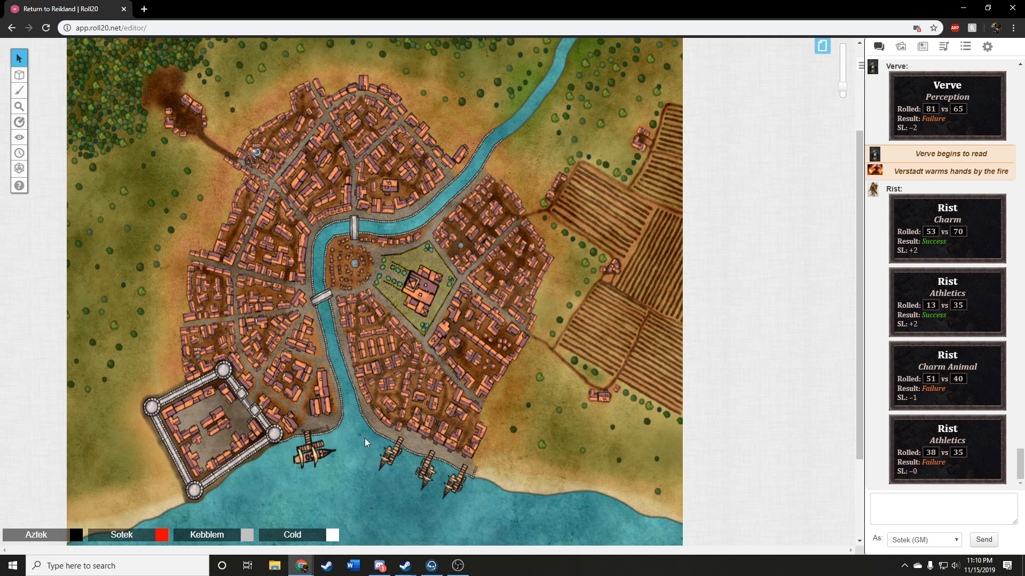
pyautogui.moveTo(357, 436)
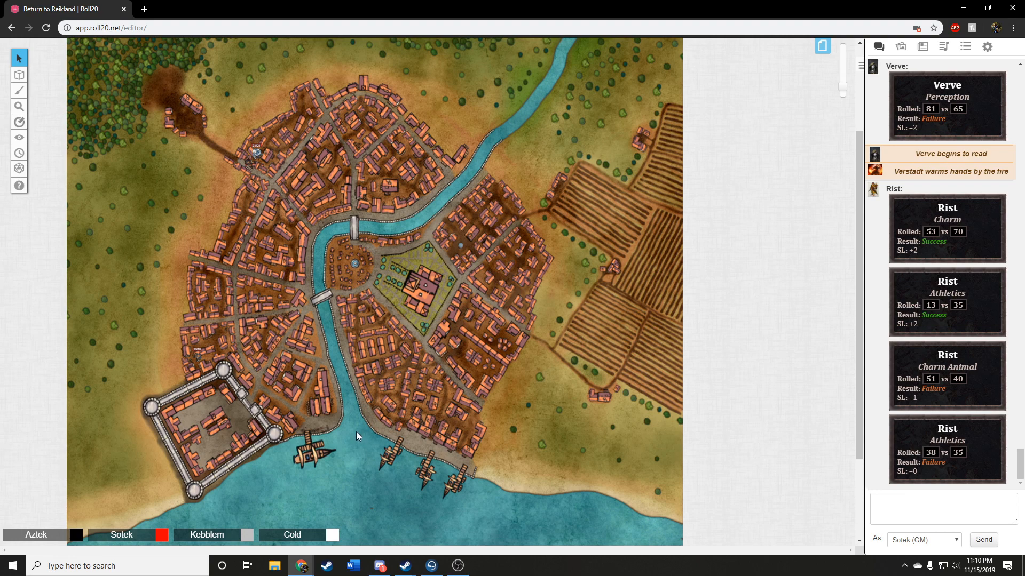
pyautogui.moveTo(353, 438)
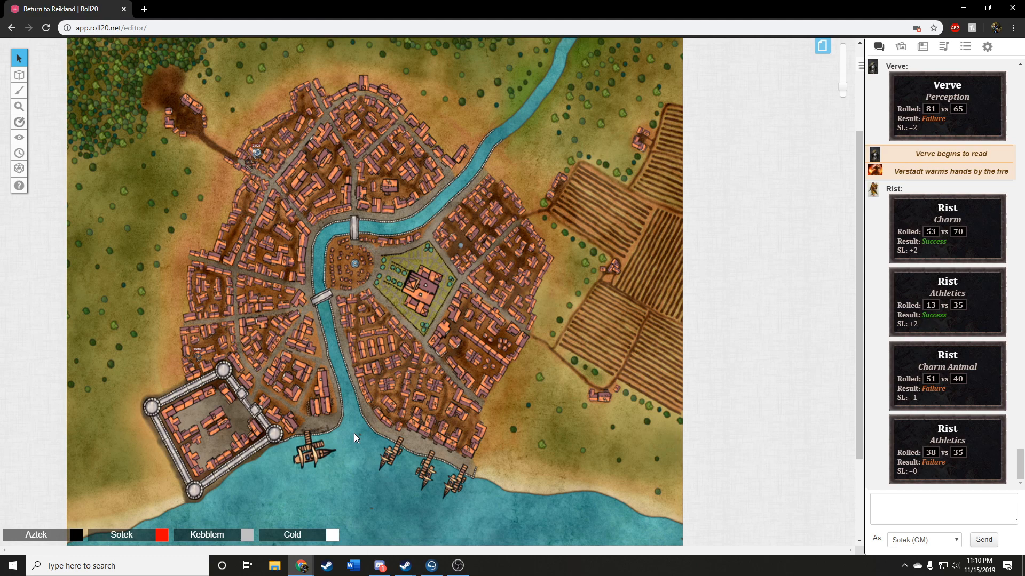
pyautogui.moveTo(363, 428)
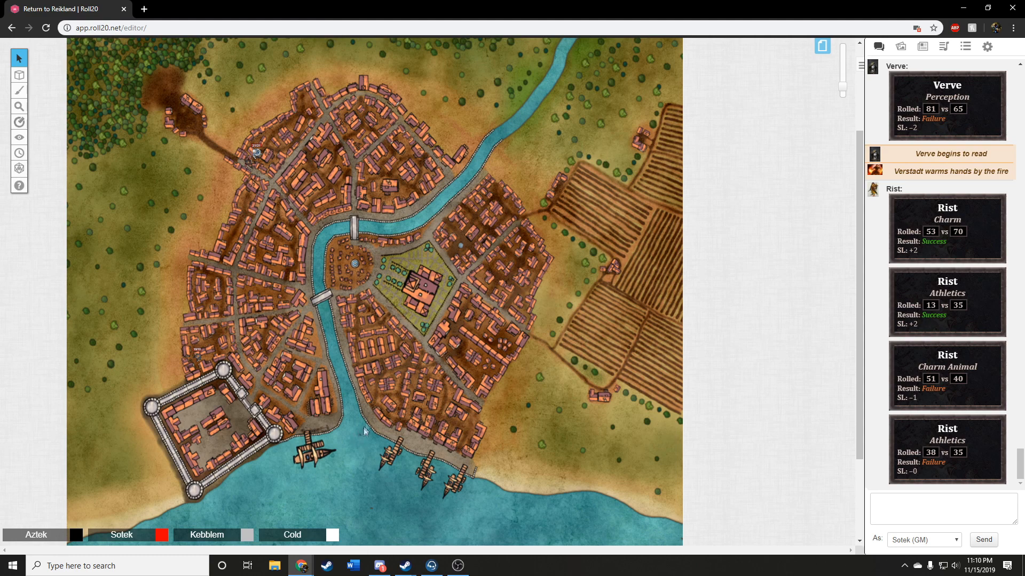
pyautogui.moveTo(359, 435)
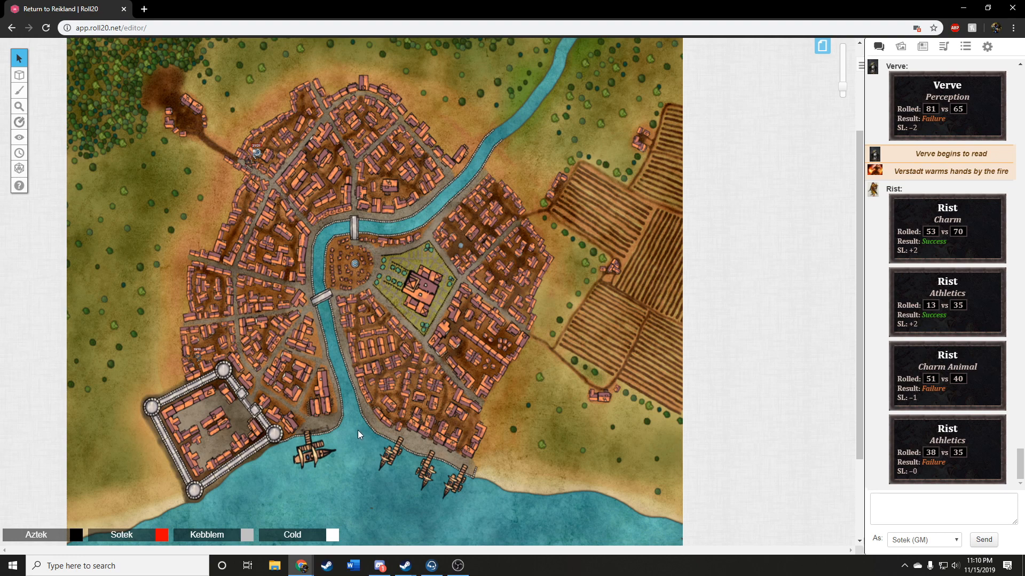
pyautogui.moveTo(345, 424)
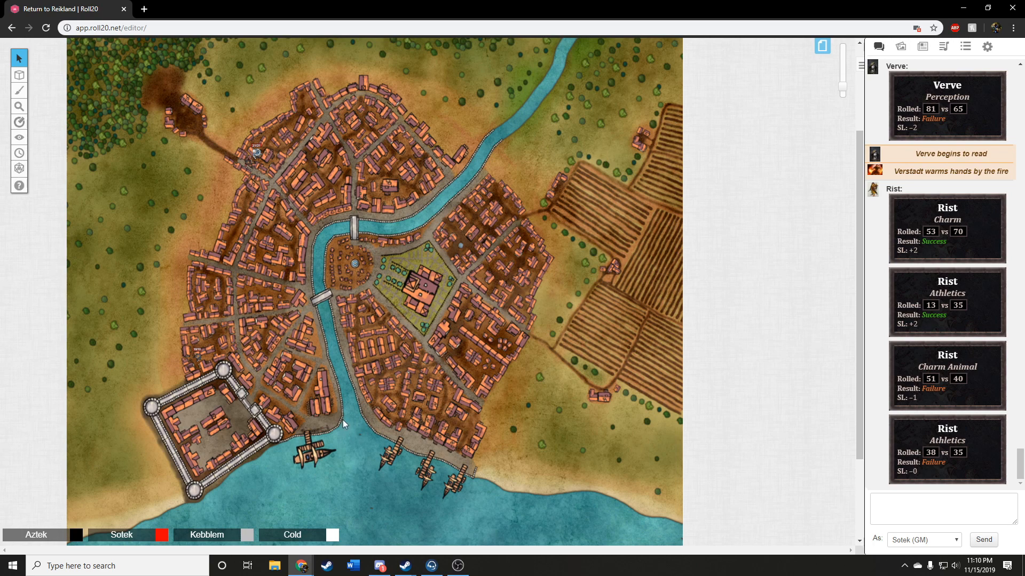
pyautogui.moveTo(357, 436)
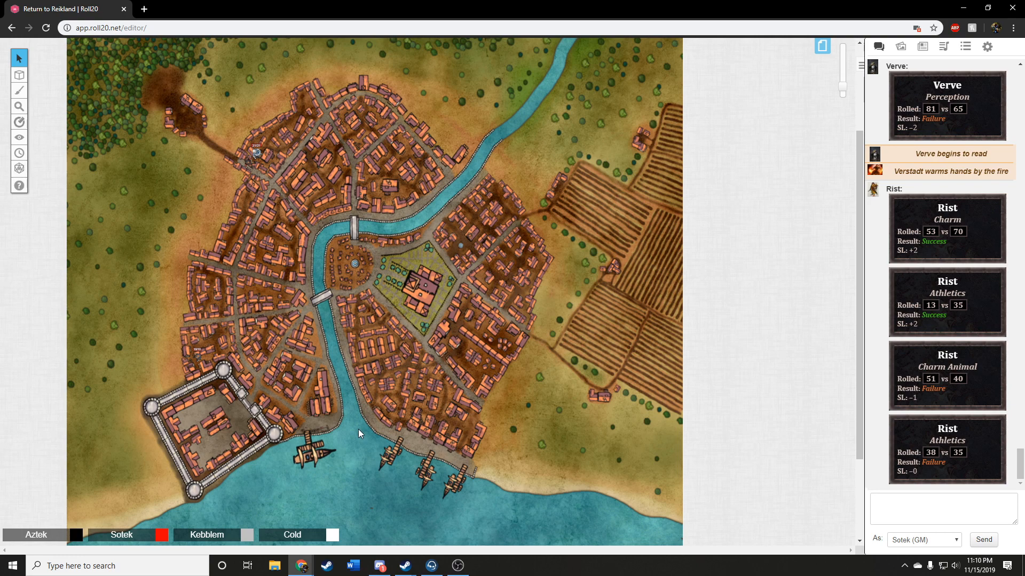
pyautogui.moveTo(365, 435)
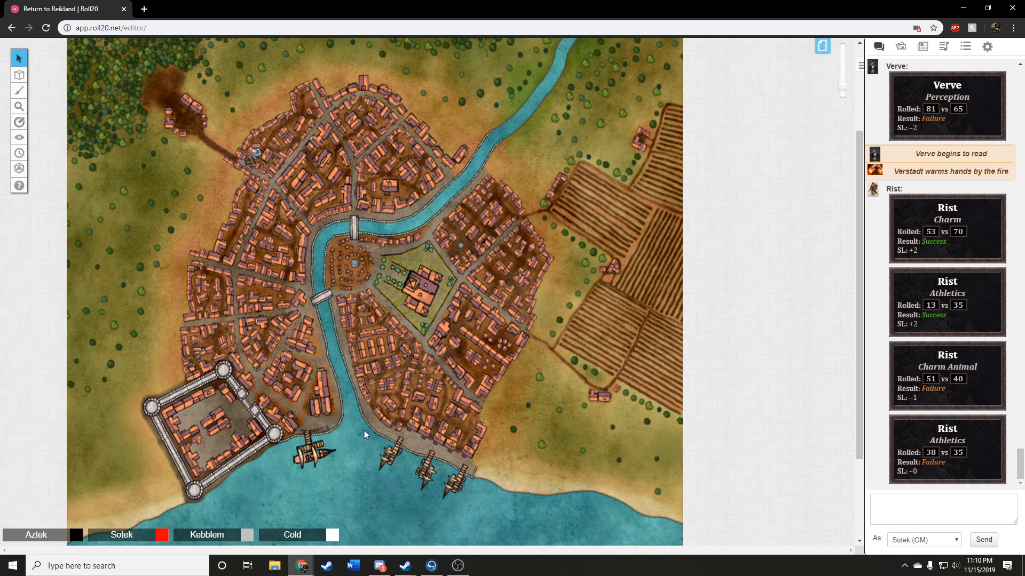
pyautogui.moveTo(360, 432)
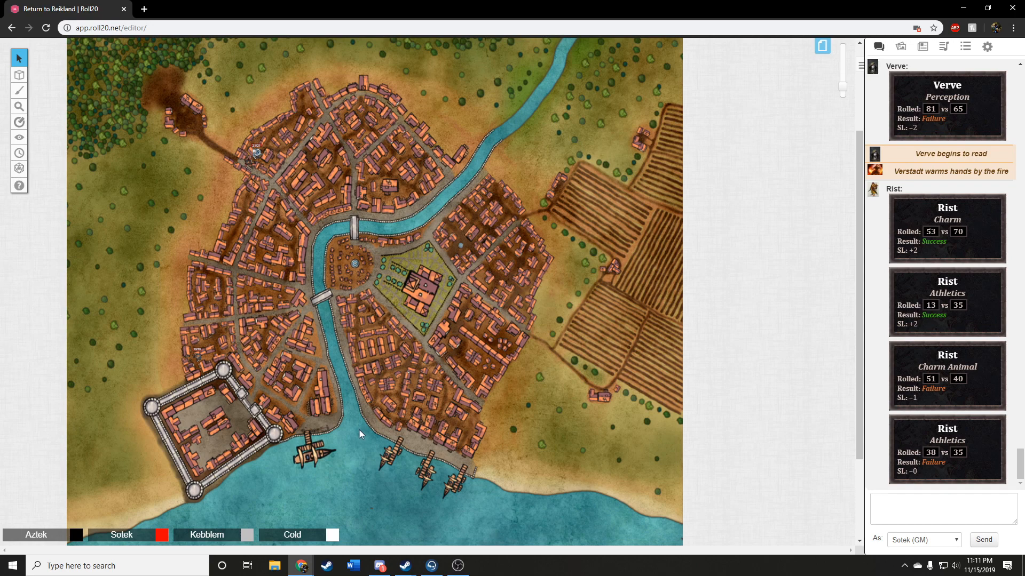
pyautogui.moveTo(302, 439)
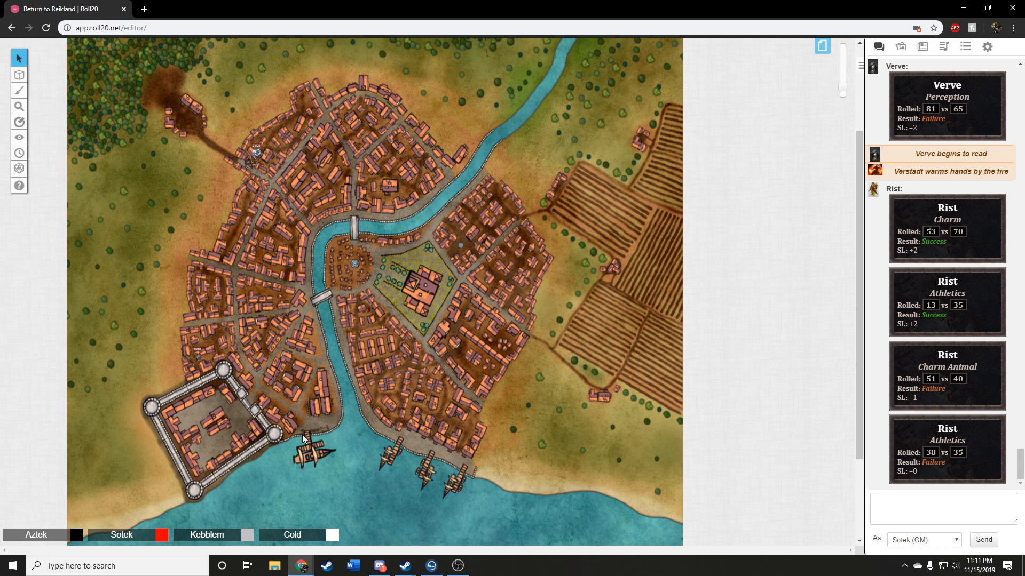
pyautogui.moveTo(353, 437)
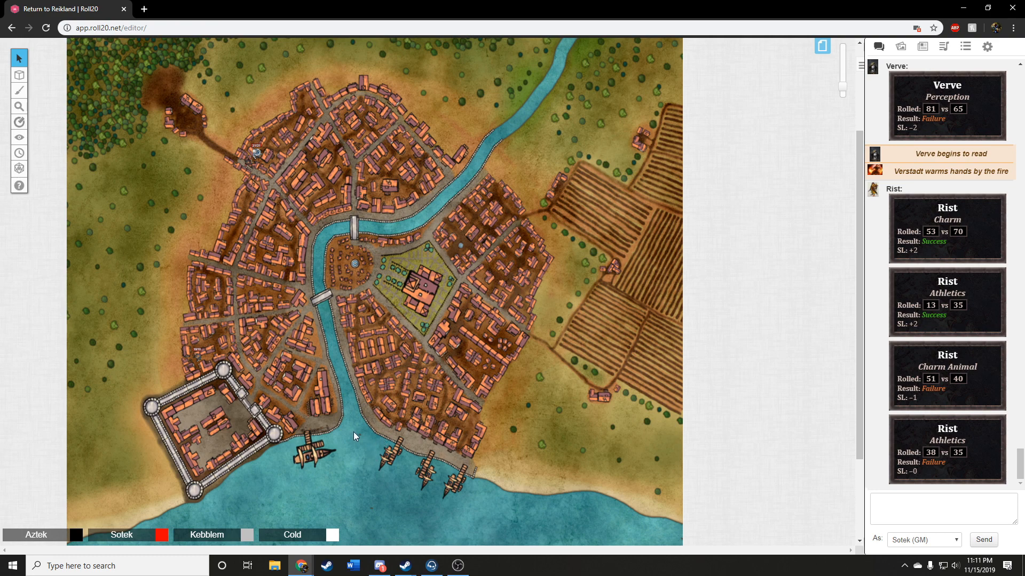
pyautogui.moveTo(361, 435)
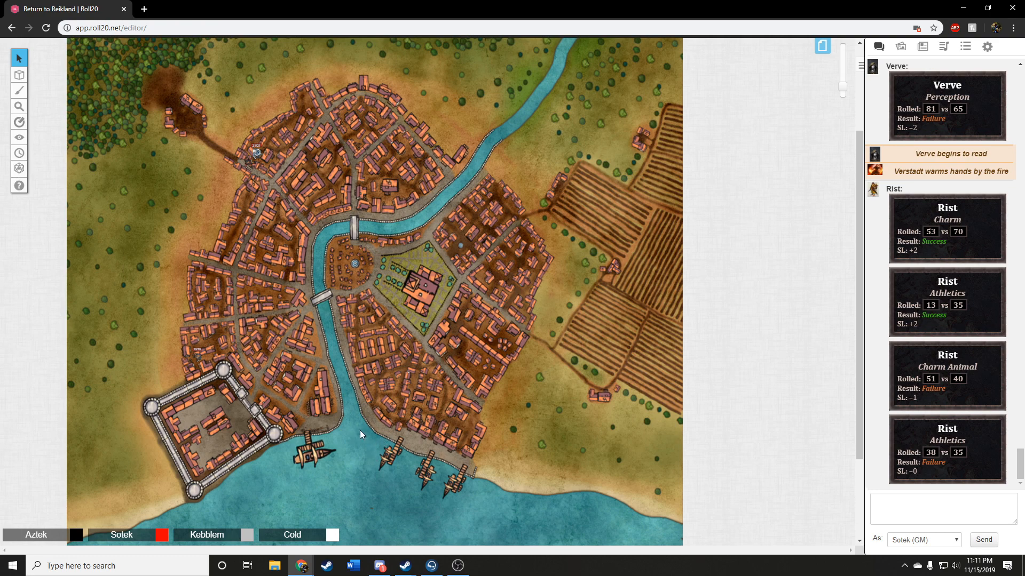
pyautogui.moveTo(358, 432)
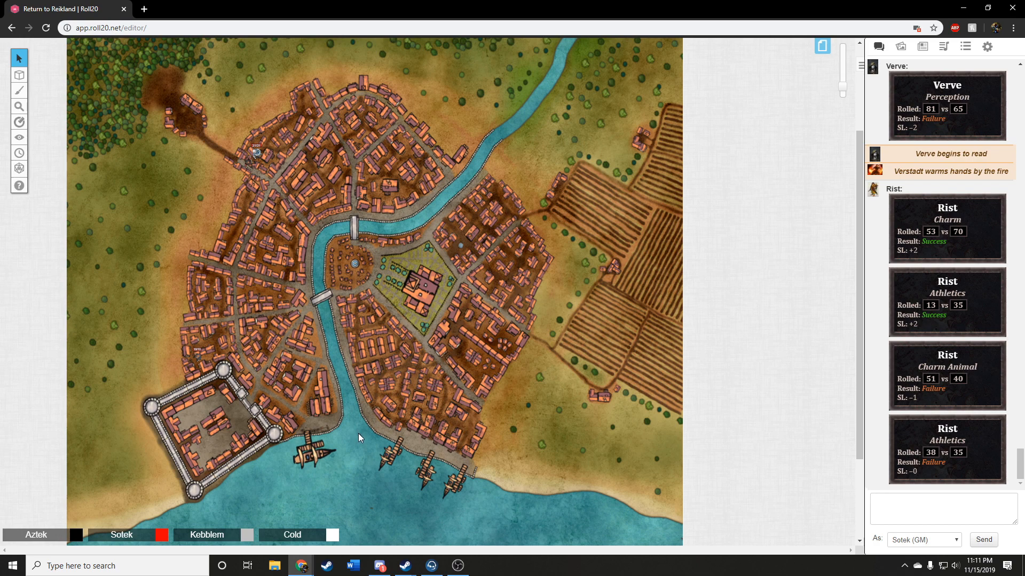
pyautogui.moveTo(357, 433)
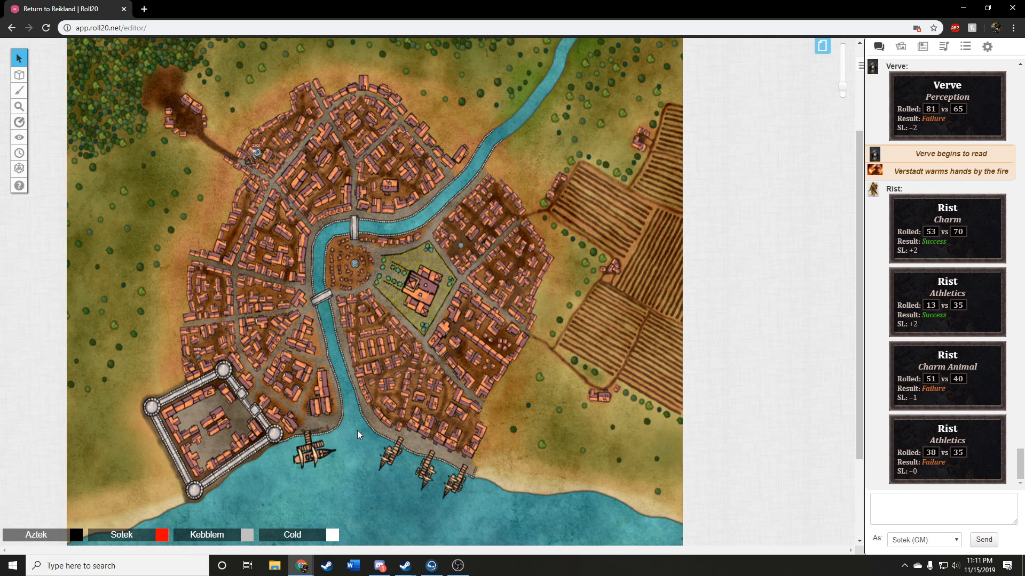
pyautogui.moveTo(357, 432)
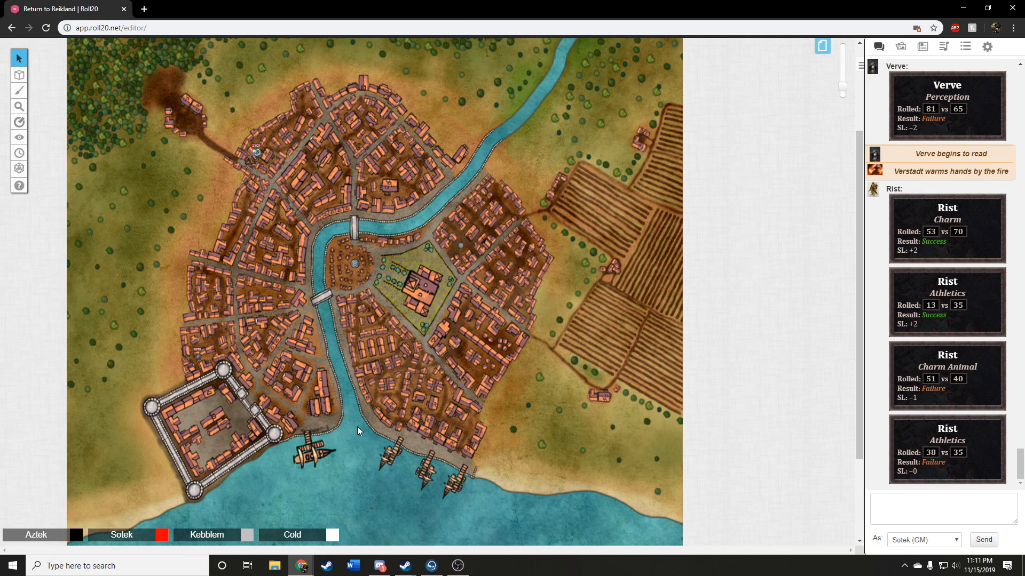
pyautogui.moveTo(355, 447)
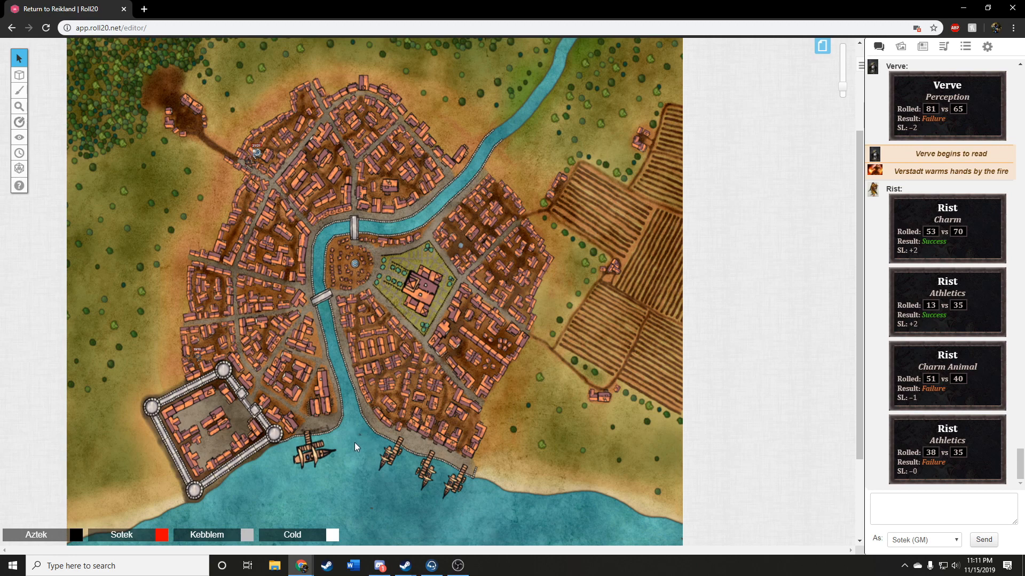
pyautogui.moveTo(357, 436)
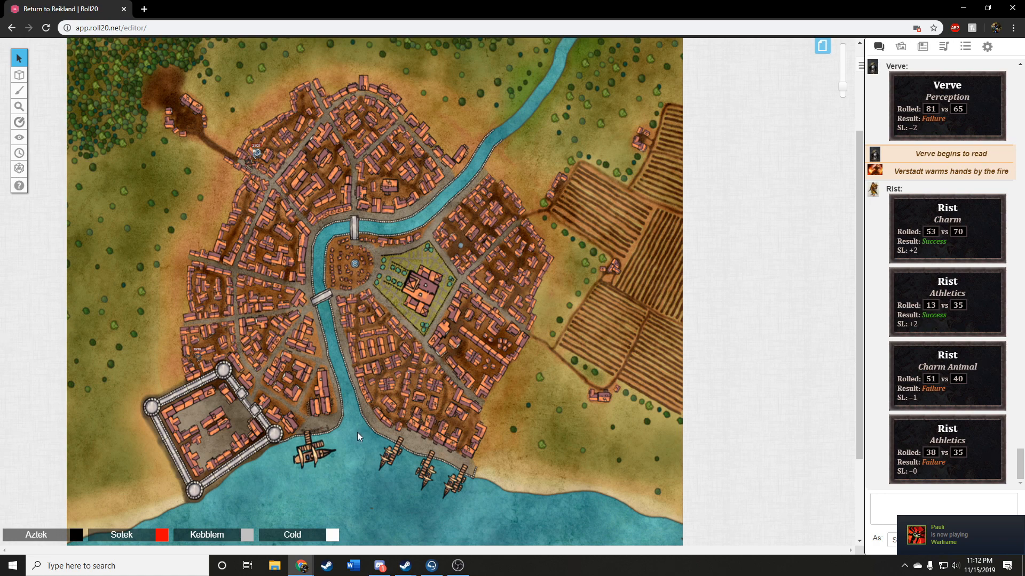
pyautogui.moveTo(400, 454)
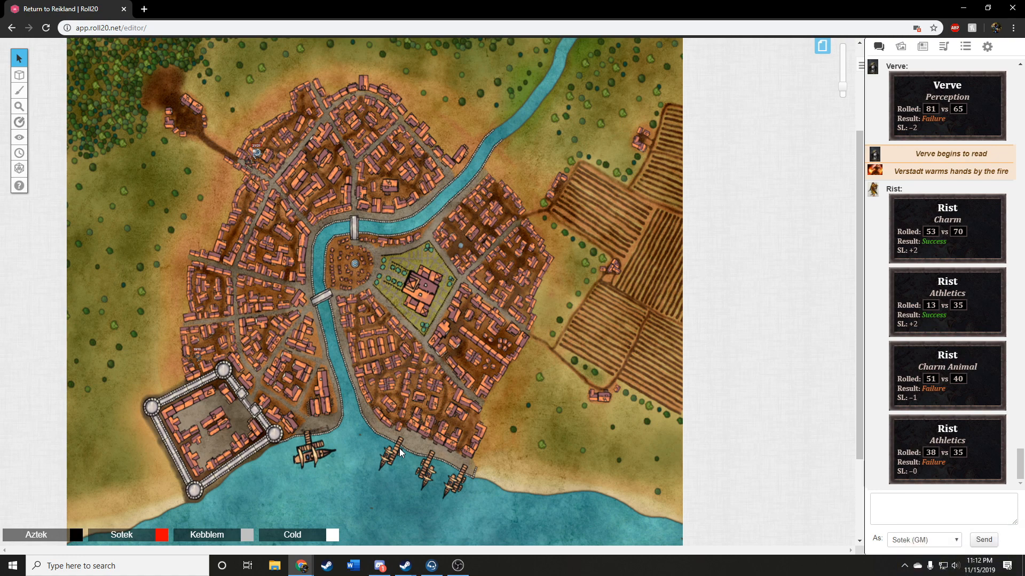
pyautogui.moveTo(355, 437)
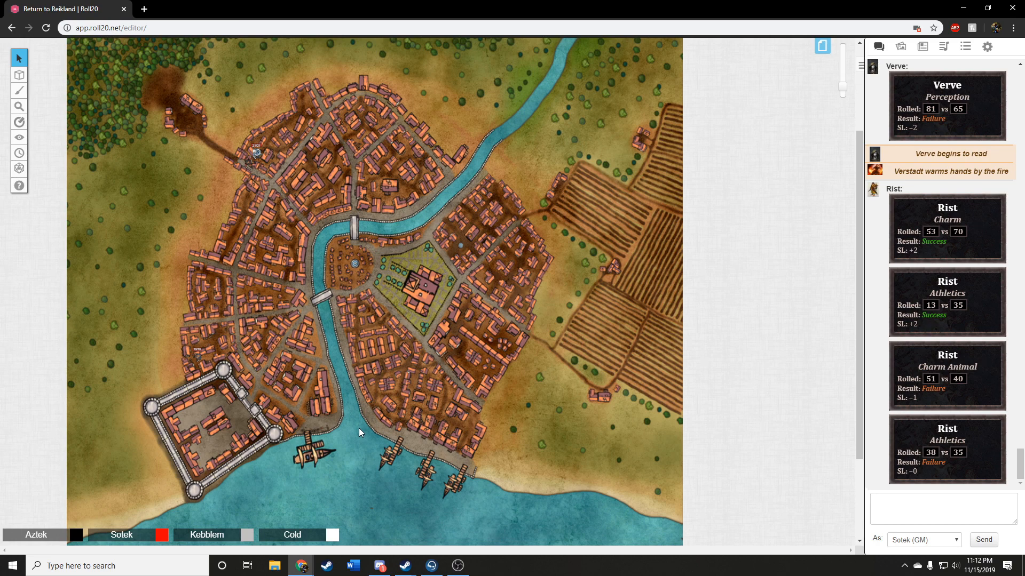
pyautogui.moveTo(366, 429)
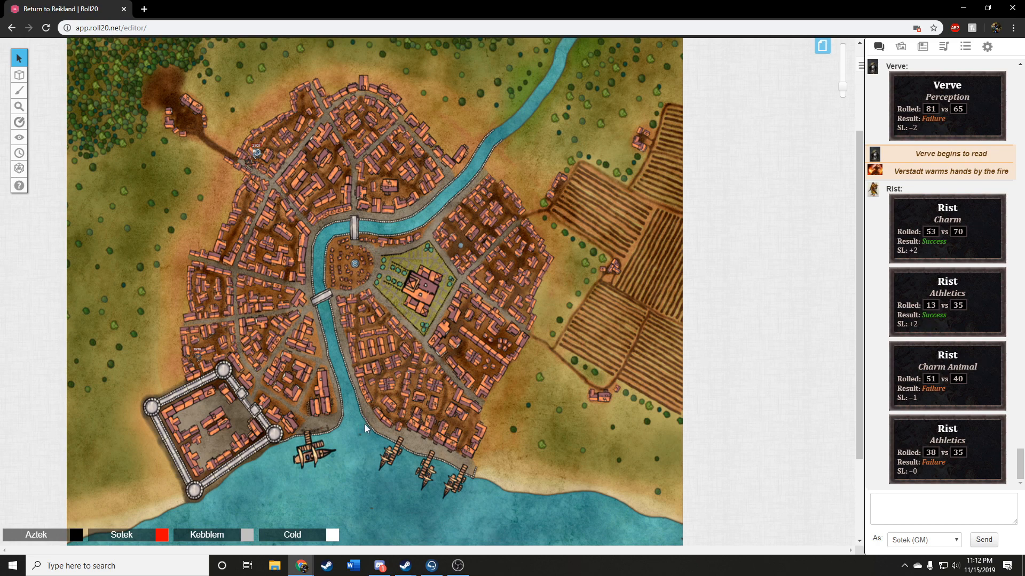
pyautogui.moveTo(358, 436)
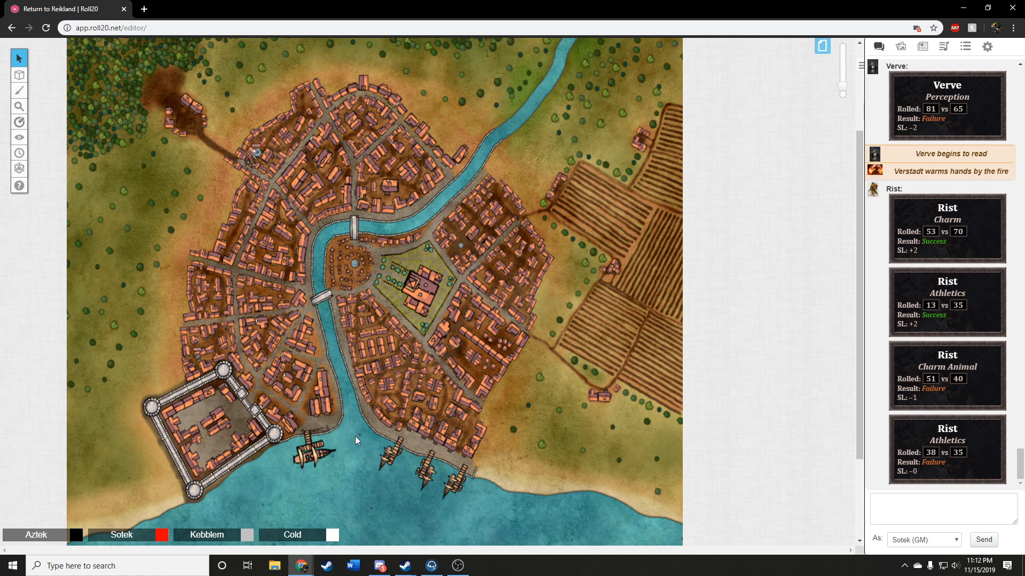
pyautogui.moveTo(357, 435)
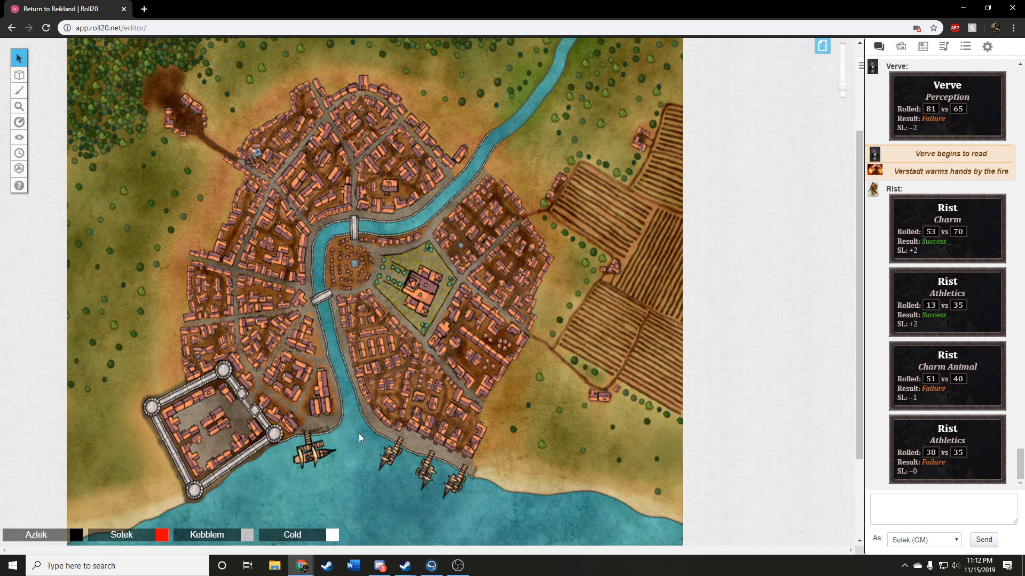
pyautogui.moveTo(358, 436)
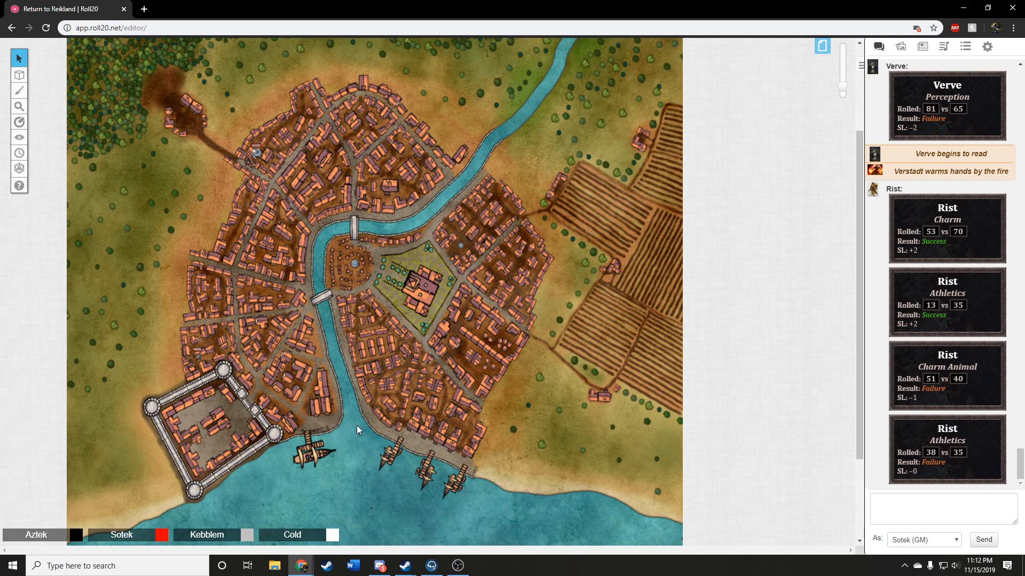
pyautogui.moveTo(357, 435)
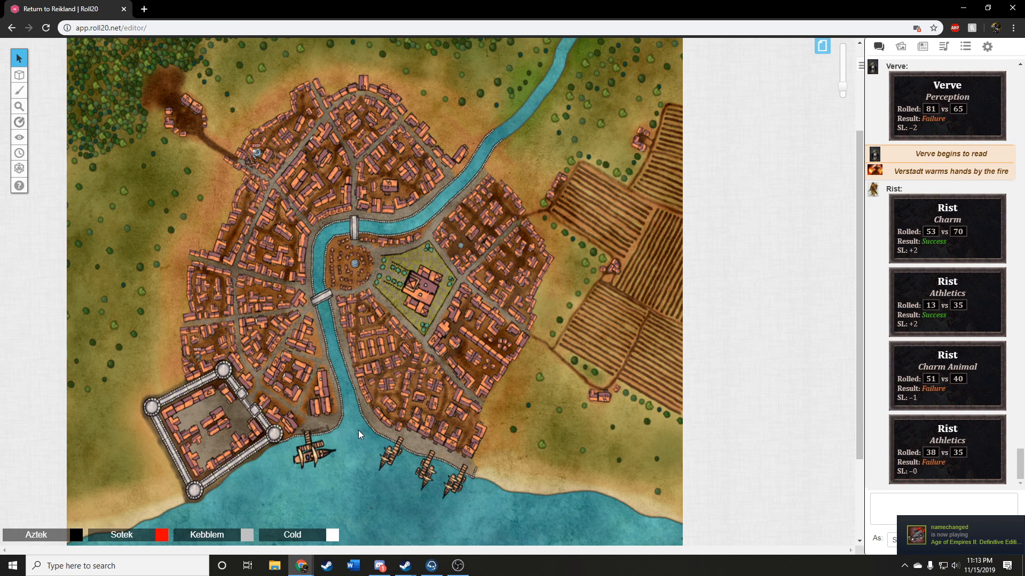
pyautogui.moveTo(358, 429)
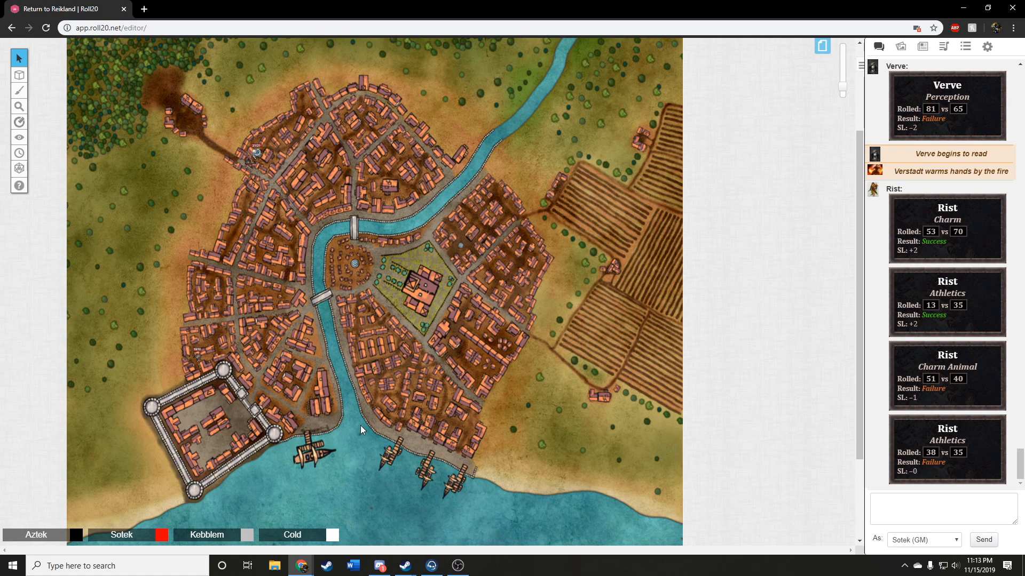
pyautogui.moveTo(358, 428)
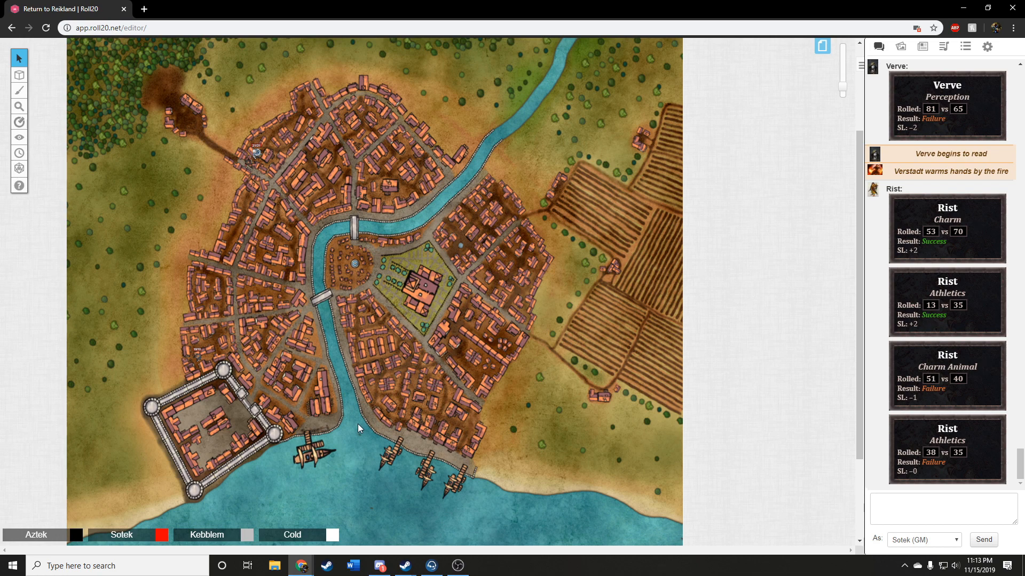
pyautogui.moveTo(364, 424)
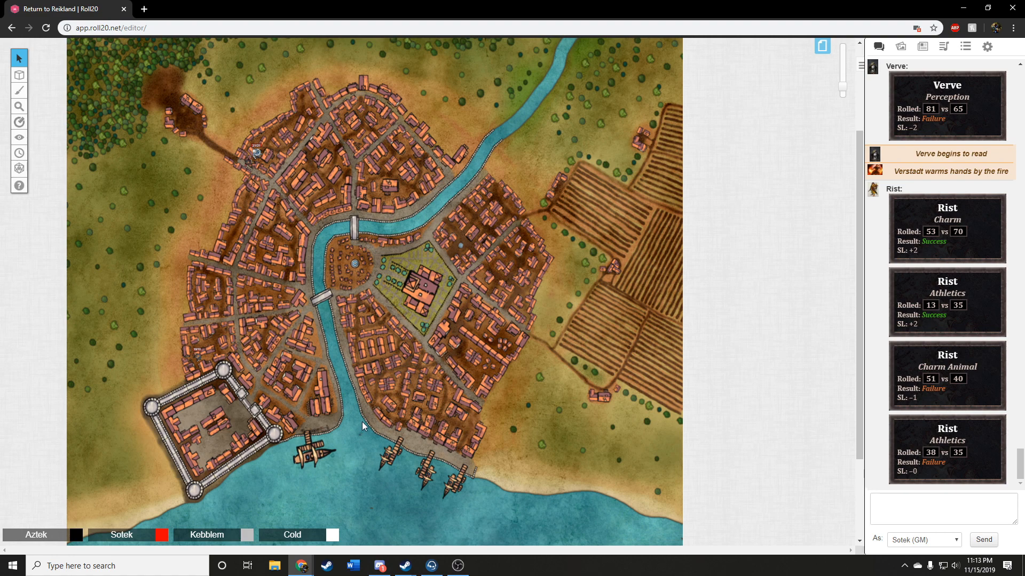
pyautogui.moveTo(359, 429)
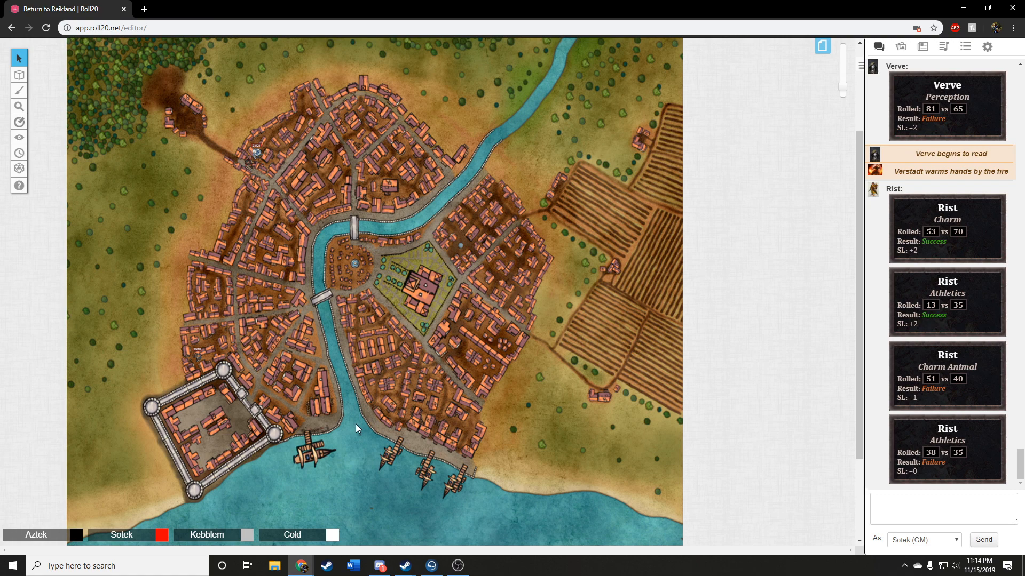
pyautogui.moveTo(364, 430)
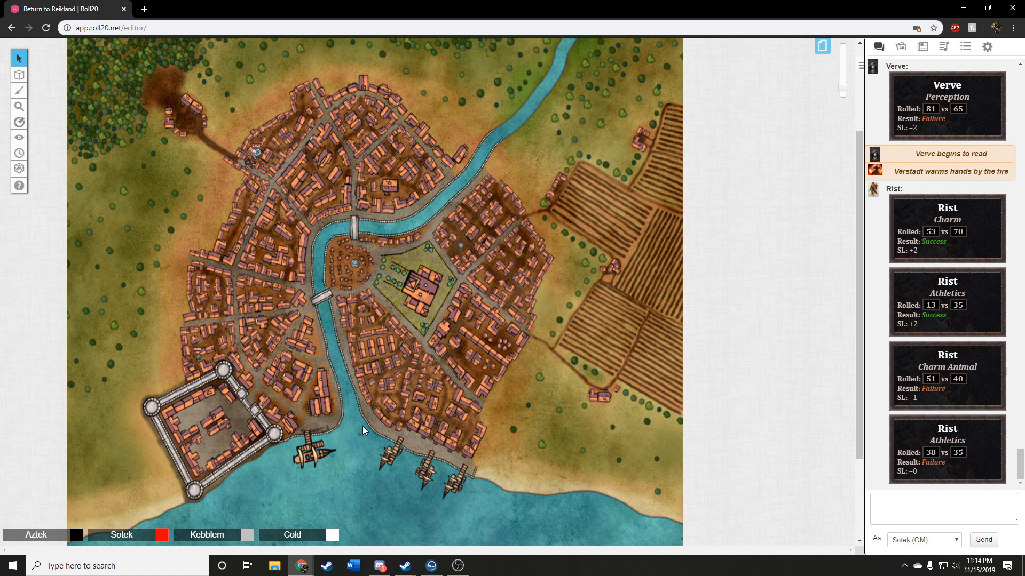
pyautogui.moveTo(360, 430)
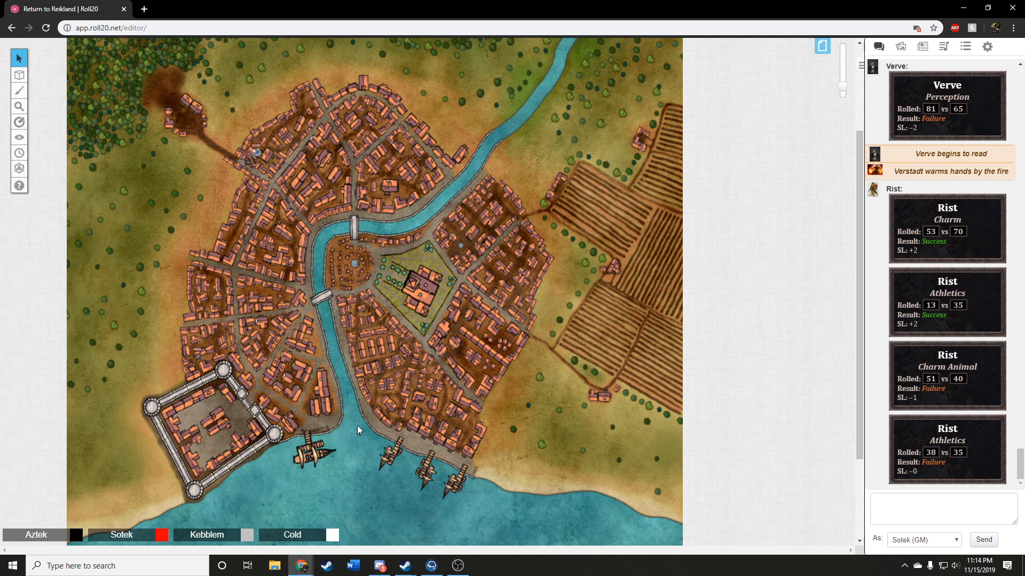
pyautogui.moveTo(363, 429)
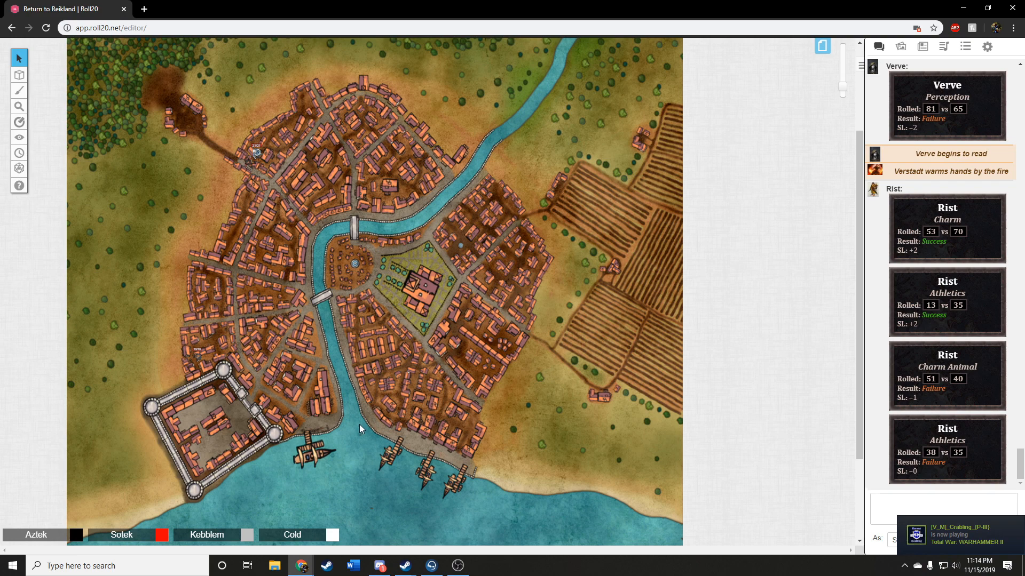
pyautogui.moveTo(359, 424)
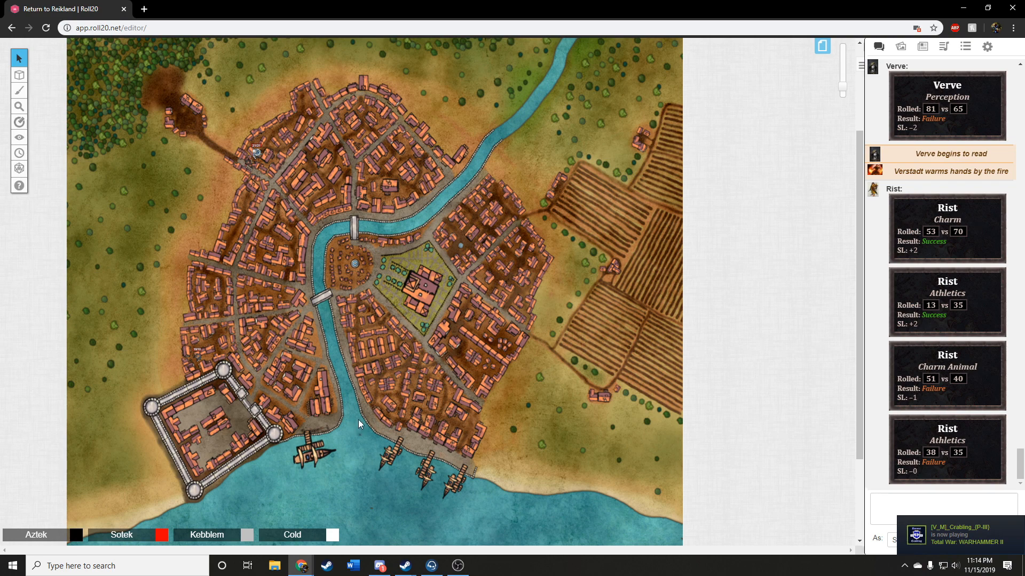
pyautogui.moveTo(359, 431)
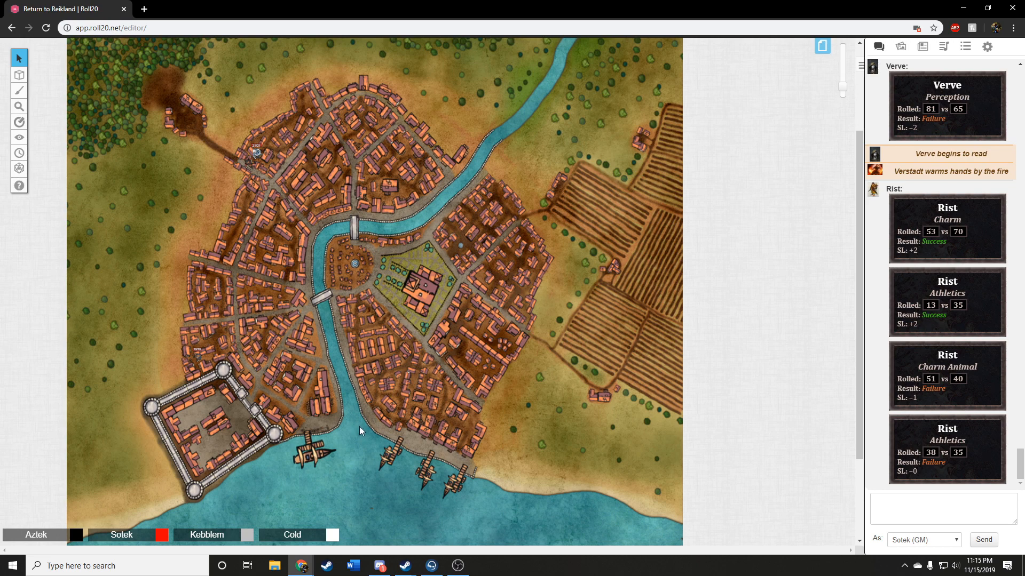
pyautogui.moveTo(358, 431)
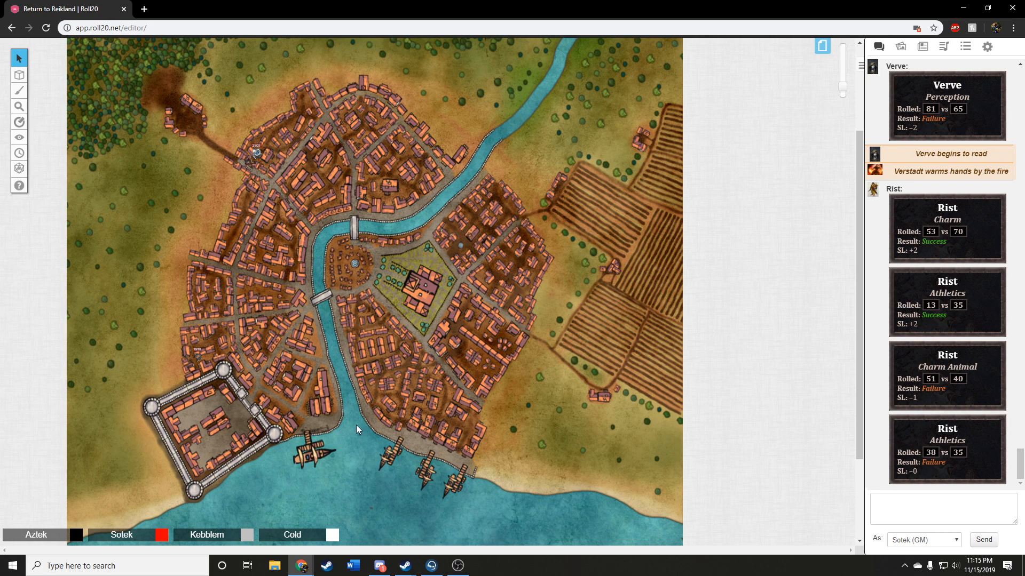
pyautogui.moveTo(380, 431)
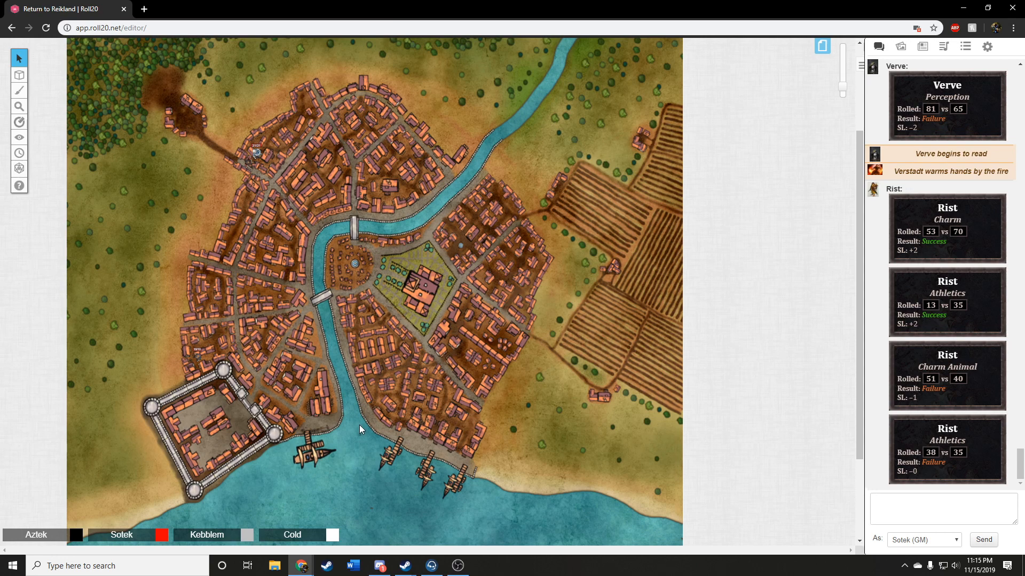
pyautogui.moveTo(360, 424)
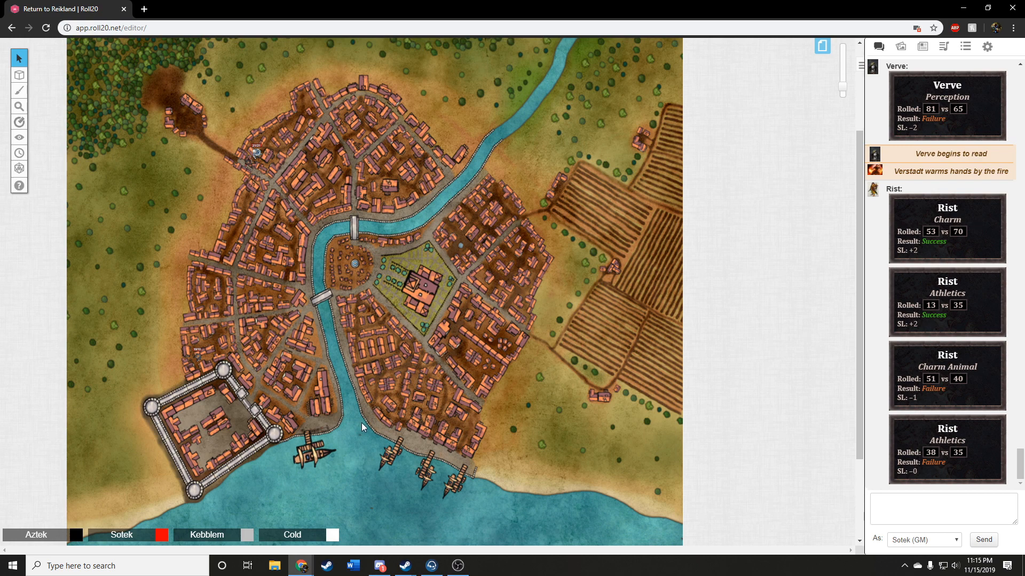
pyautogui.moveTo(357, 430)
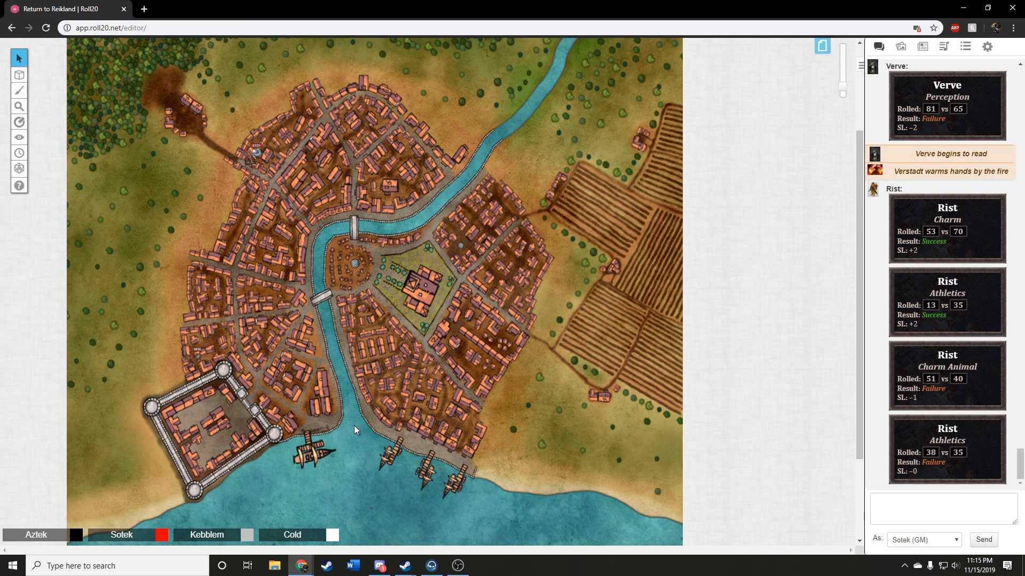
pyautogui.moveTo(363, 431)
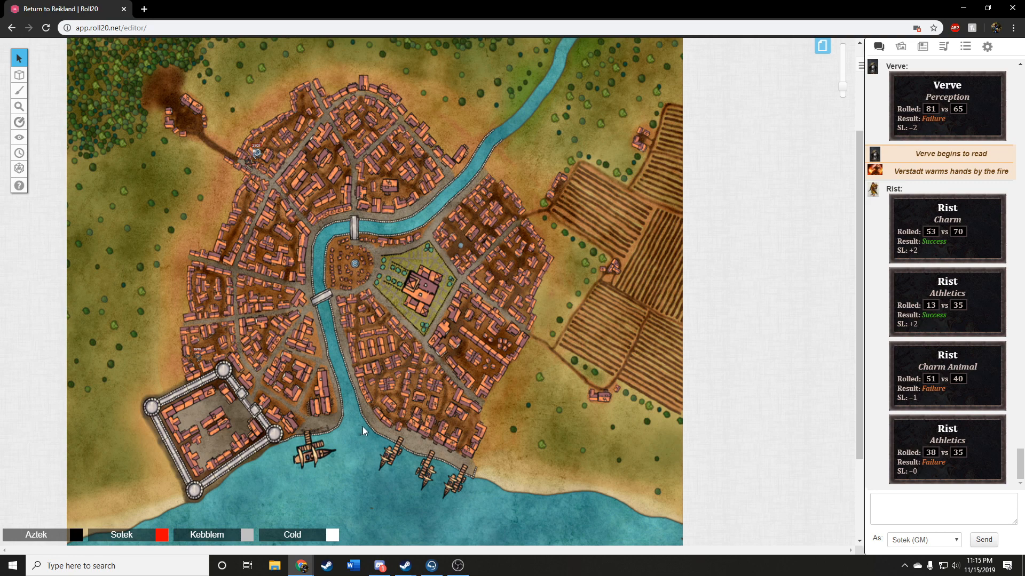
pyautogui.moveTo(359, 430)
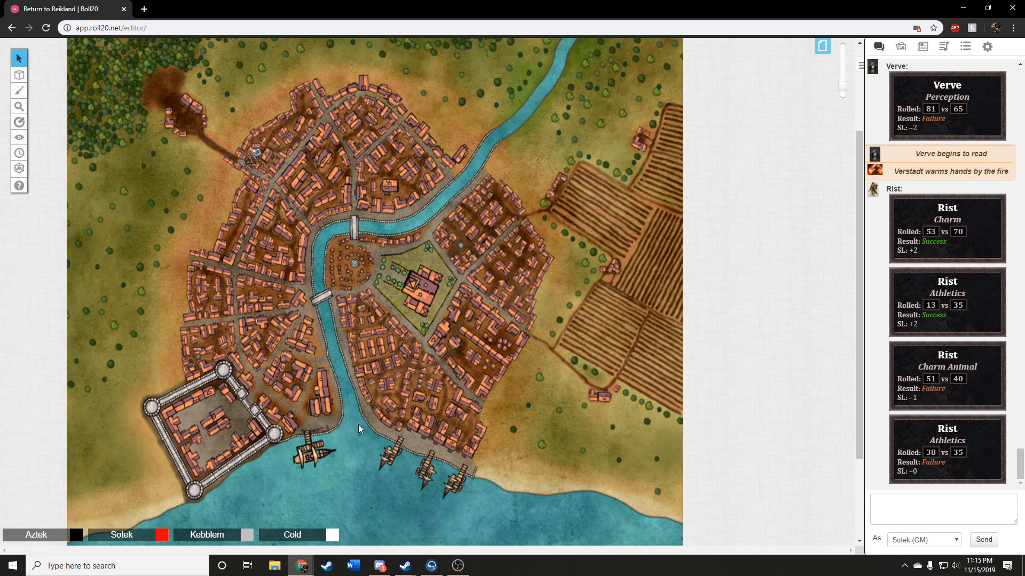
pyautogui.moveTo(350, 430)
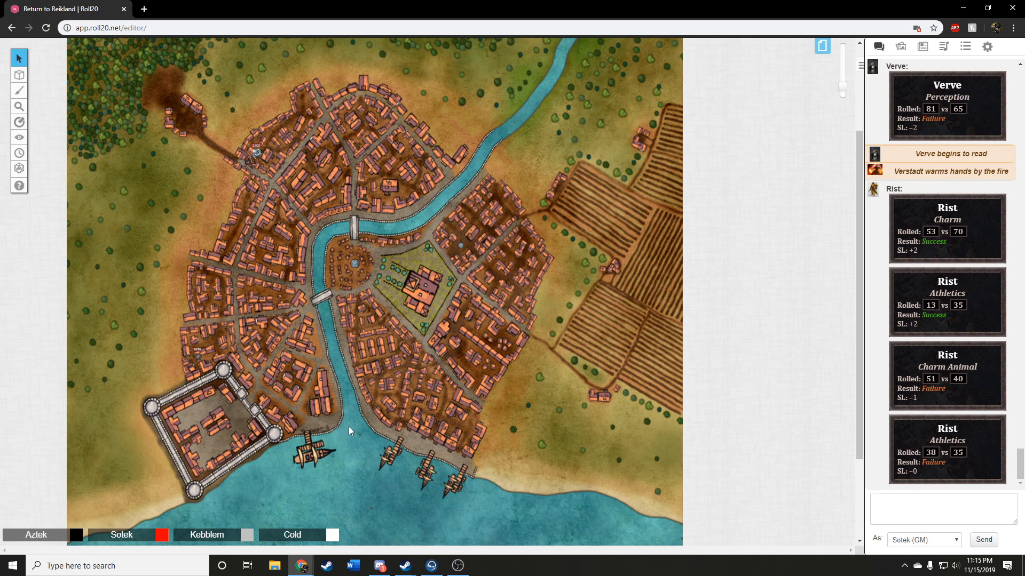
pyautogui.moveTo(359, 429)
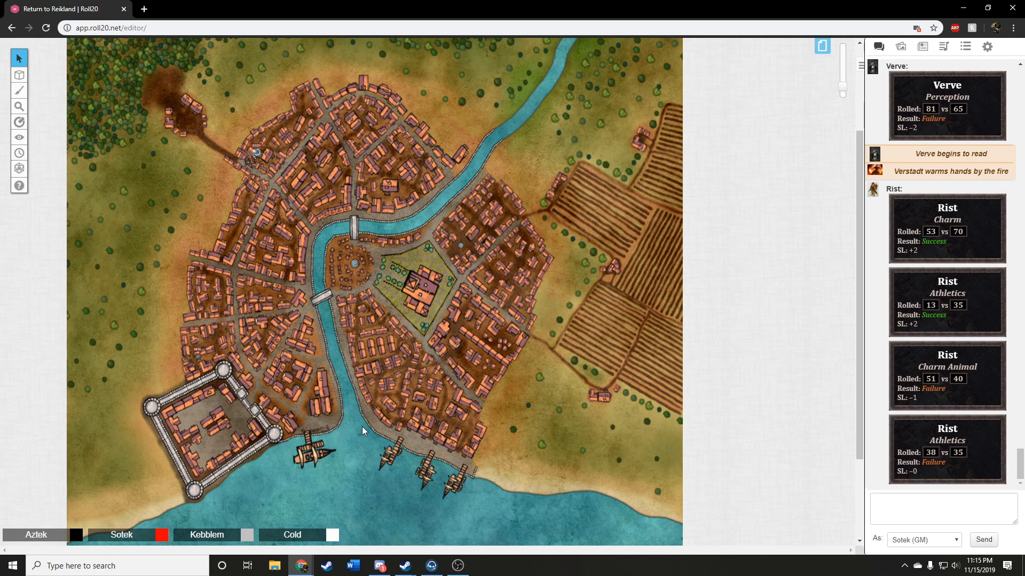
pyautogui.moveTo(368, 433)
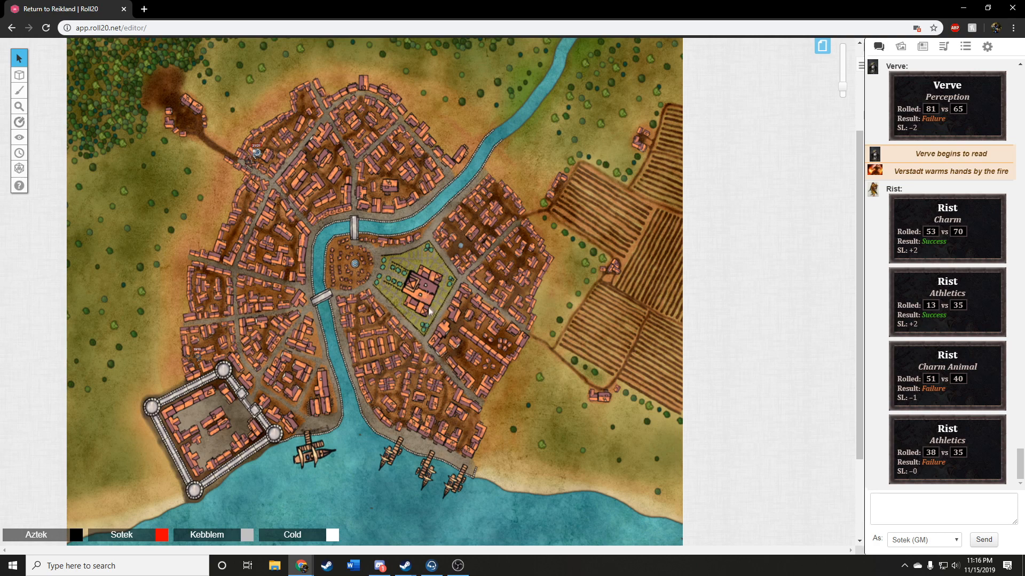
# Step: Scroll the chat down to Rist's Gossip card, a 99 vs 60 fumbling failure, SL -3
pyautogui.scroll(-3)
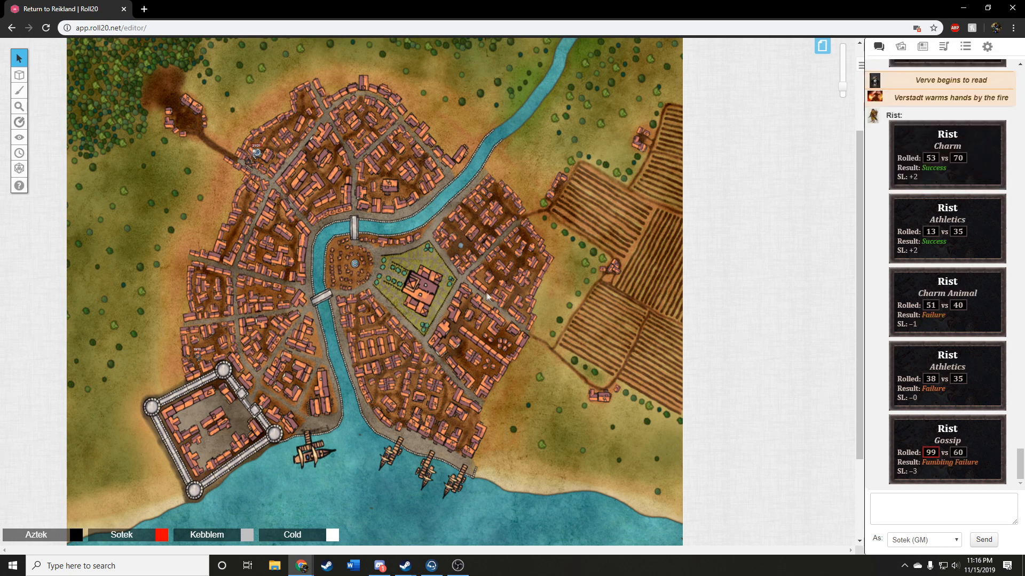
pyautogui.moveTo(459, 332)
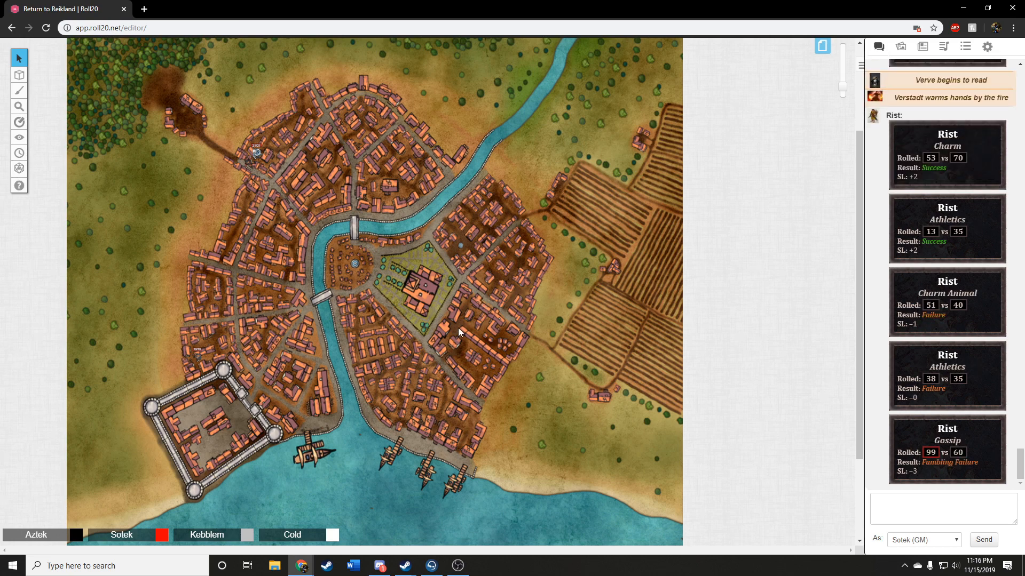
pyautogui.moveTo(484, 310)
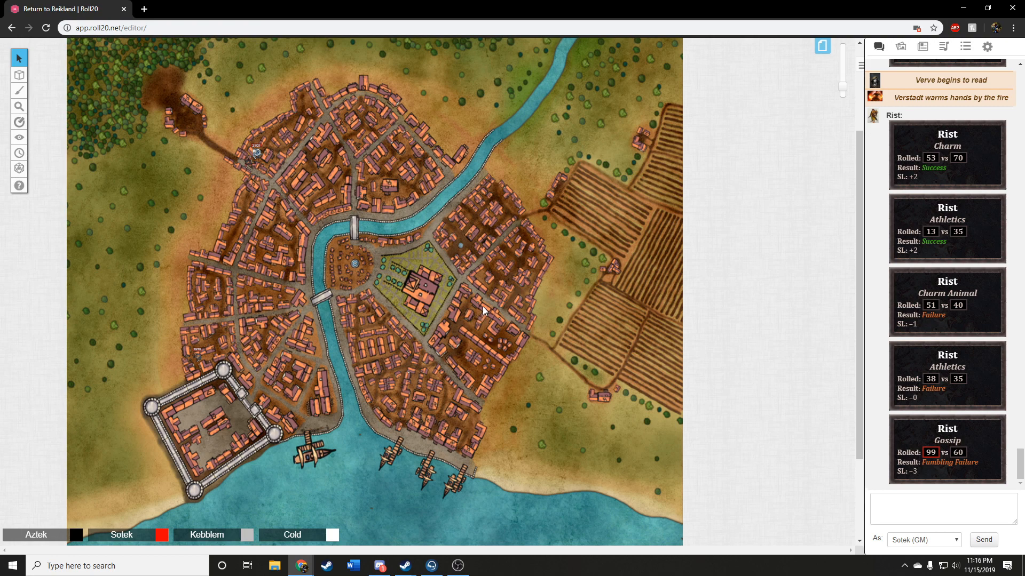
pyautogui.moveTo(417, 427)
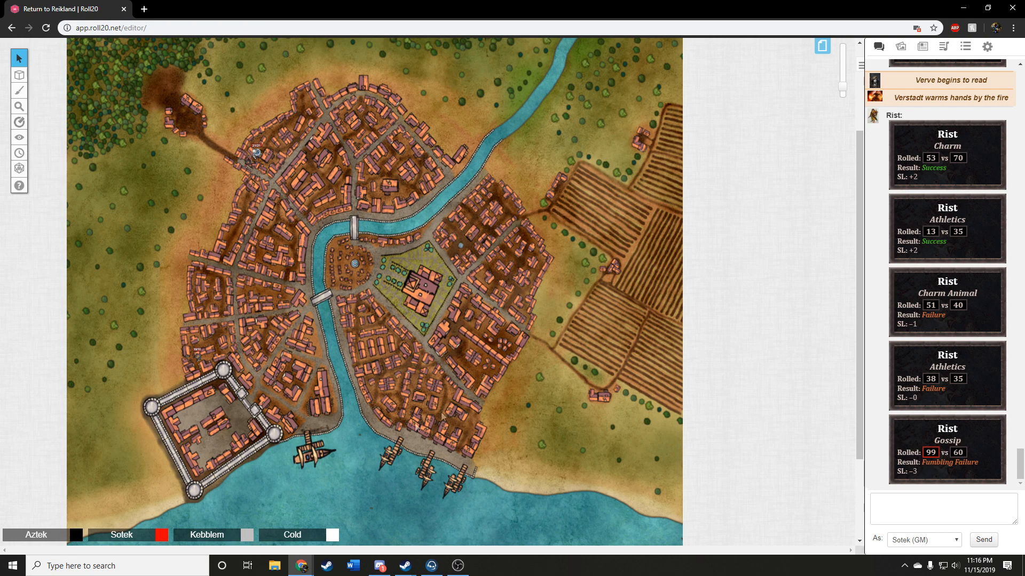
pyautogui.moveTo(413, 381)
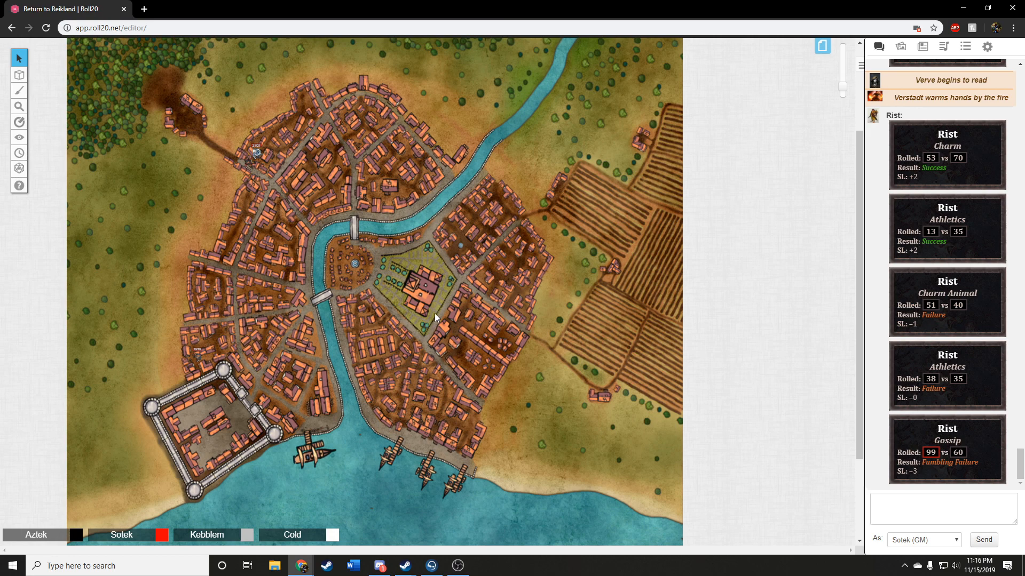
pyautogui.moveTo(449, 302)
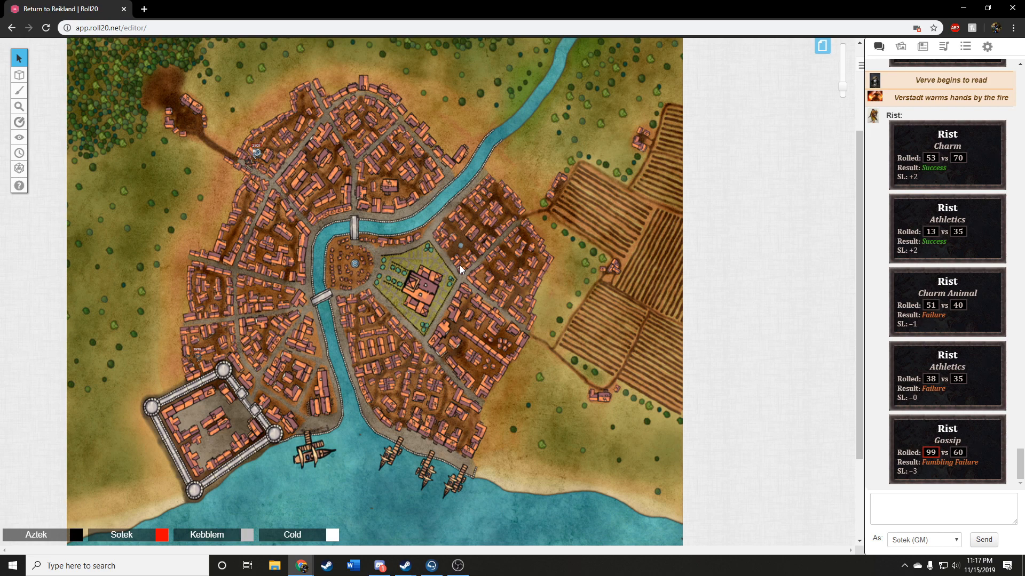
pyautogui.moveTo(458, 276)
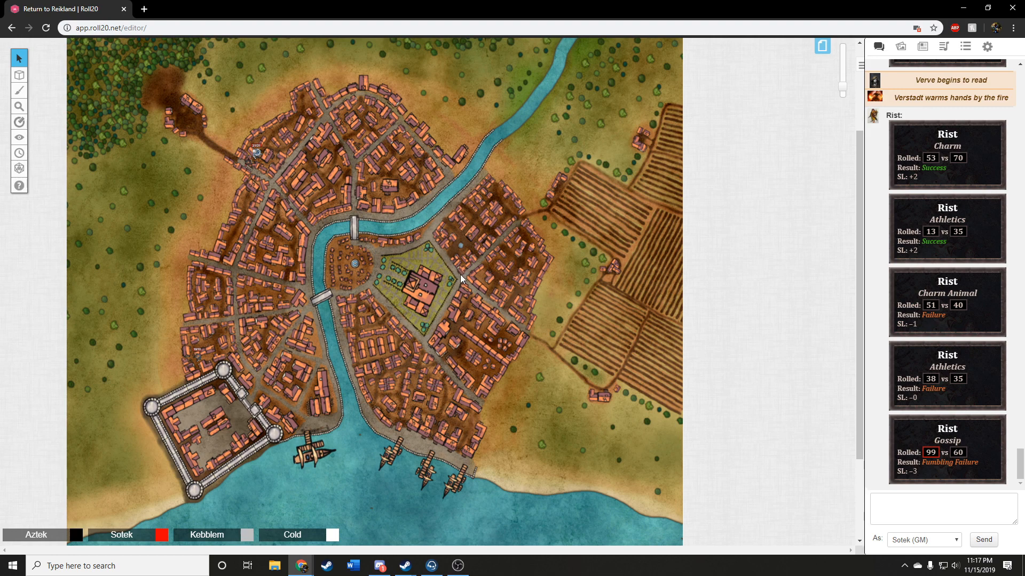
pyautogui.moveTo(582, 389)
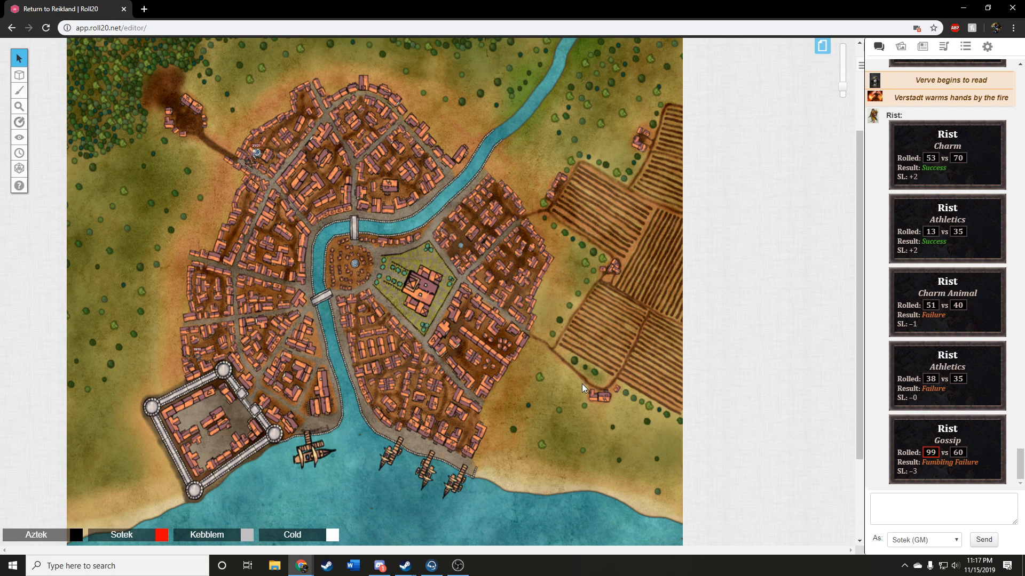
pyautogui.moveTo(480, 375)
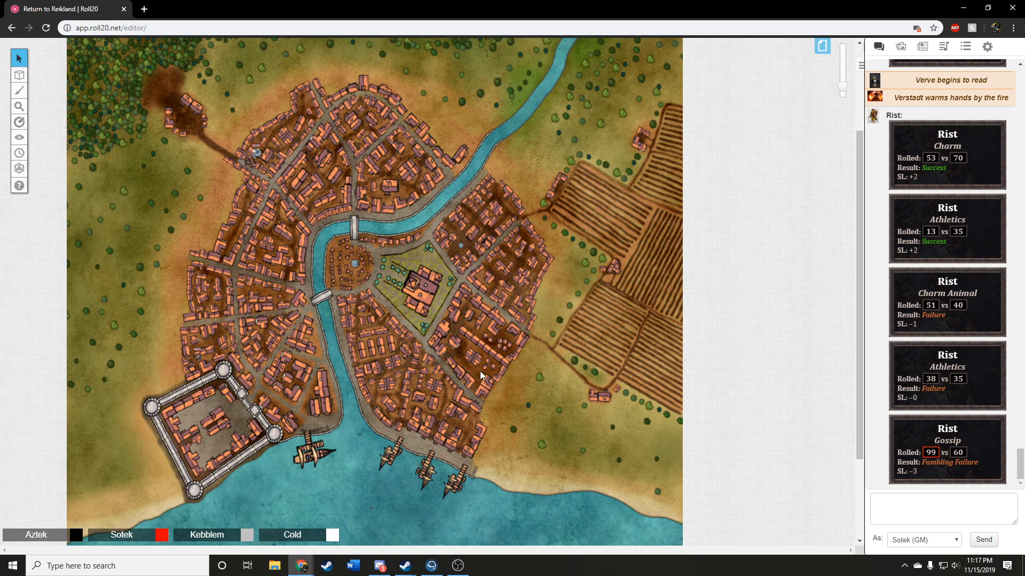
pyautogui.moveTo(480, 382)
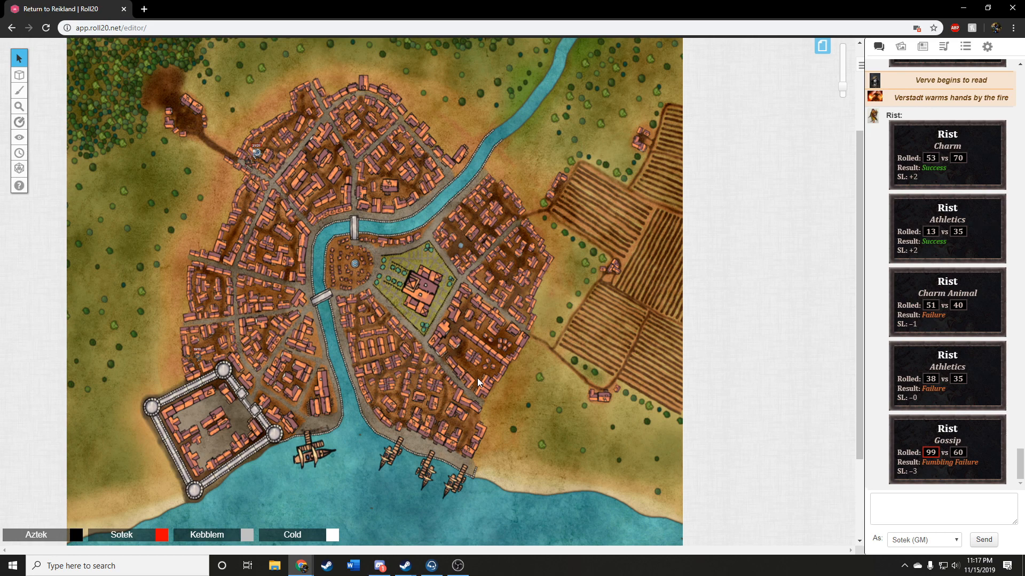
pyautogui.moveTo(422, 311)
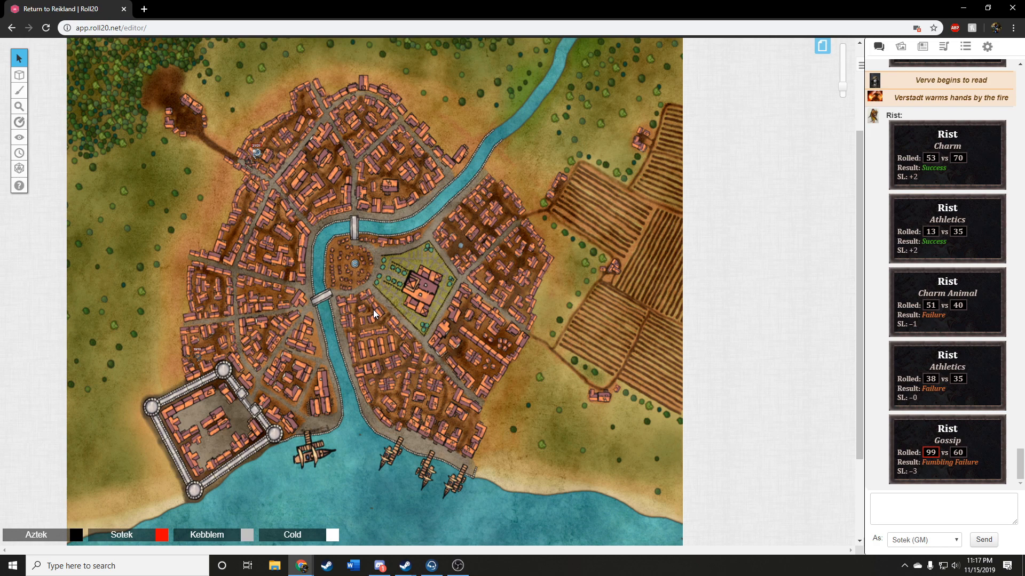
pyautogui.moveTo(360, 295)
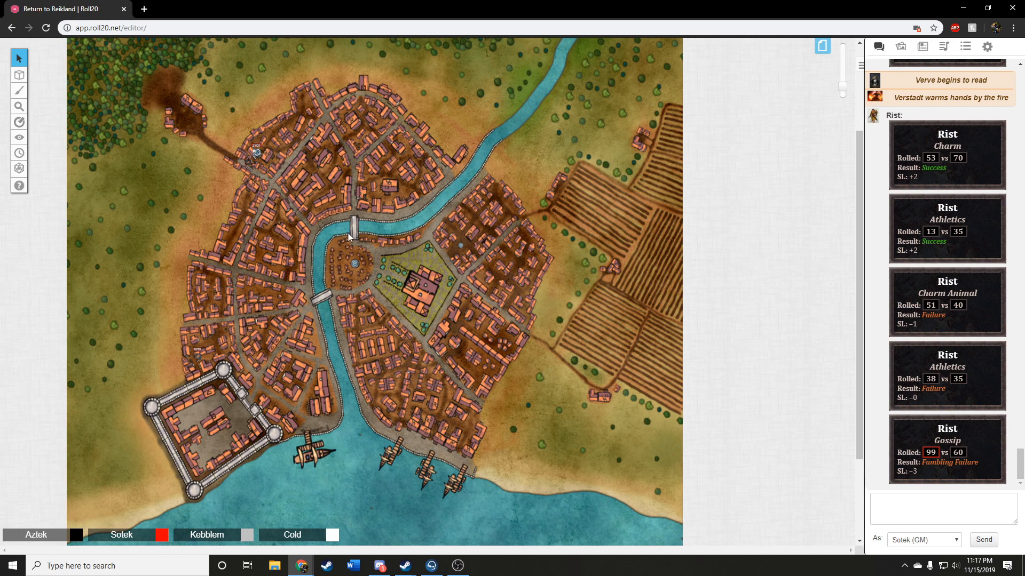
pyautogui.moveTo(325, 255)
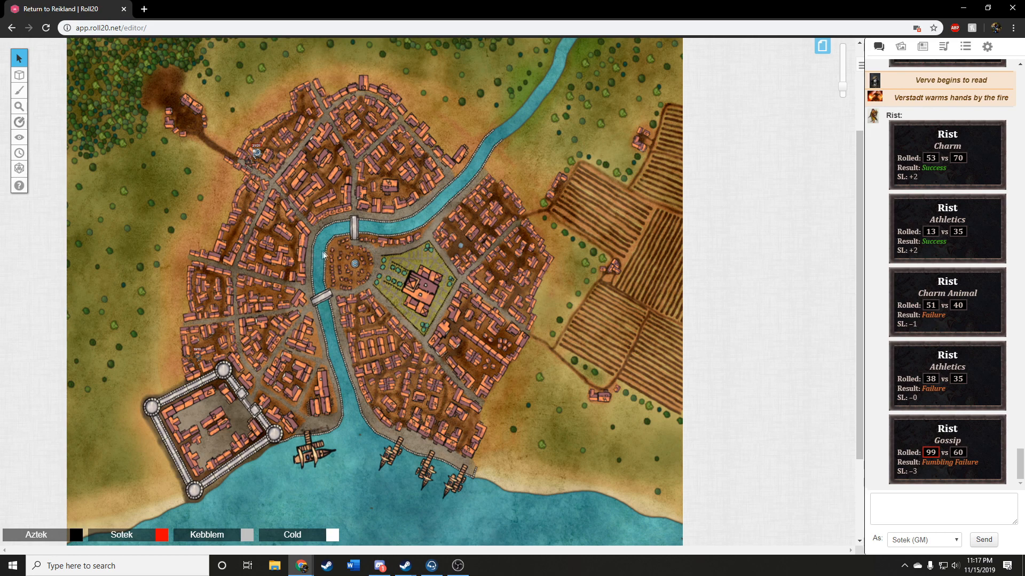
pyautogui.moveTo(253, 266)
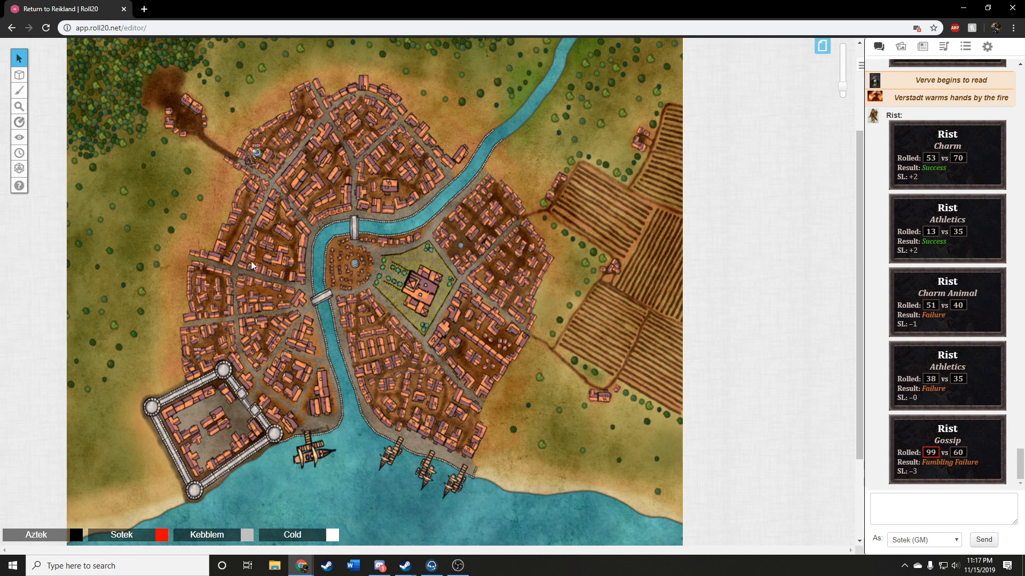
pyautogui.click(236, 270)
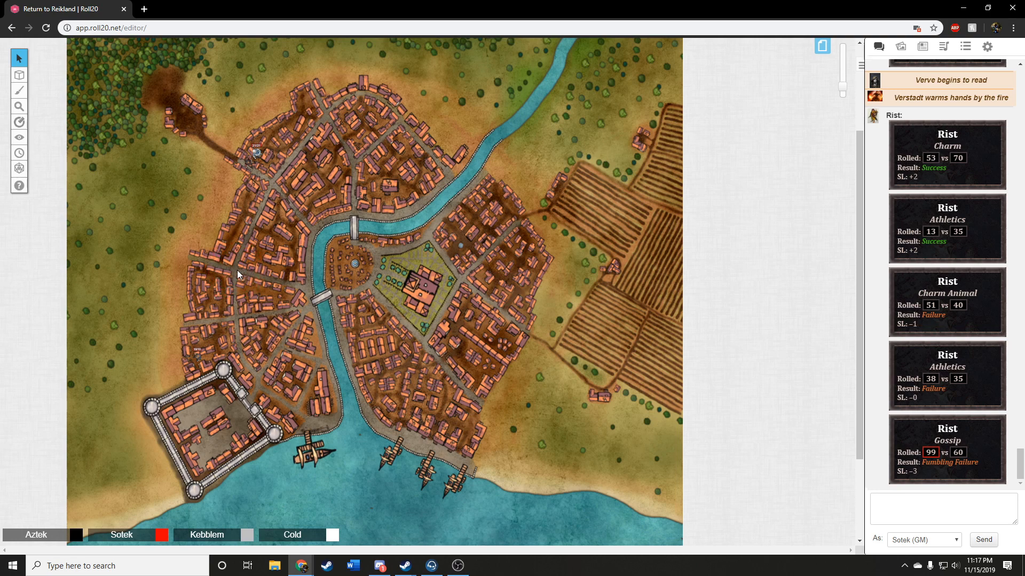
pyautogui.moveTo(261, 268)
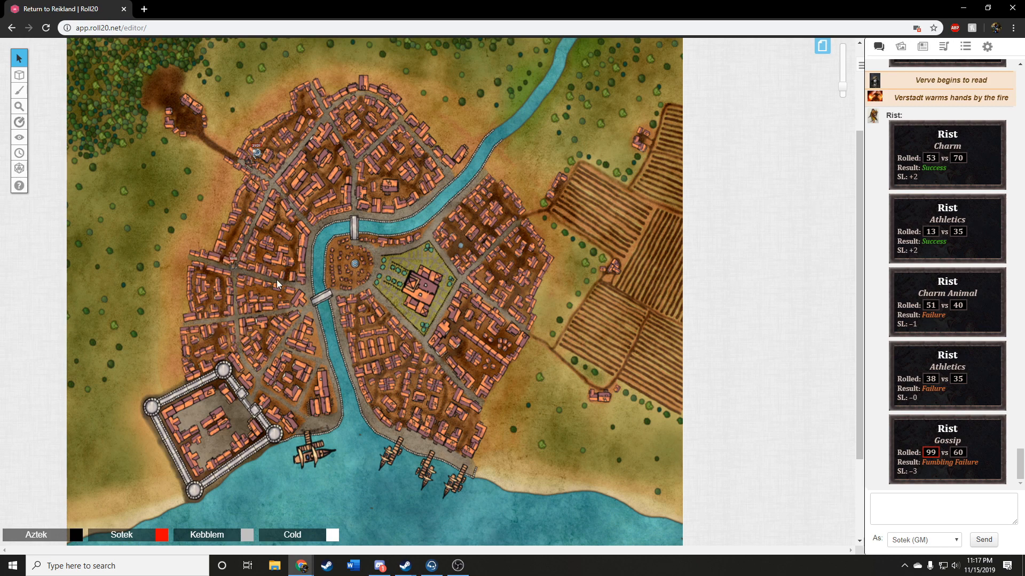
pyautogui.moveTo(274, 274)
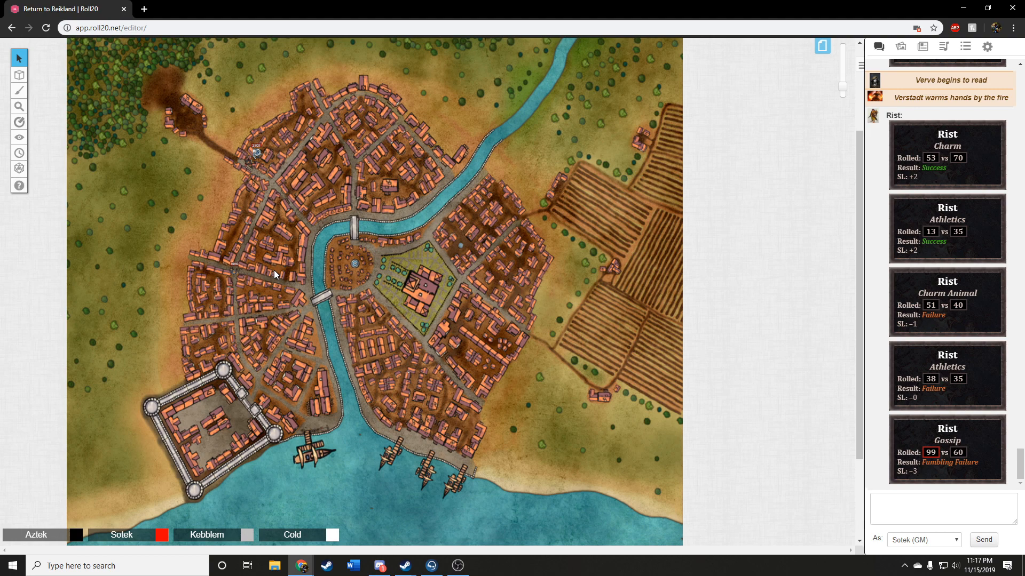
pyautogui.moveTo(281, 252)
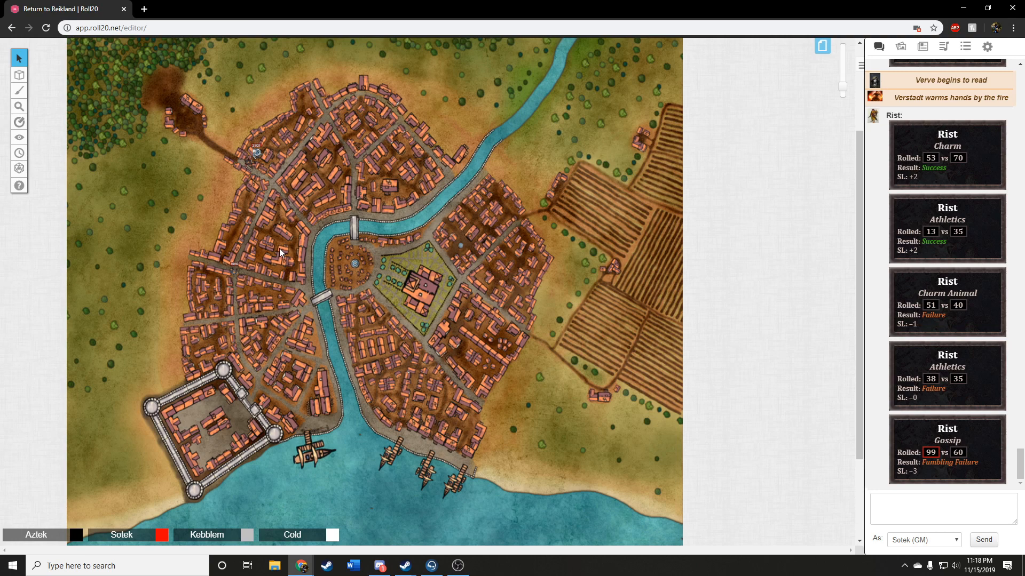
pyautogui.moveTo(244, 284)
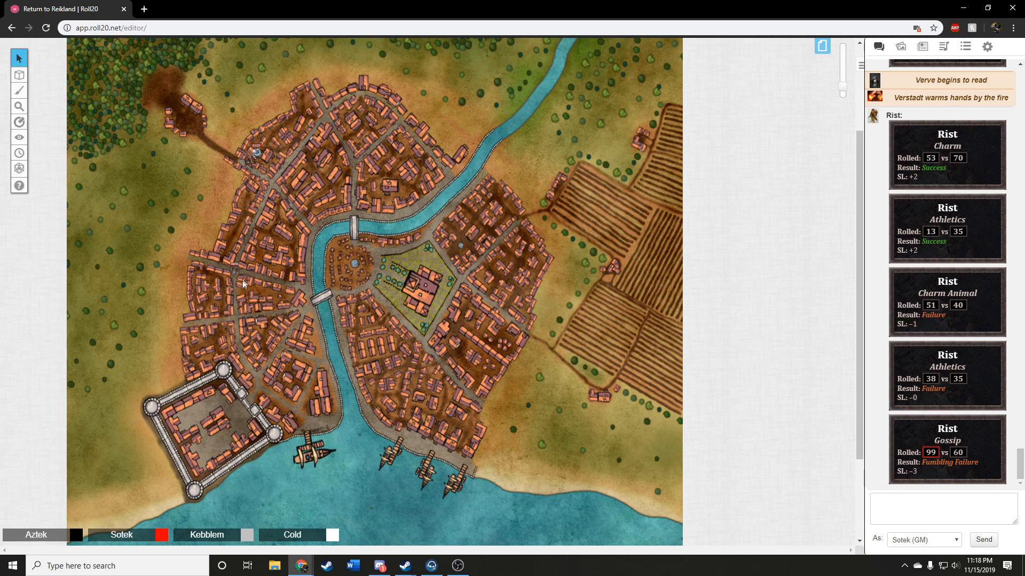
pyautogui.moveTo(286, 327)
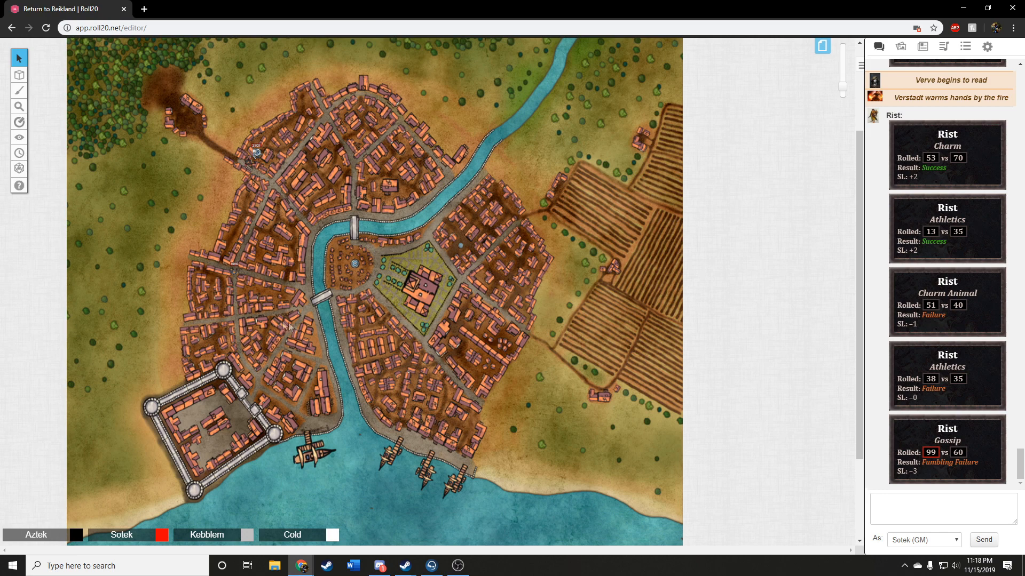
pyautogui.moveTo(299, 339)
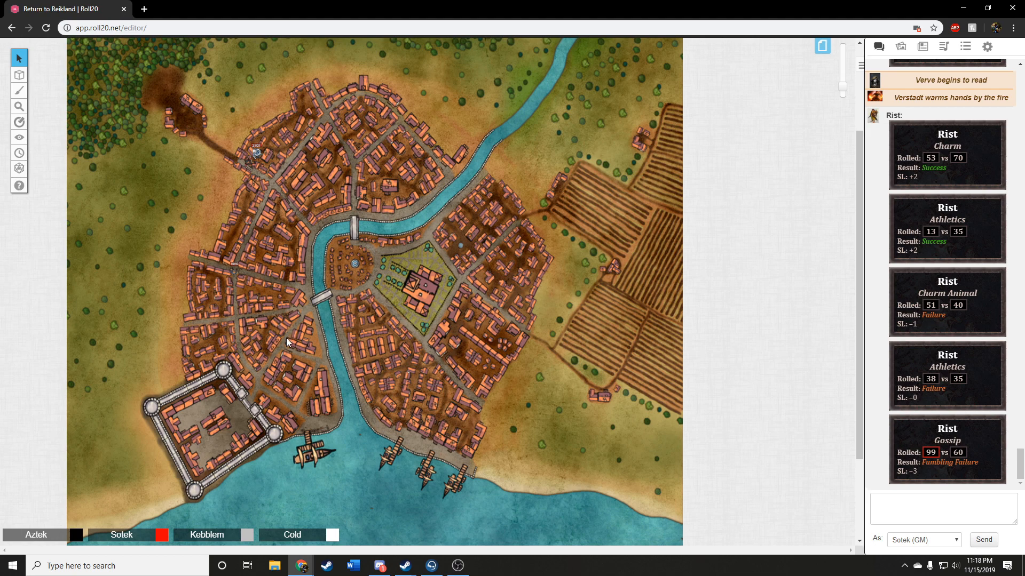
pyautogui.moveTo(314, 355)
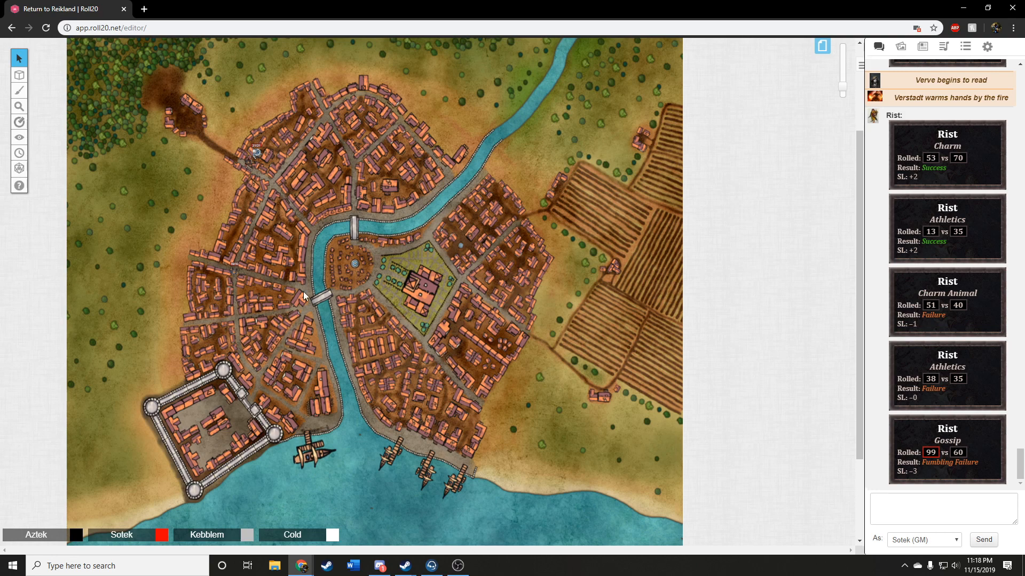
pyautogui.moveTo(267, 310)
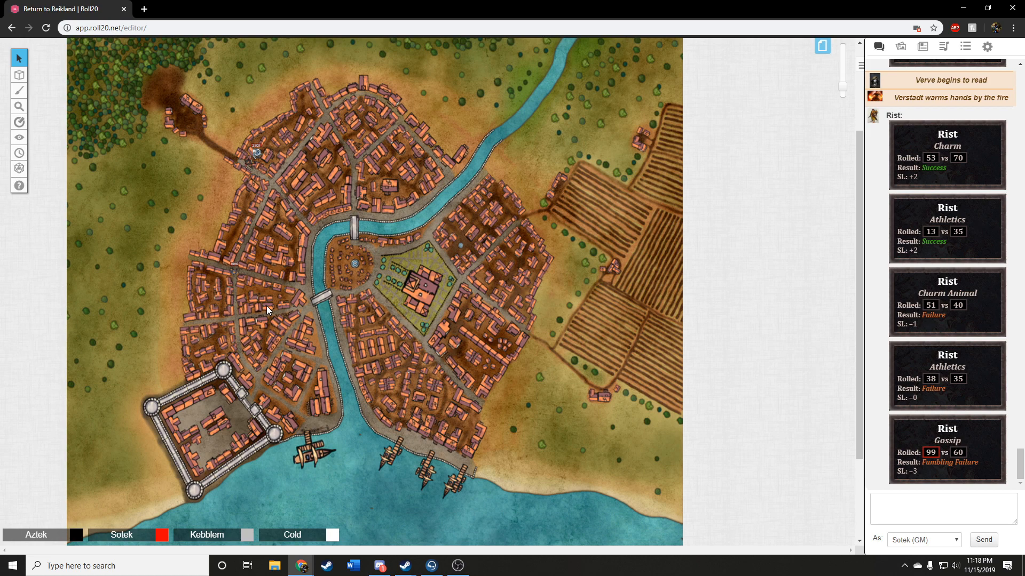
pyautogui.moveTo(267, 313)
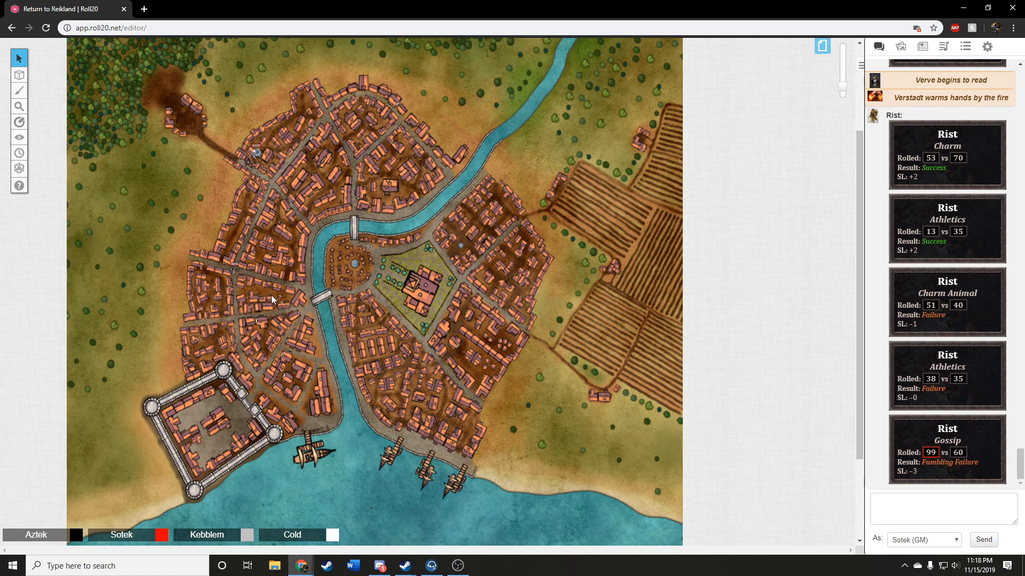
pyautogui.moveTo(249, 295)
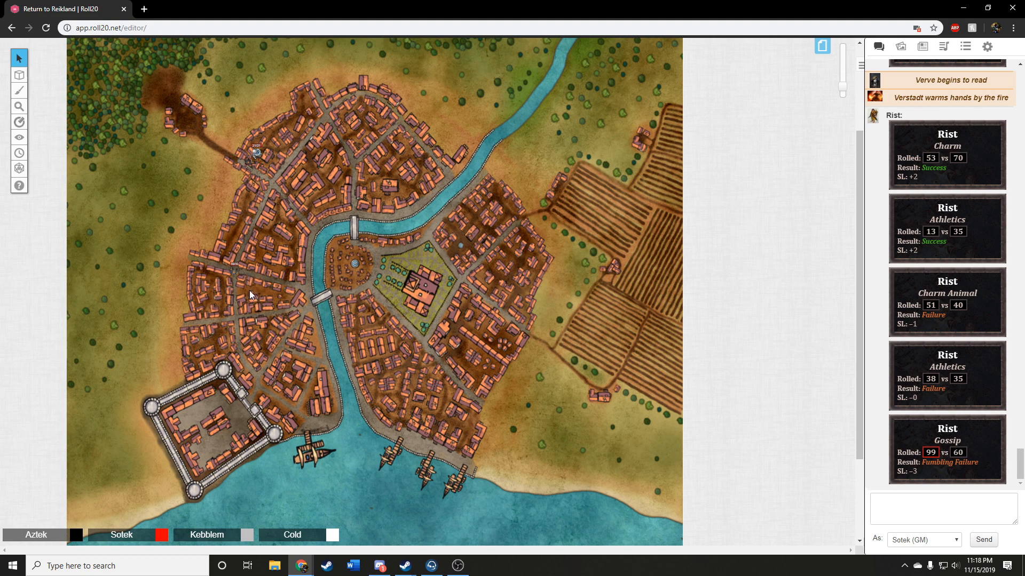
pyautogui.moveTo(254, 292)
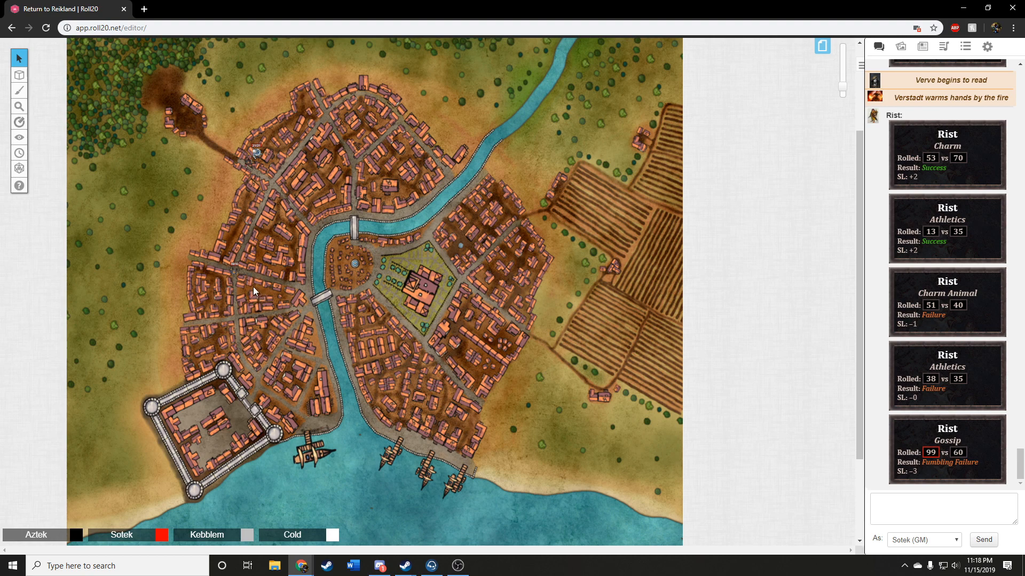
pyautogui.moveTo(274, 287)
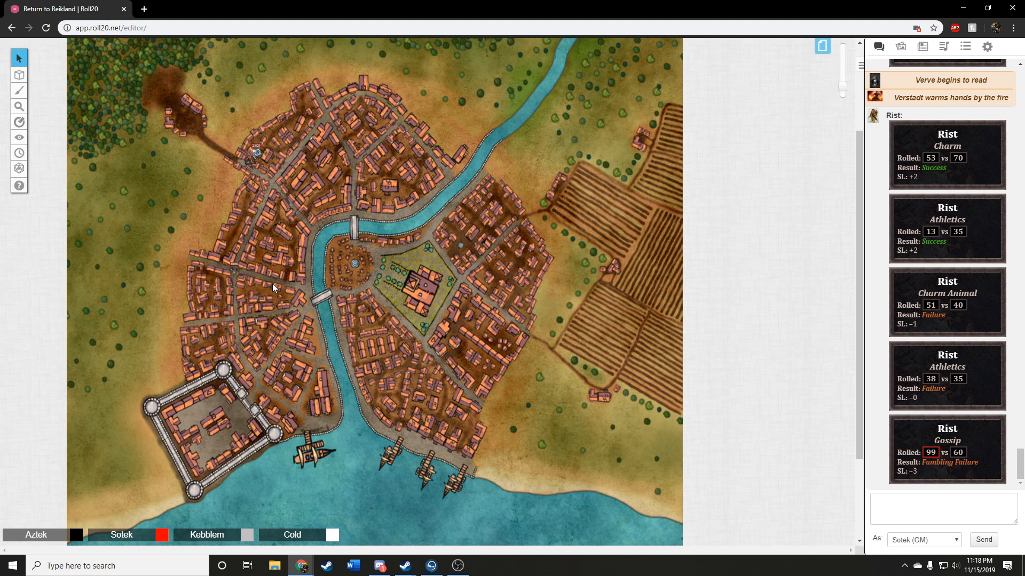
pyautogui.moveTo(272, 304)
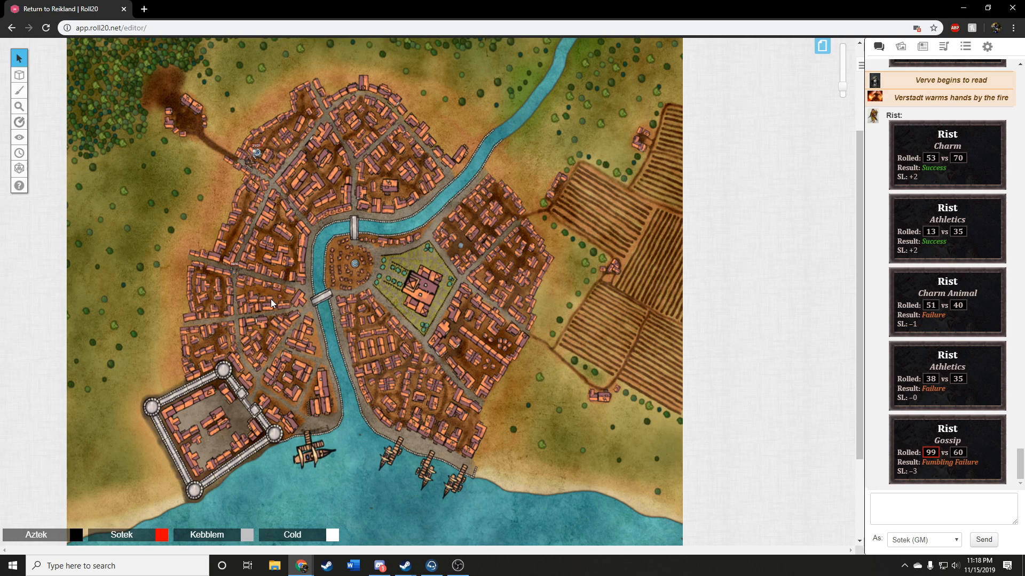
pyautogui.moveTo(270, 287)
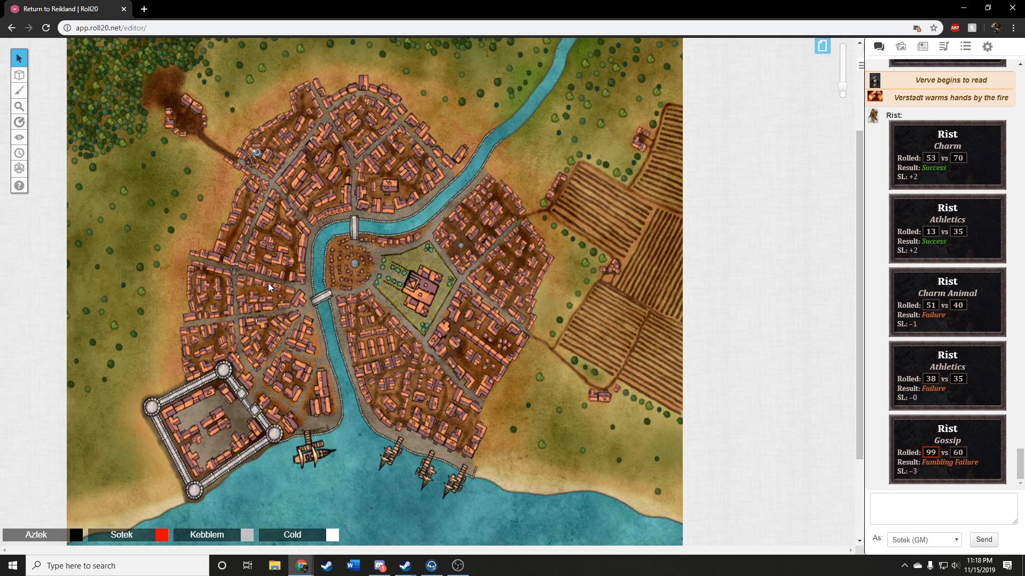
pyautogui.moveTo(301, 317)
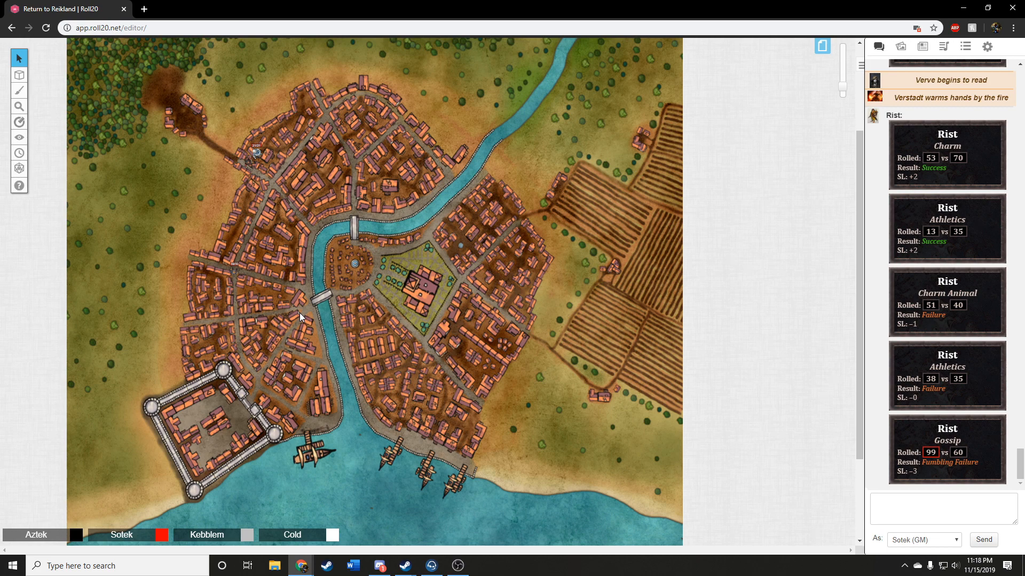
pyautogui.moveTo(223, 264)
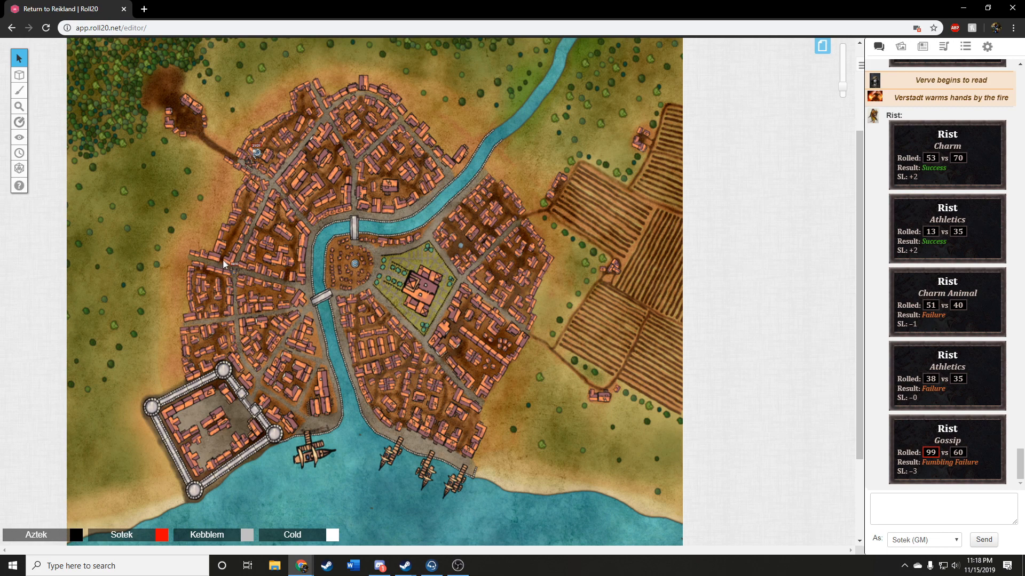
pyautogui.moveTo(279, 291)
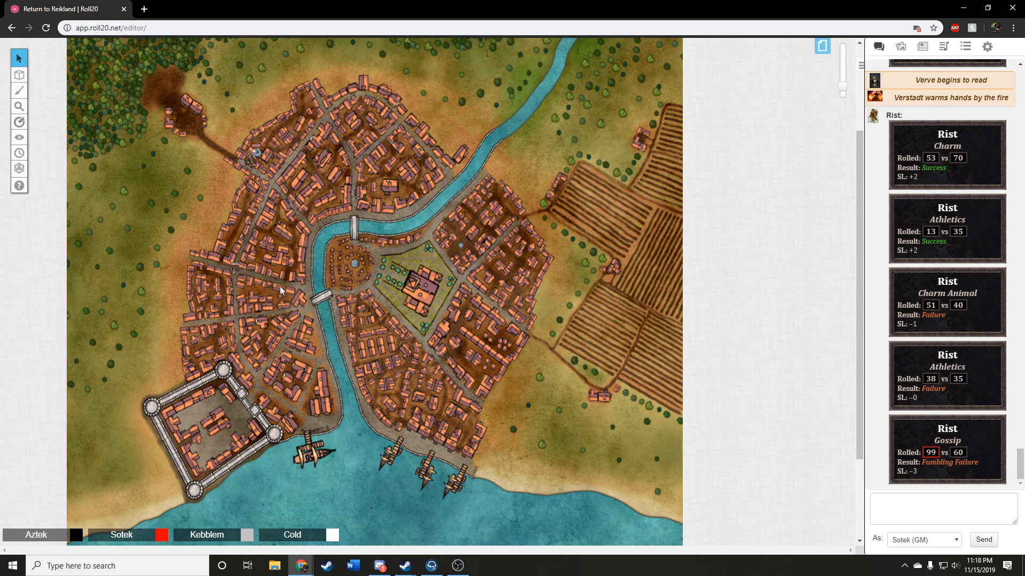
pyautogui.moveTo(205, 342)
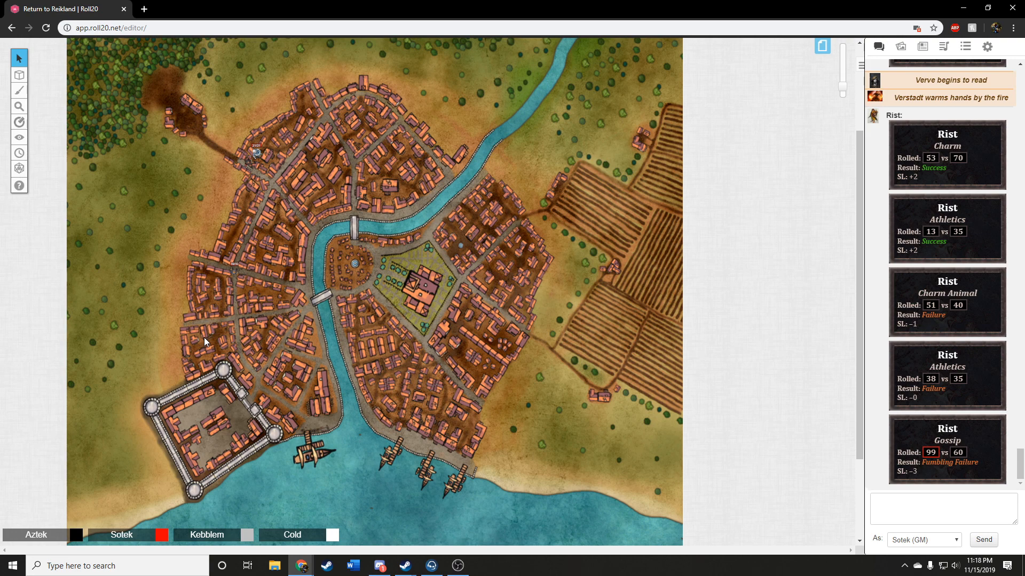
pyautogui.moveTo(204, 331)
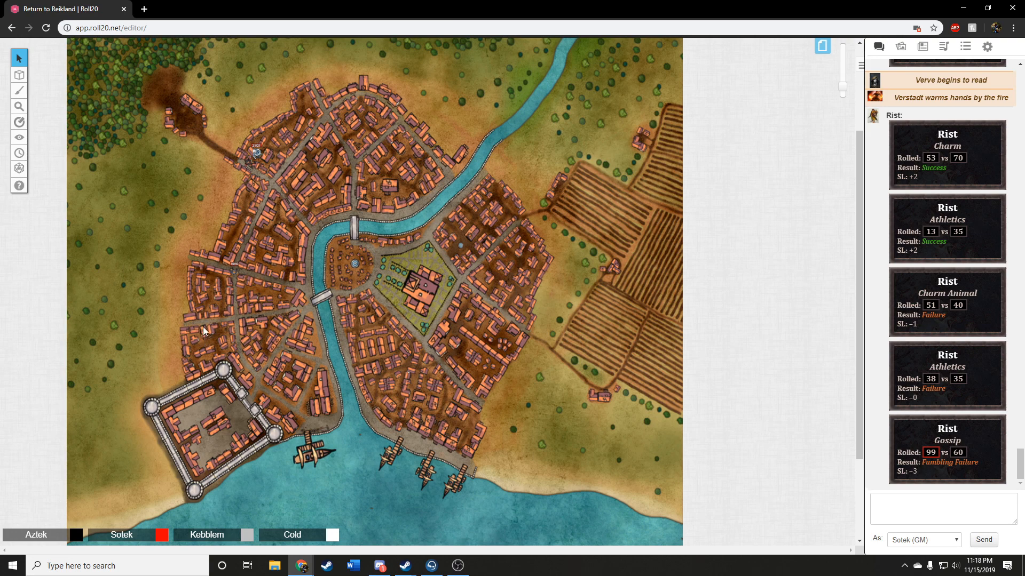
pyautogui.moveTo(247, 305)
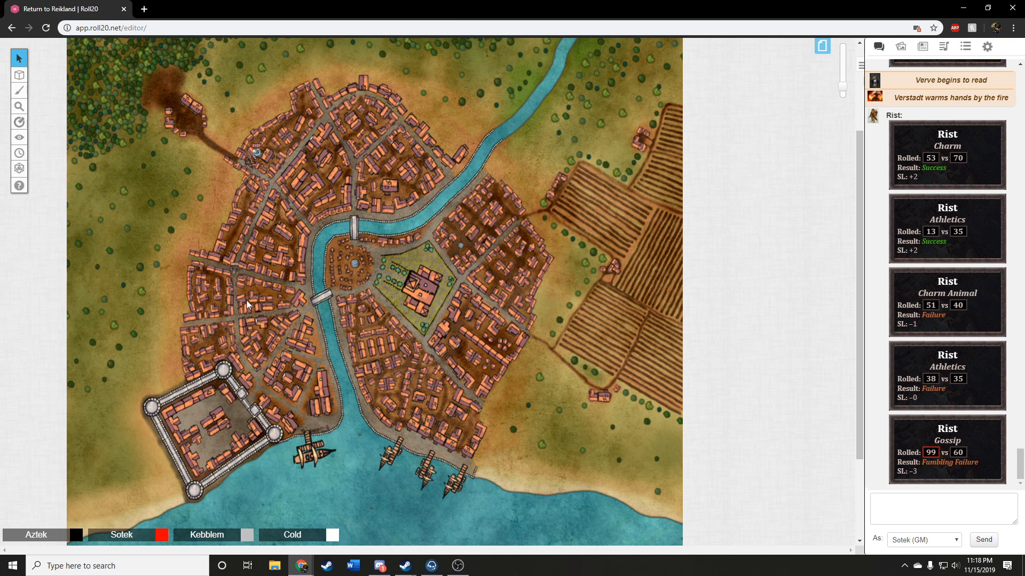
pyautogui.moveTo(257, 310)
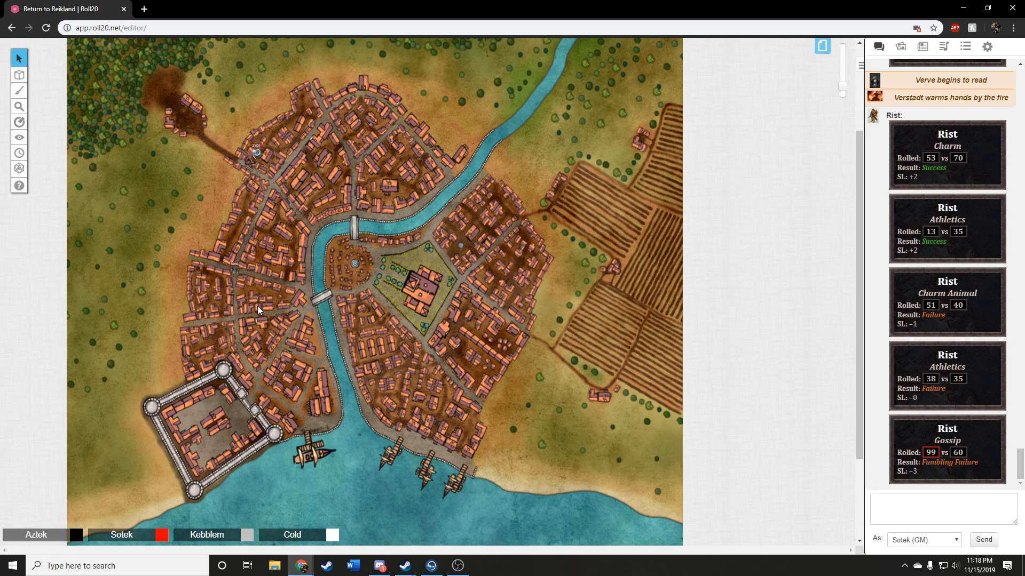
pyautogui.moveTo(240, 281)
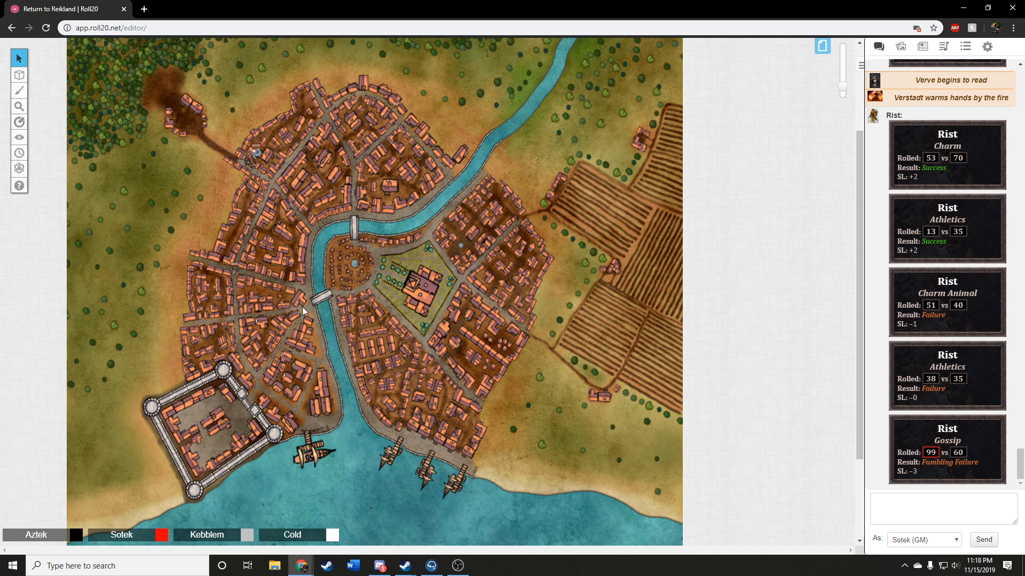
pyautogui.moveTo(278, 295)
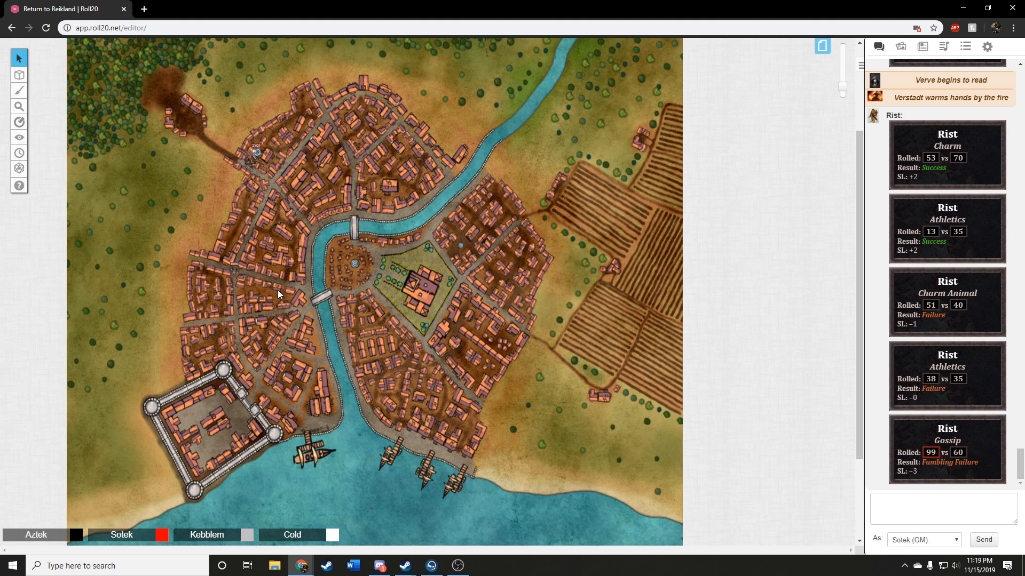
pyautogui.moveTo(235, 284)
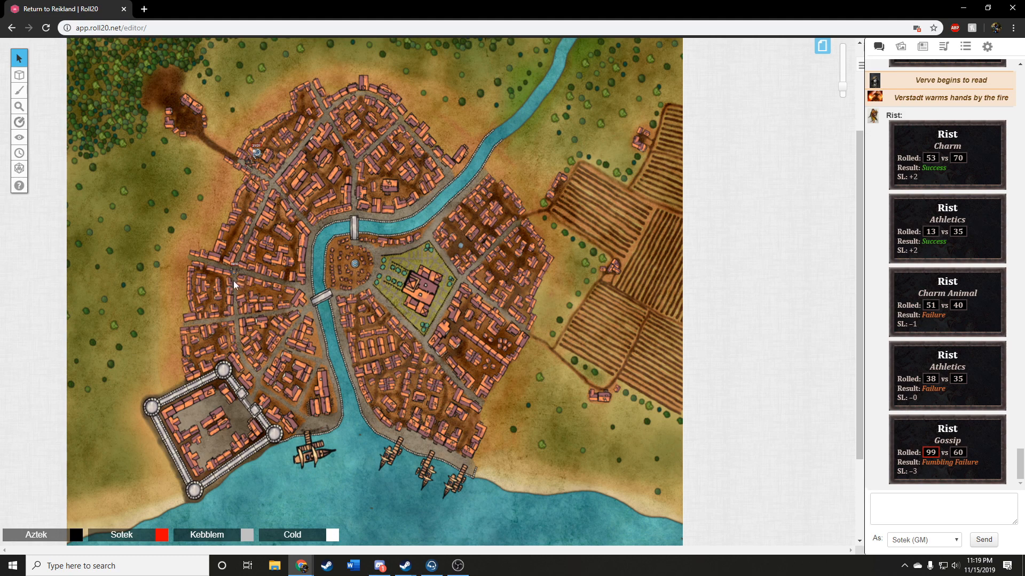
pyautogui.moveTo(260, 290)
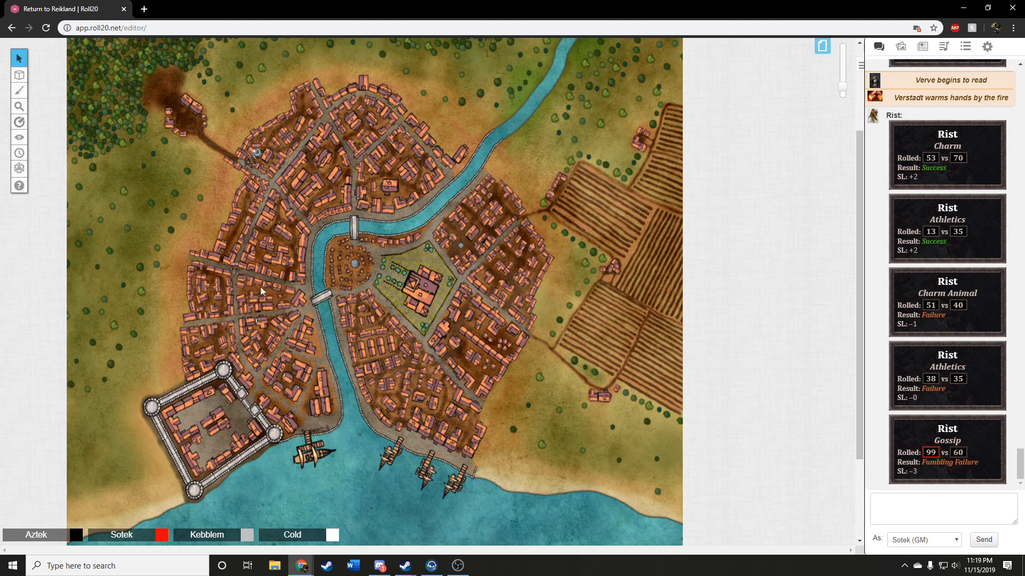
pyautogui.moveTo(271, 238)
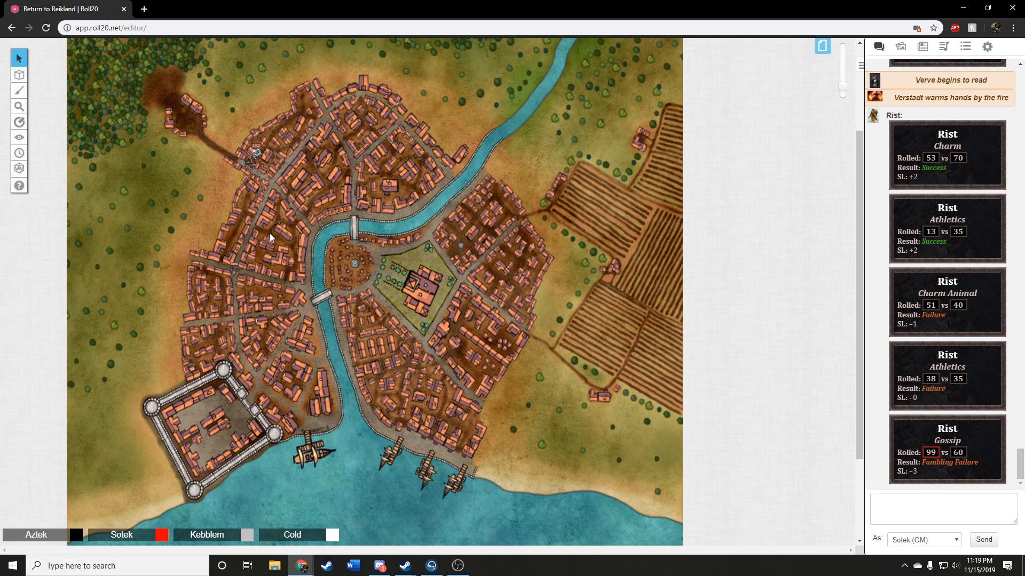
pyautogui.moveTo(269, 194)
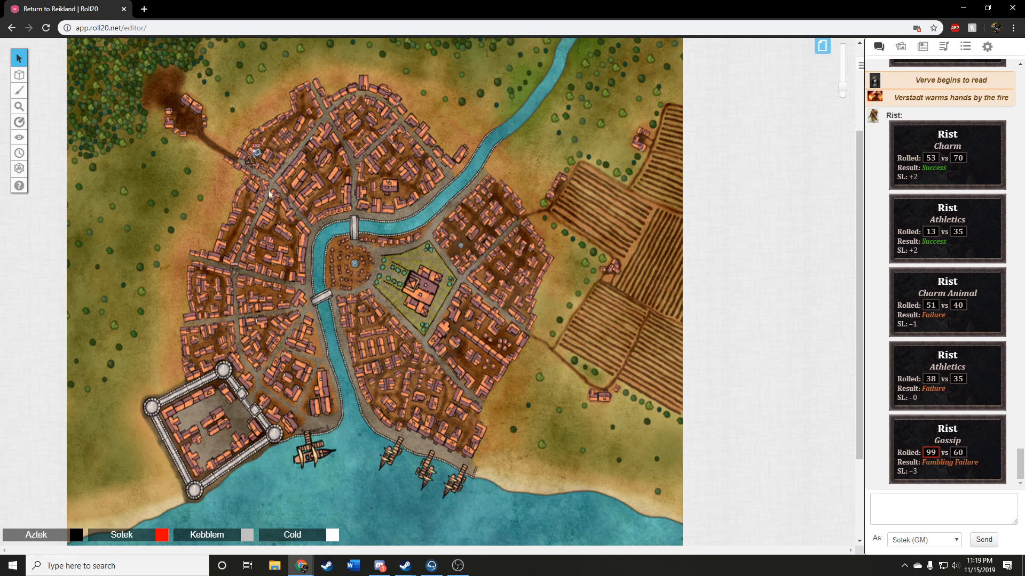
pyautogui.moveTo(258, 182)
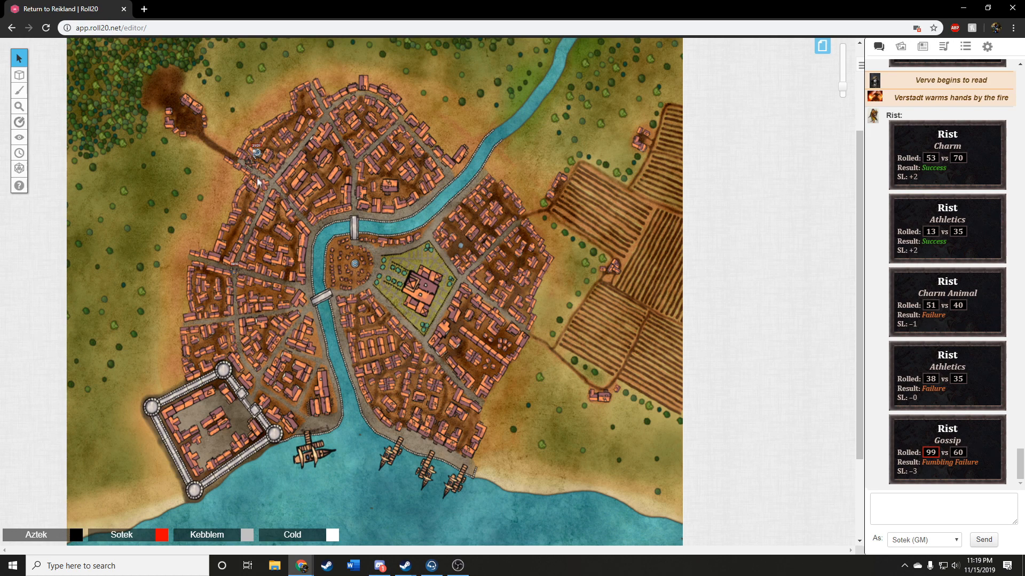
pyautogui.moveTo(271, 265)
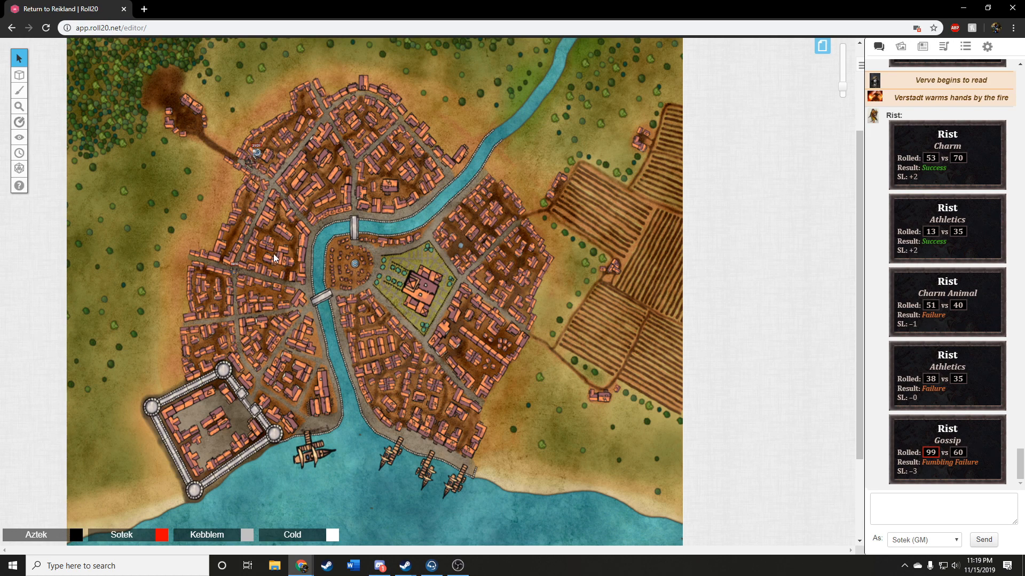
pyautogui.moveTo(287, 269)
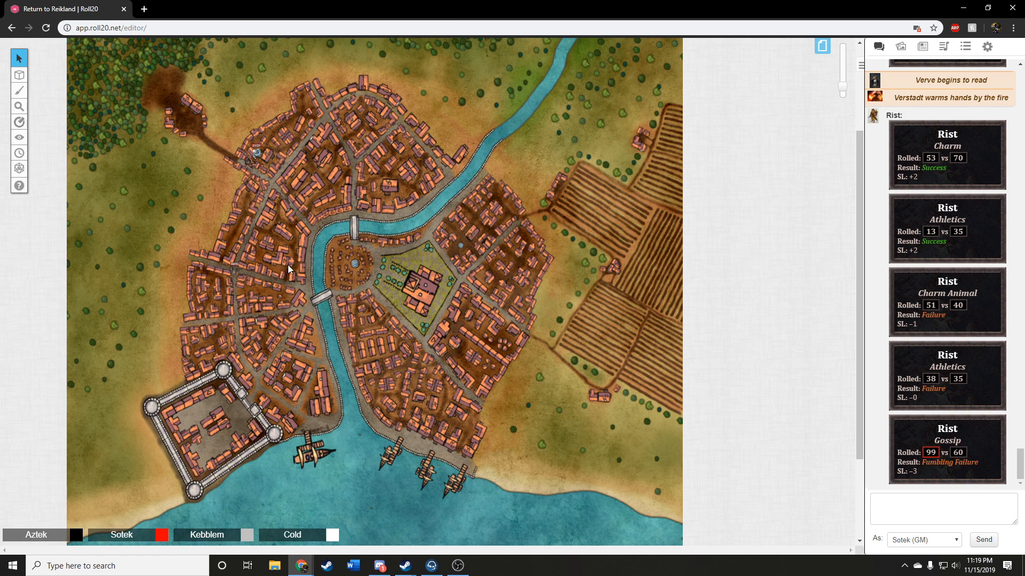
pyautogui.moveTo(283, 259)
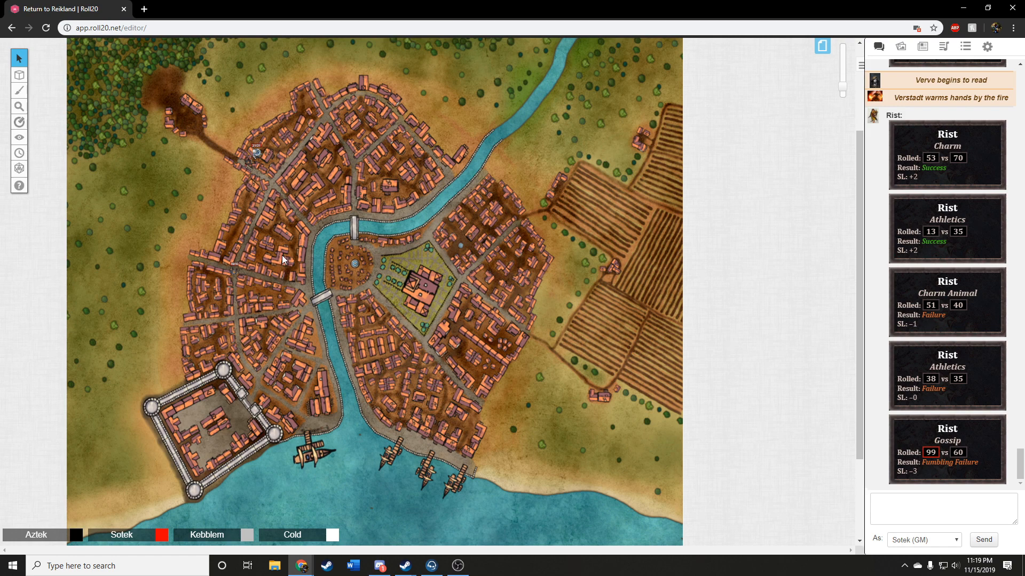
pyautogui.moveTo(284, 268)
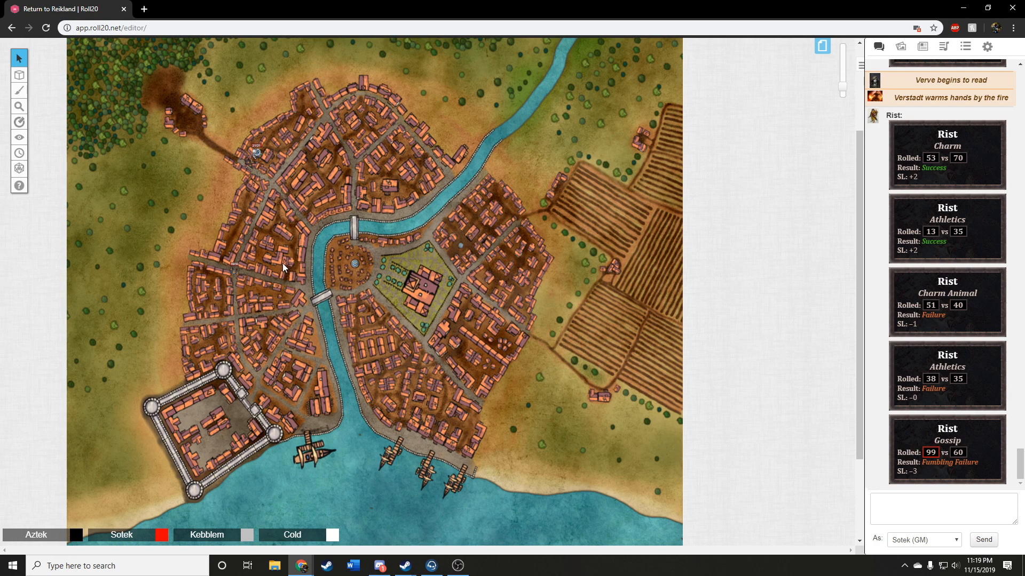
pyautogui.moveTo(280, 271)
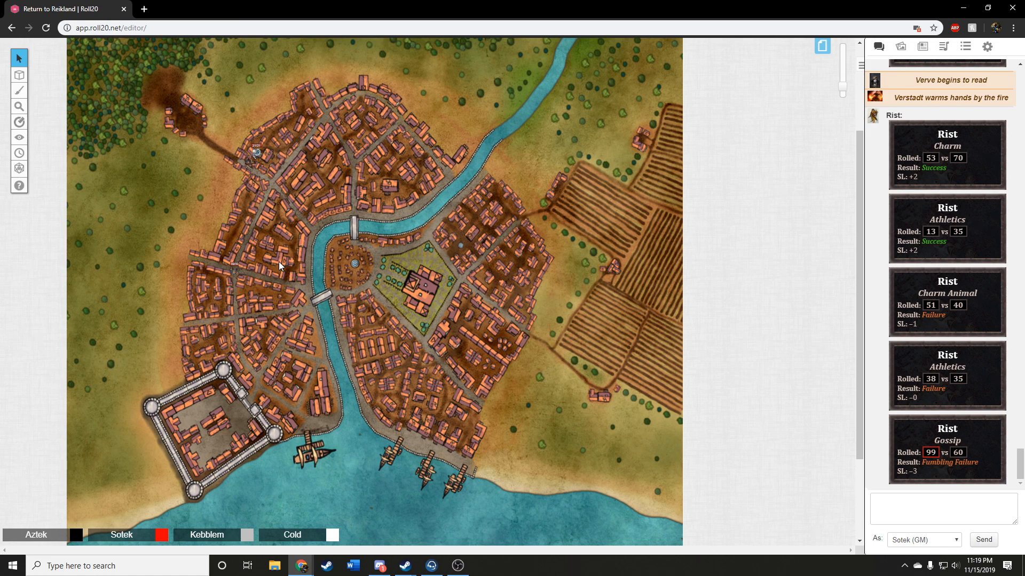
pyautogui.moveTo(302, 250)
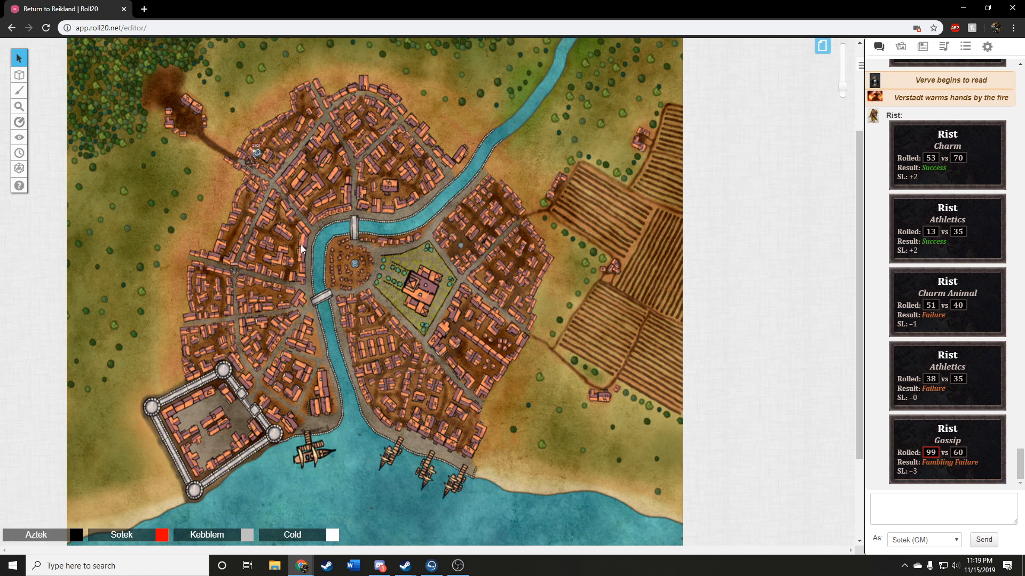
pyautogui.moveTo(289, 257)
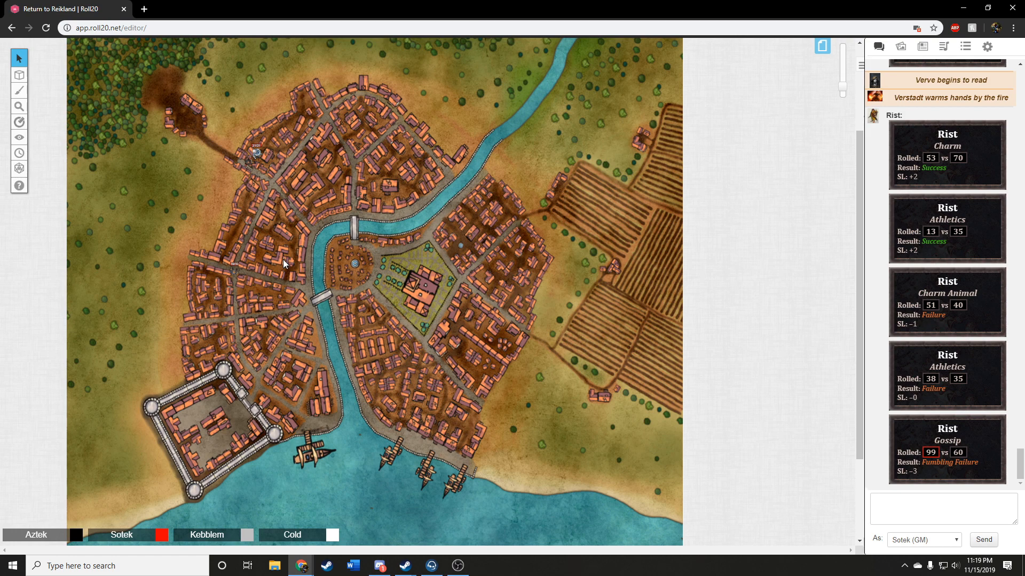
pyautogui.moveTo(287, 260)
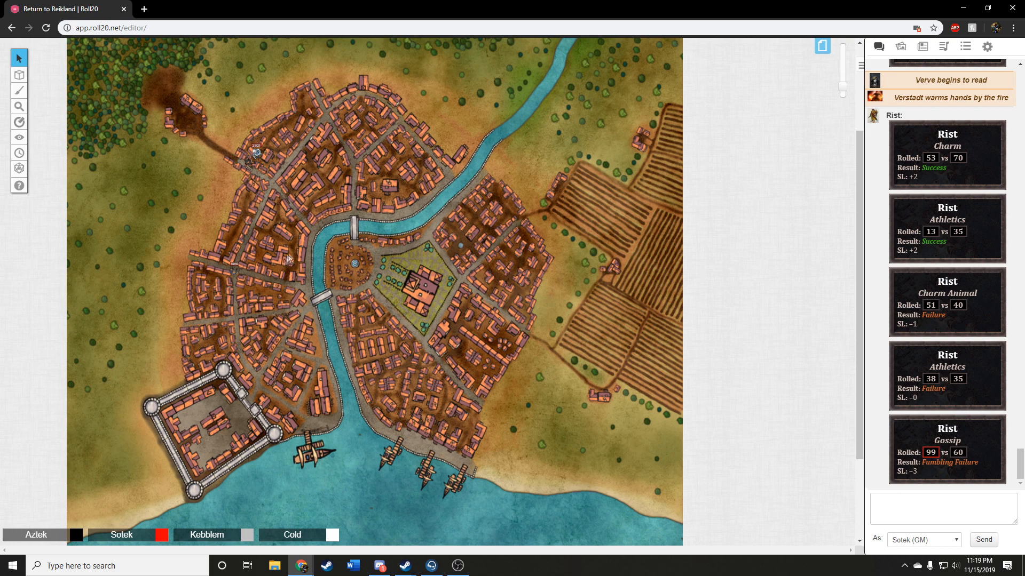
pyautogui.moveTo(291, 262)
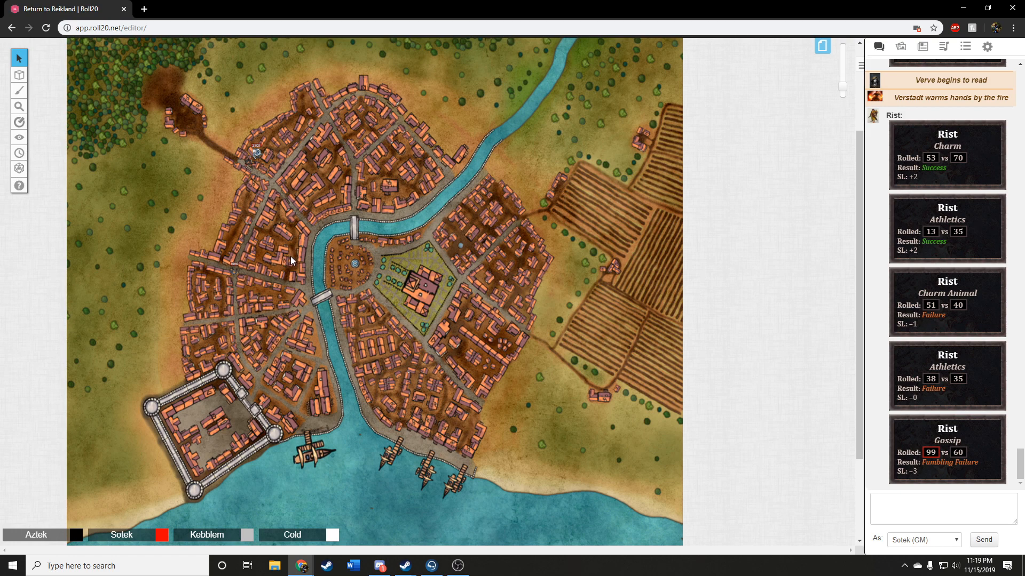
pyautogui.moveTo(284, 266)
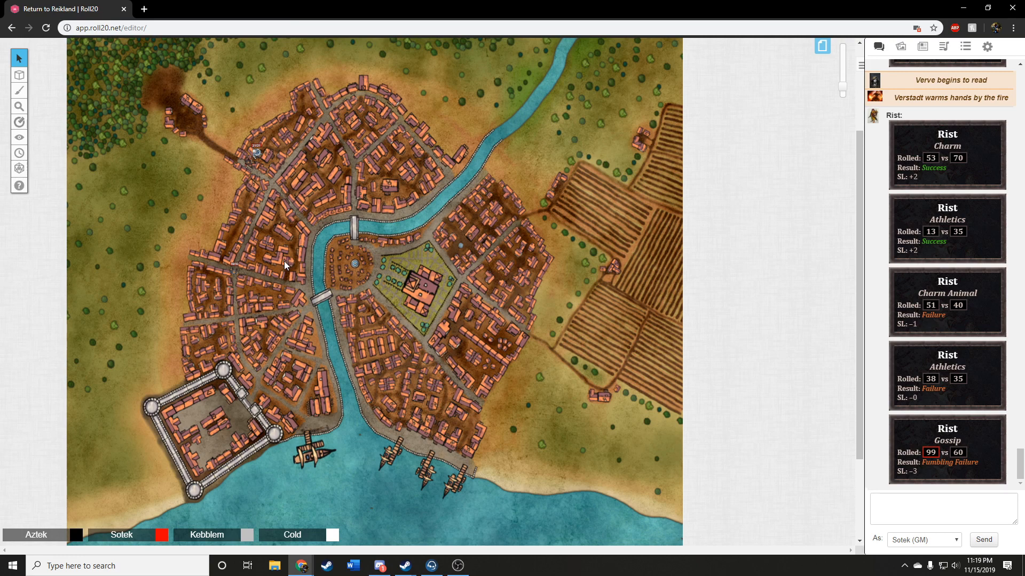
pyautogui.moveTo(273, 266)
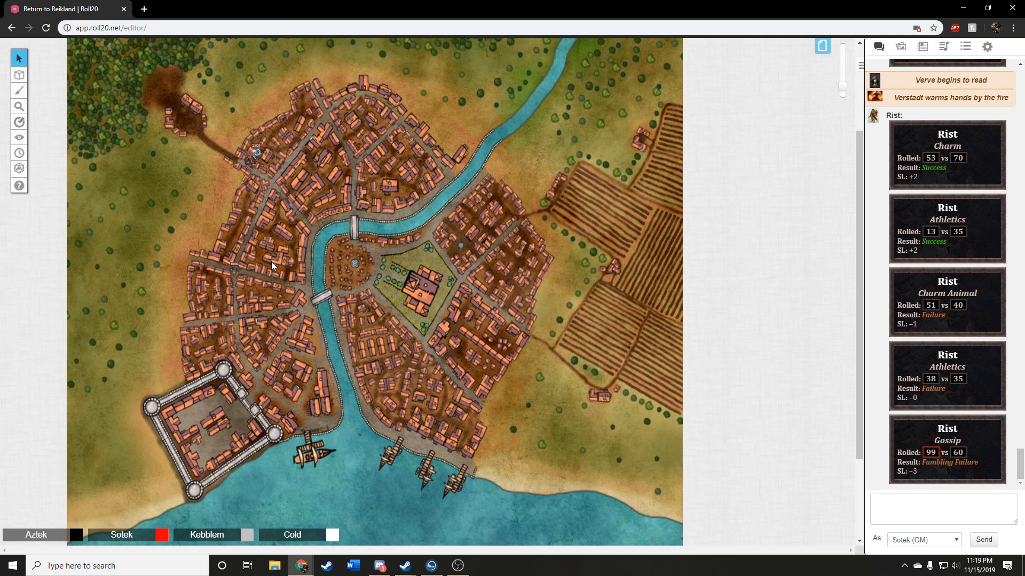
pyautogui.moveTo(273, 273)
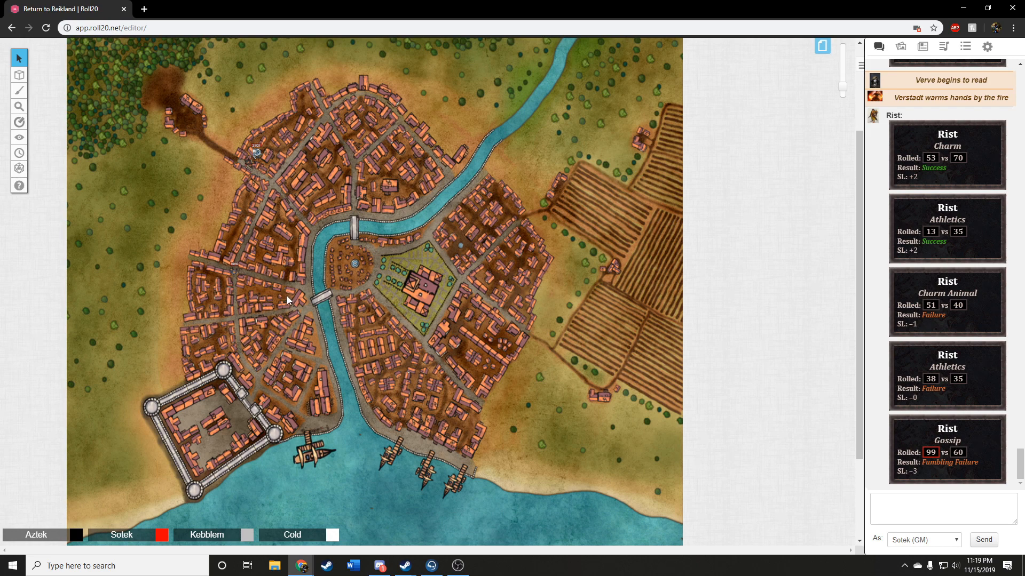
pyautogui.moveTo(317, 234)
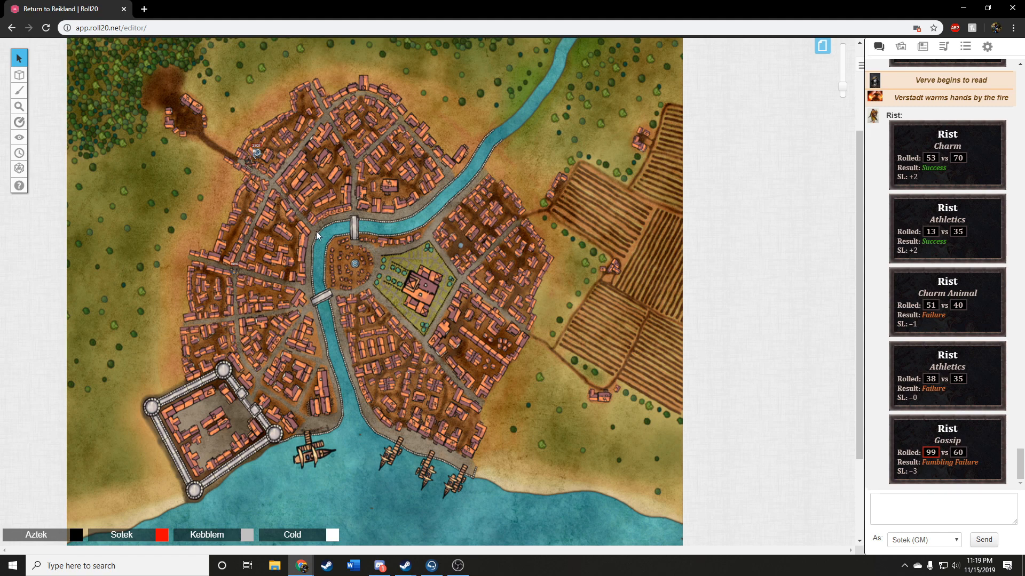
pyautogui.moveTo(299, 255)
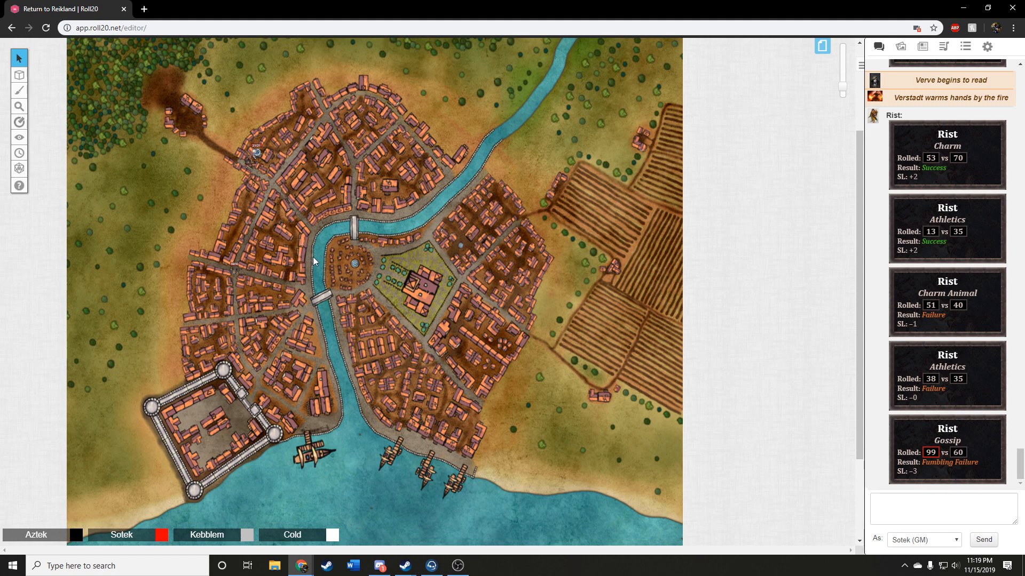
pyautogui.moveTo(295, 265)
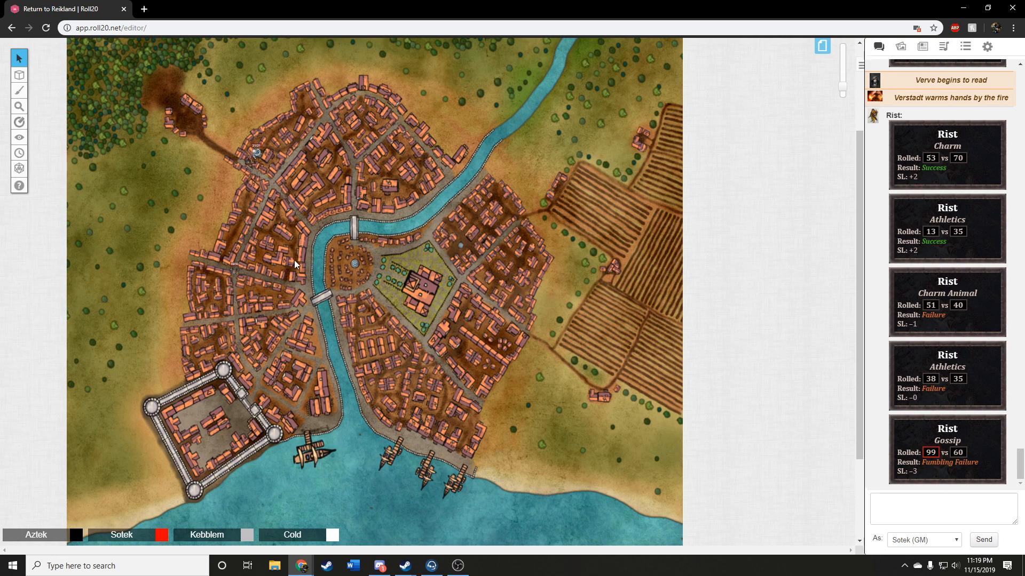
pyautogui.moveTo(284, 260)
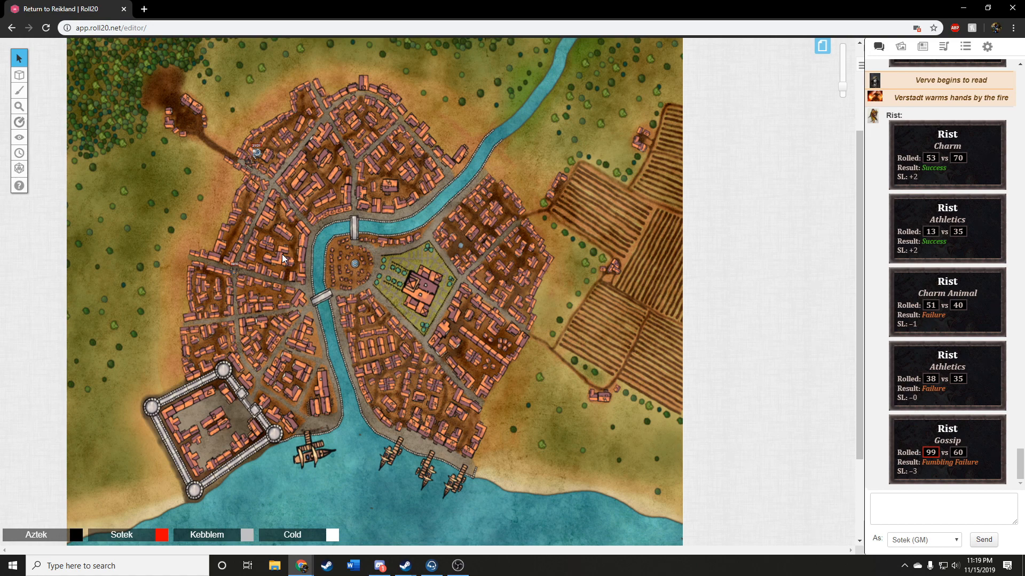
pyautogui.moveTo(280, 249)
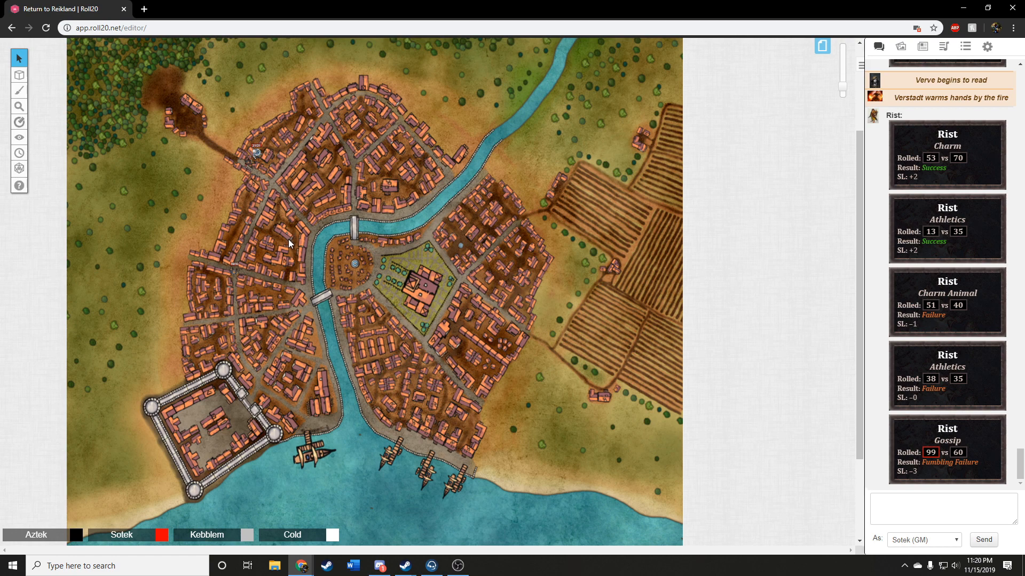
pyautogui.moveTo(302, 250)
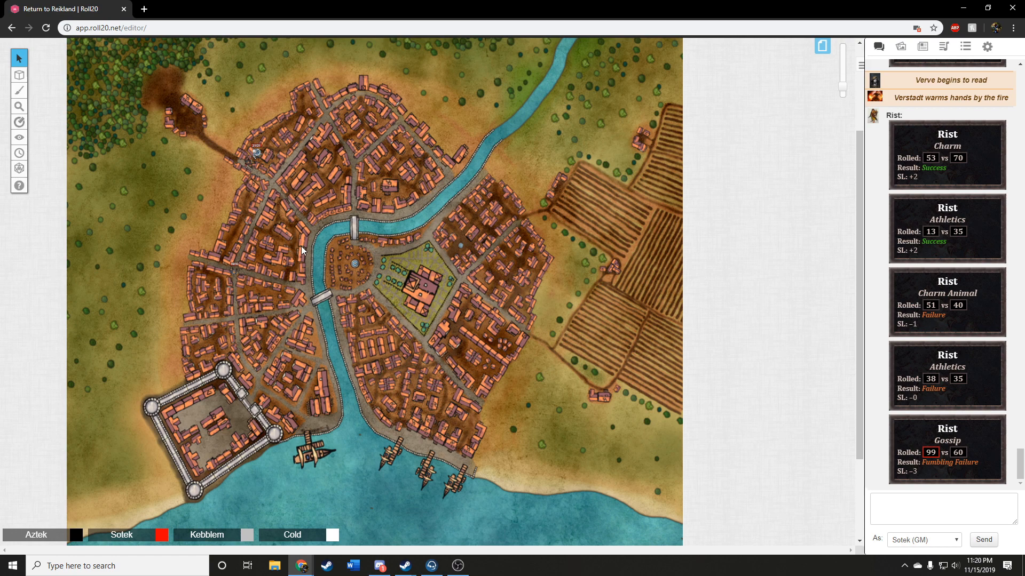
pyautogui.moveTo(254, 272)
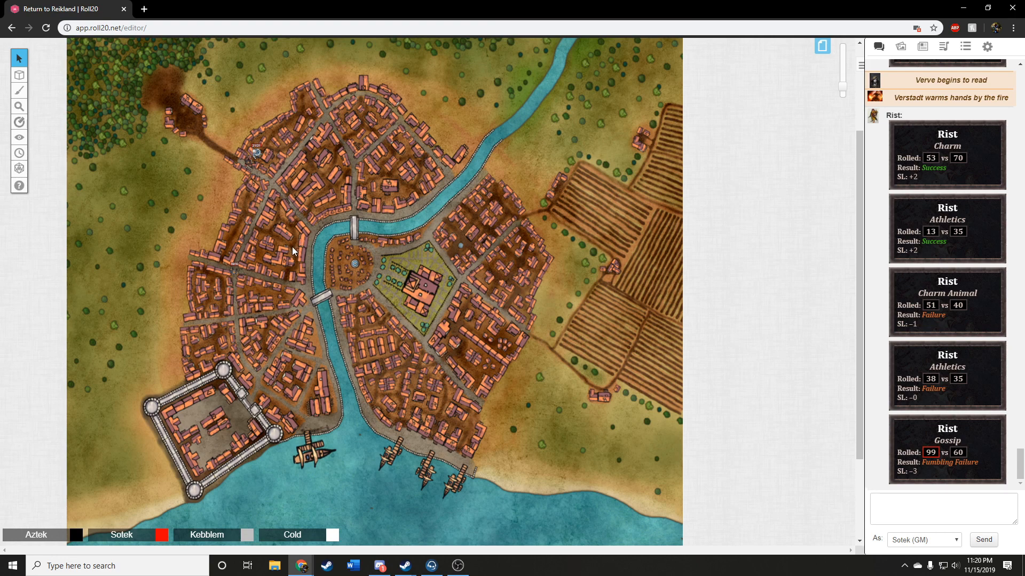
pyautogui.moveTo(293, 244)
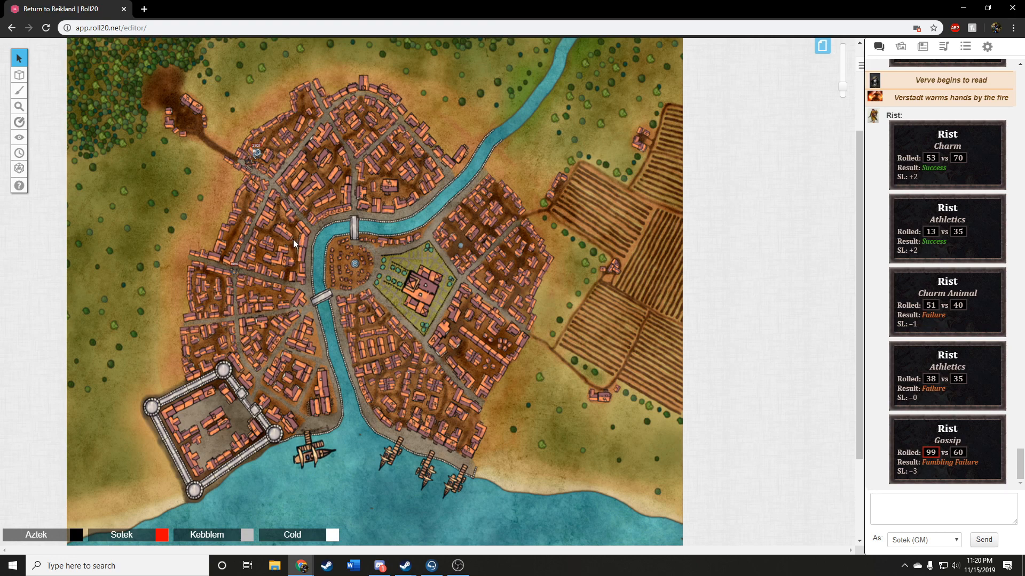
pyautogui.moveTo(294, 249)
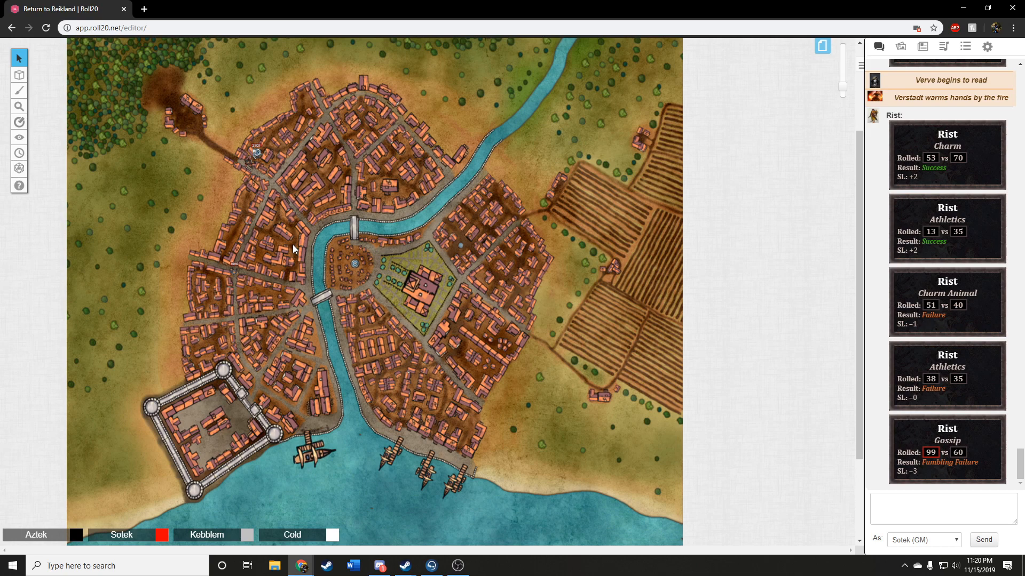
pyautogui.moveTo(287, 259)
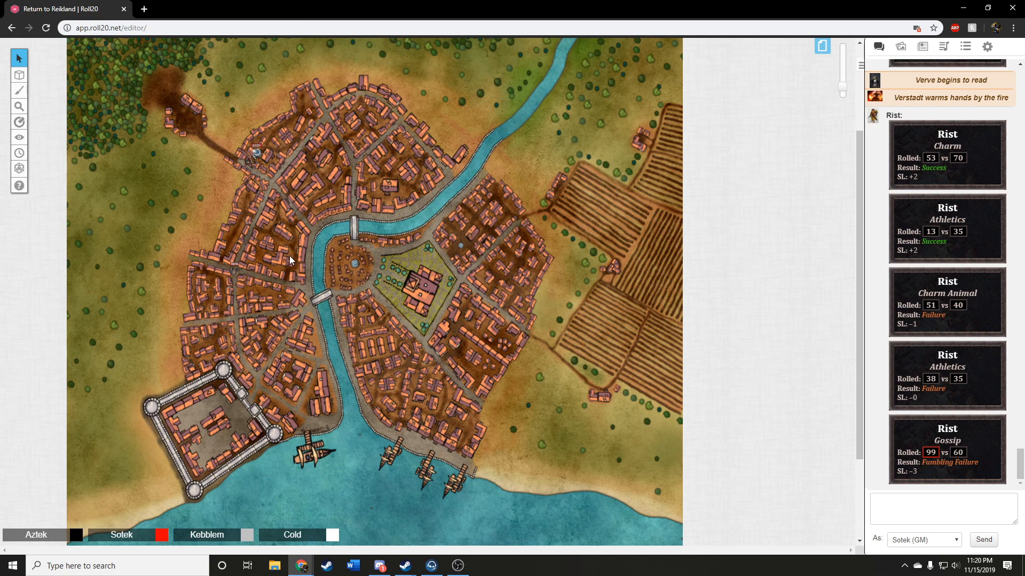
pyautogui.moveTo(265, 257)
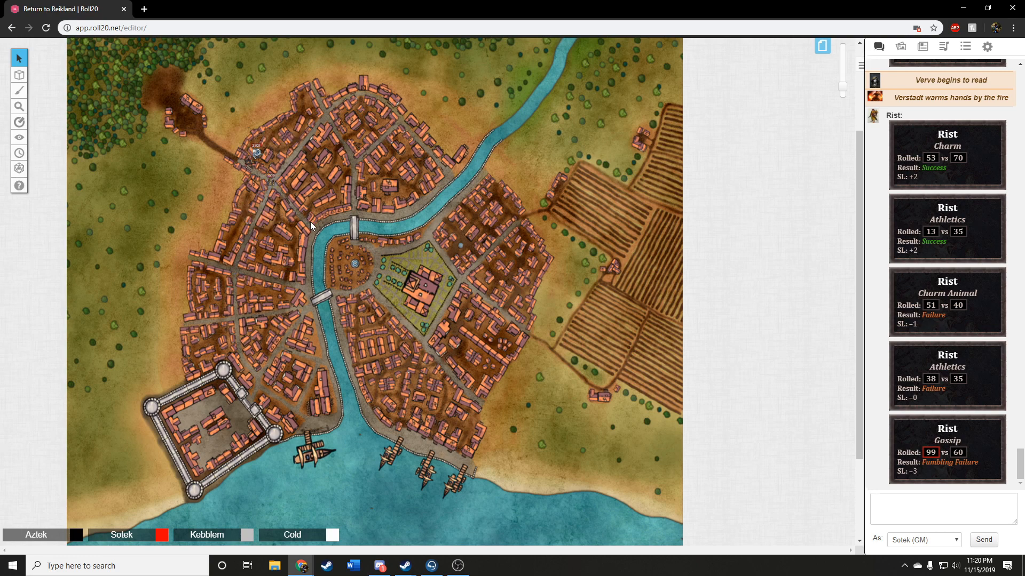
pyautogui.moveTo(310, 216)
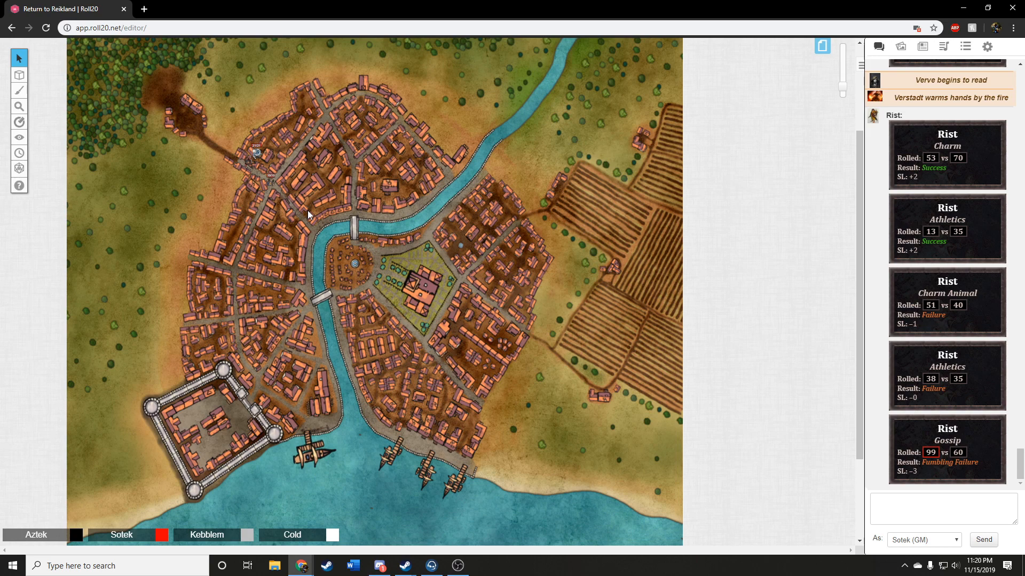
pyautogui.moveTo(327, 201)
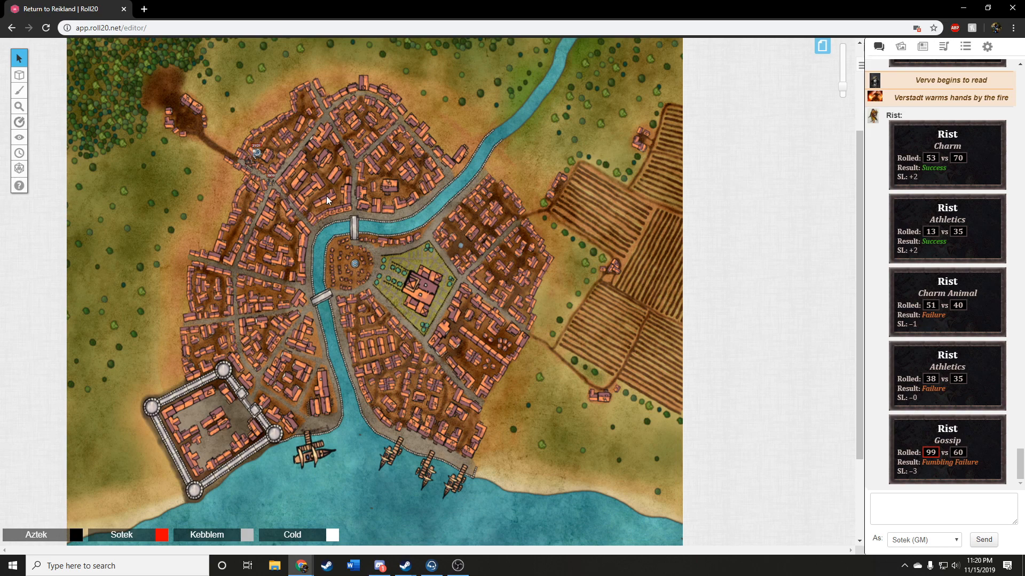
pyautogui.moveTo(332, 198)
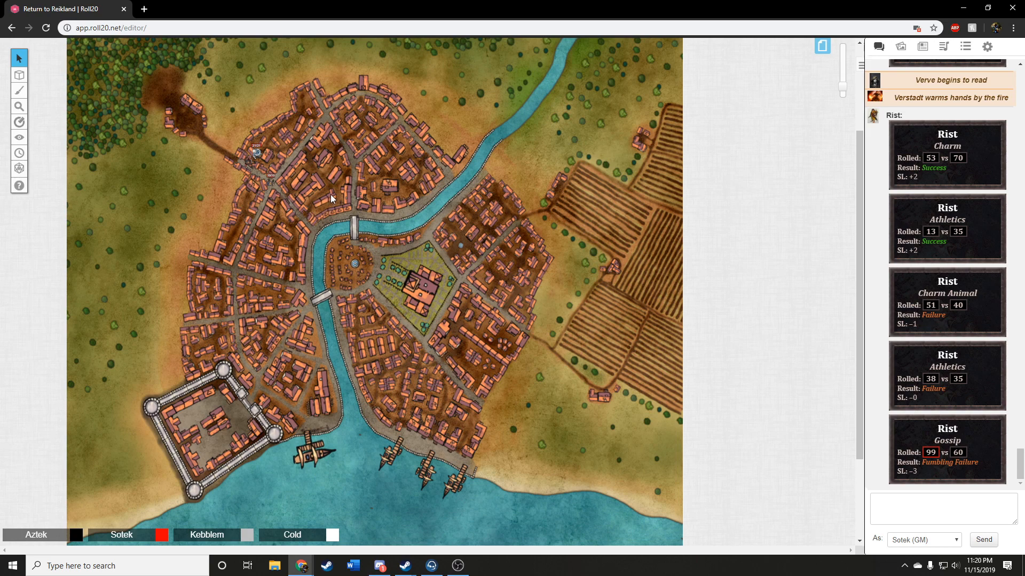
pyautogui.moveTo(365, 252)
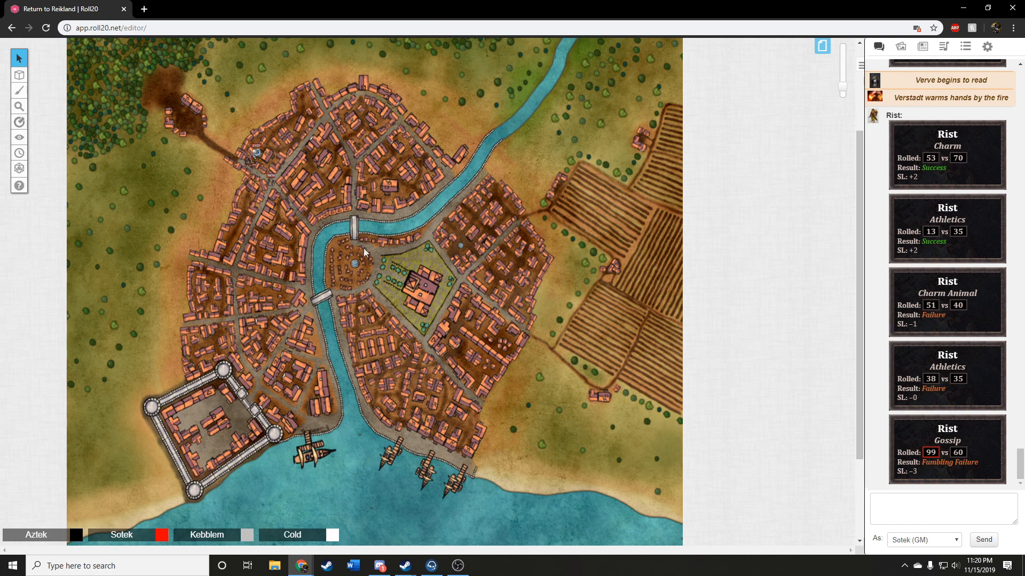
pyautogui.moveTo(369, 286)
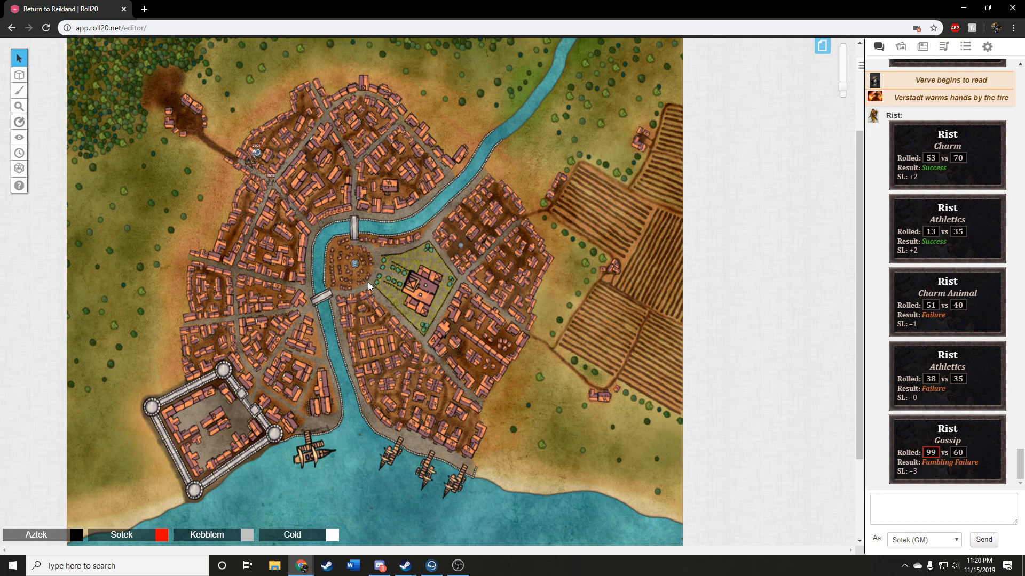
pyautogui.moveTo(351, 233)
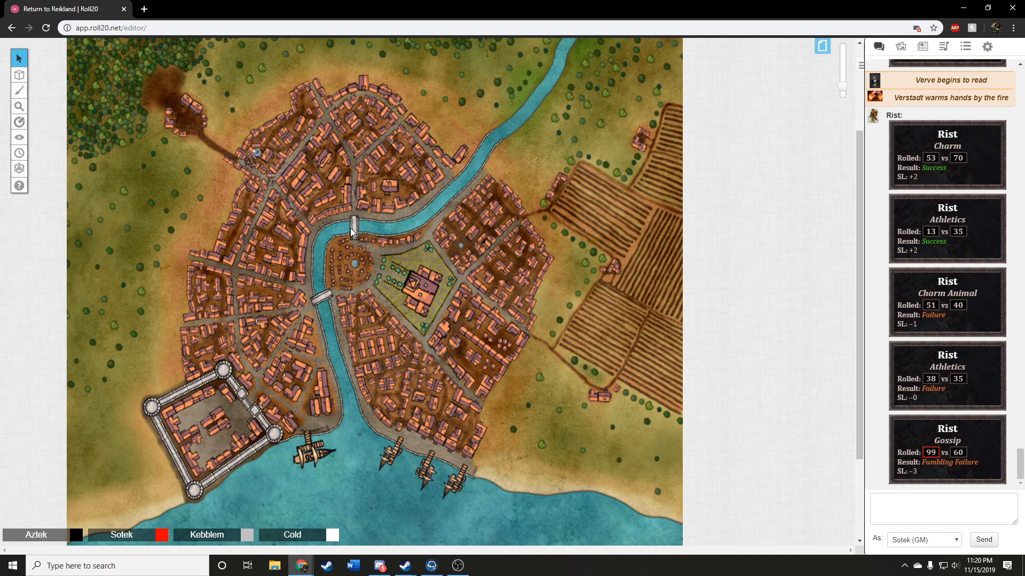
pyautogui.moveTo(340, 233)
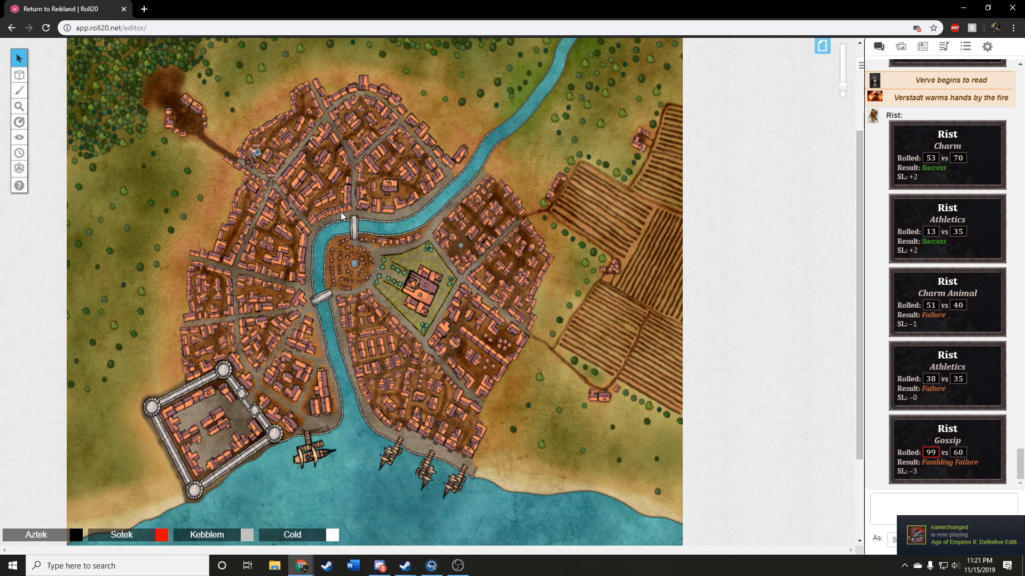
pyautogui.moveTo(338, 229)
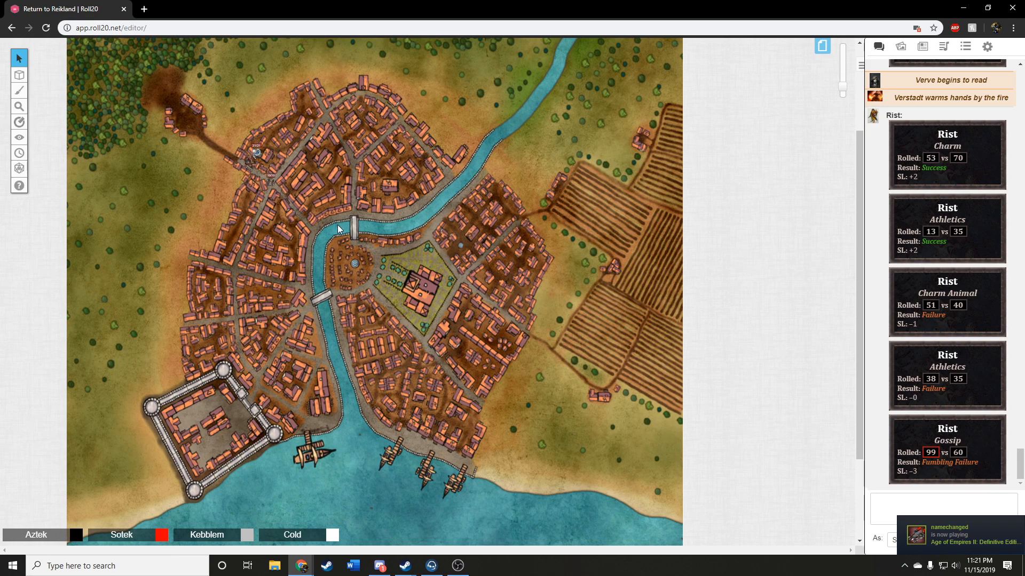
pyautogui.moveTo(341, 240)
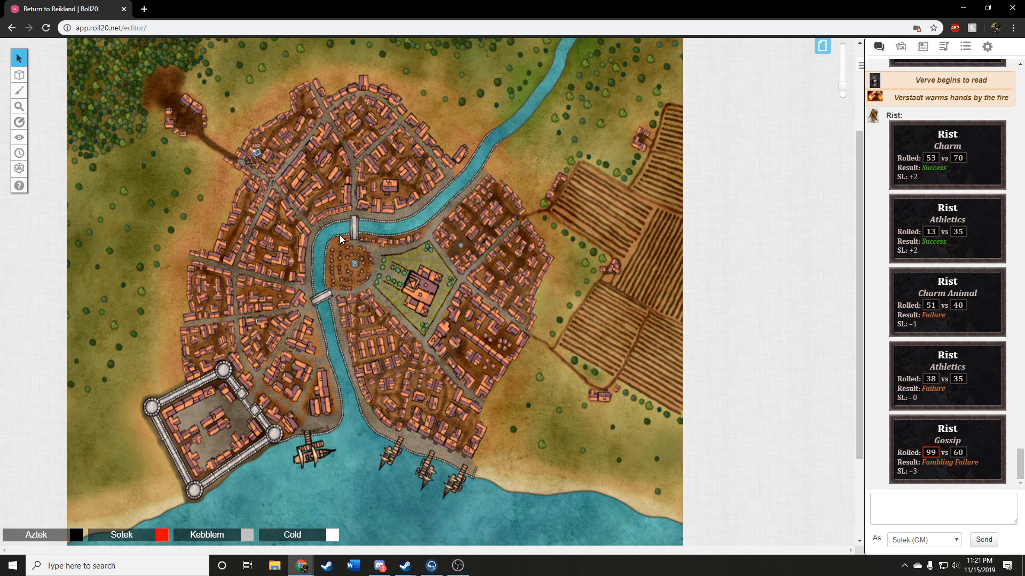
pyautogui.moveTo(345, 225)
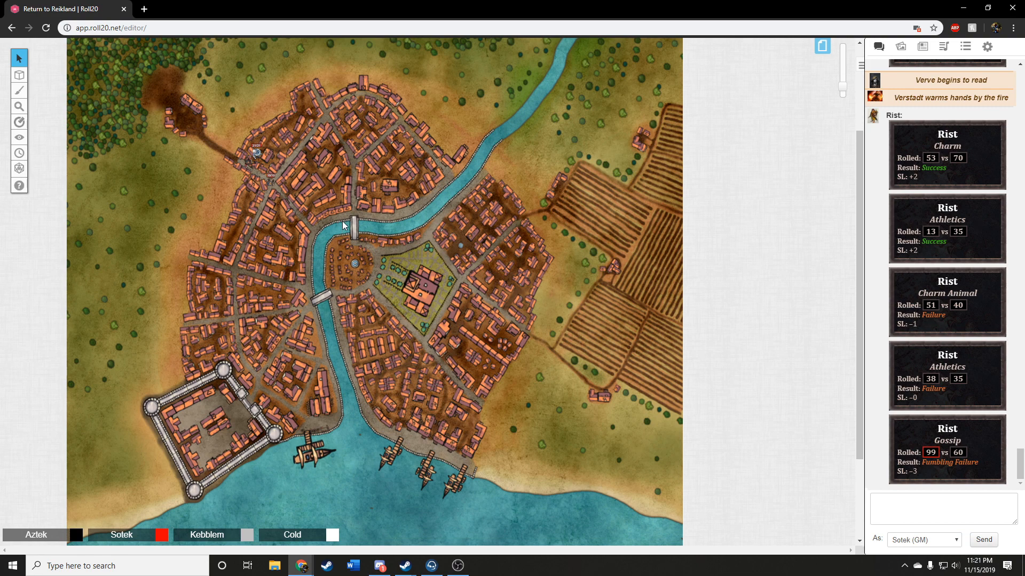
pyautogui.moveTo(336, 243)
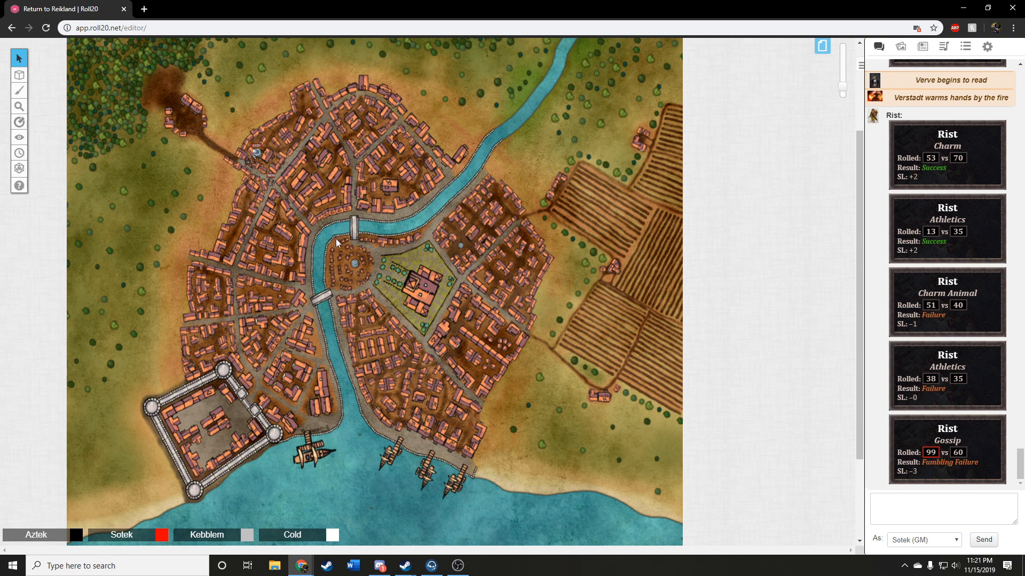
pyautogui.moveTo(367, 210)
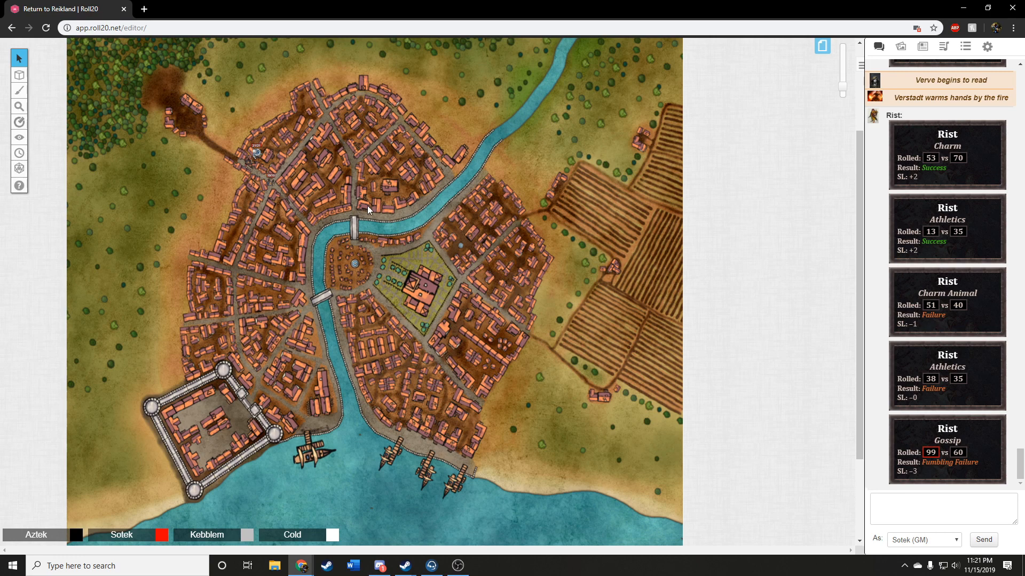
pyautogui.moveTo(303, 186)
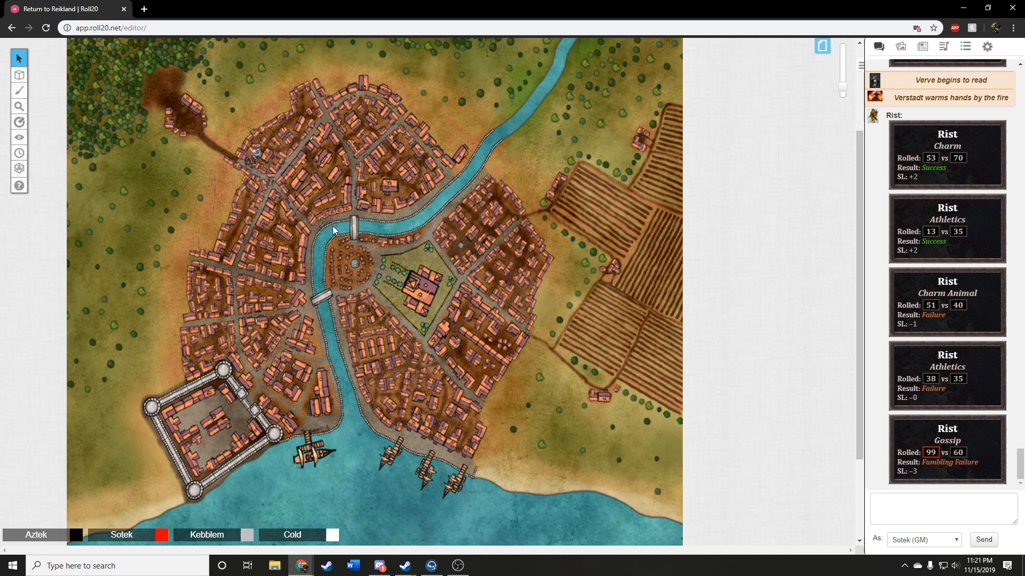
pyautogui.moveTo(338, 246)
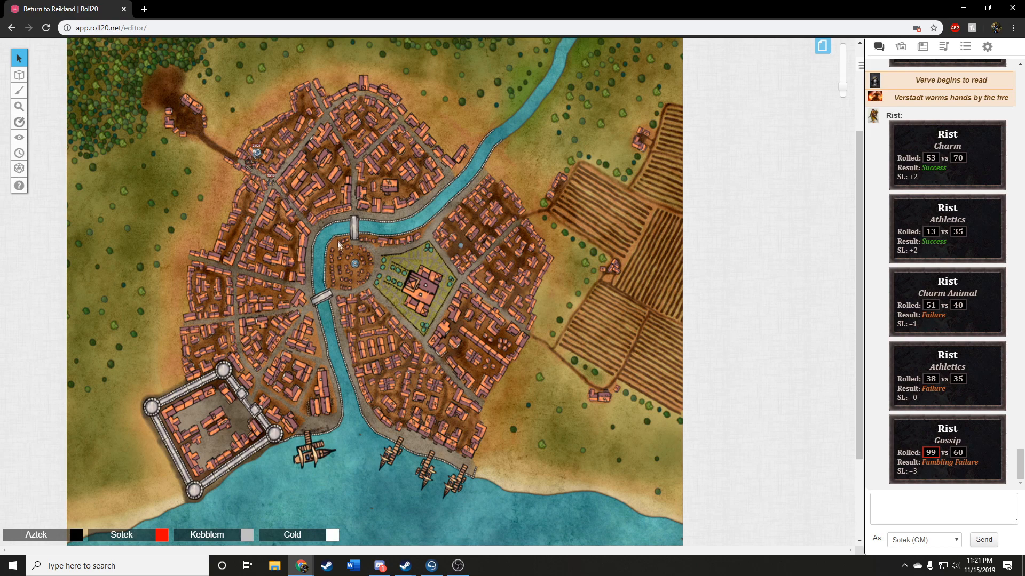
pyautogui.moveTo(347, 246)
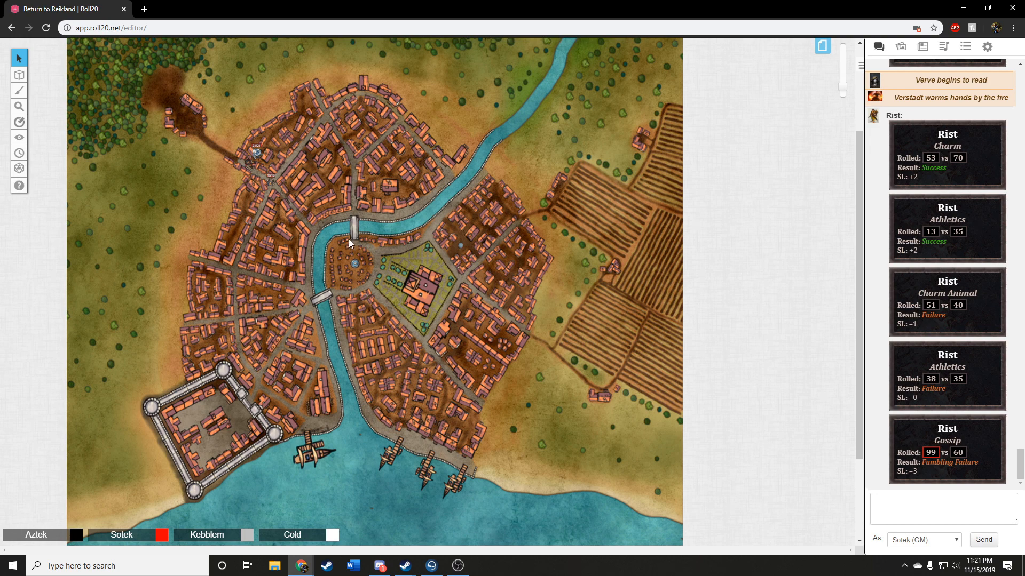
pyautogui.moveTo(359, 234)
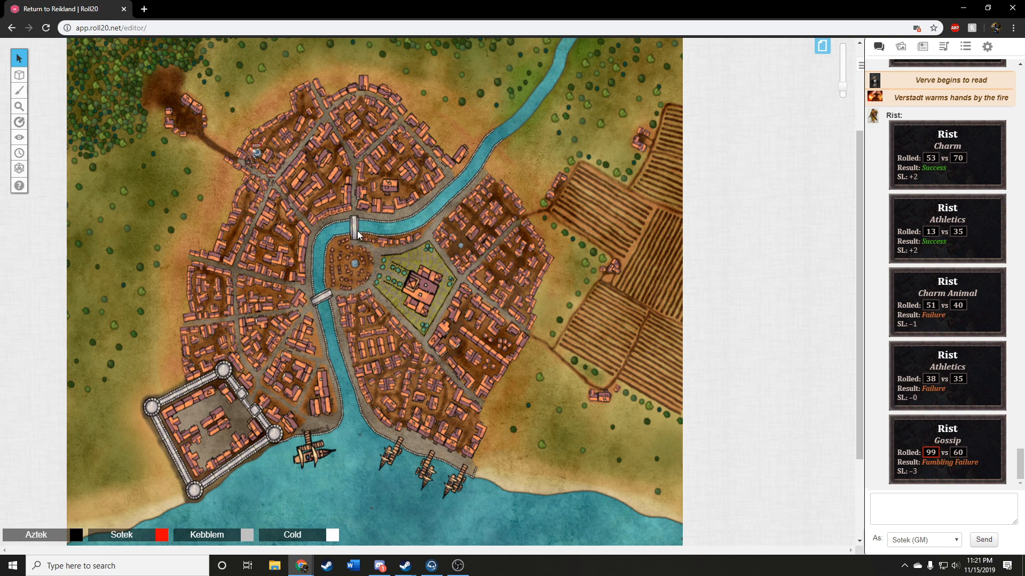
pyautogui.moveTo(384, 243)
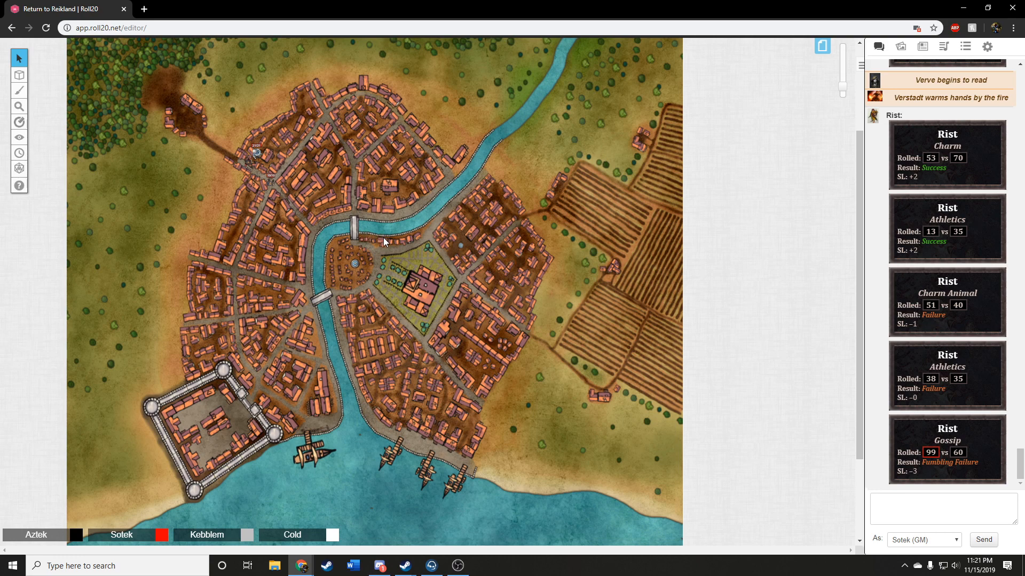
pyautogui.moveTo(319, 255)
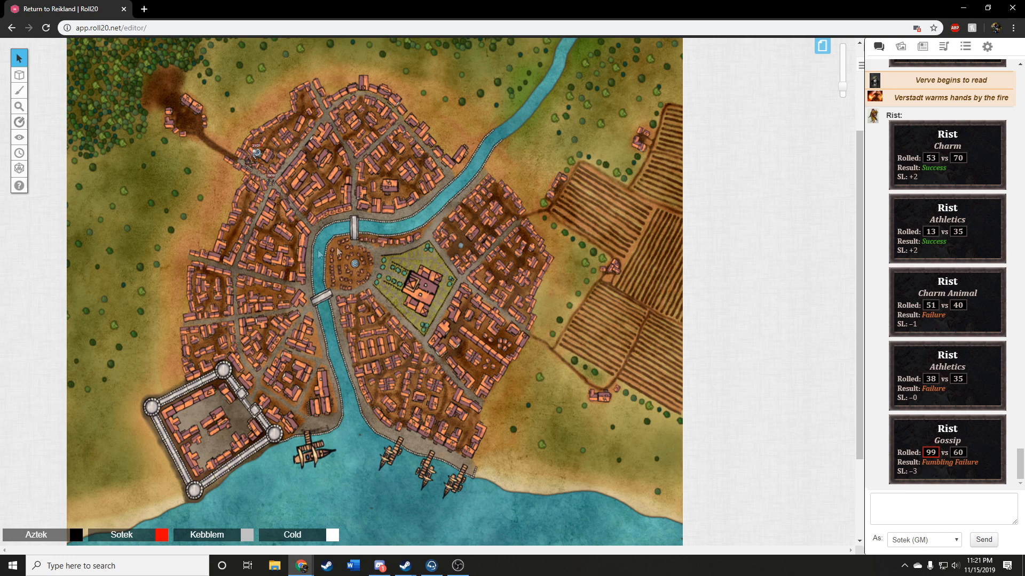
pyautogui.moveTo(328, 240)
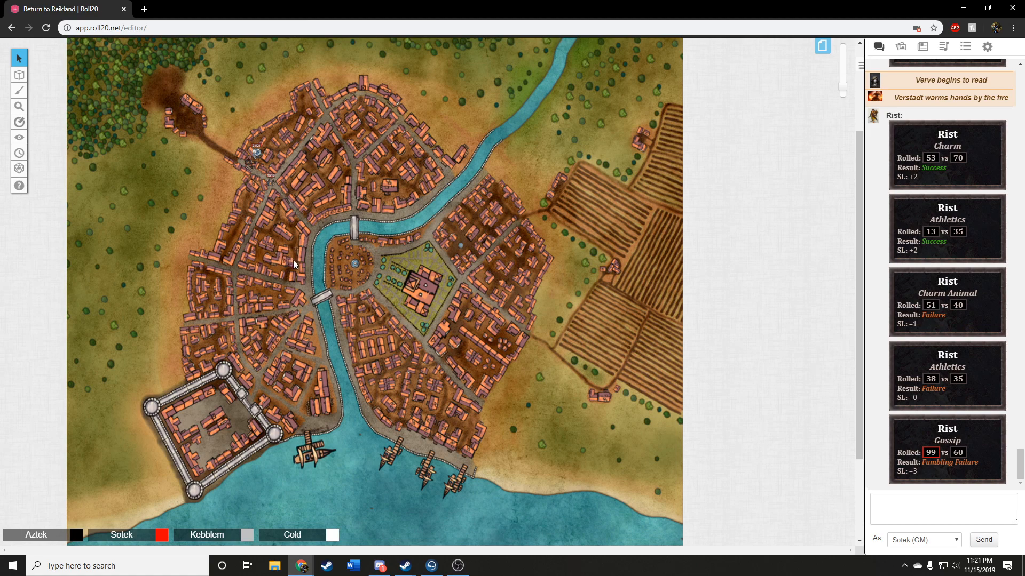
pyautogui.moveTo(304, 274)
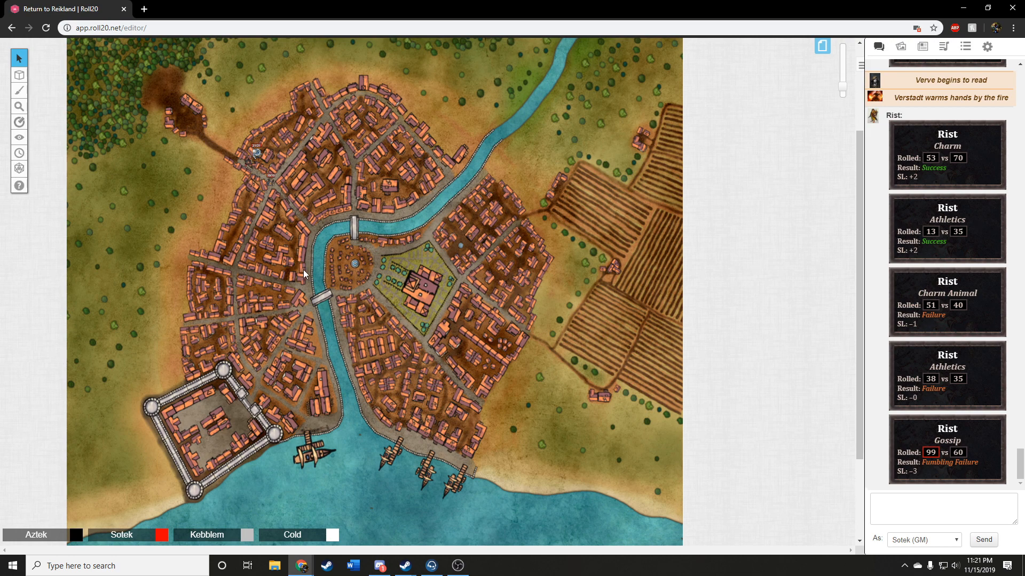
pyautogui.moveTo(320, 289)
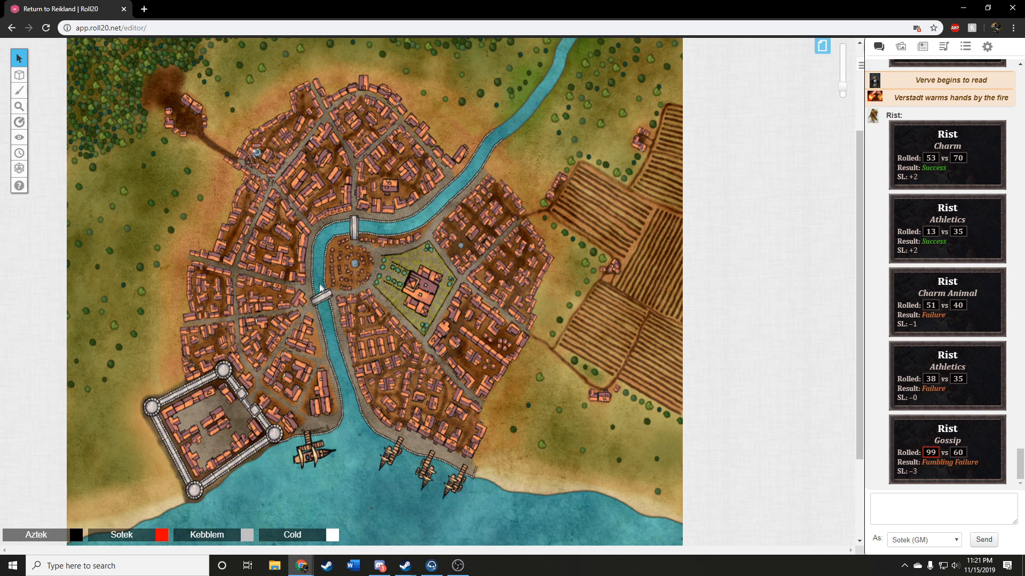
pyautogui.moveTo(323, 284)
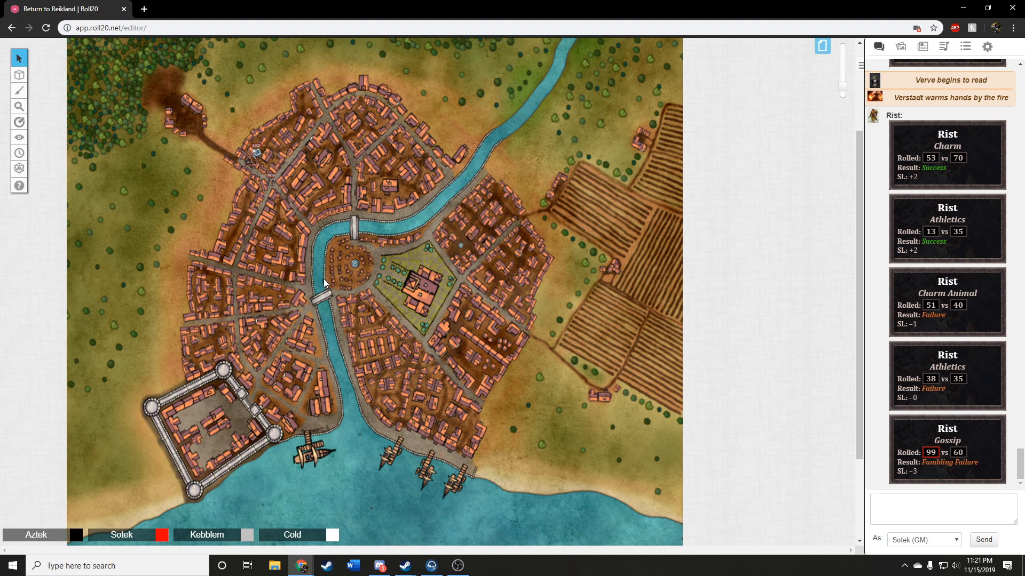
pyautogui.moveTo(325, 291)
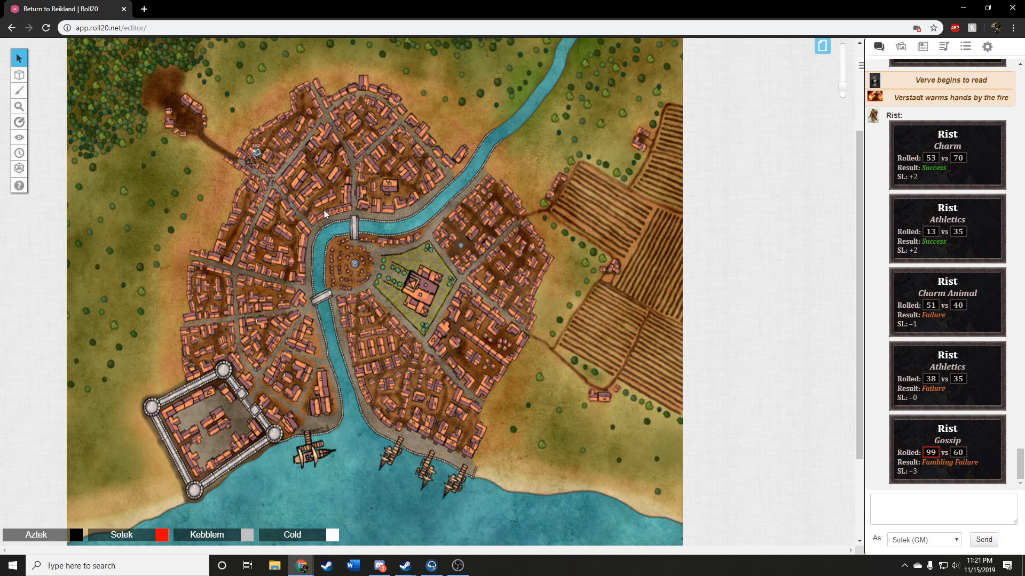
pyautogui.moveTo(328, 231)
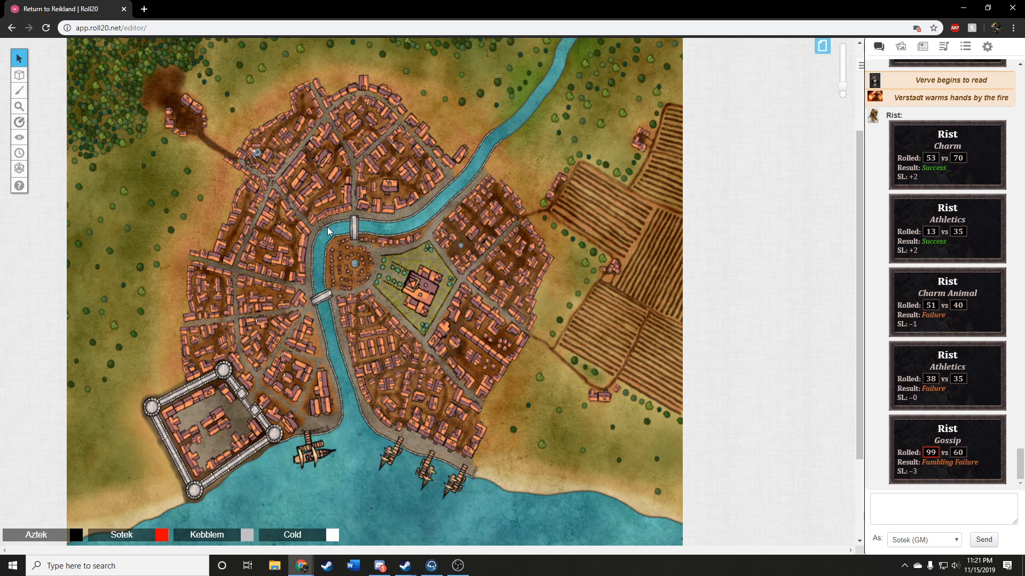
pyautogui.moveTo(327, 234)
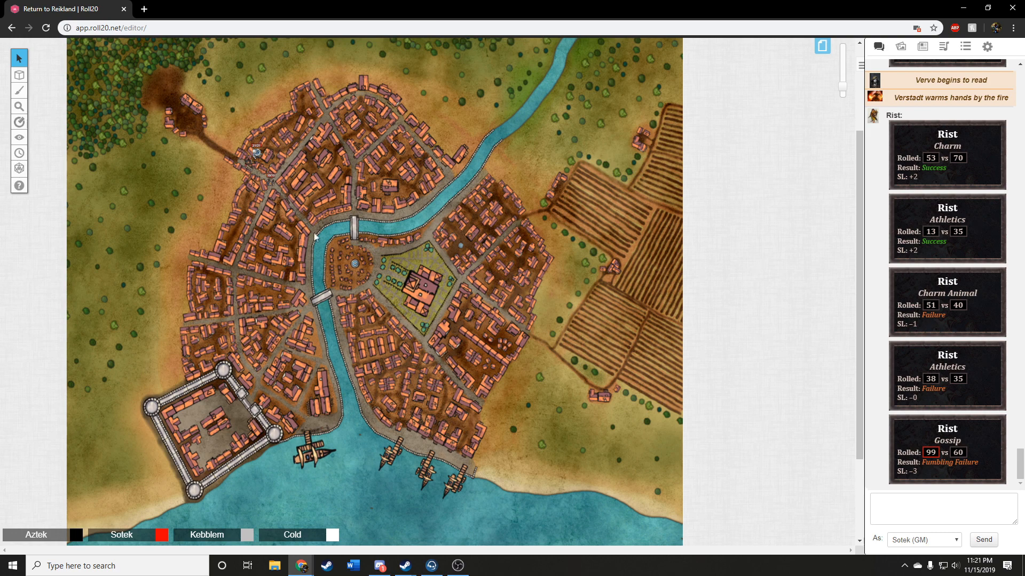
pyautogui.moveTo(317, 233)
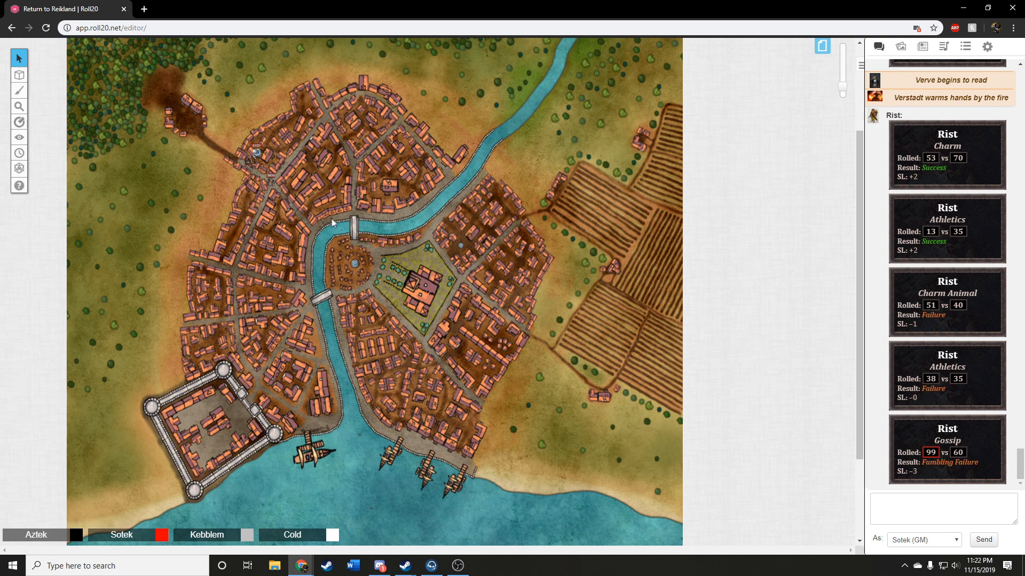
pyautogui.moveTo(366, 247)
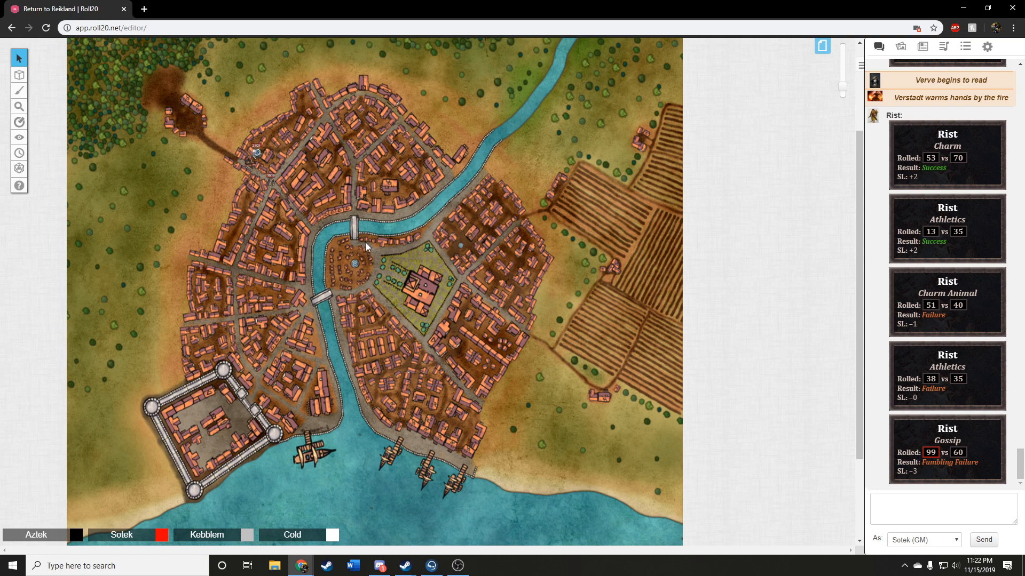
pyautogui.moveTo(389, 231)
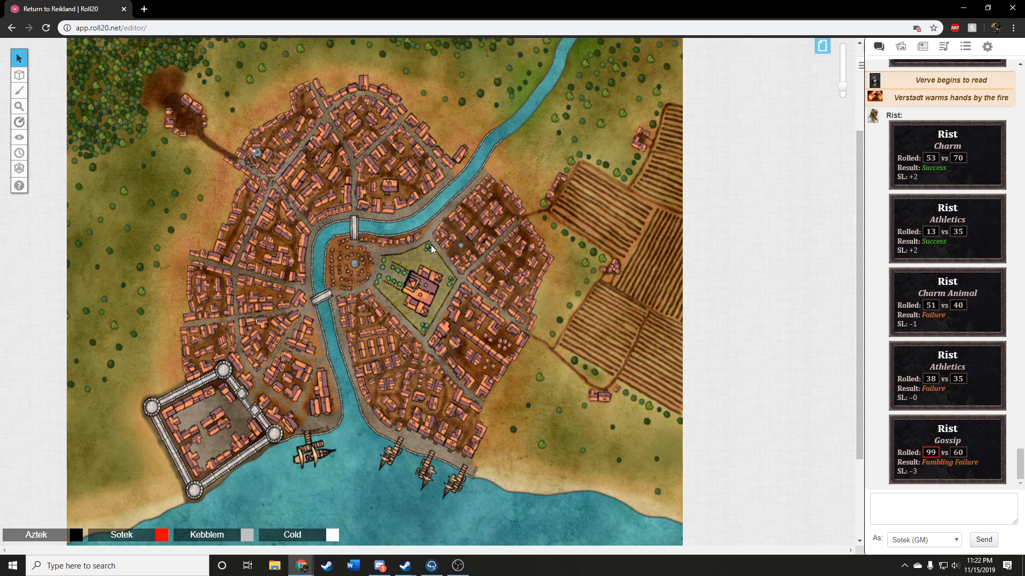
pyautogui.moveTo(437, 258)
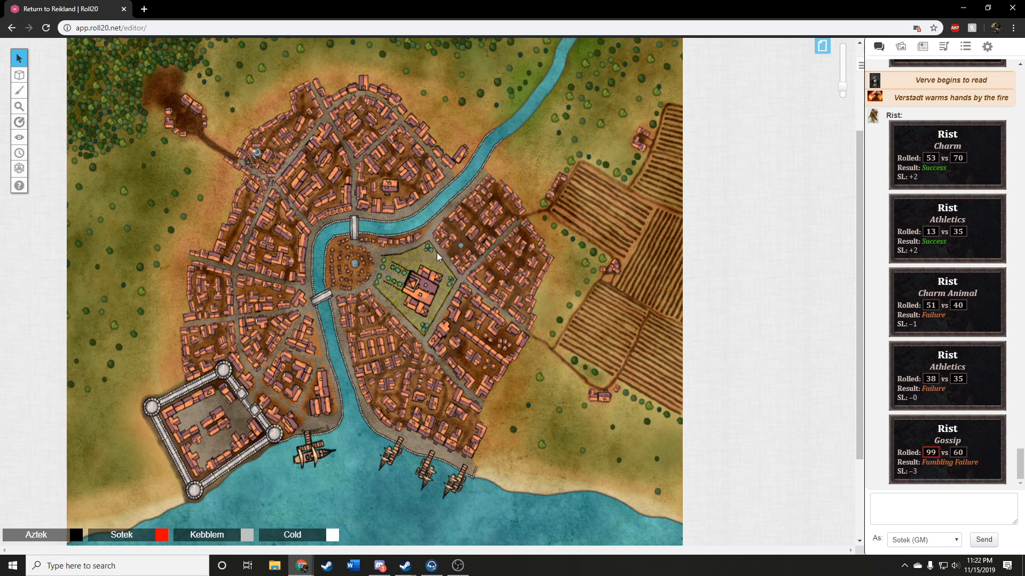
pyautogui.moveTo(439, 268)
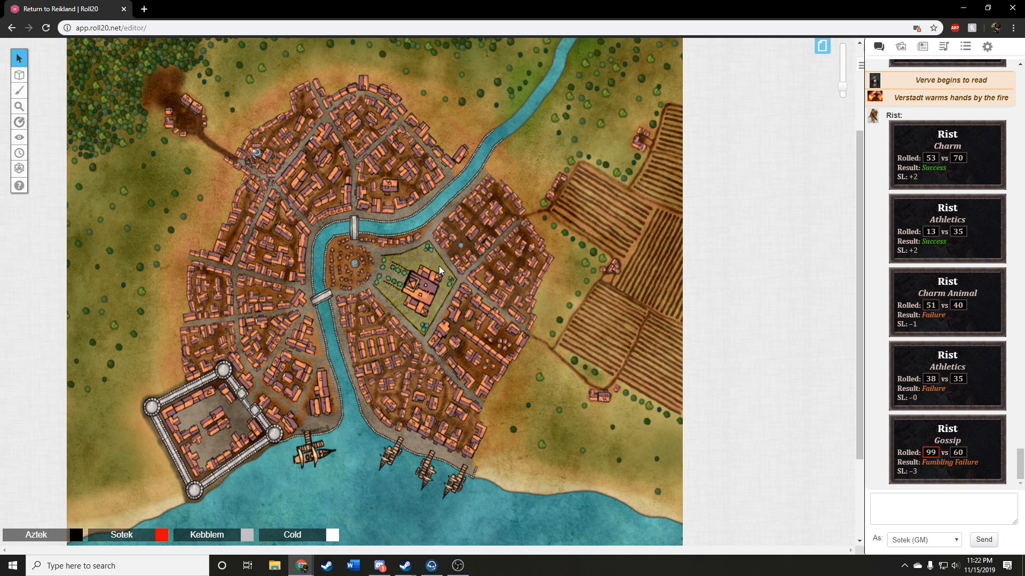
pyautogui.moveTo(394, 226)
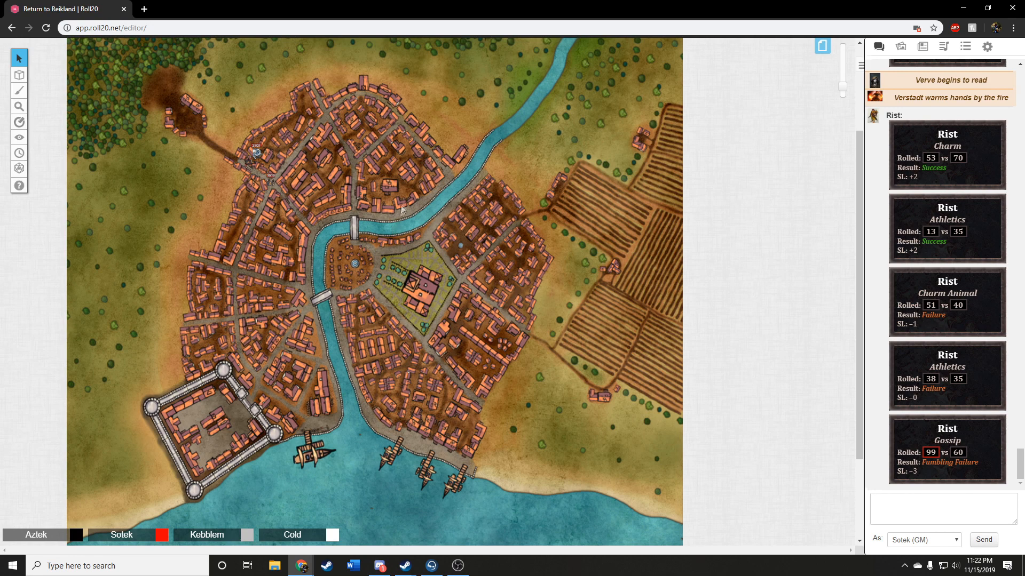
pyautogui.moveTo(413, 216)
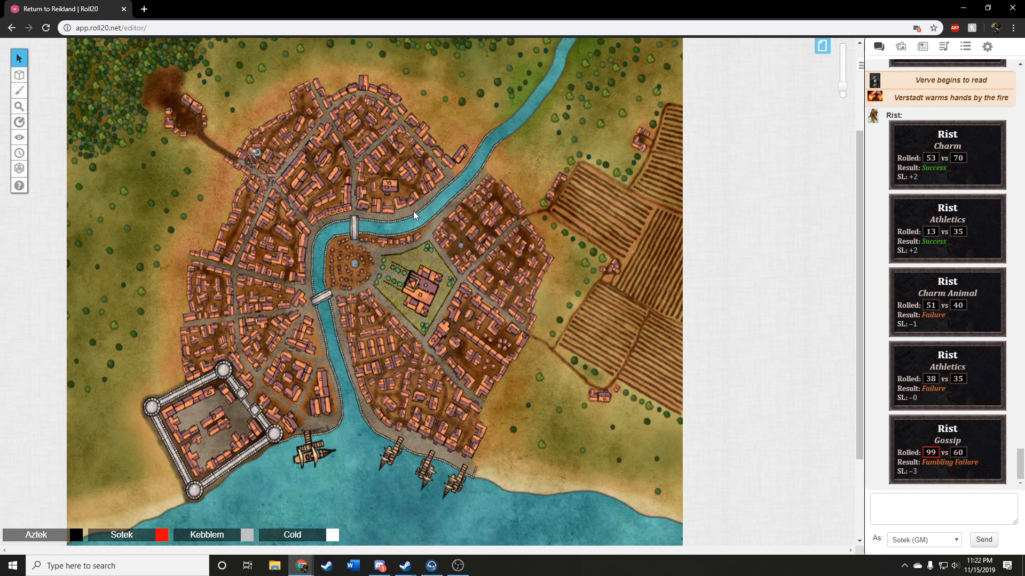
pyautogui.moveTo(348, 199)
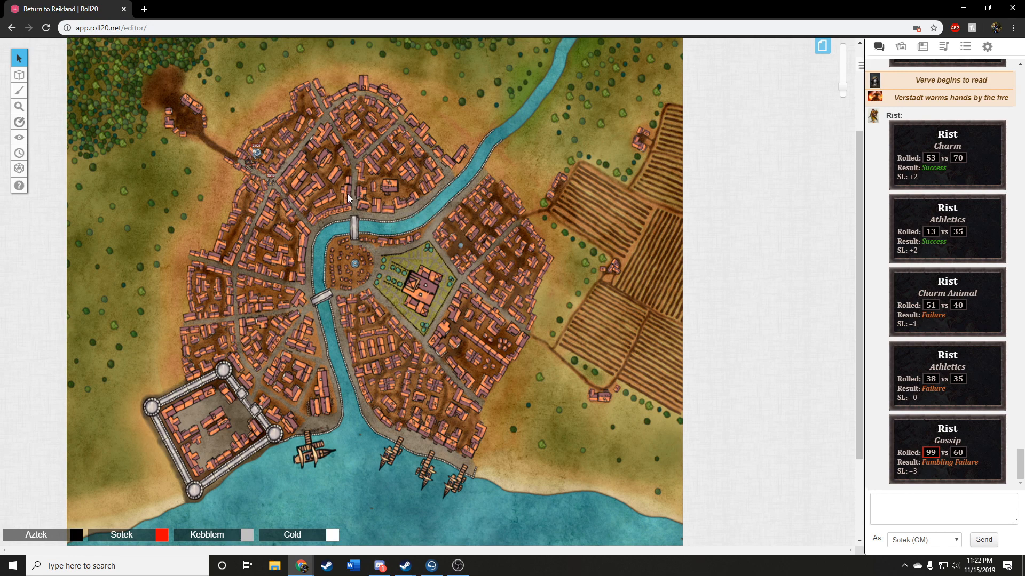
pyautogui.moveTo(371, 215)
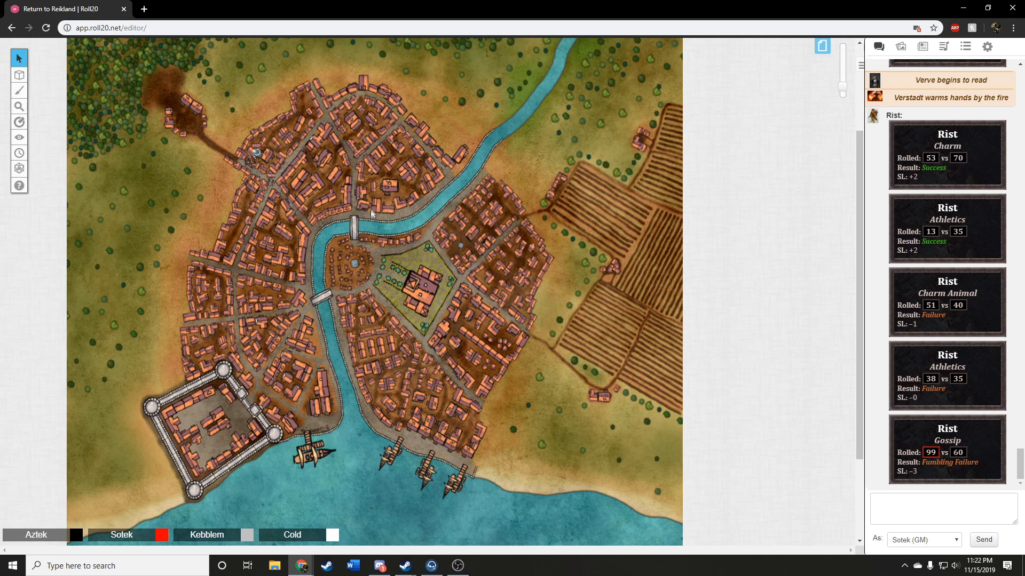
pyautogui.moveTo(377, 200)
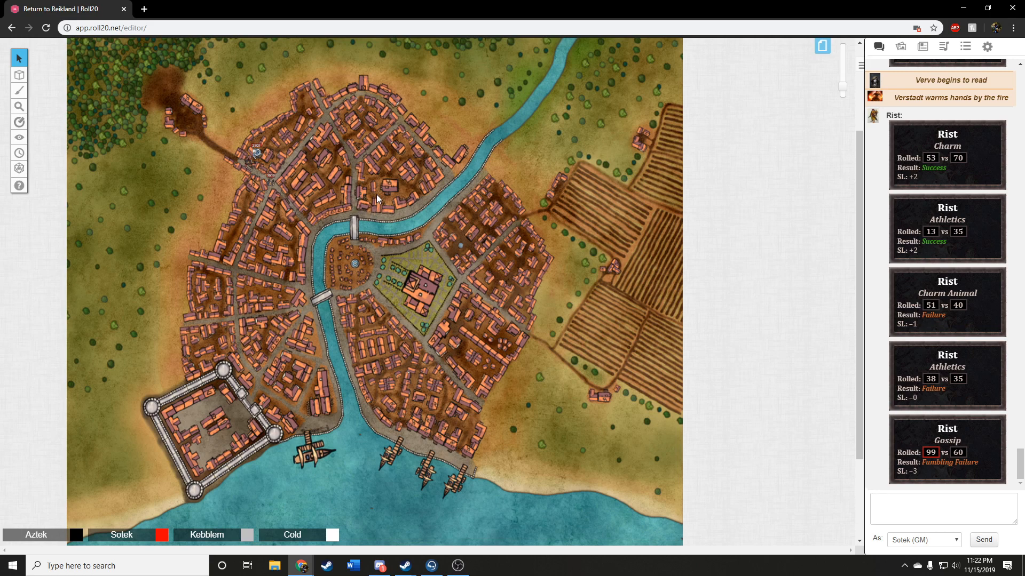
pyautogui.moveTo(350, 222)
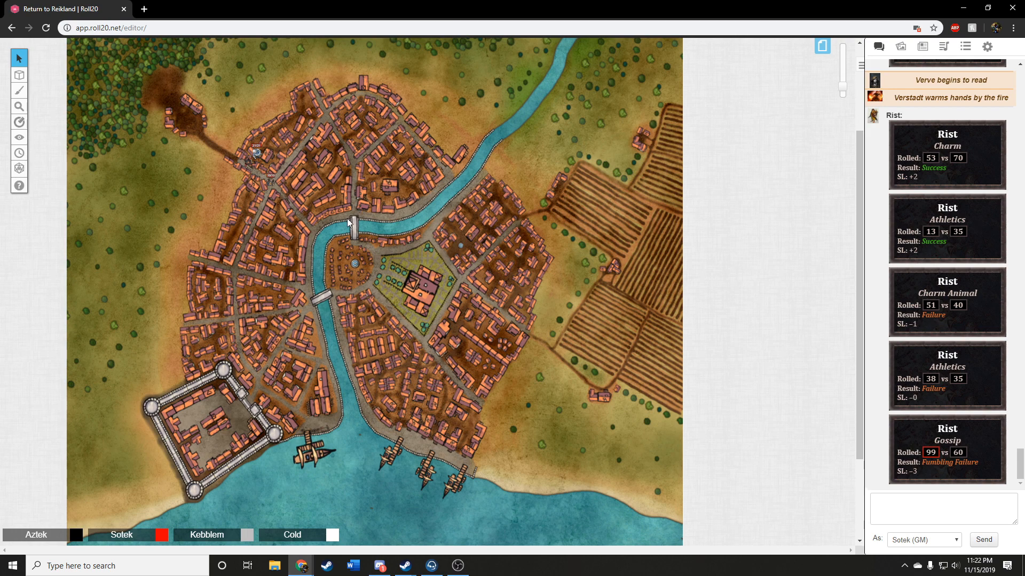
pyautogui.moveTo(350, 213)
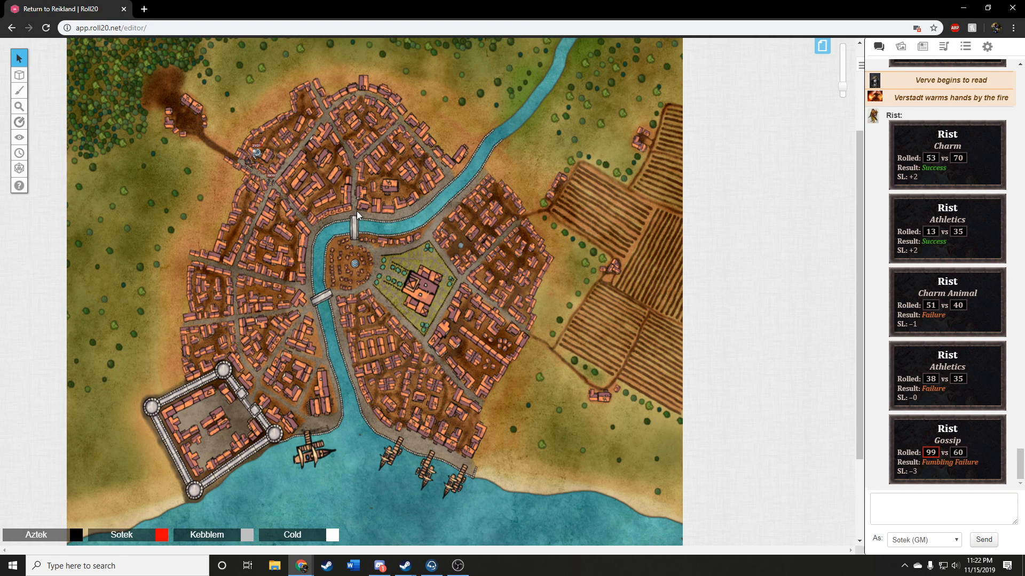
pyautogui.moveTo(358, 215)
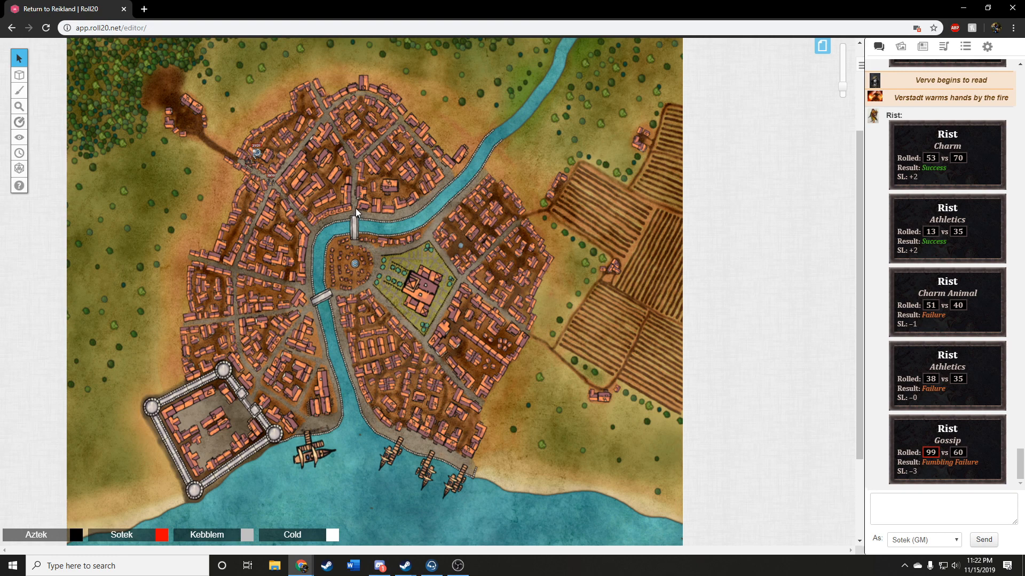
pyautogui.moveTo(357, 216)
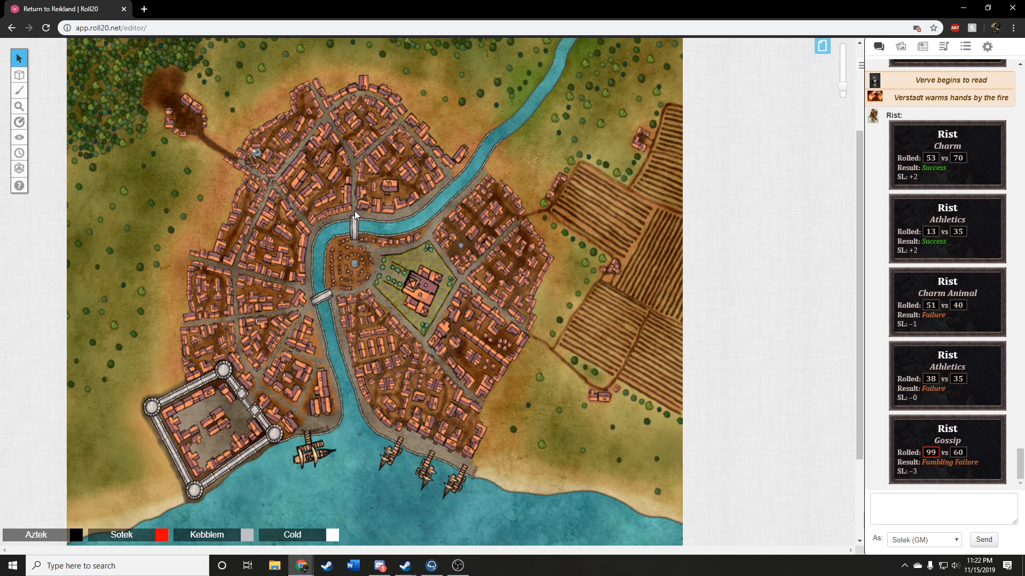
pyautogui.moveTo(362, 198)
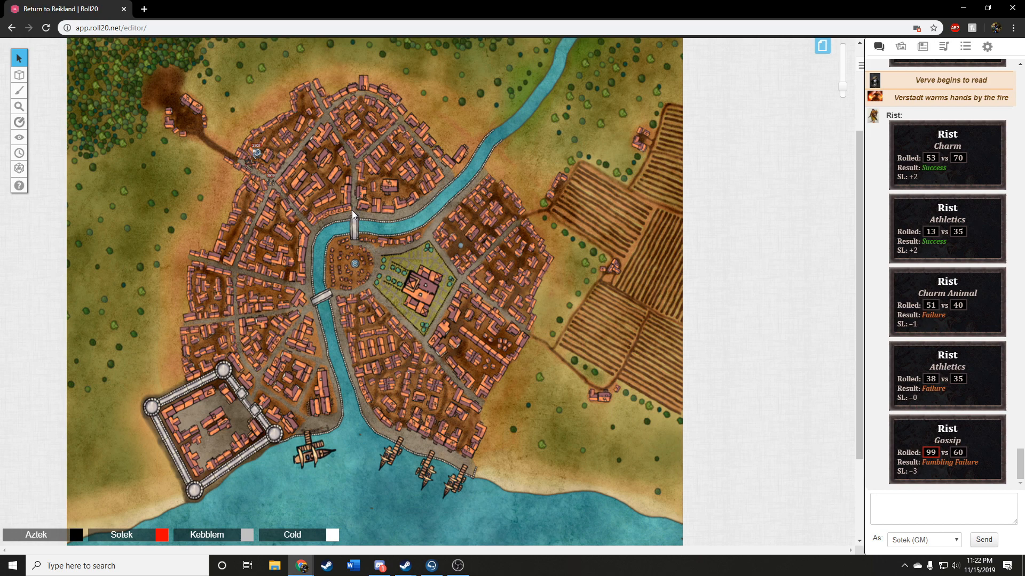
pyautogui.moveTo(354, 212)
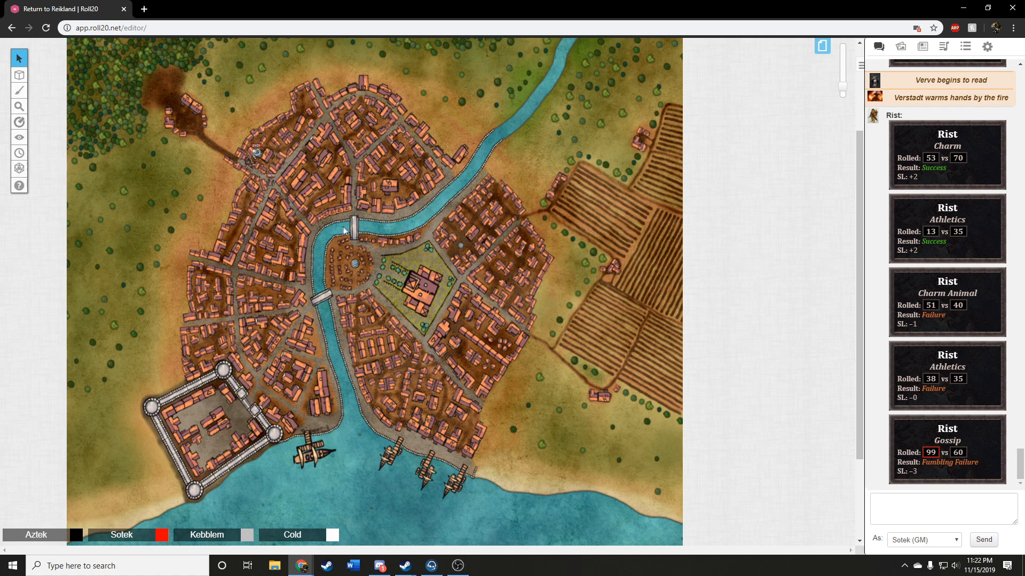
pyautogui.moveTo(348, 215)
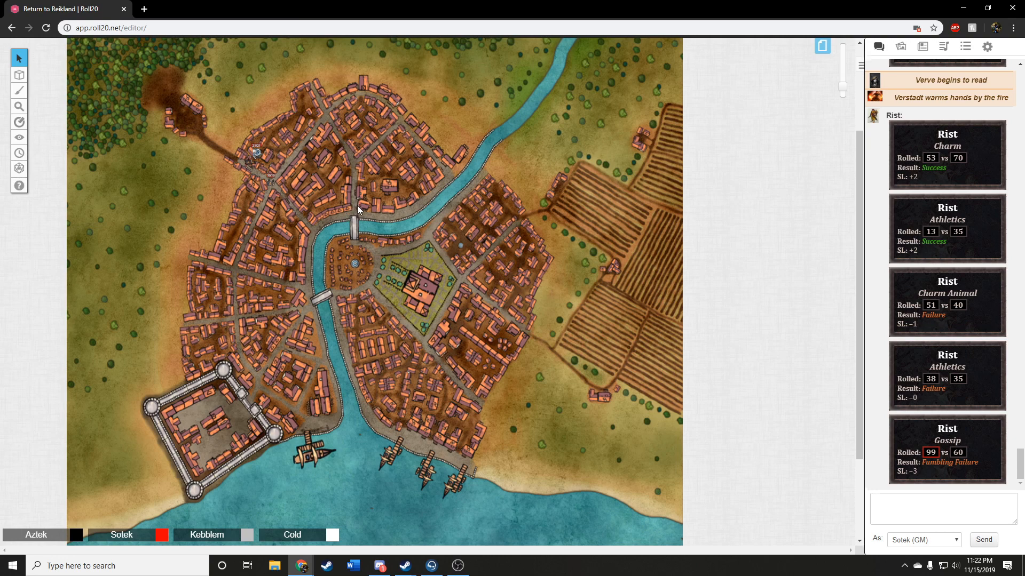
pyautogui.moveTo(357, 212)
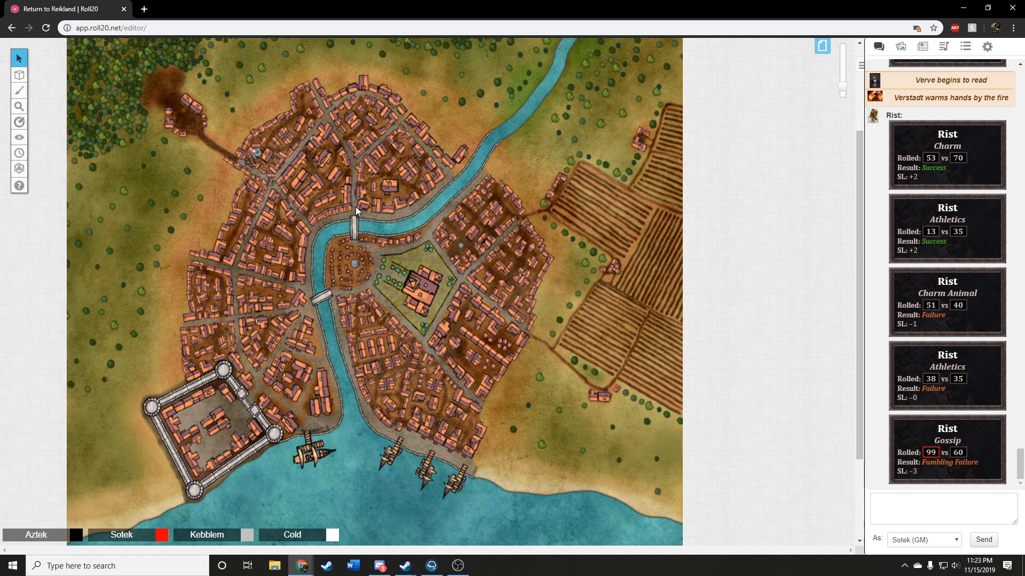
pyautogui.moveTo(358, 217)
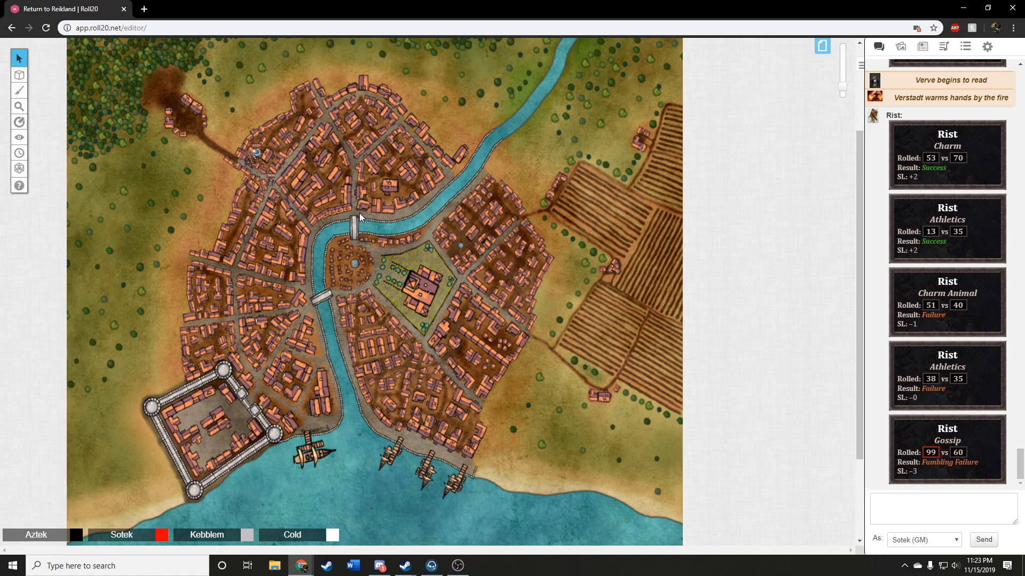
pyautogui.moveTo(362, 220)
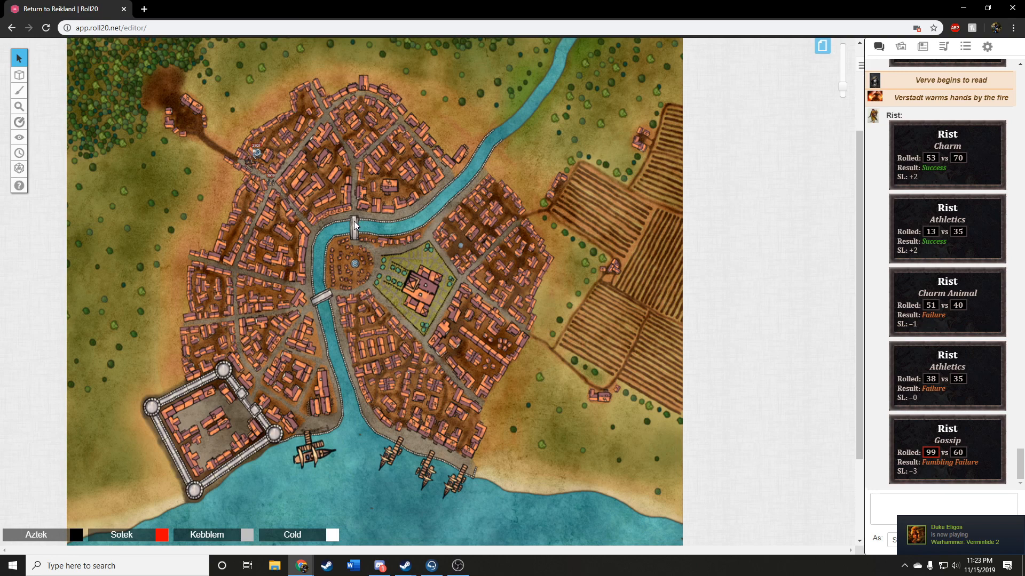
pyautogui.moveTo(359, 221)
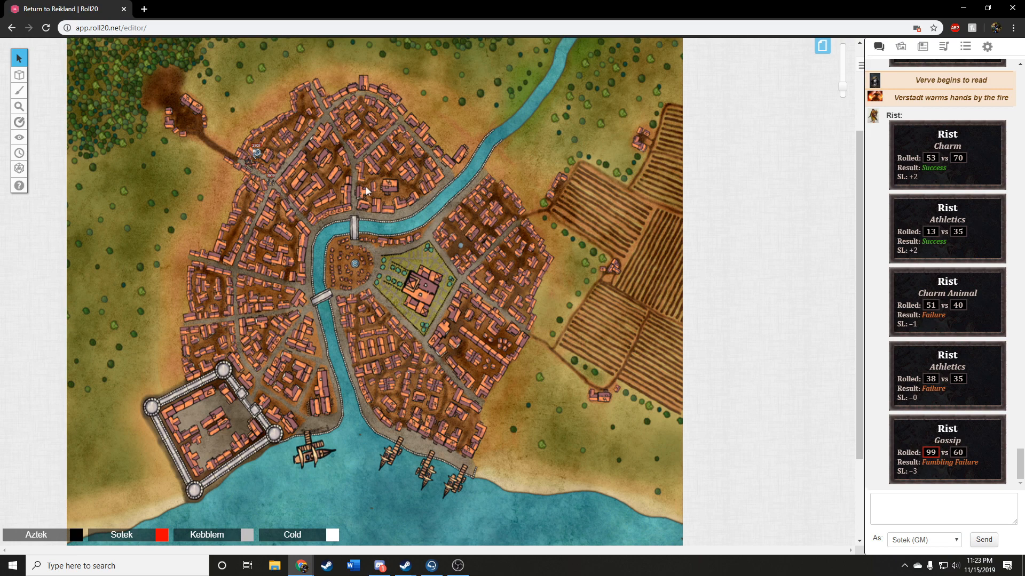
pyautogui.moveTo(363, 217)
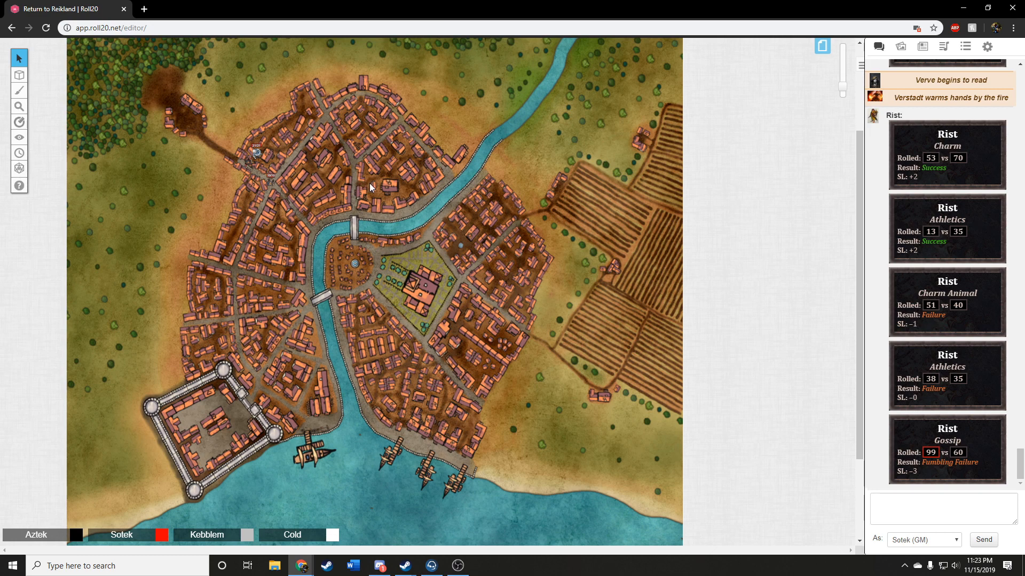
pyautogui.moveTo(374, 230)
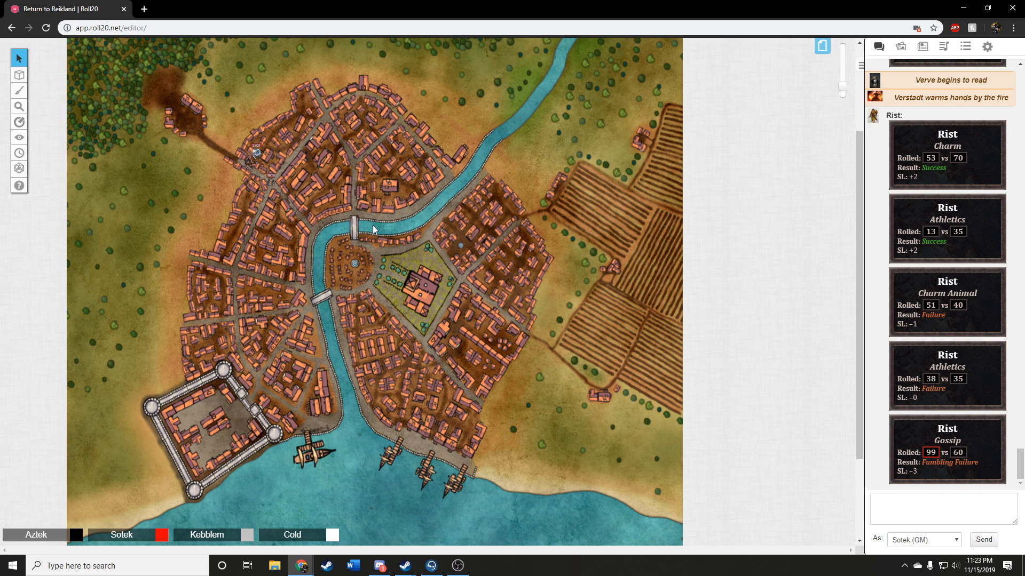
pyautogui.moveTo(371, 236)
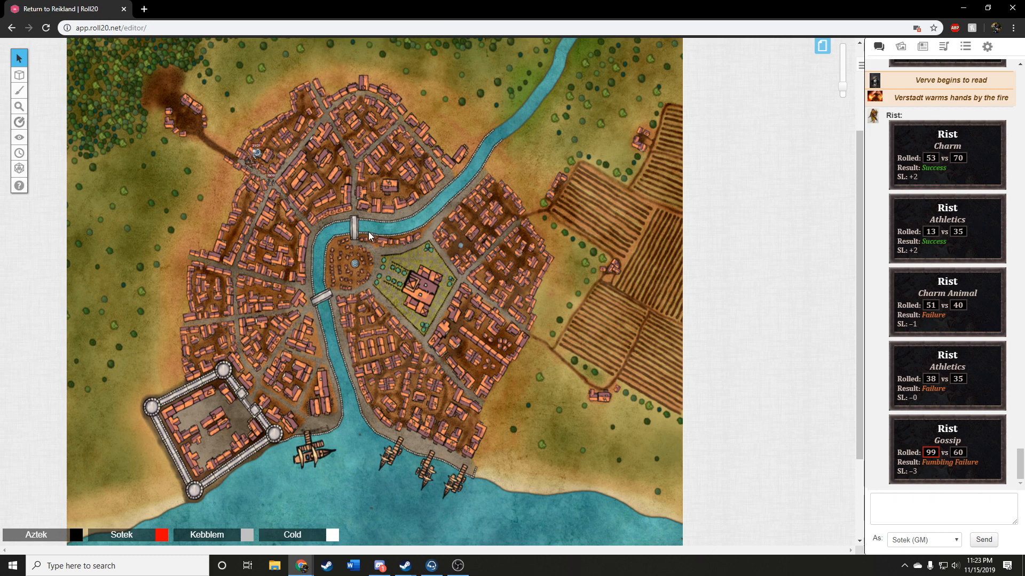
pyautogui.moveTo(372, 225)
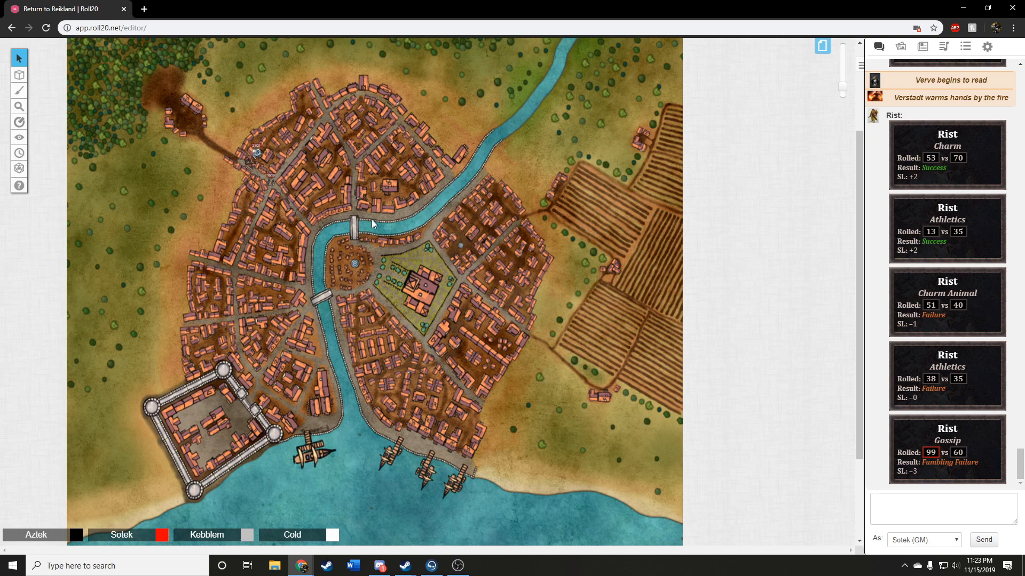
pyautogui.moveTo(370, 223)
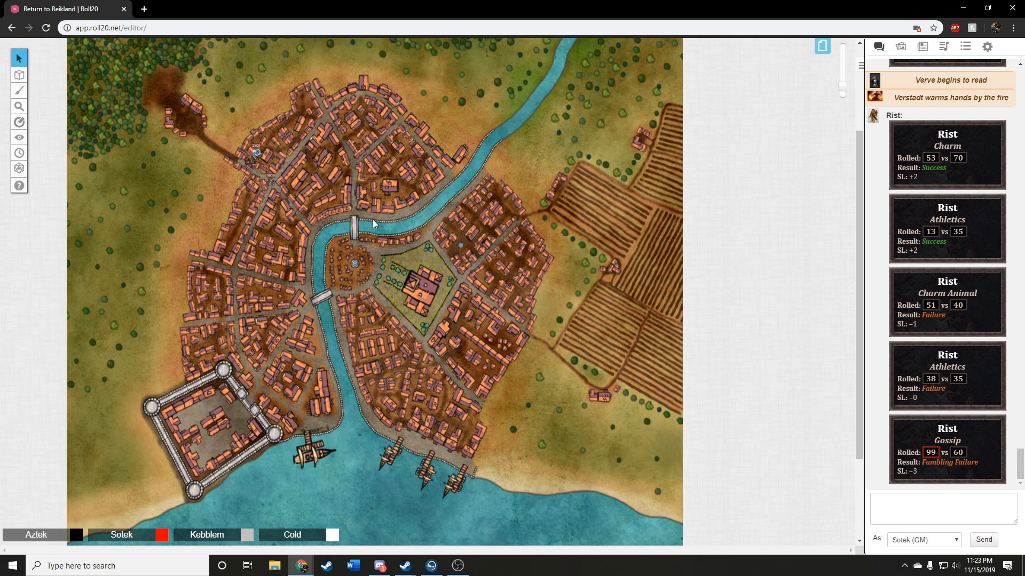
pyautogui.moveTo(374, 230)
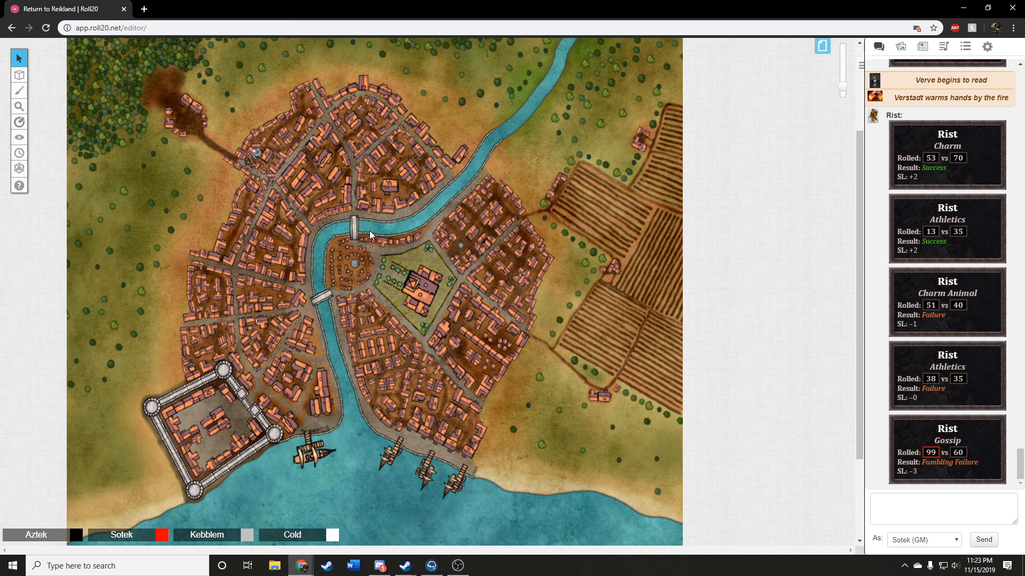
pyautogui.moveTo(370, 231)
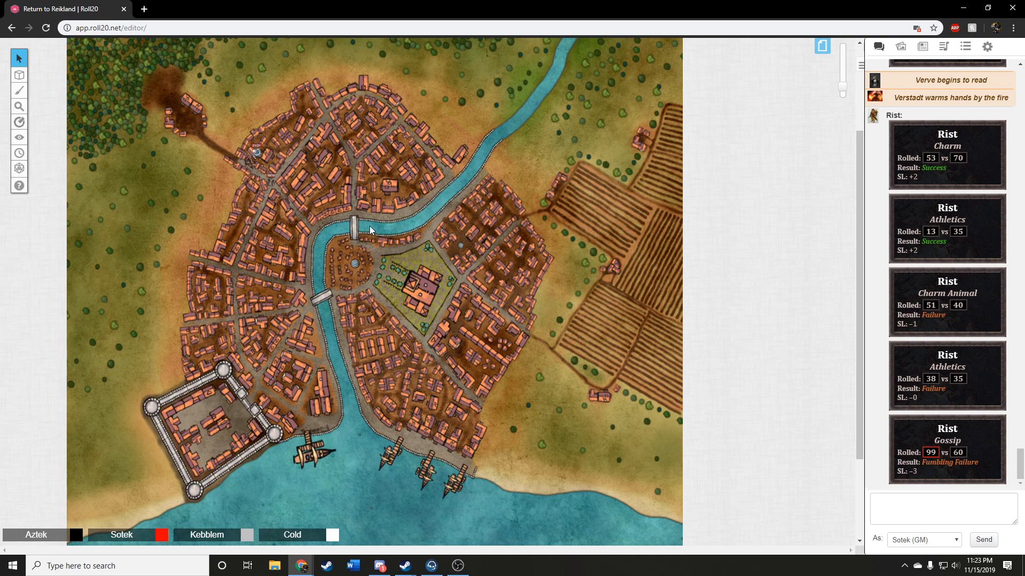
pyautogui.moveTo(410, 239)
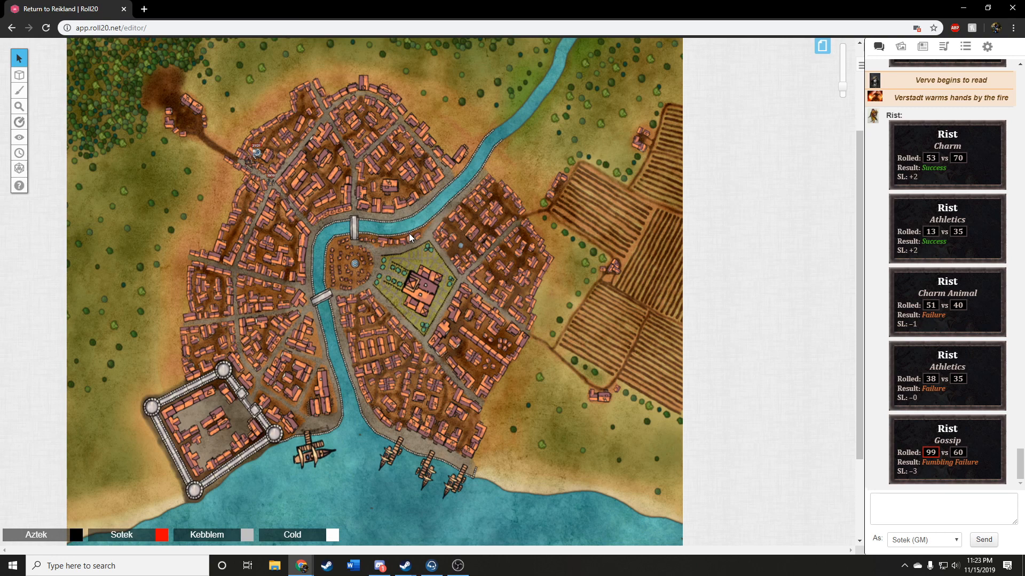
pyautogui.moveTo(408, 238)
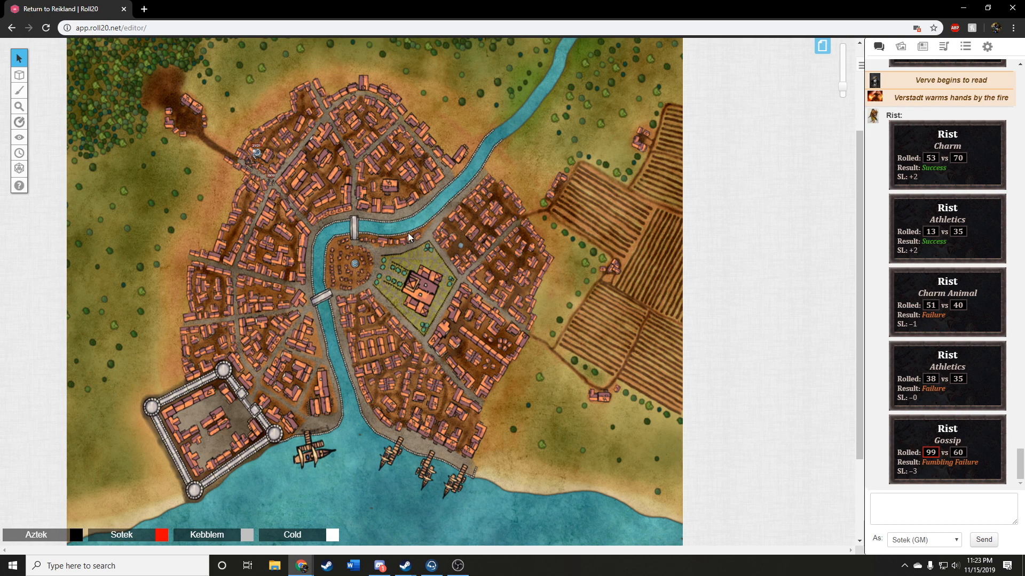
pyautogui.moveTo(415, 223)
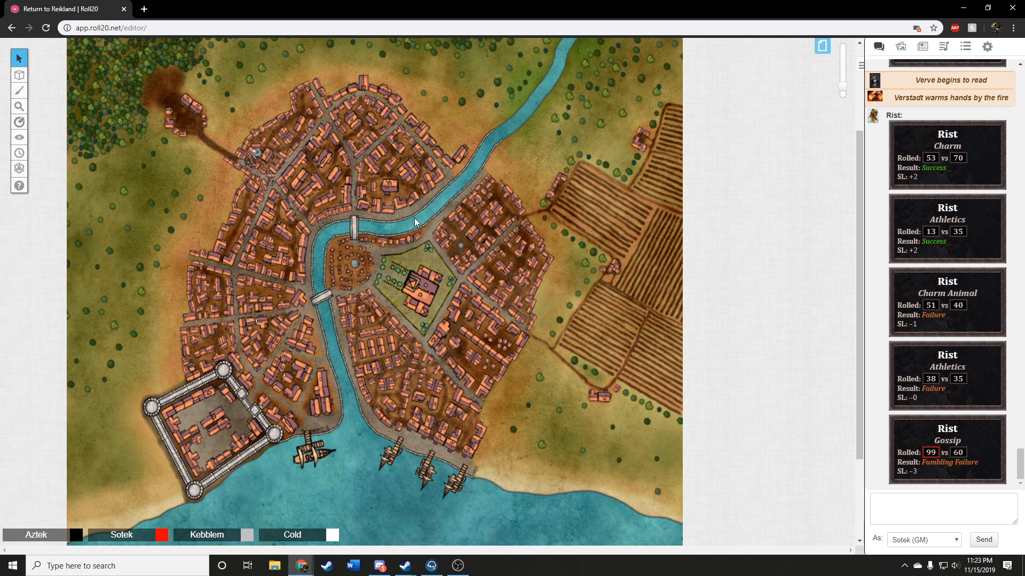
pyautogui.moveTo(419, 231)
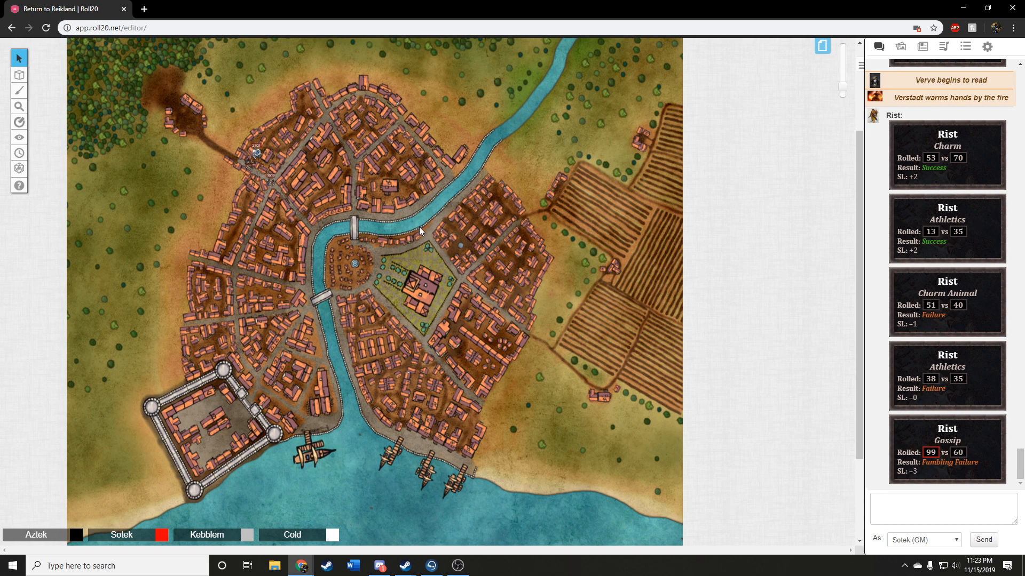
pyautogui.moveTo(403, 216)
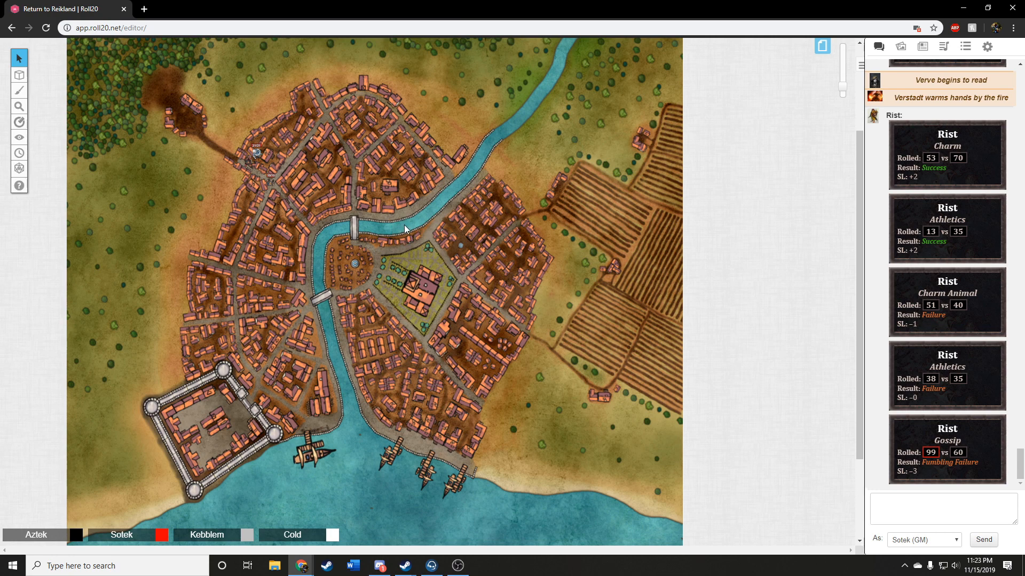
pyautogui.moveTo(415, 224)
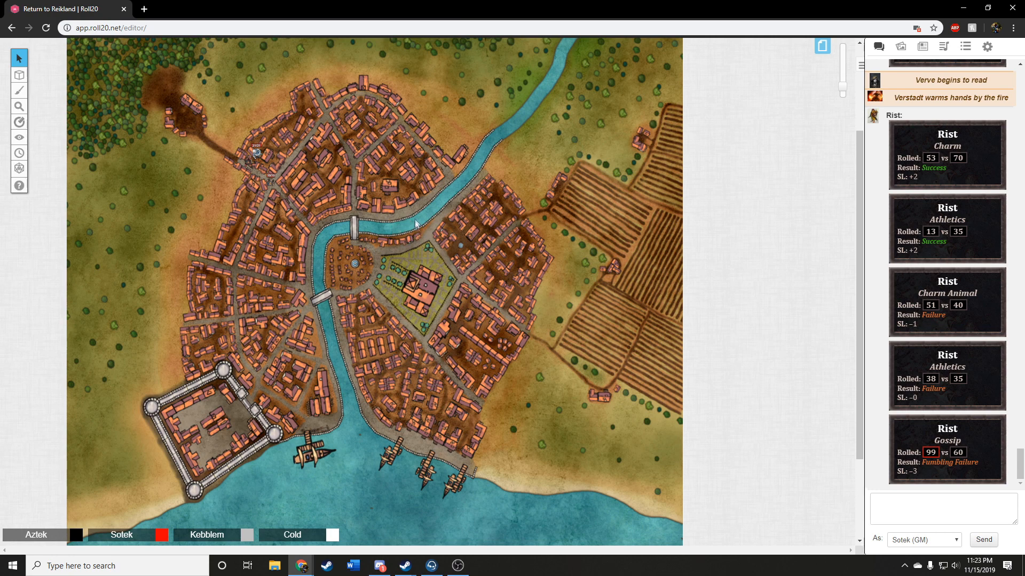
pyautogui.moveTo(376, 237)
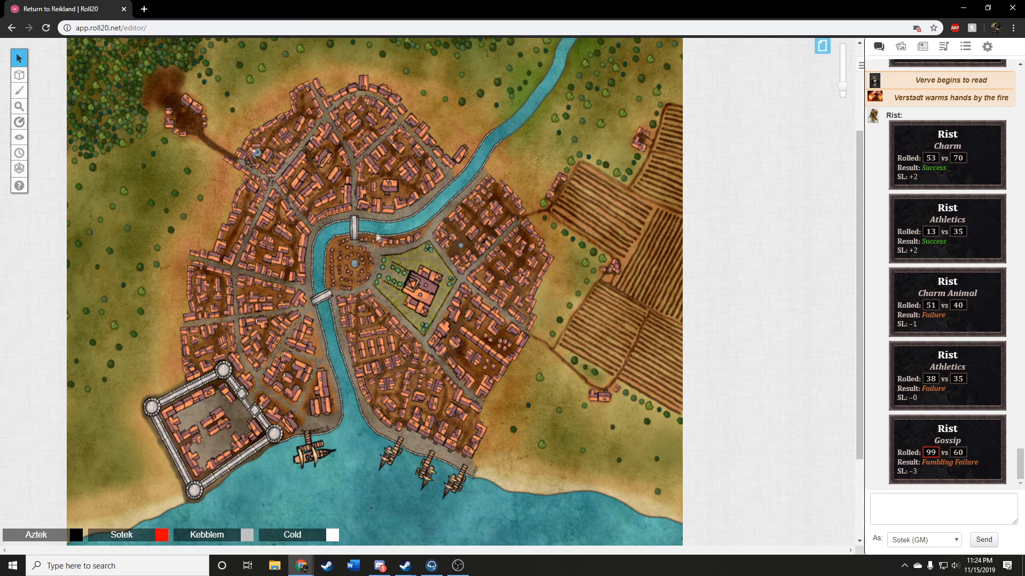
pyautogui.moveTo(367, 219)
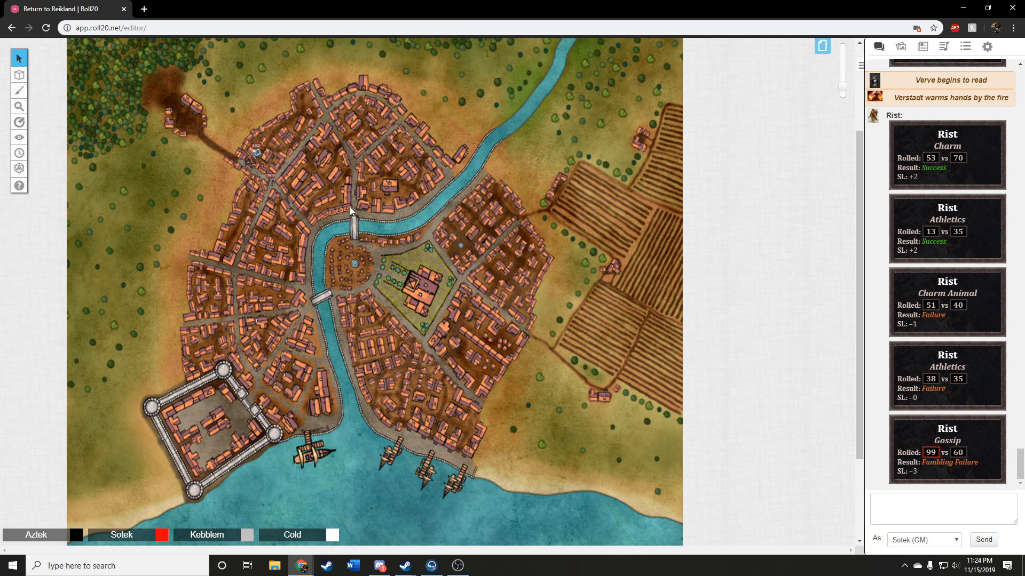
pyautogui.moveTo(333, 209)
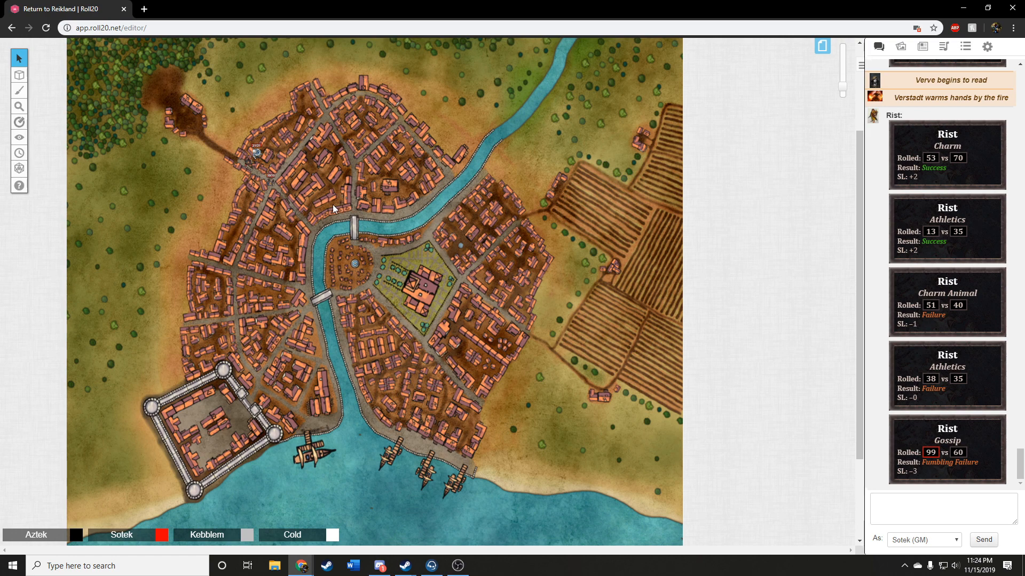
pyautogui.moveTo(357, 217)
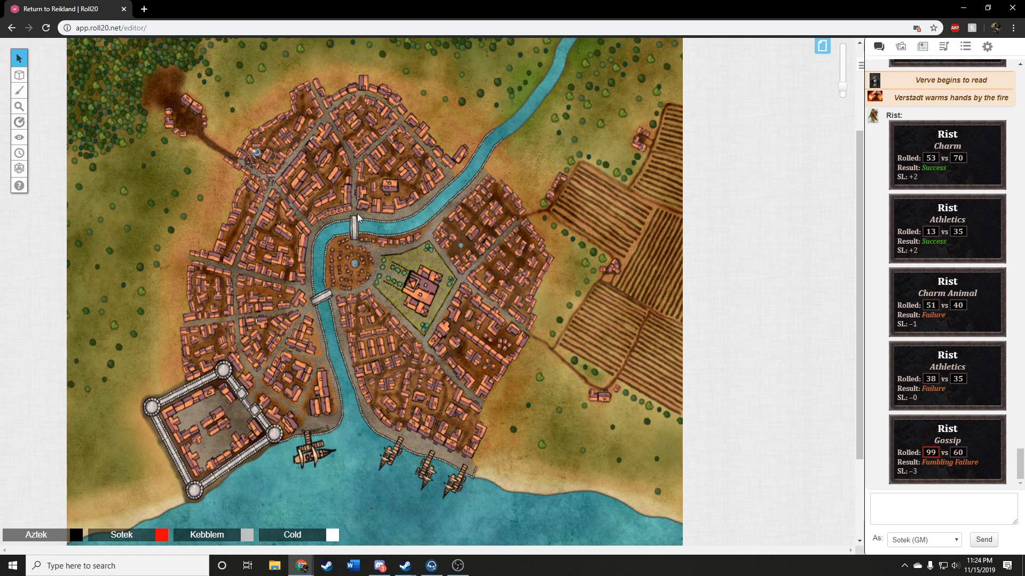
pyautogui.moveTo(364, 221)
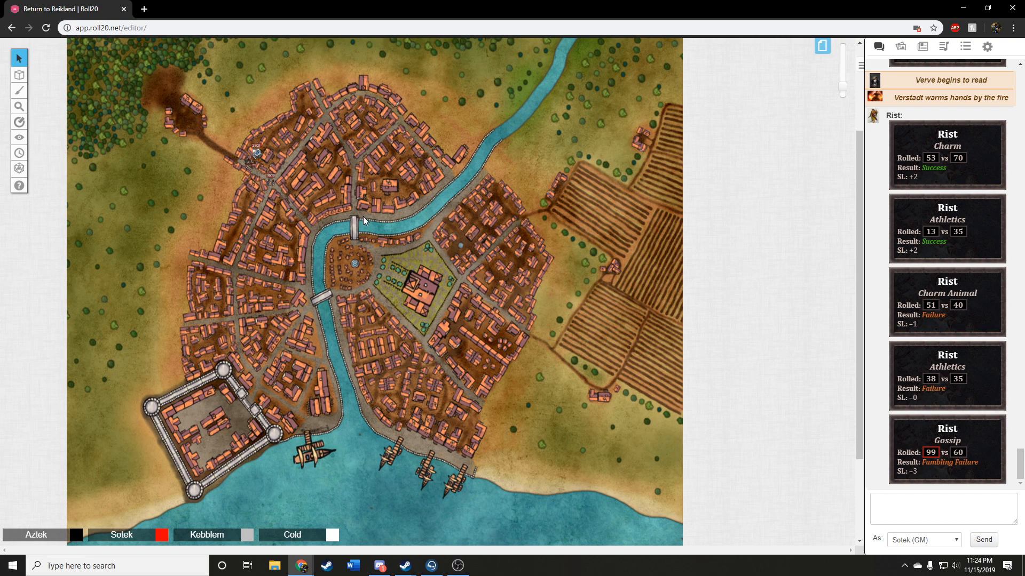
pyautogui.moveTo(360, 215)
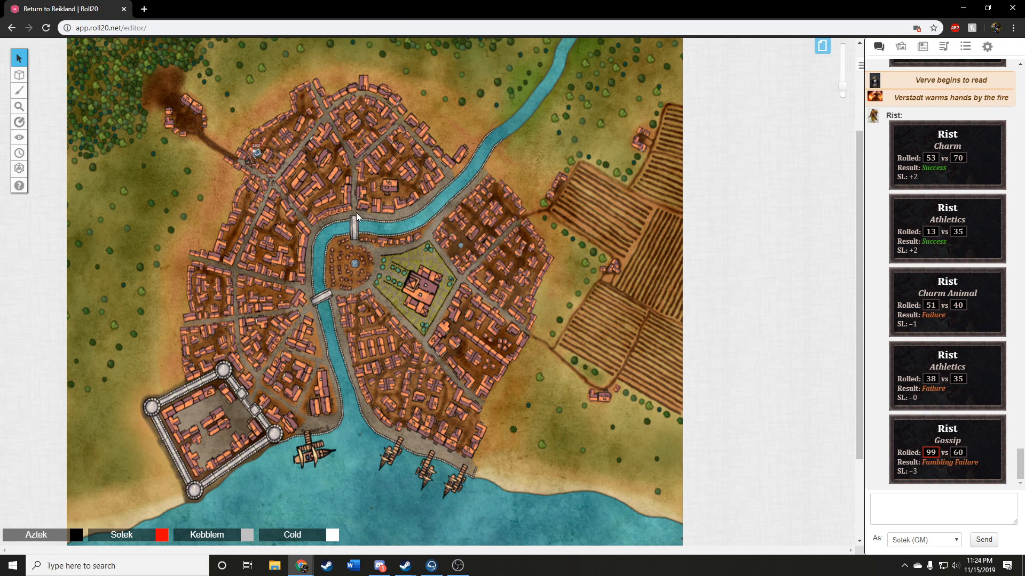
pyautogui.moveTo(350, 196)
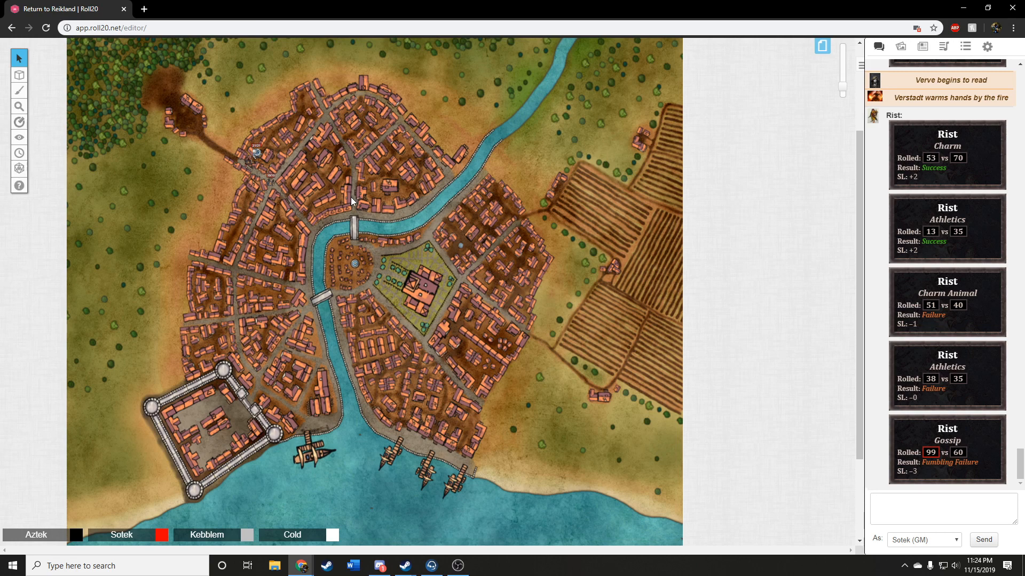
pyautogui.moveTo(371, 207)
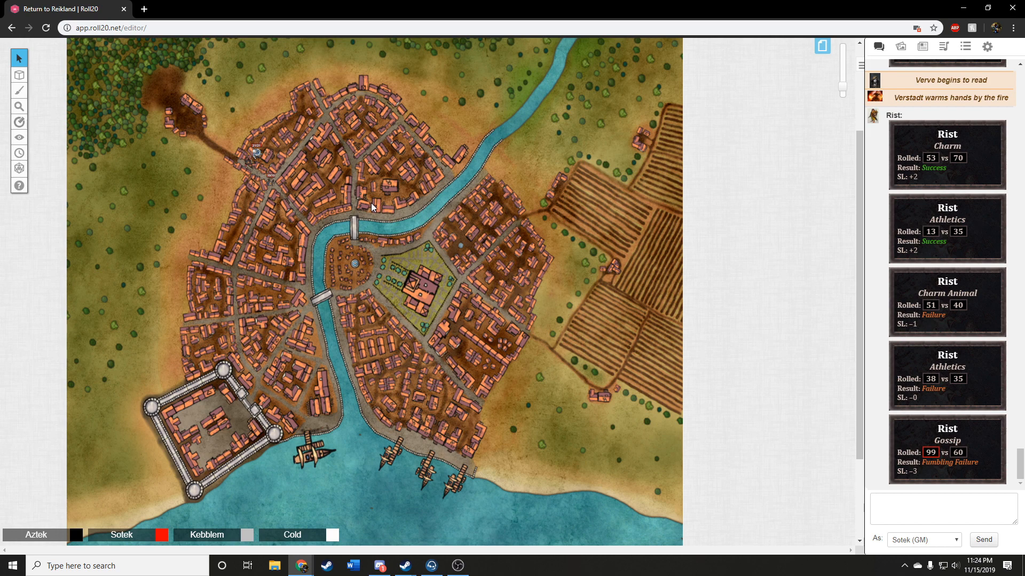
pyautogui.moveTo(354, 208)
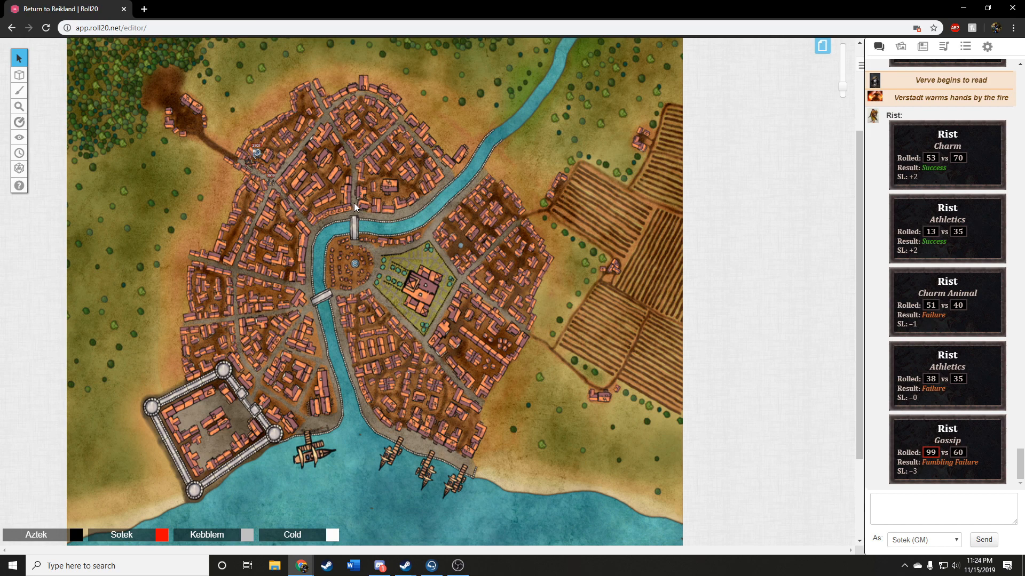
pyautogui.moveTo(357, 210)
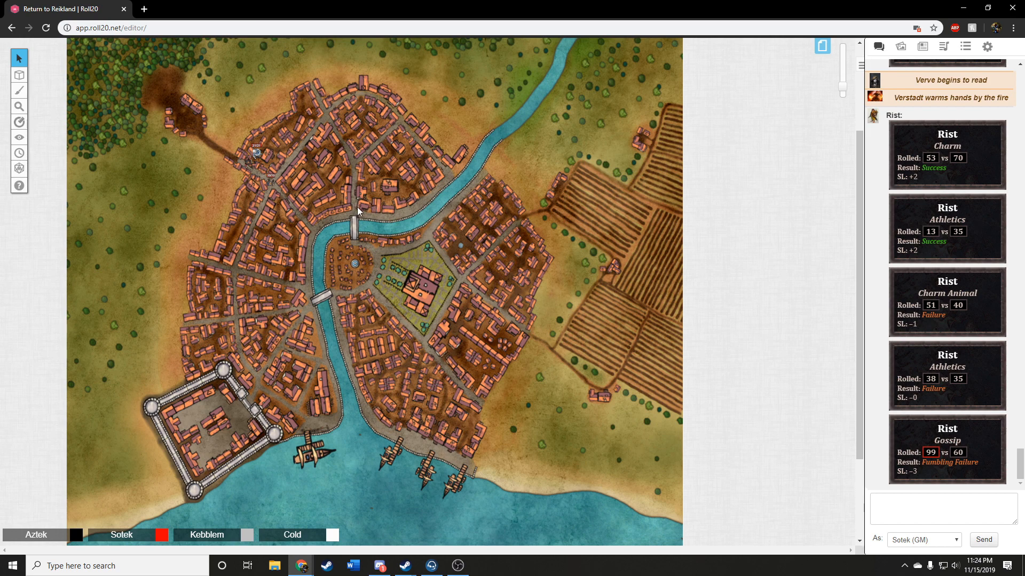
pyautogui.moveTo(366, 178)
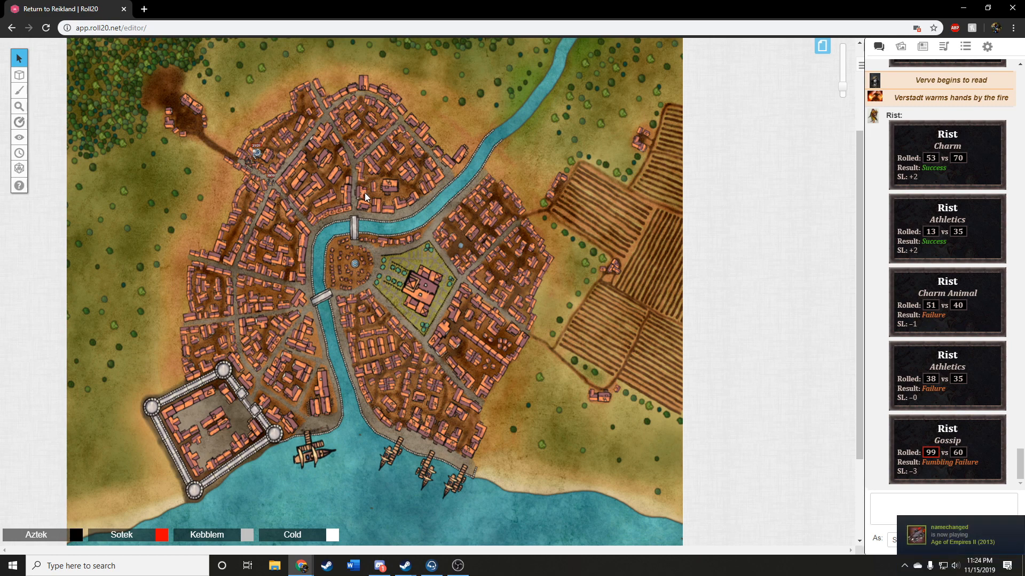
pyautogui.moveTo(354, 194)
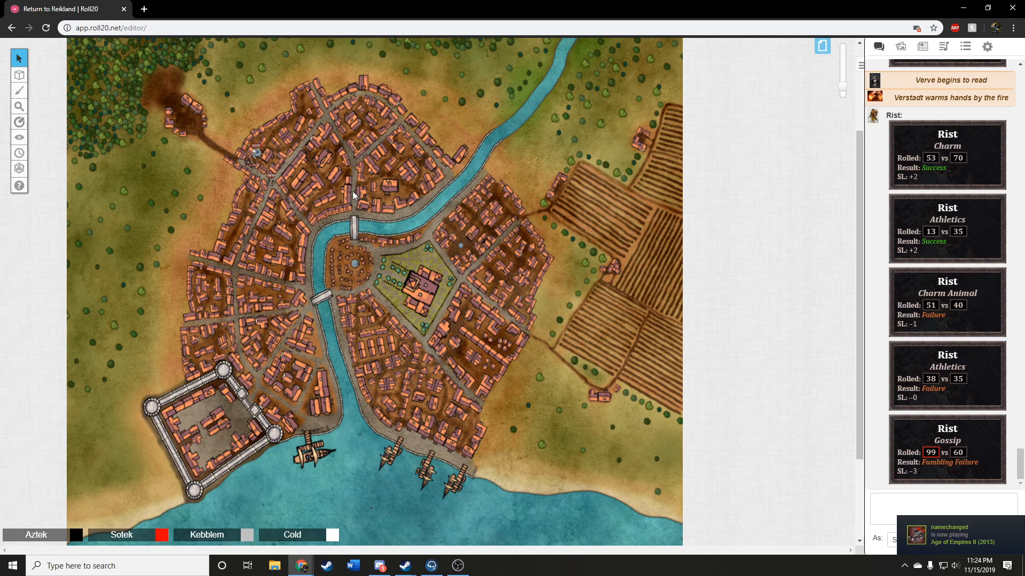
pyautogui.moveTo(354, 200)
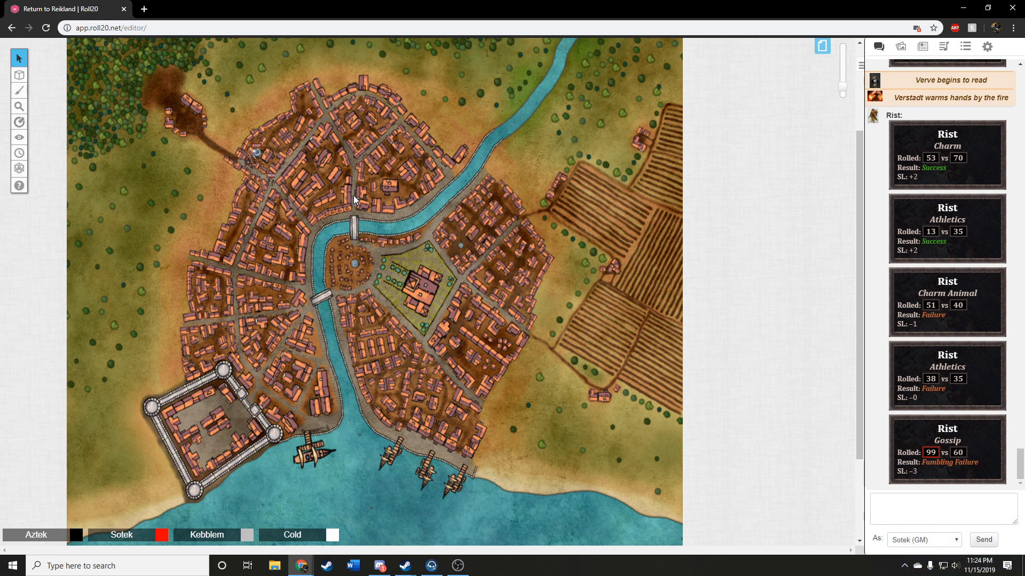
pyautogui.moveTo(351, 193)
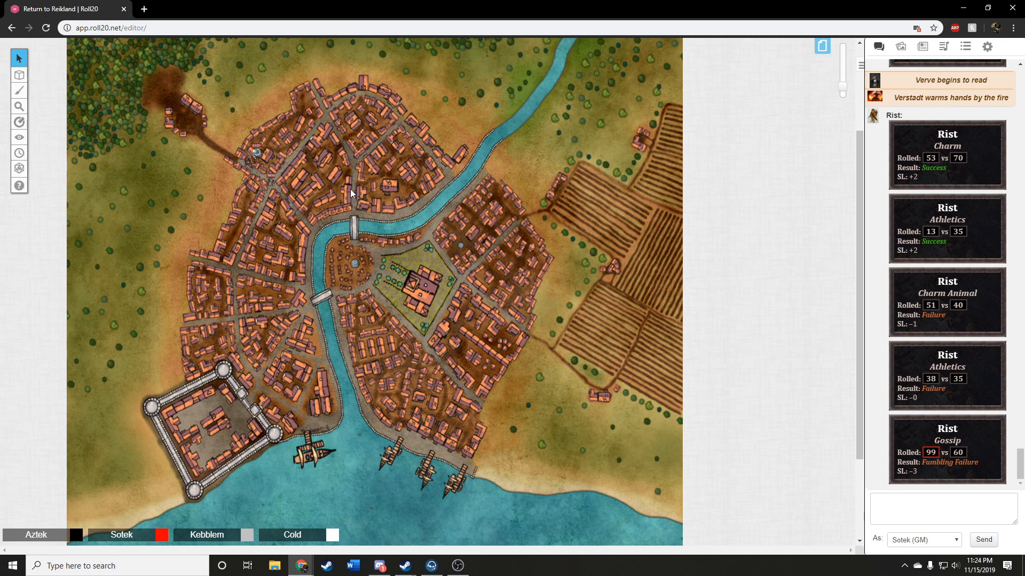
pyautogui.moveTo(353, 199)
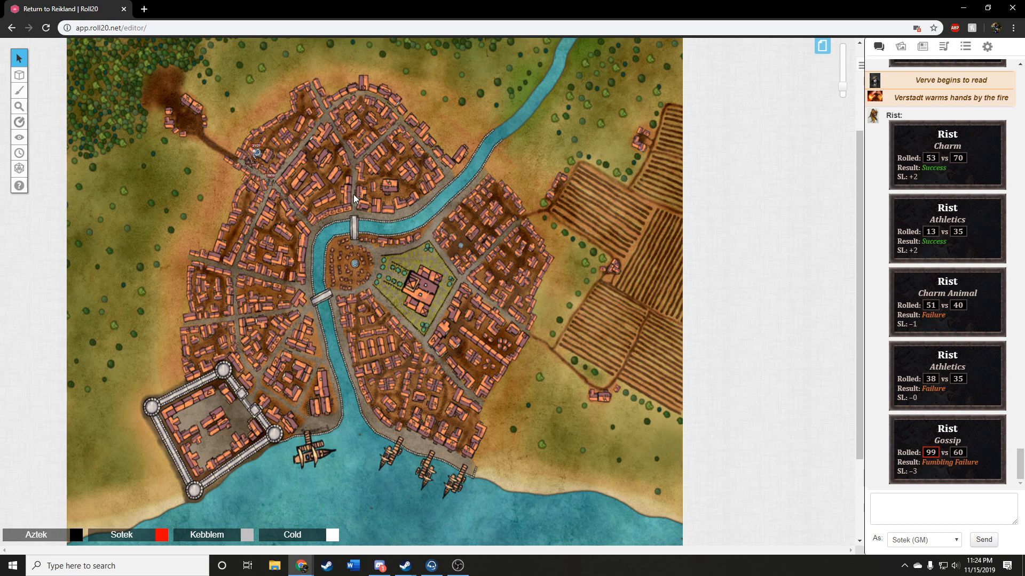
pyautogui.moveTo(357, 159)
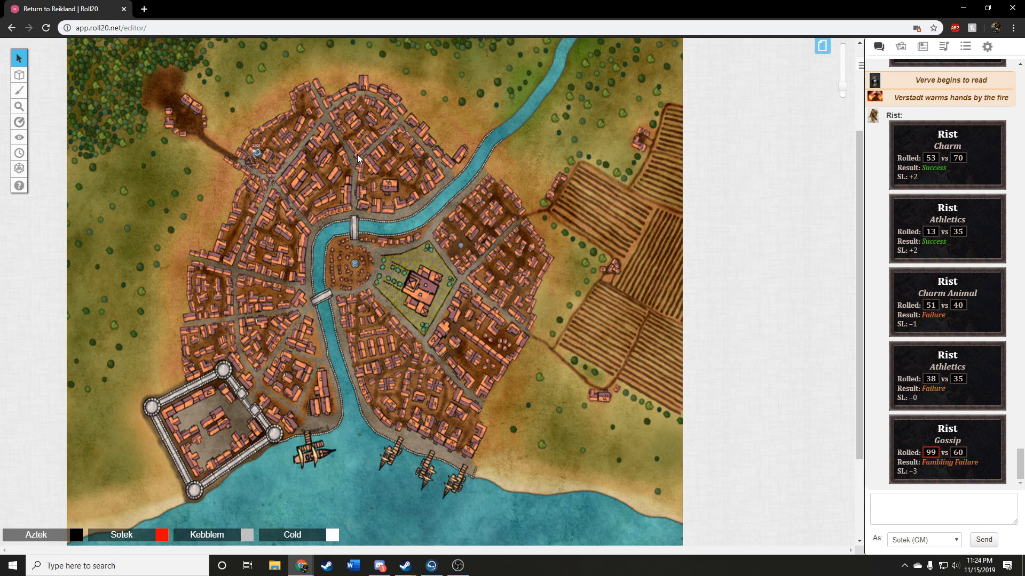
pyautogui.moveTo(325, 116)
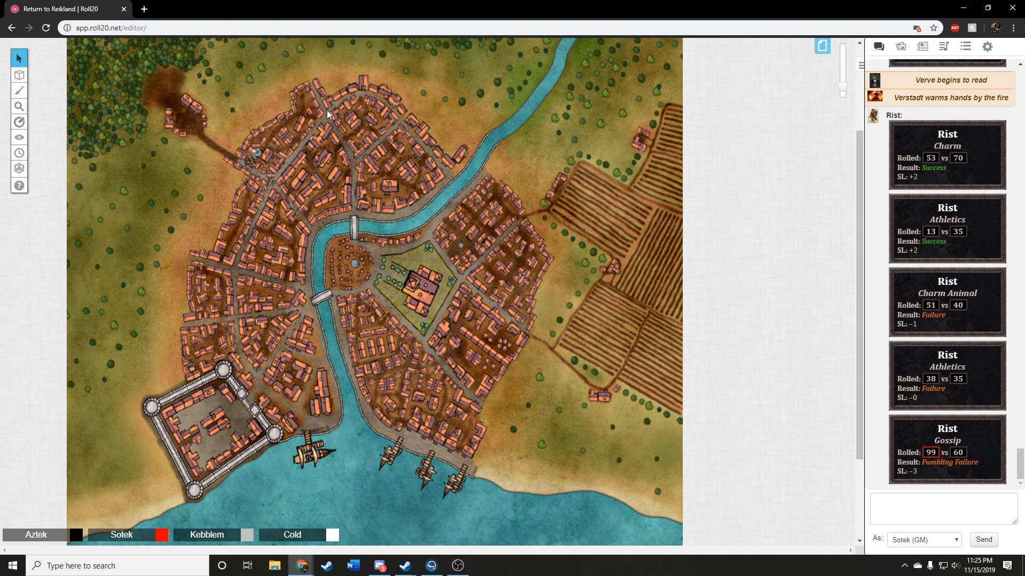
pyautogui.moveTo(329, 106)
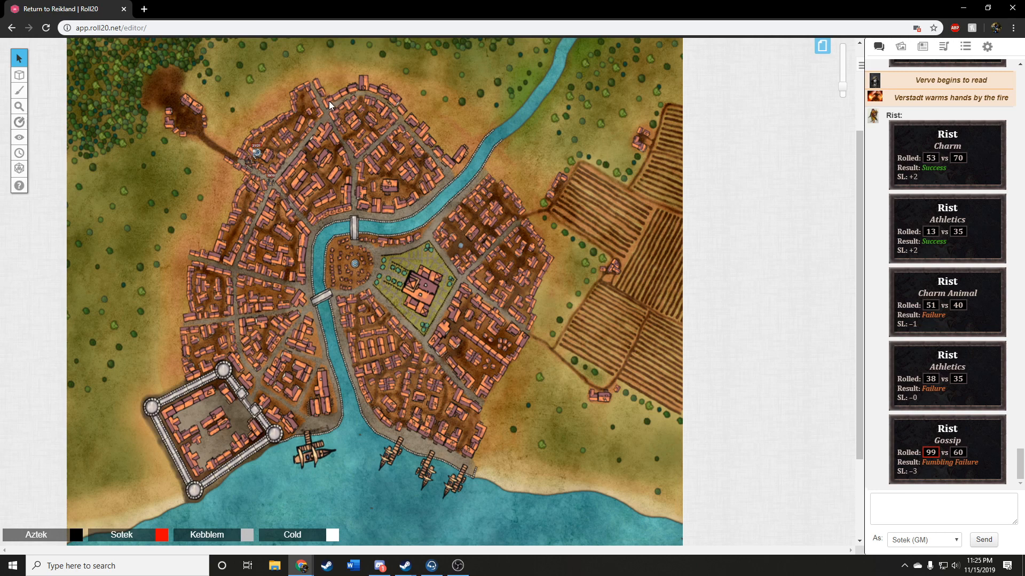
pyautogui.moveTo(328, 103)
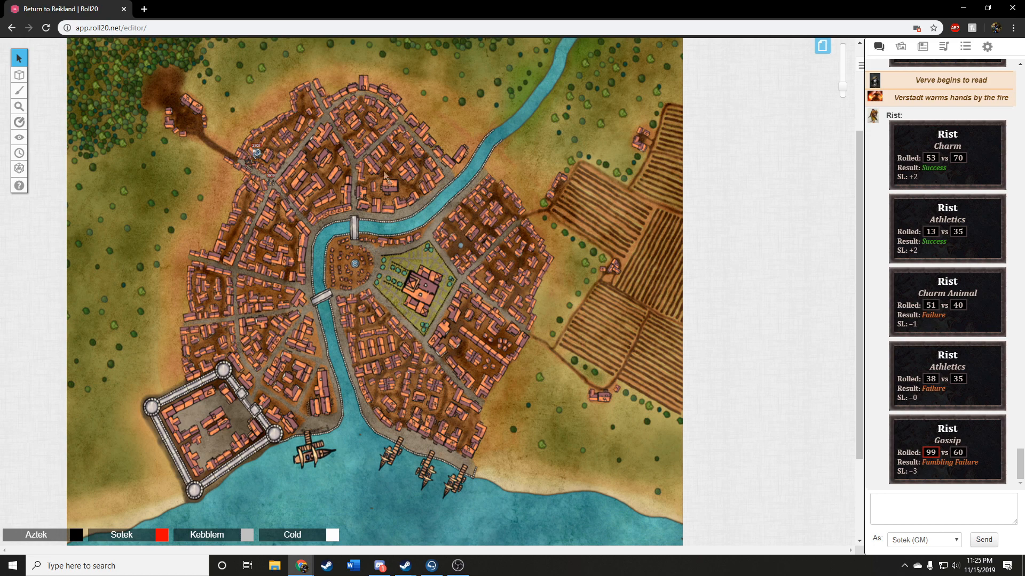
pyautogui.moveTo(353, 167)
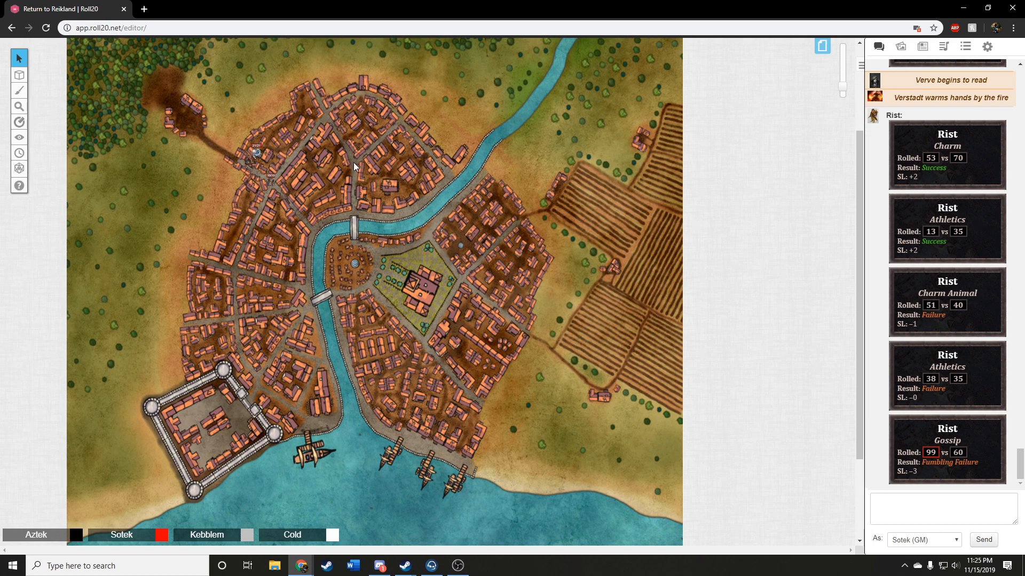
pyautogui.moveTo(352, 164)
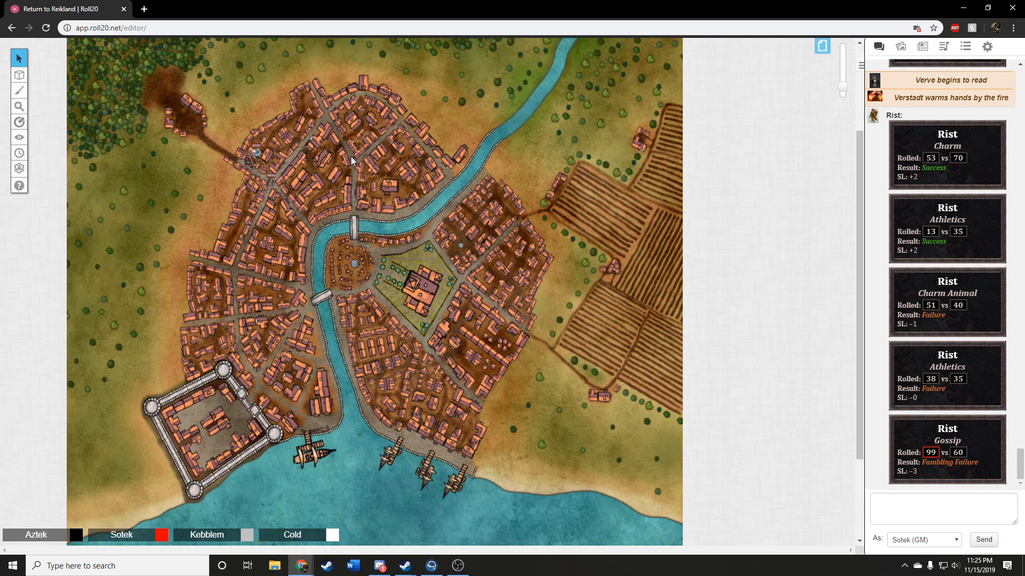
pyautogui.moveTo(351, 165)
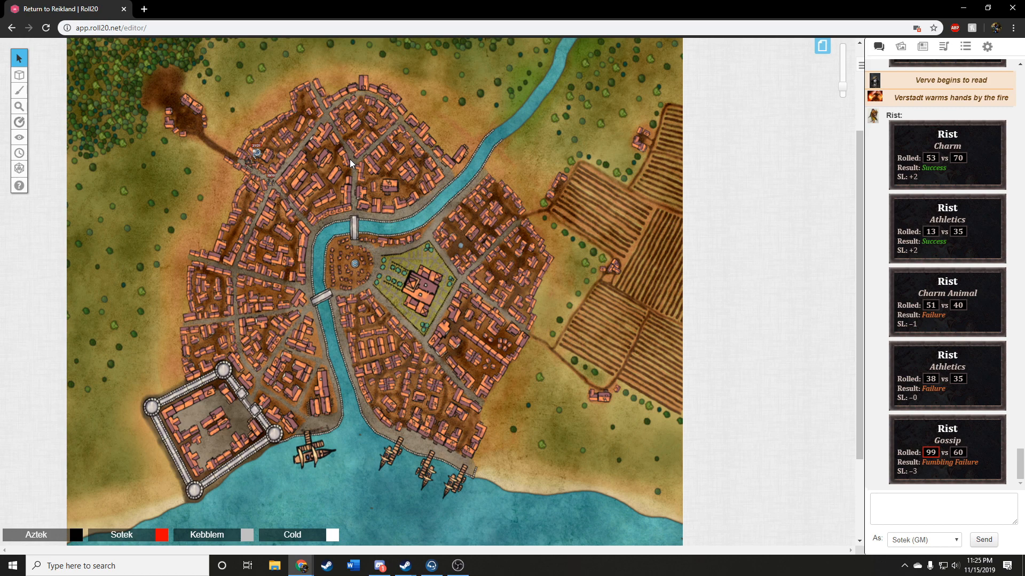
pyautogui.moveTo(354, 163)
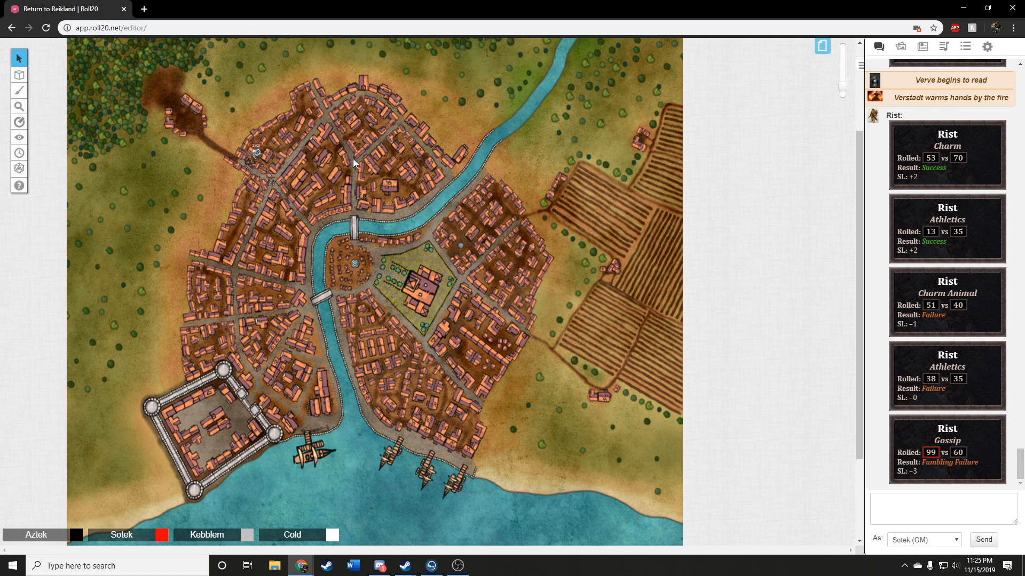
pyautogui.moveTo(353, 162)
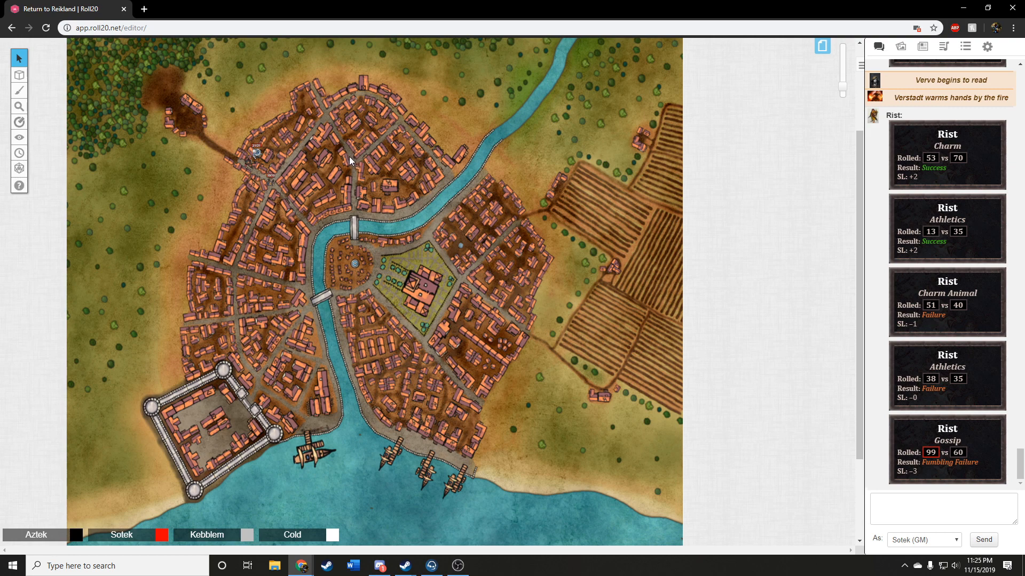
pyautogui.moveTo(353, 162)
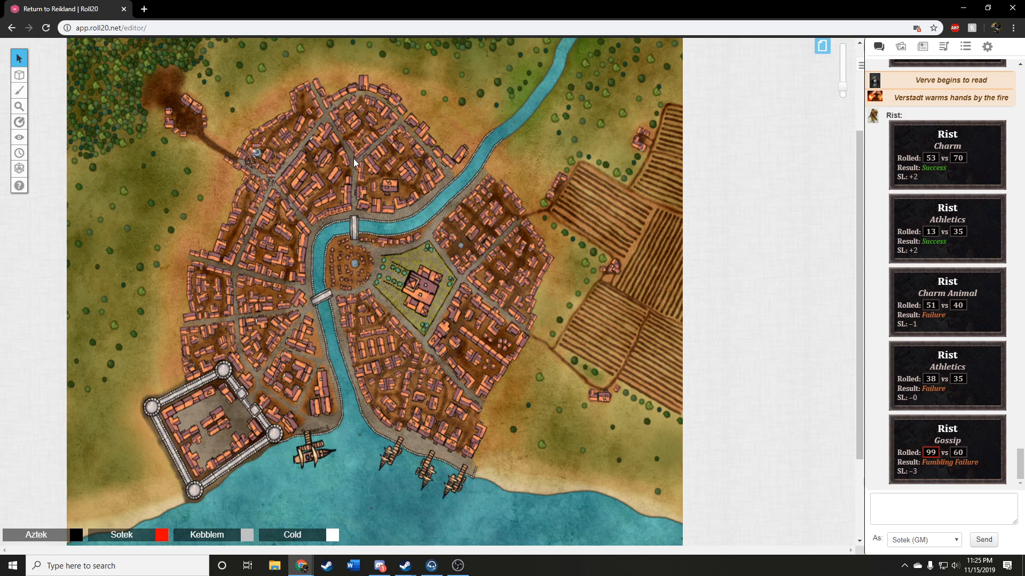
pyautogui.moveTo(352, 161)
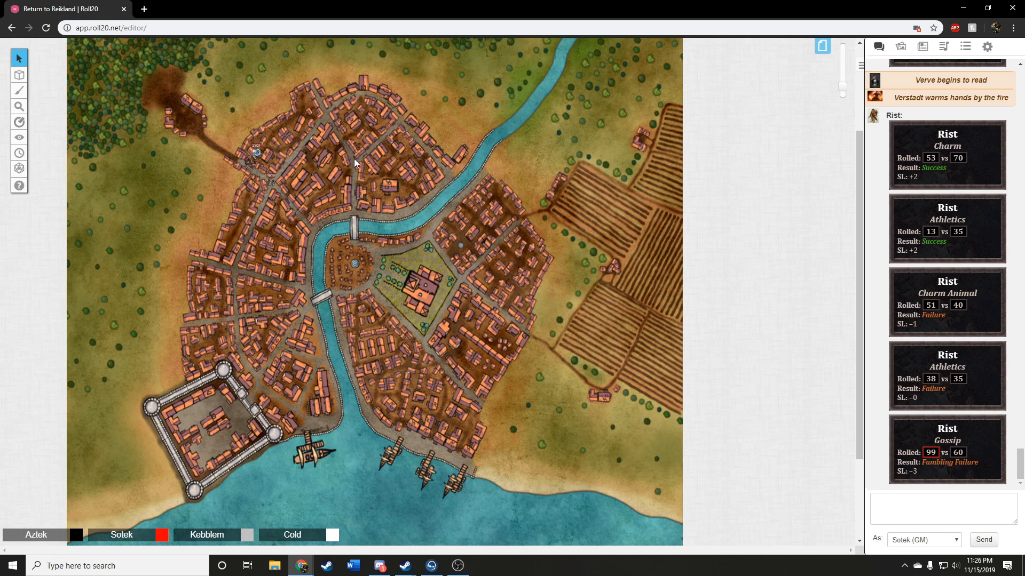
pyautogui.moveTo(351, 160)
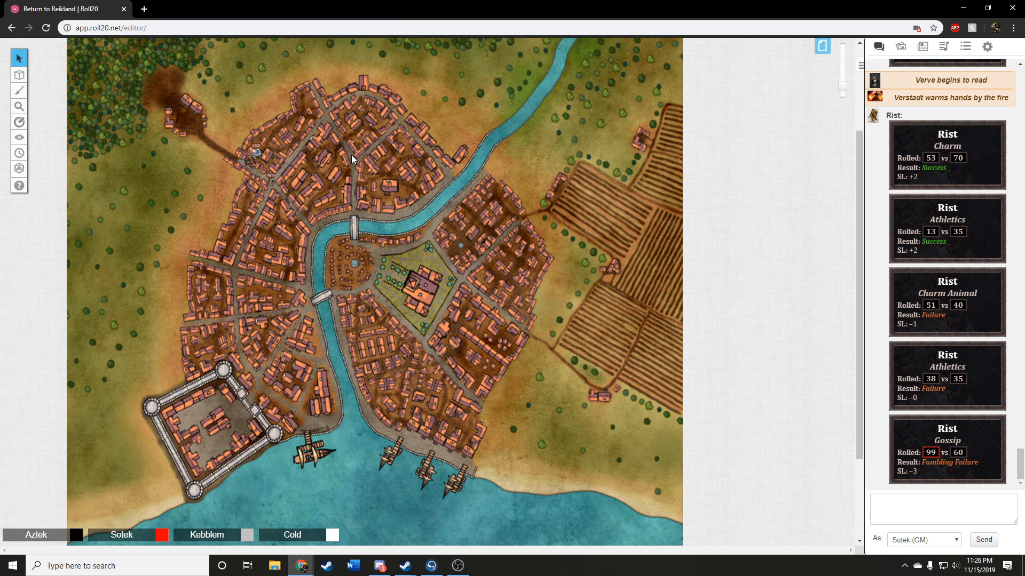
pyautogui.moveTo(351, 161)
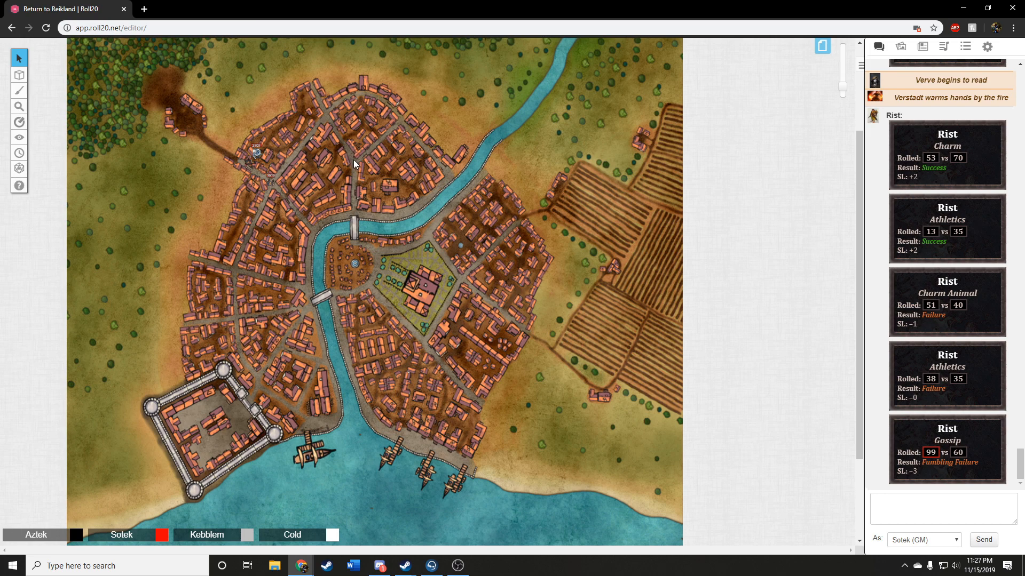
pyautogui.moveTo(351, 160)
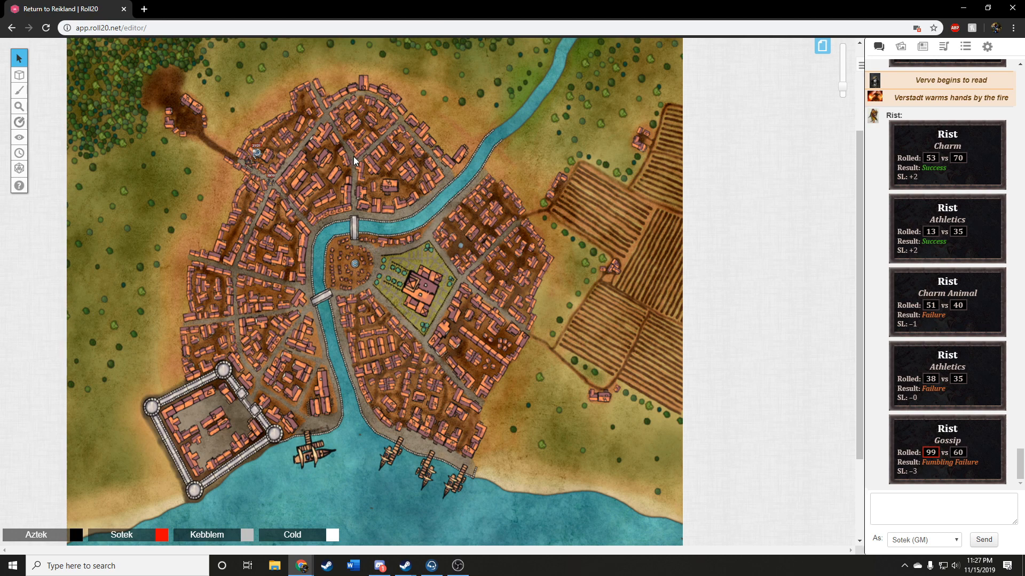
pyautogui.moveTo(353, 165)
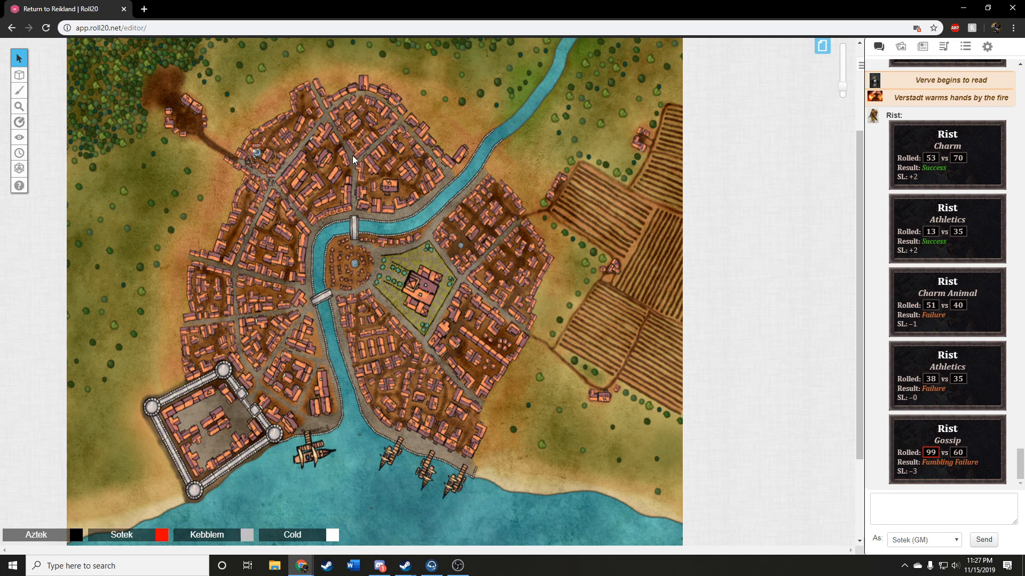
pyautogui.moveTo(359, 160)
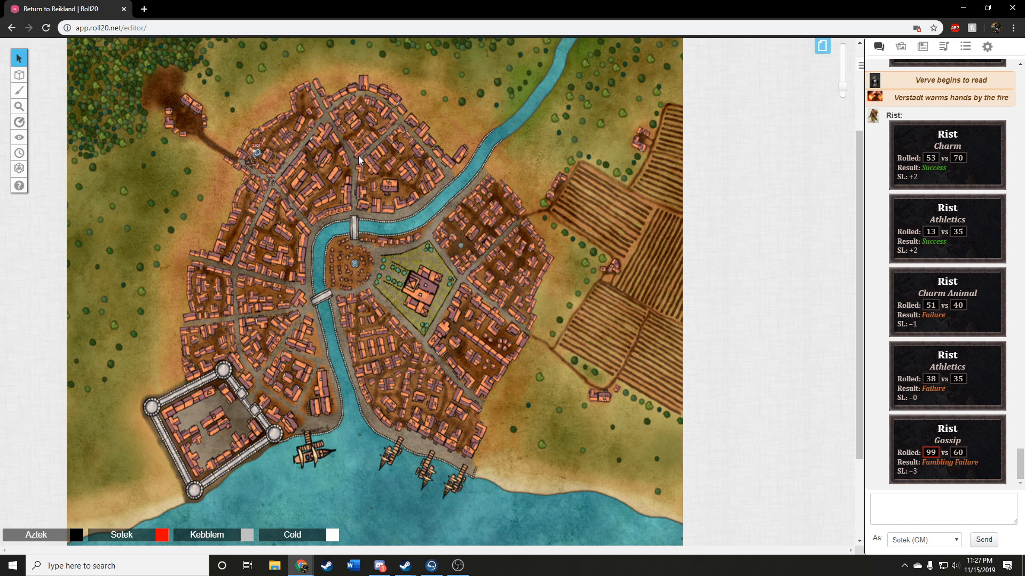
pyautogui.moveTo(352, 159)
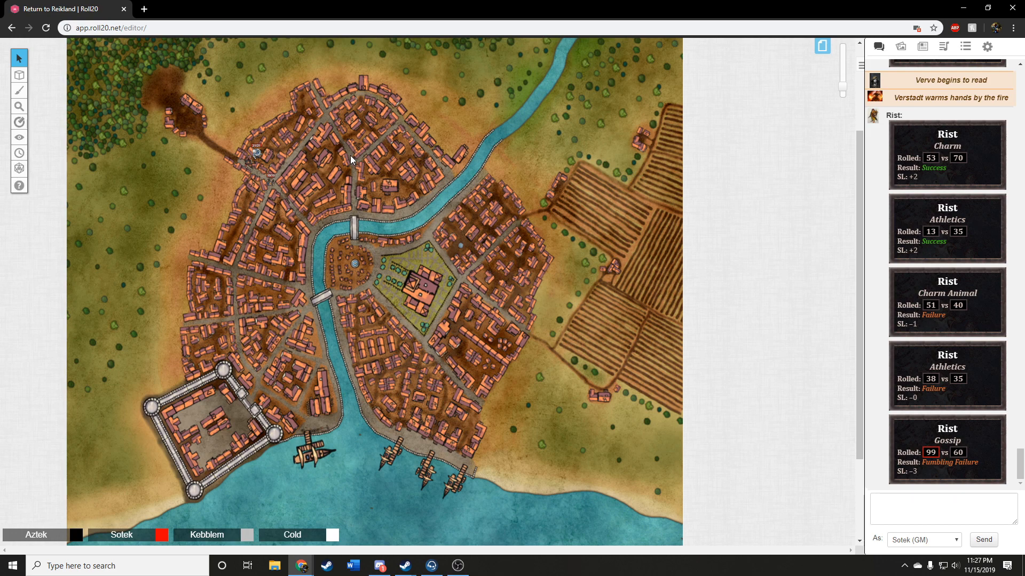
pyautogui.moveTo(351, 161)
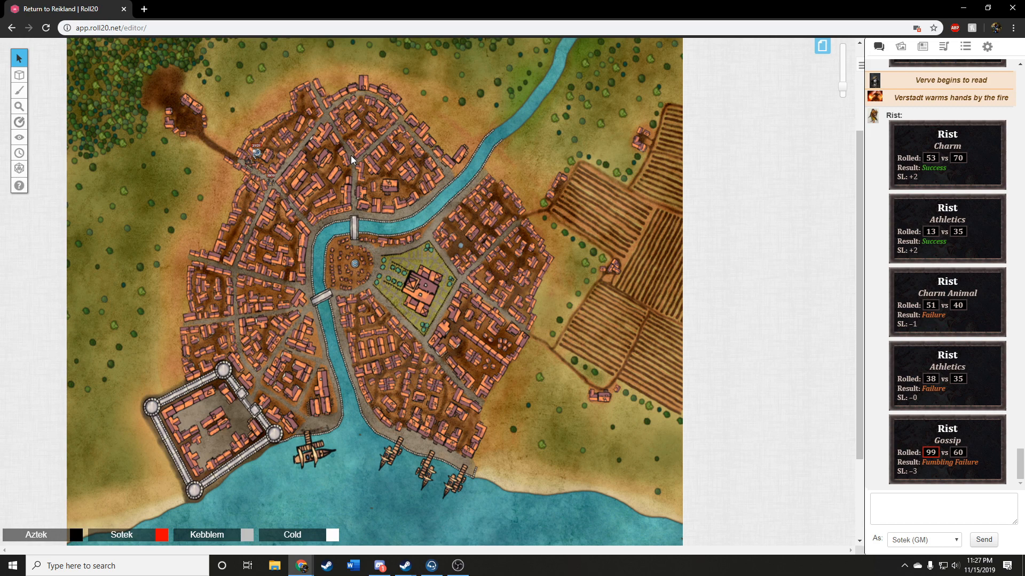
# Step: Scroll the chat down toward Rist's emote about questioning the man who is reading
pyautogui.scroll(-3)
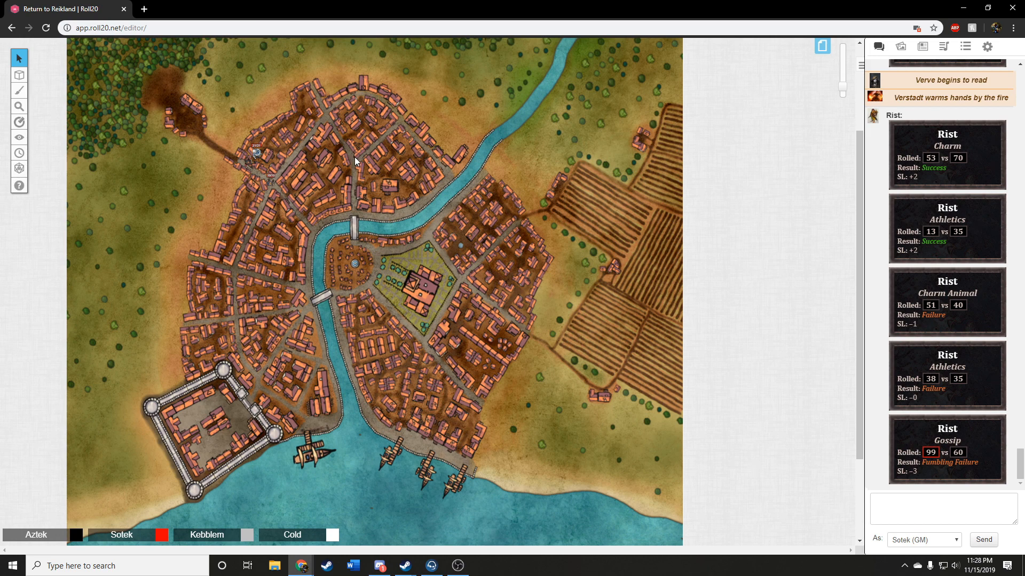
pyautogui.moveTo(392, 151)
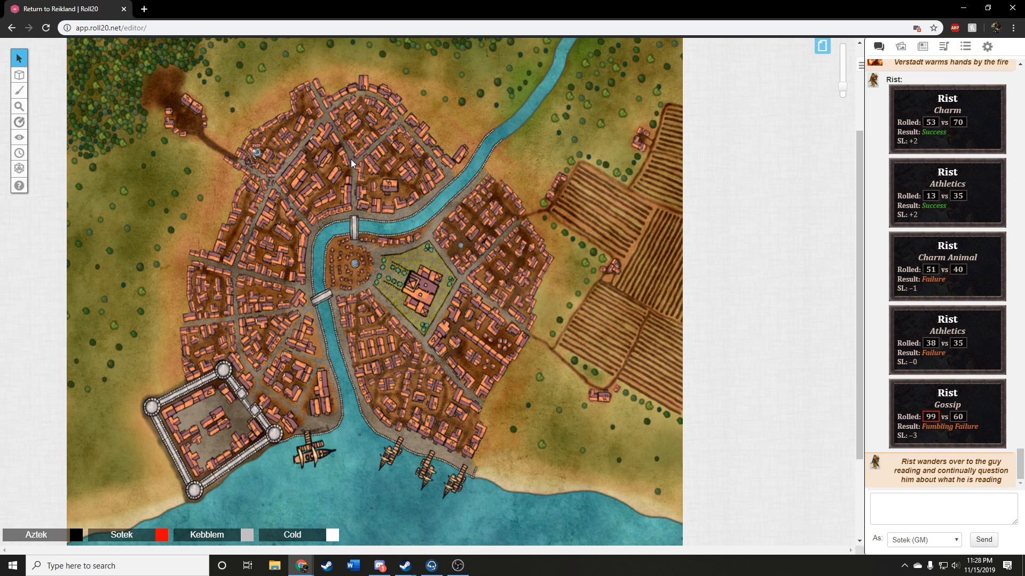
pyautogui.moveTo(346, 162)
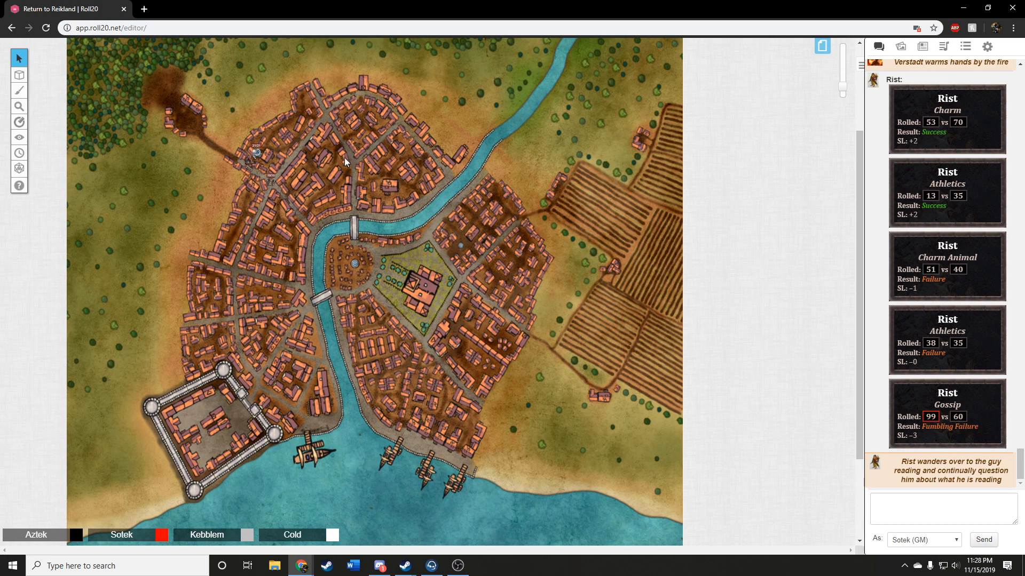
pyautogui.moveTo(356, 159)
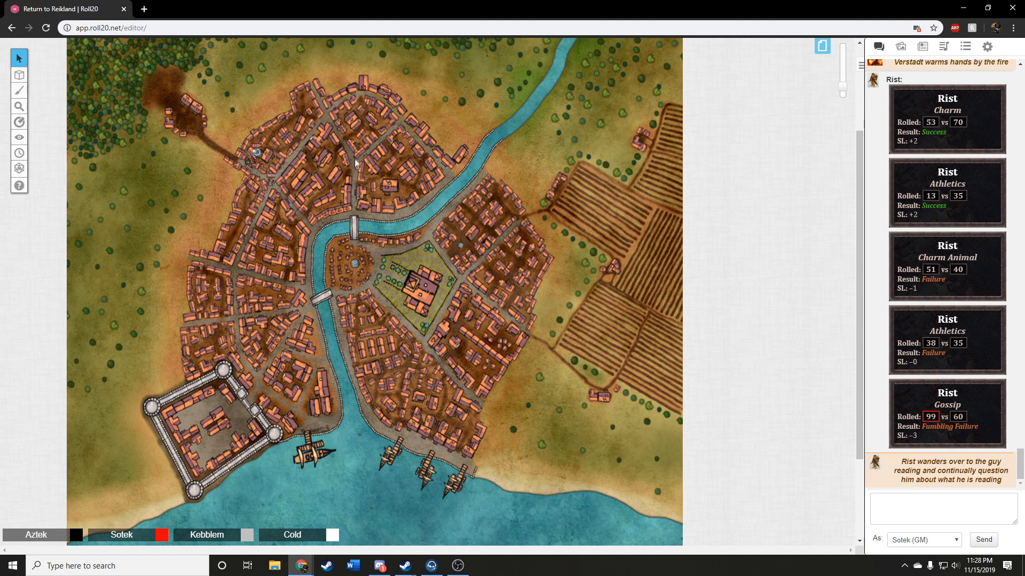
pyautogui.moveTo(352, 163)
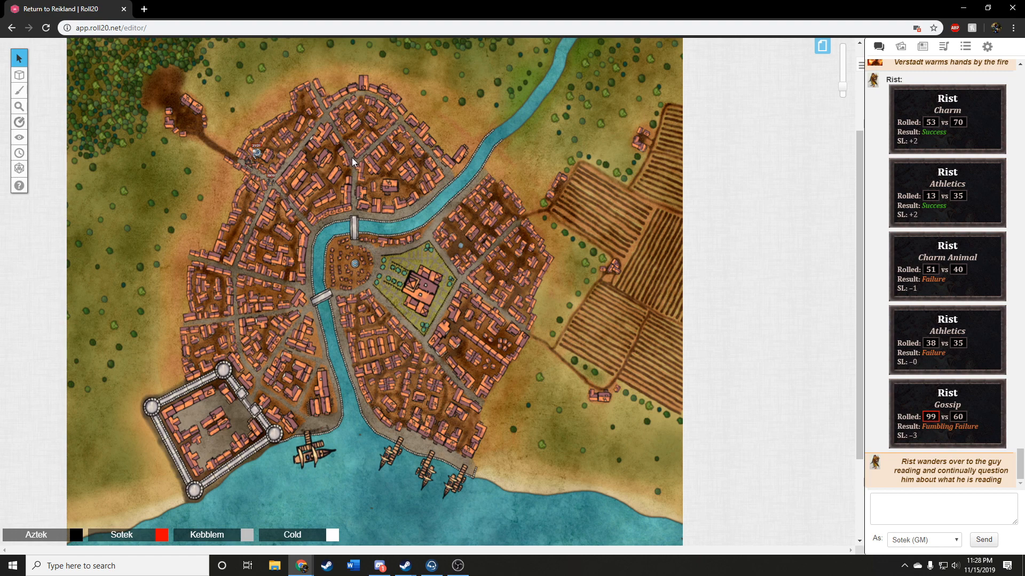
pyautogui.moveTo(412, 168)
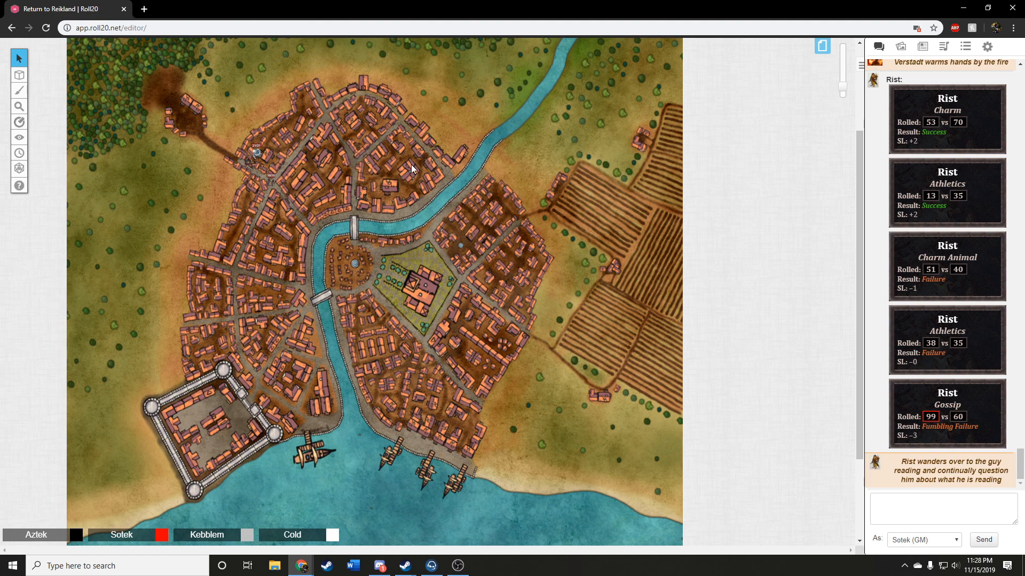
pyautogui.moveTo(346, 161)
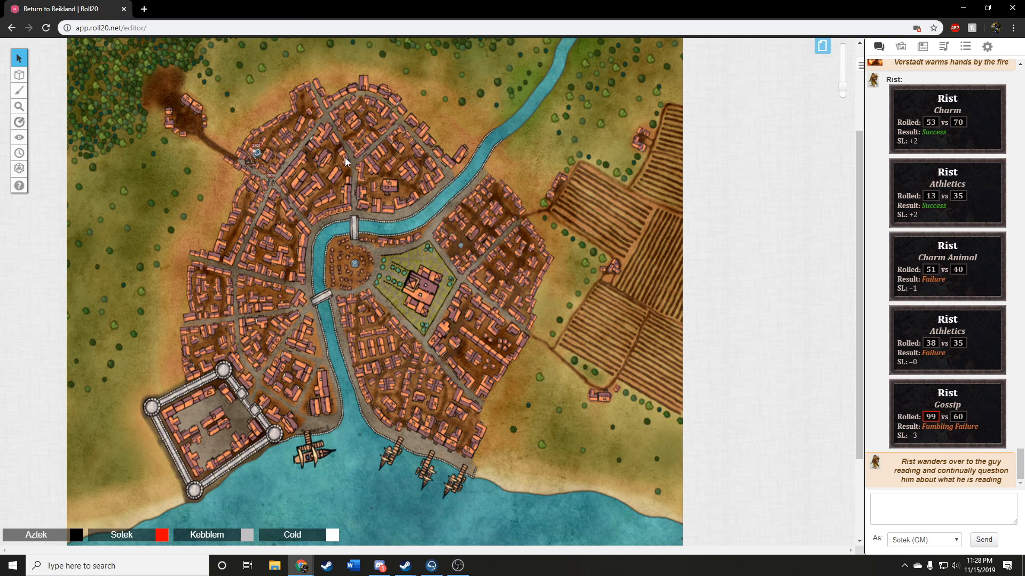
pyautogui.moveTo(389, 182)
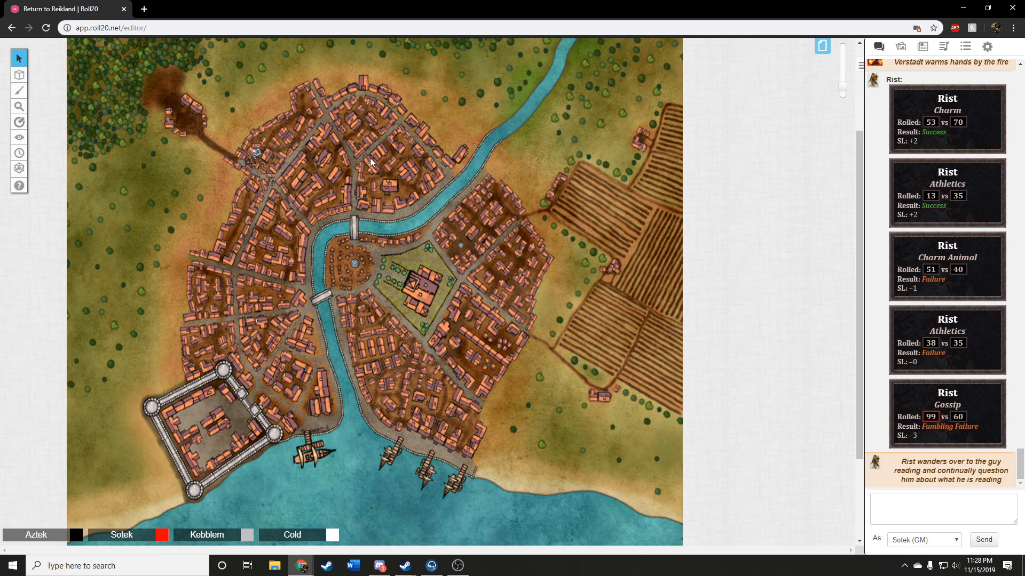
pyautogui.moveTo(351, 161)
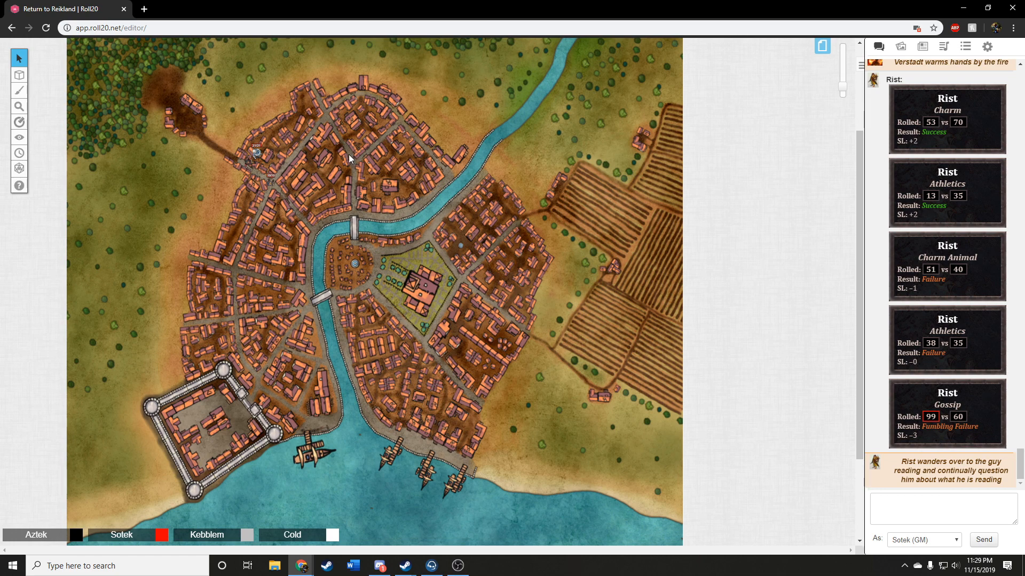
pyautogui.moveTo(351, 162)
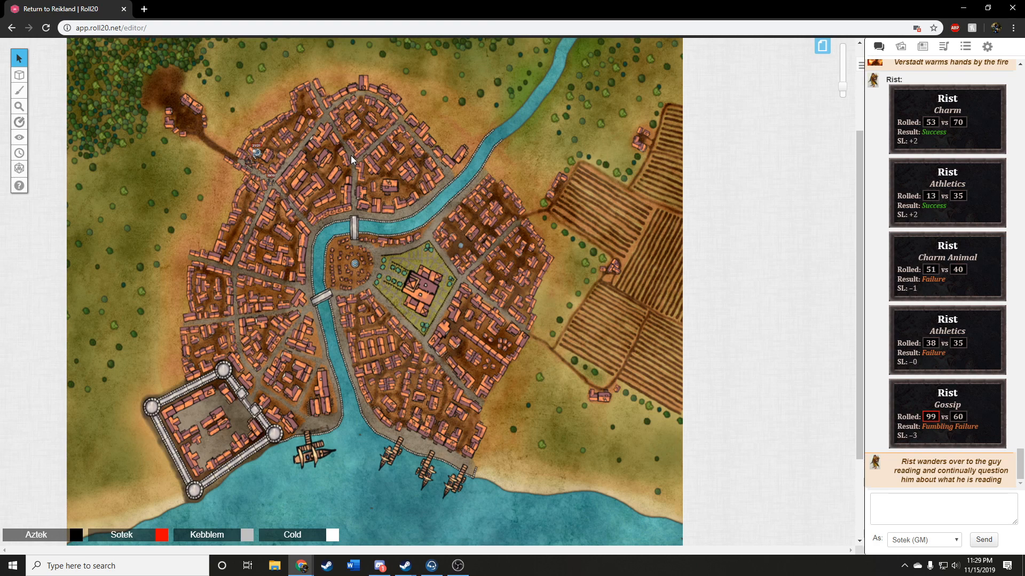
pyautogui.moveTo(354, 163)
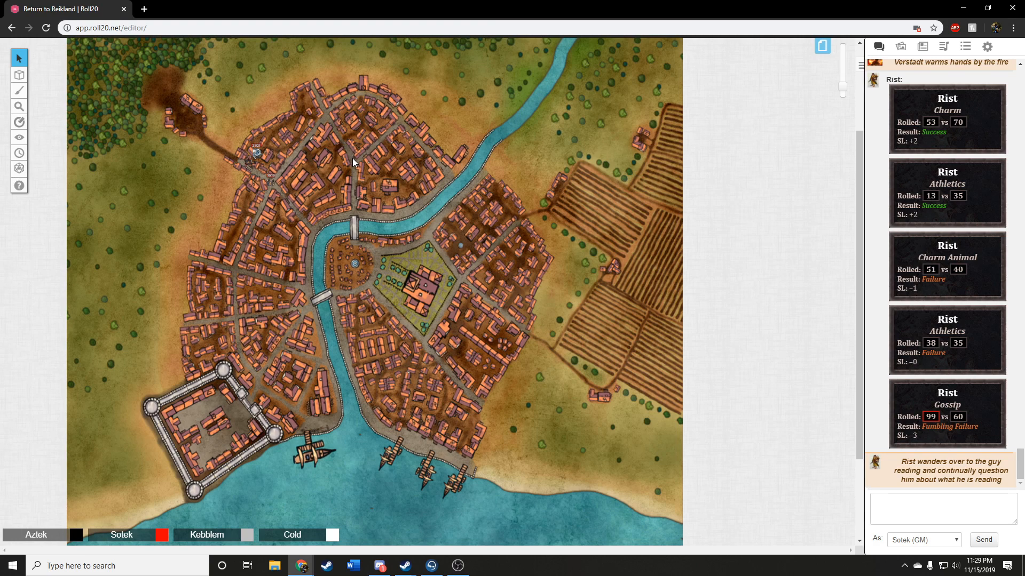